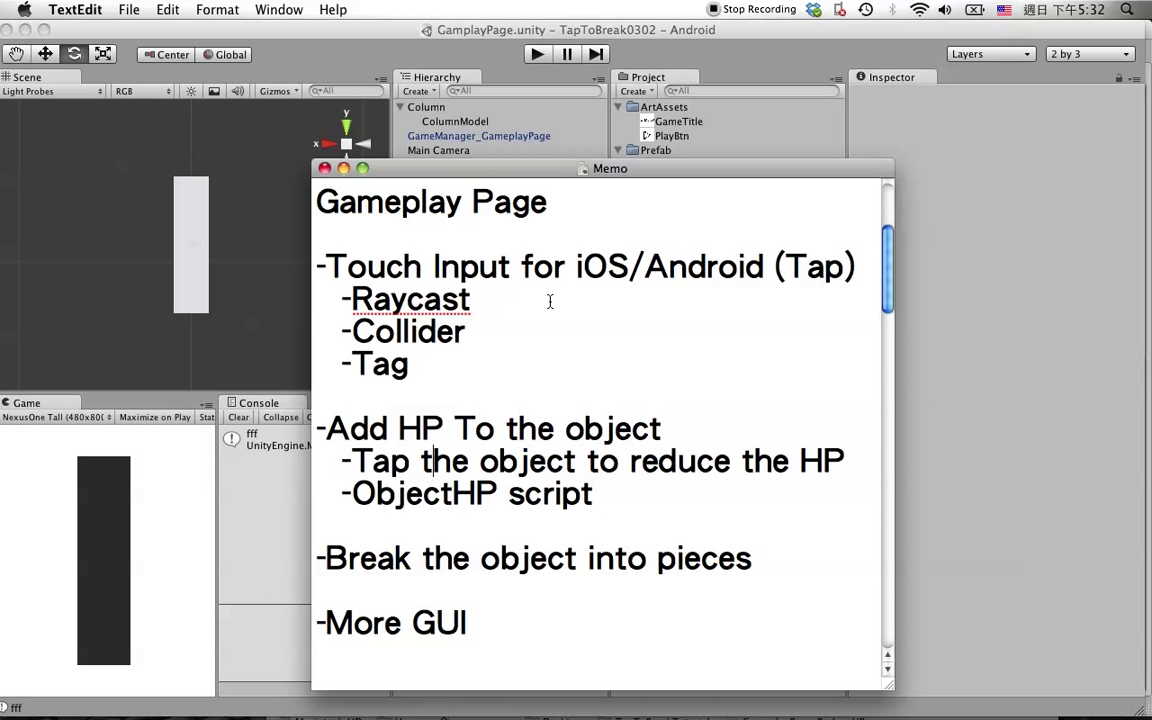
Step: Add print("HP: "+ script1.currentHP); after Smash()'s decrement and delete ObjectHP's print("fff") line
scroll("down", 3)
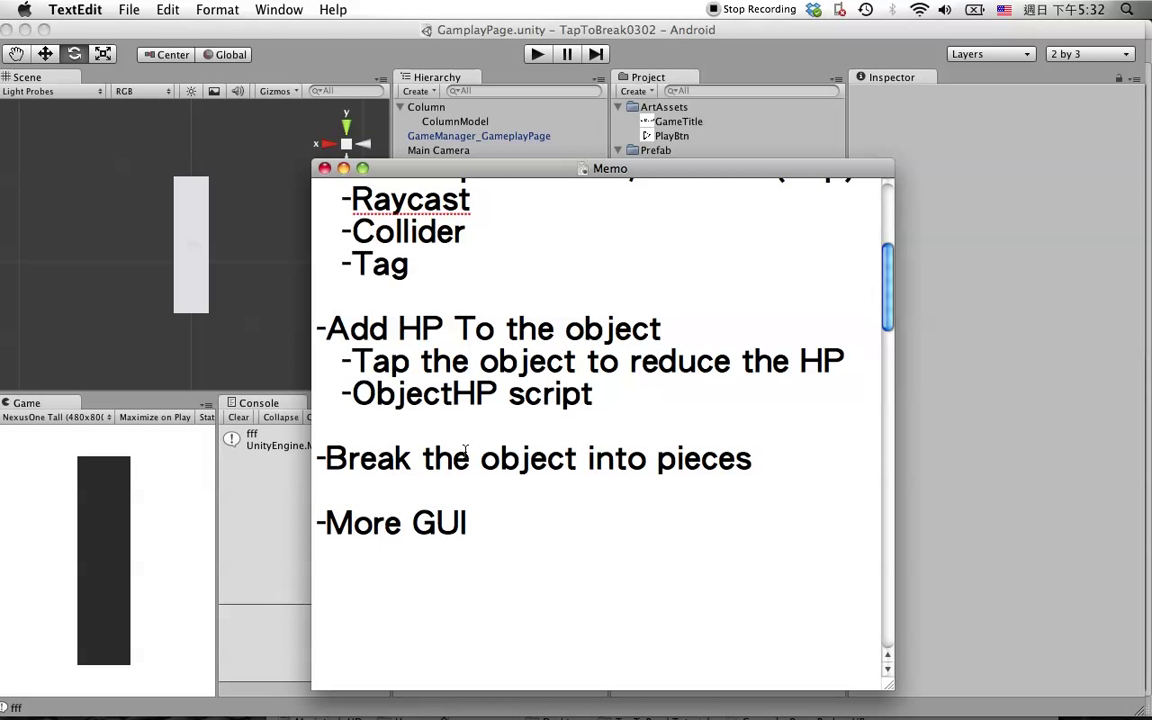
mouse_move(504, 481)
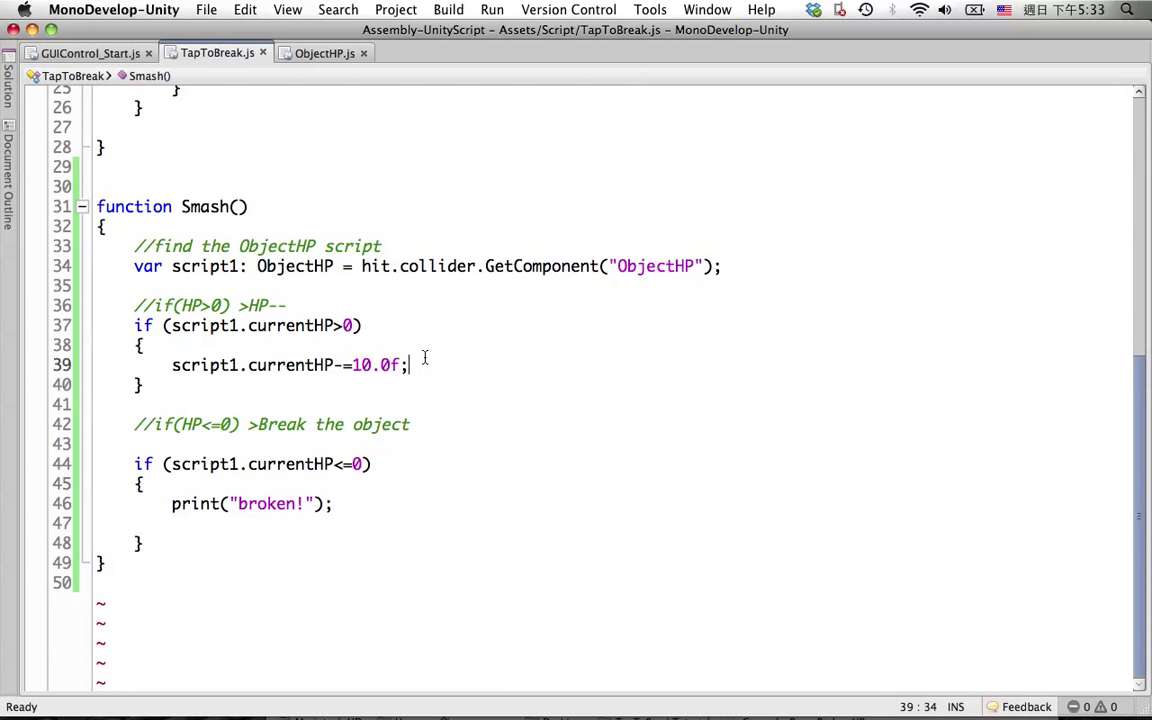
mouse_move(270, 508)
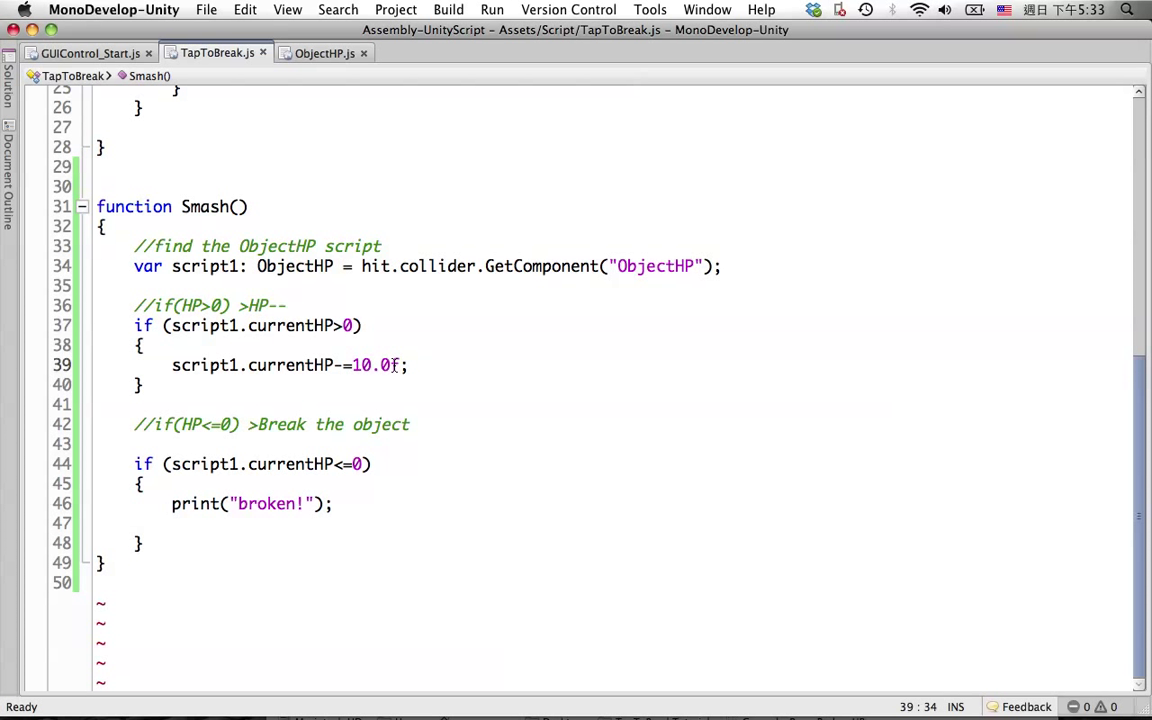
mouse_move(414, 365)
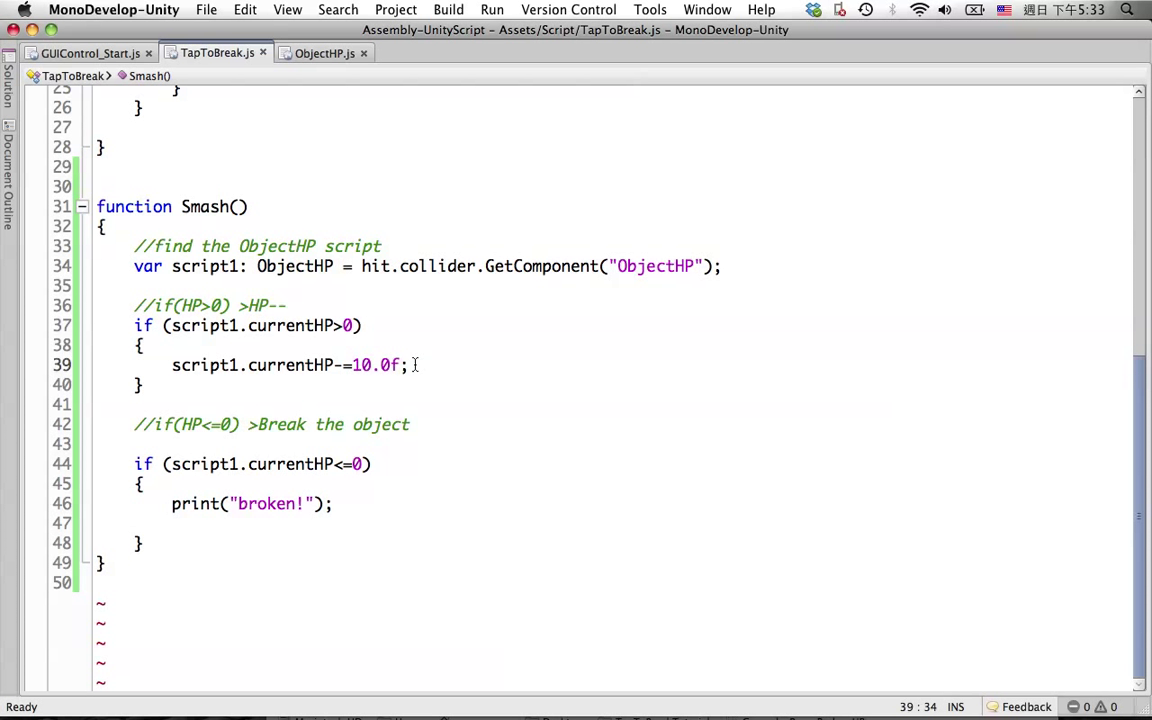
type("print(")
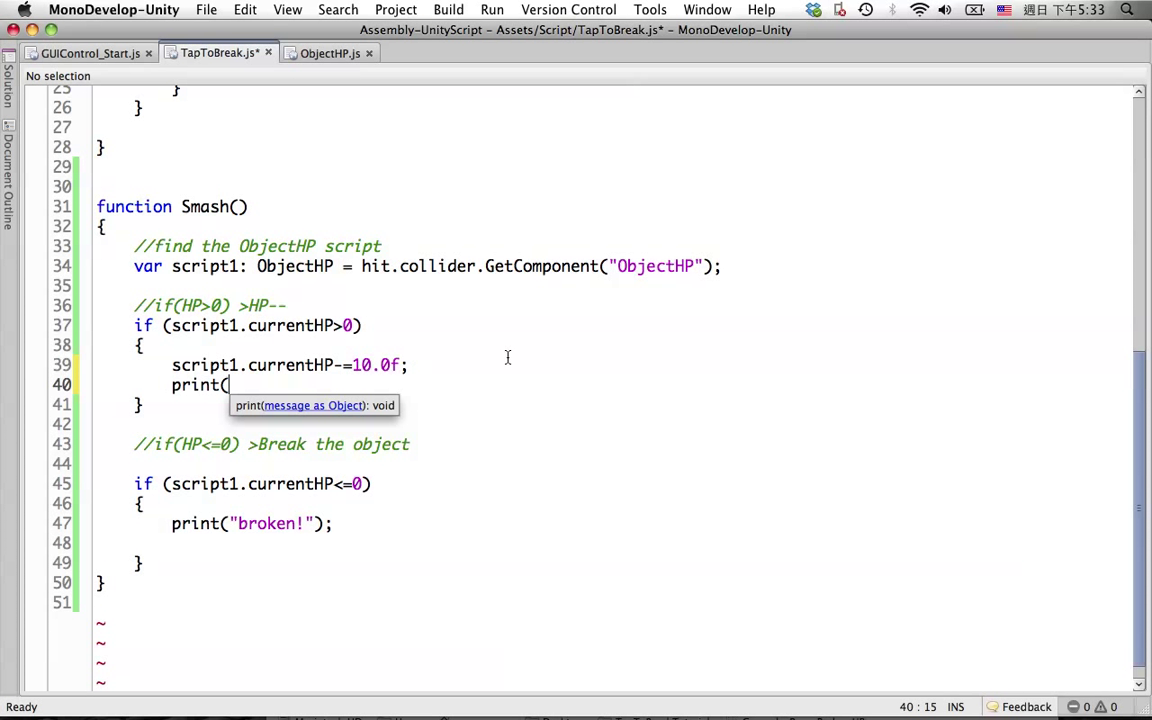
type("\"")
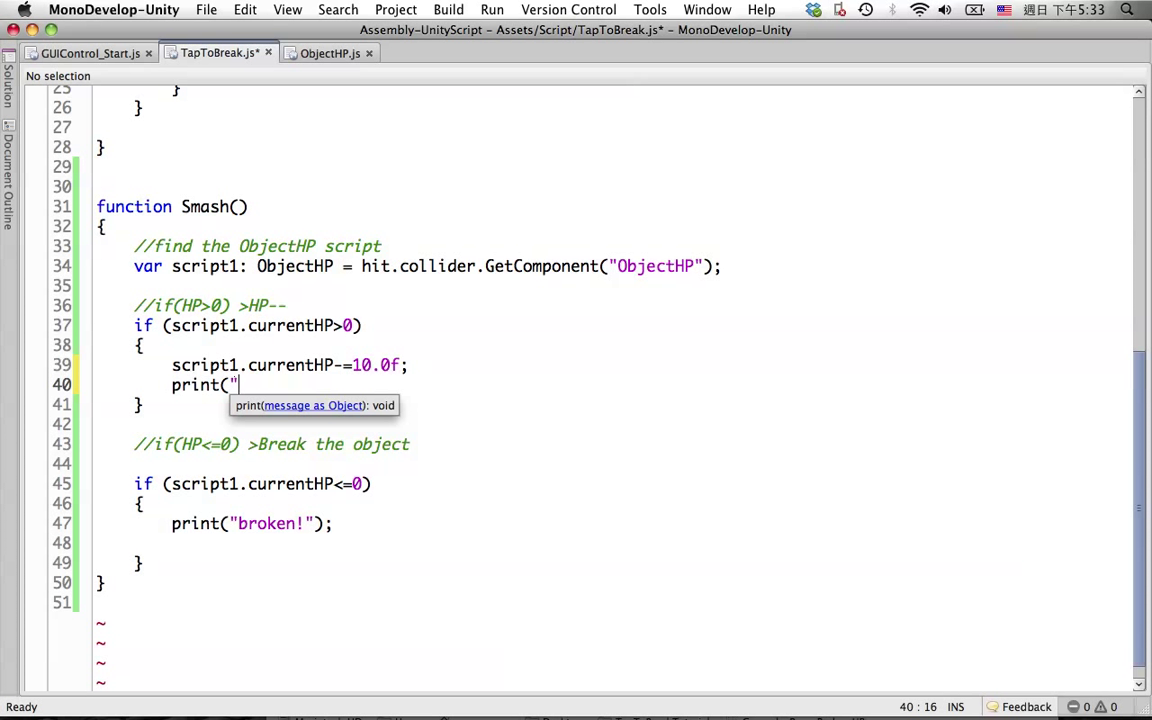
type("HP:")
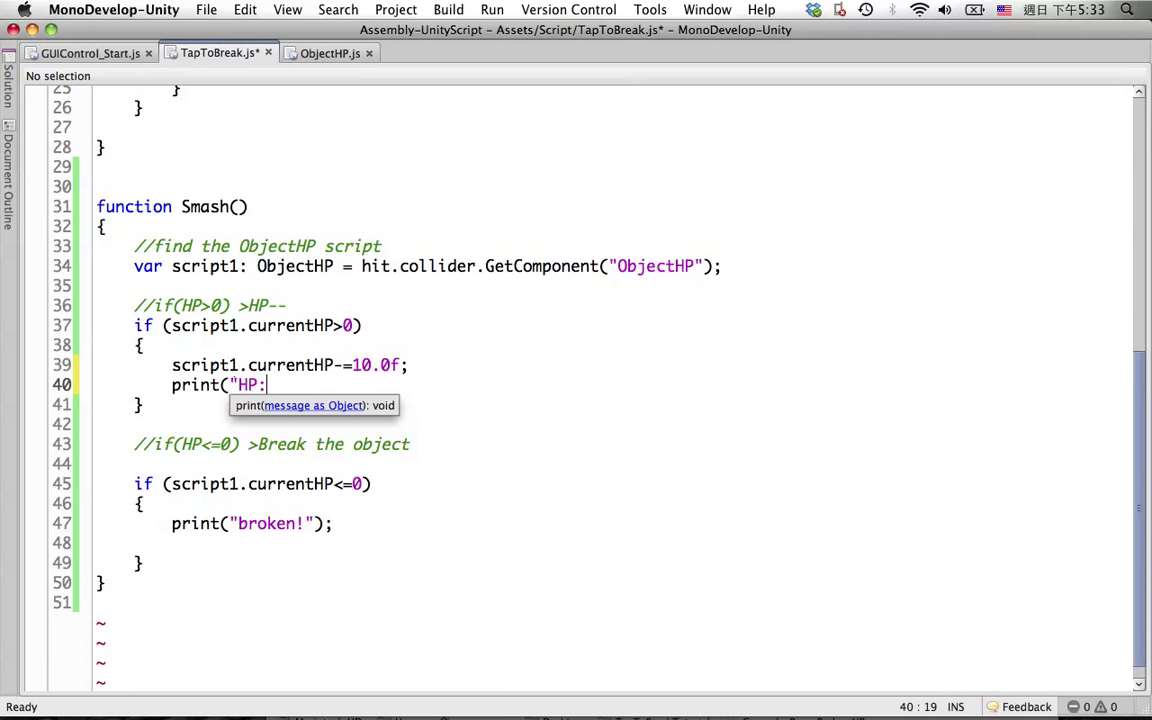
type("\"+ script1.currentHP")
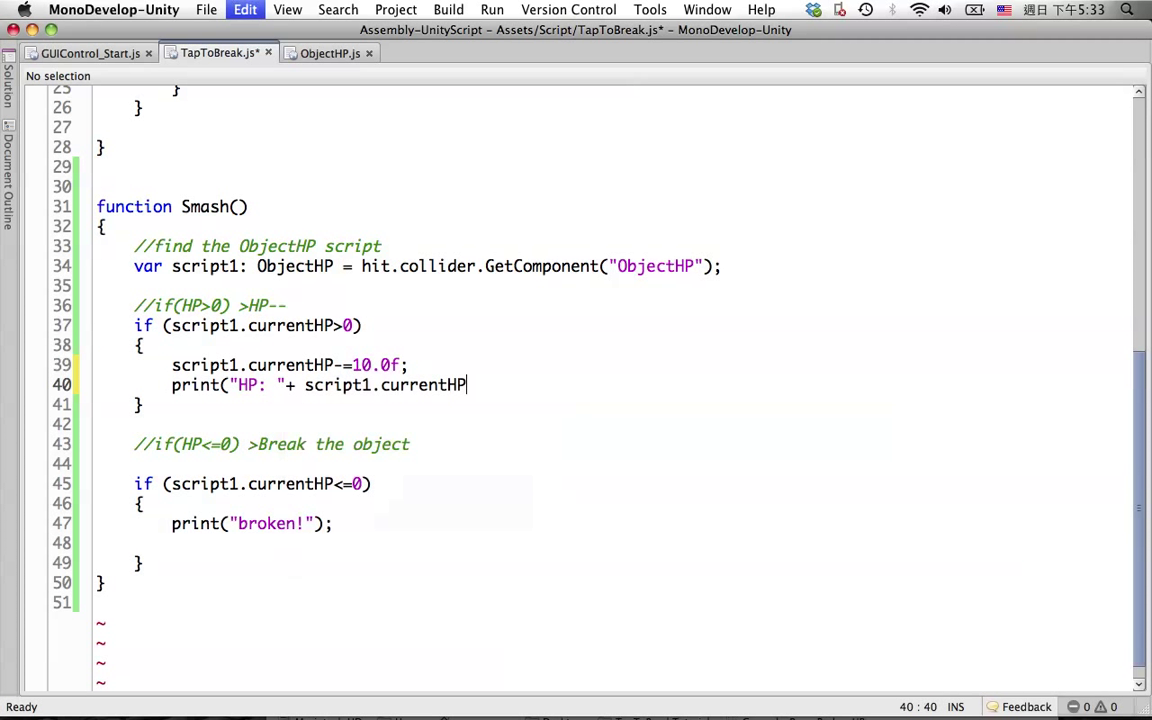
type(";")
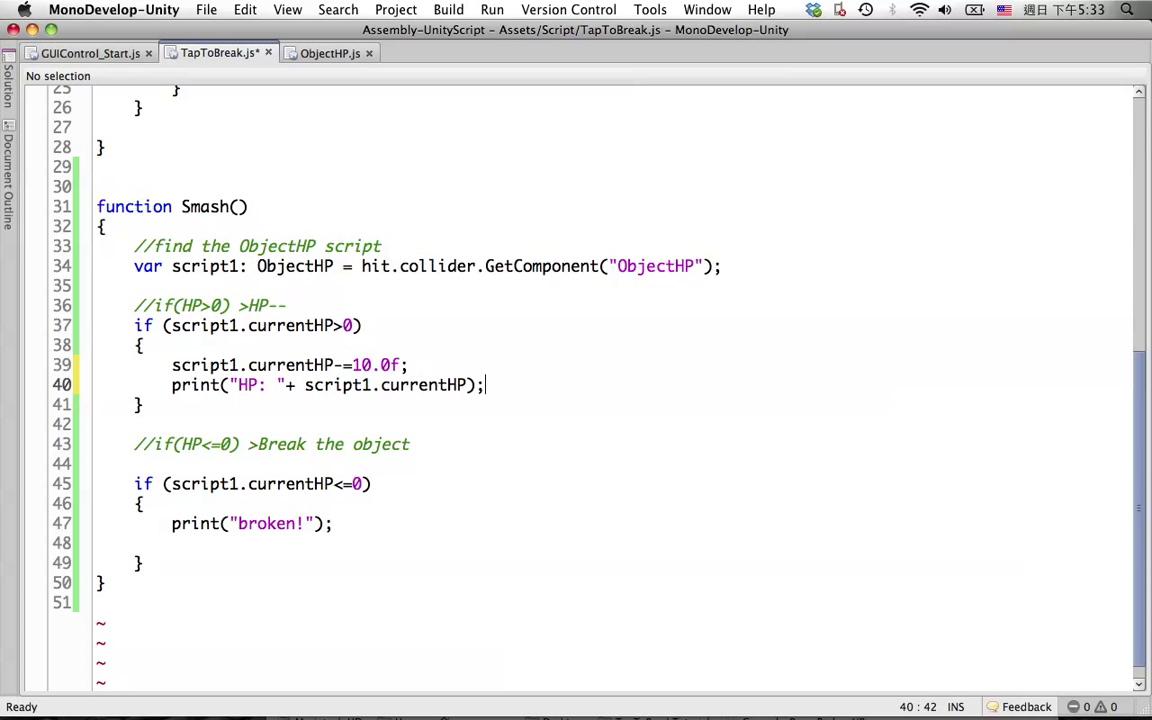
left_click(324, 53)
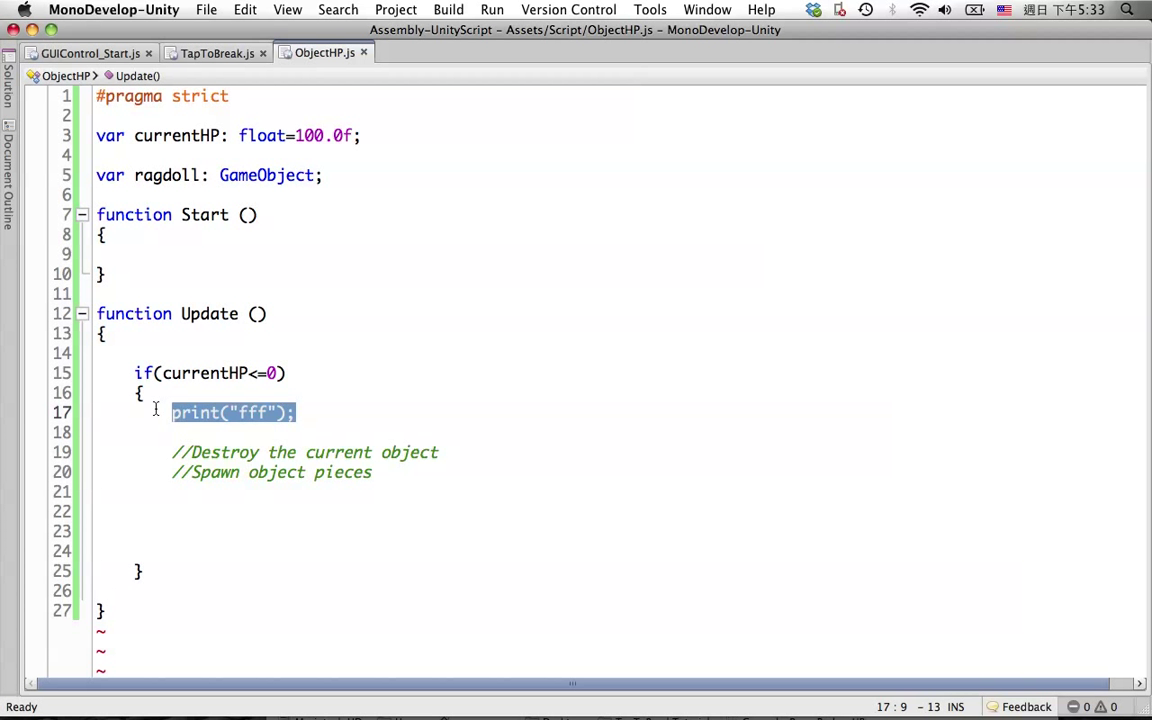
key("Delete")
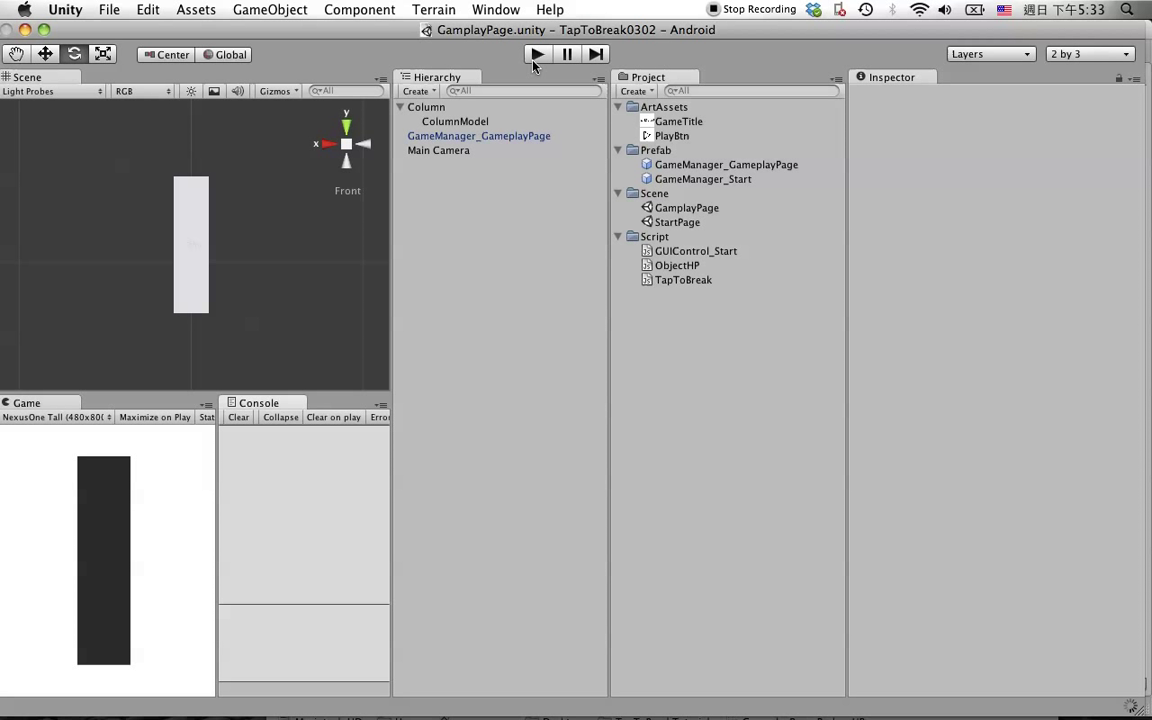
Step: Play the scene and tap the column so the Console logs "HP: 90"
left_click(536, 54)
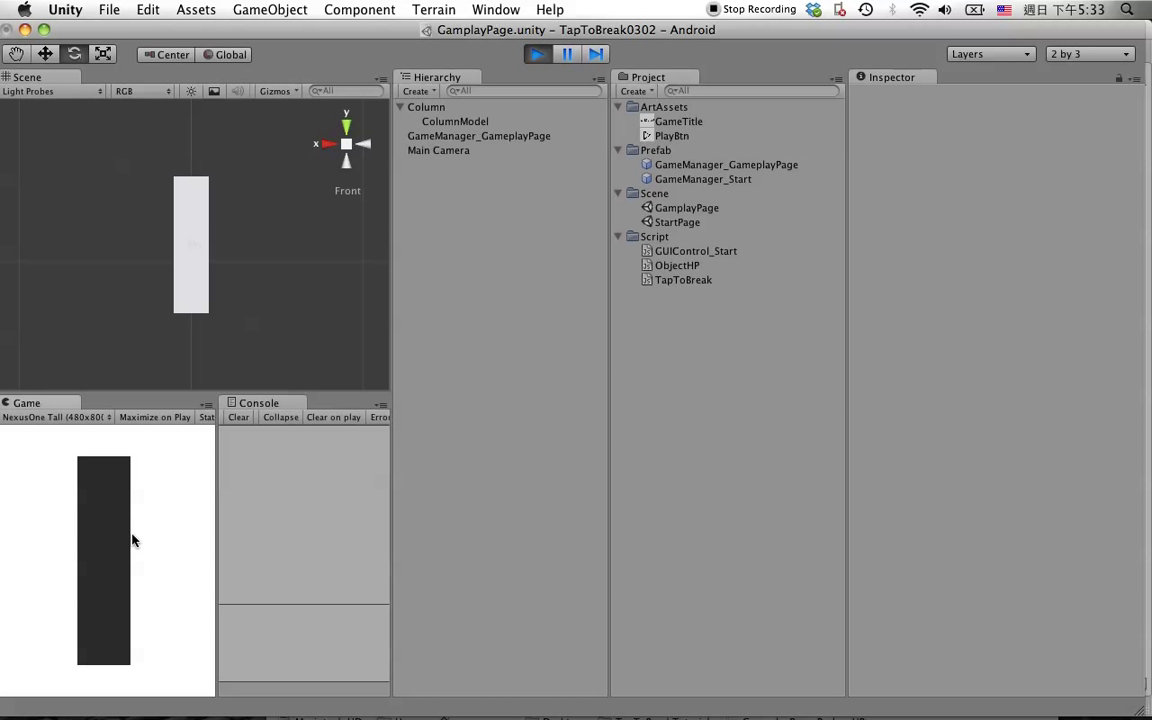
left_click(113, 555)
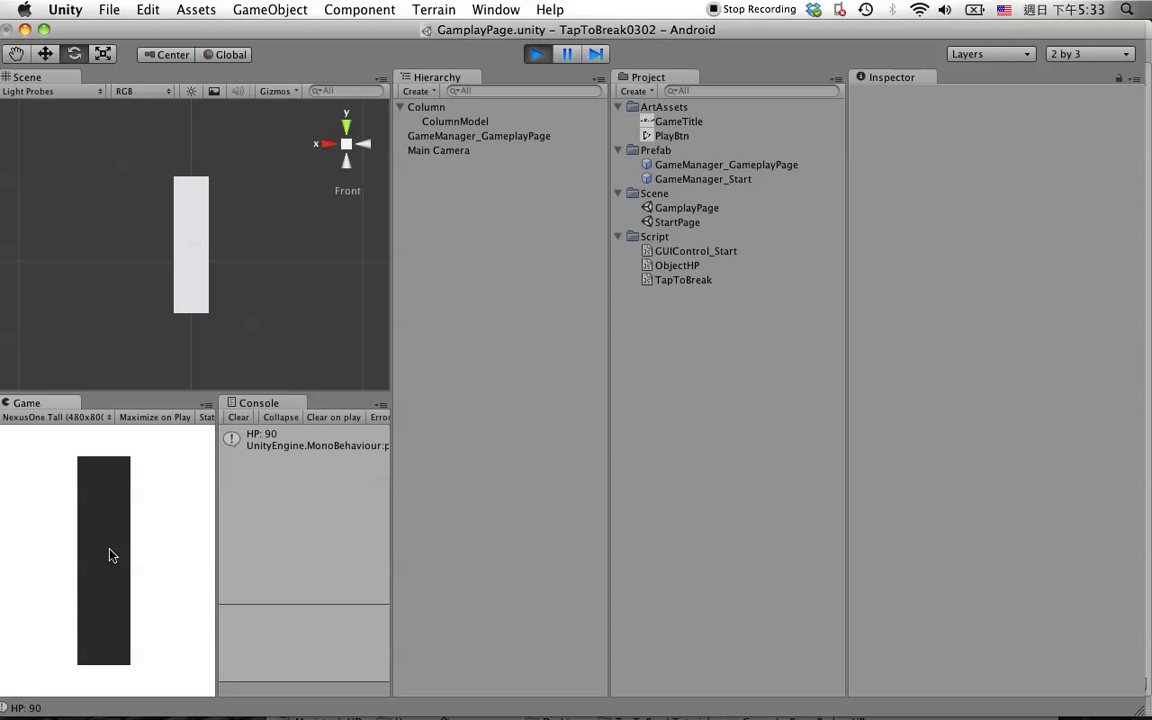
left_click(104, 540)
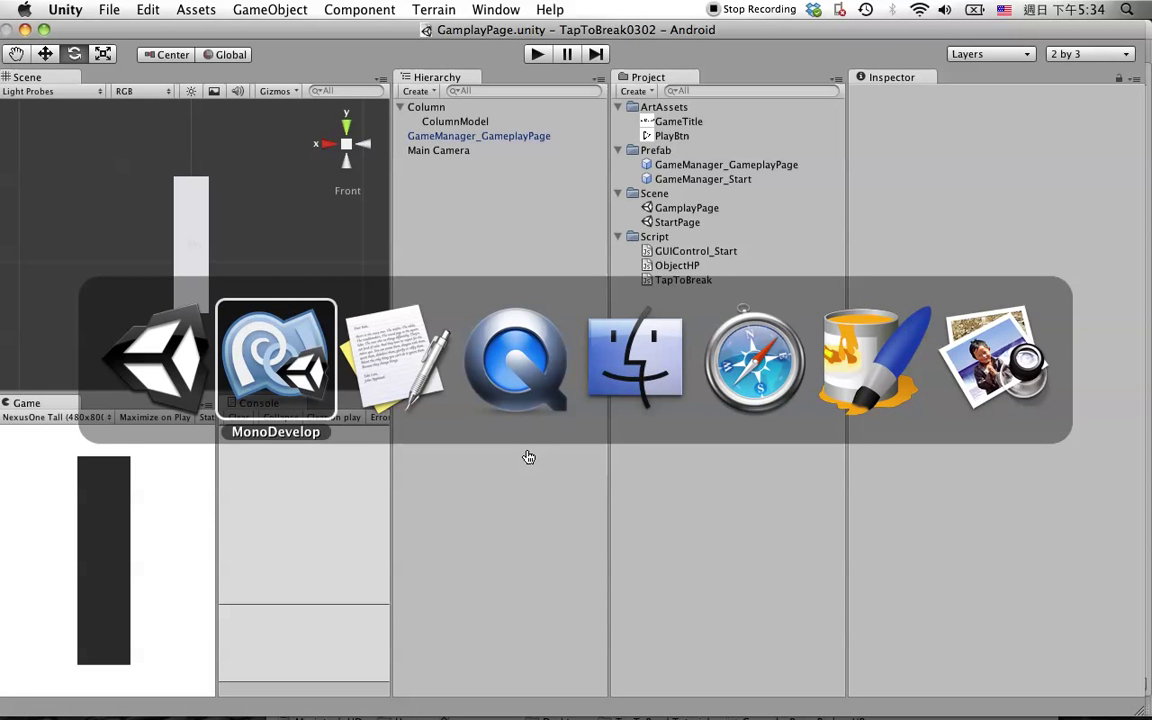
Step: Cut the if(currentHP<=0) block and the comment lines out of TapToBreak's Smash()
left_click(275, 360)
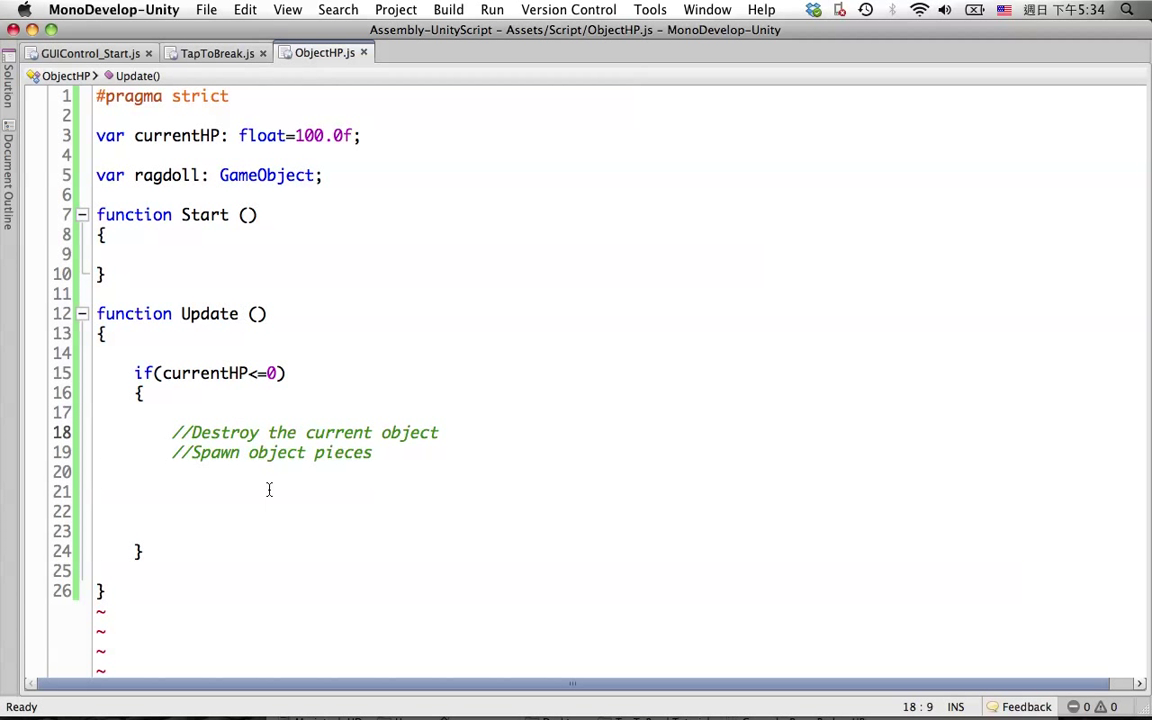
left_click(217, 52)
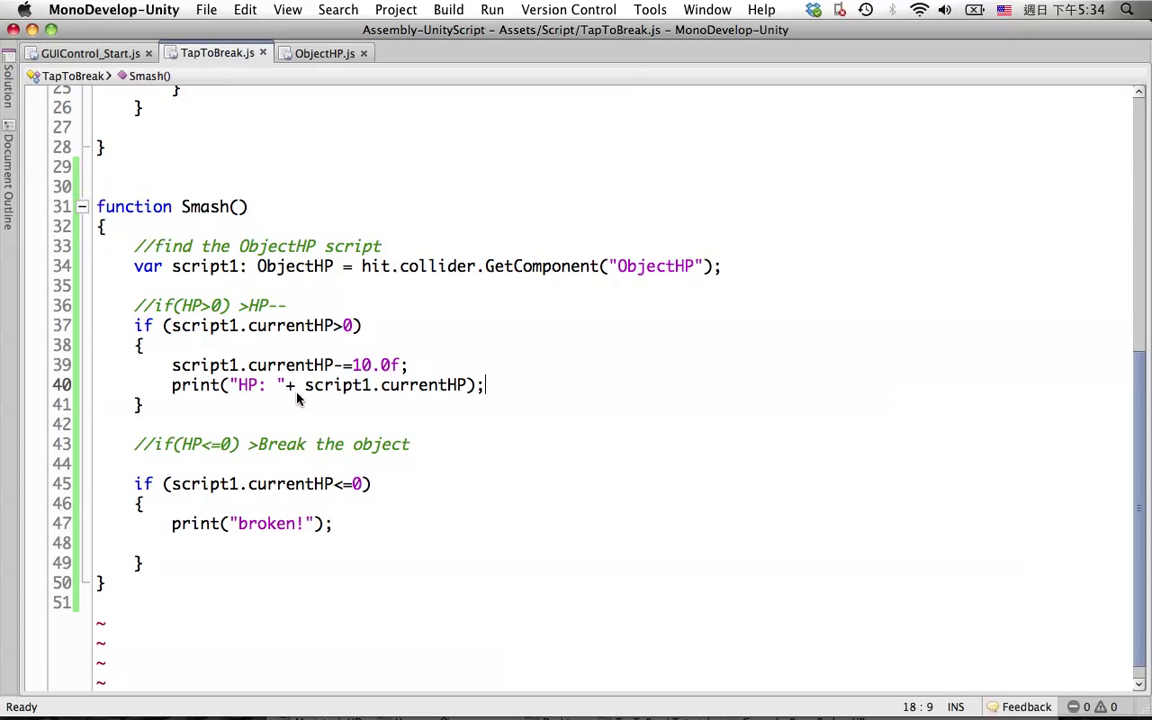
left_click_drag(135, 444, 142, 542)
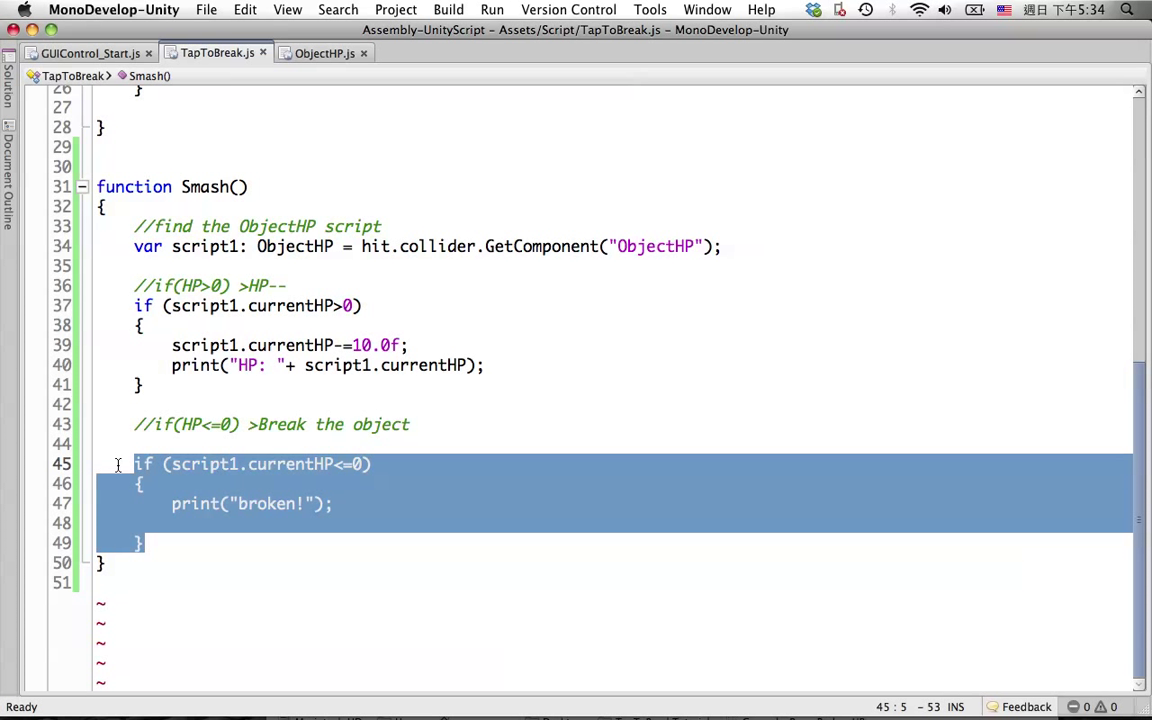
key("Delete")
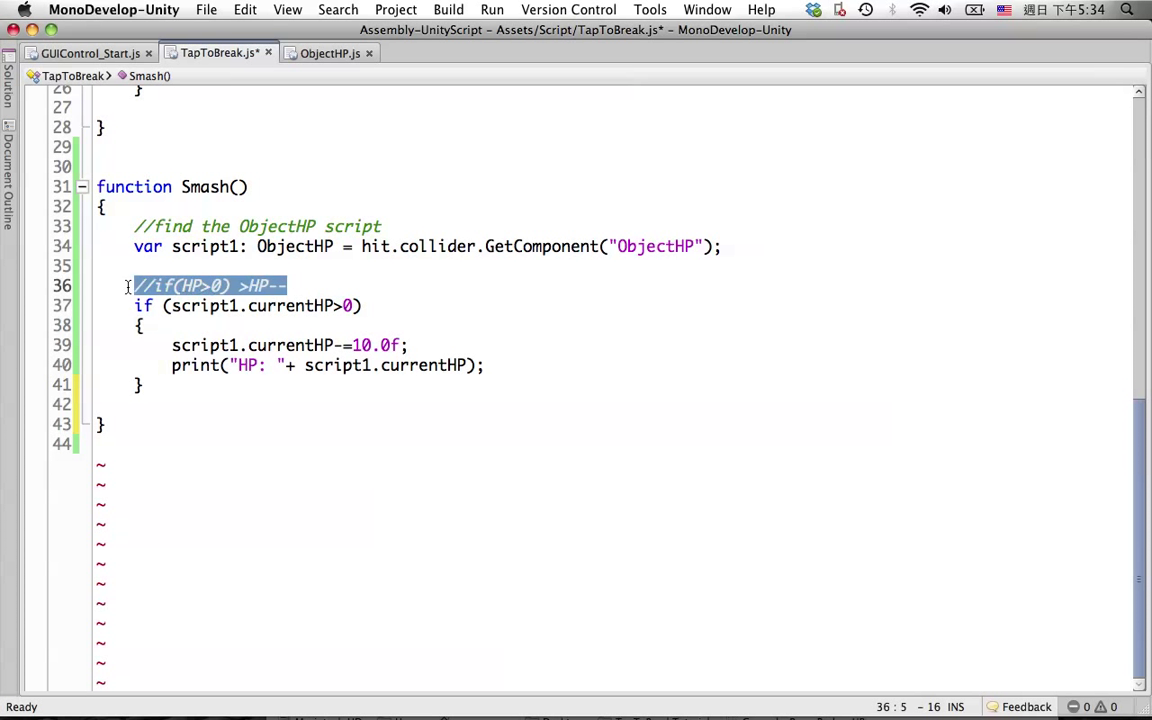
key("Delete")
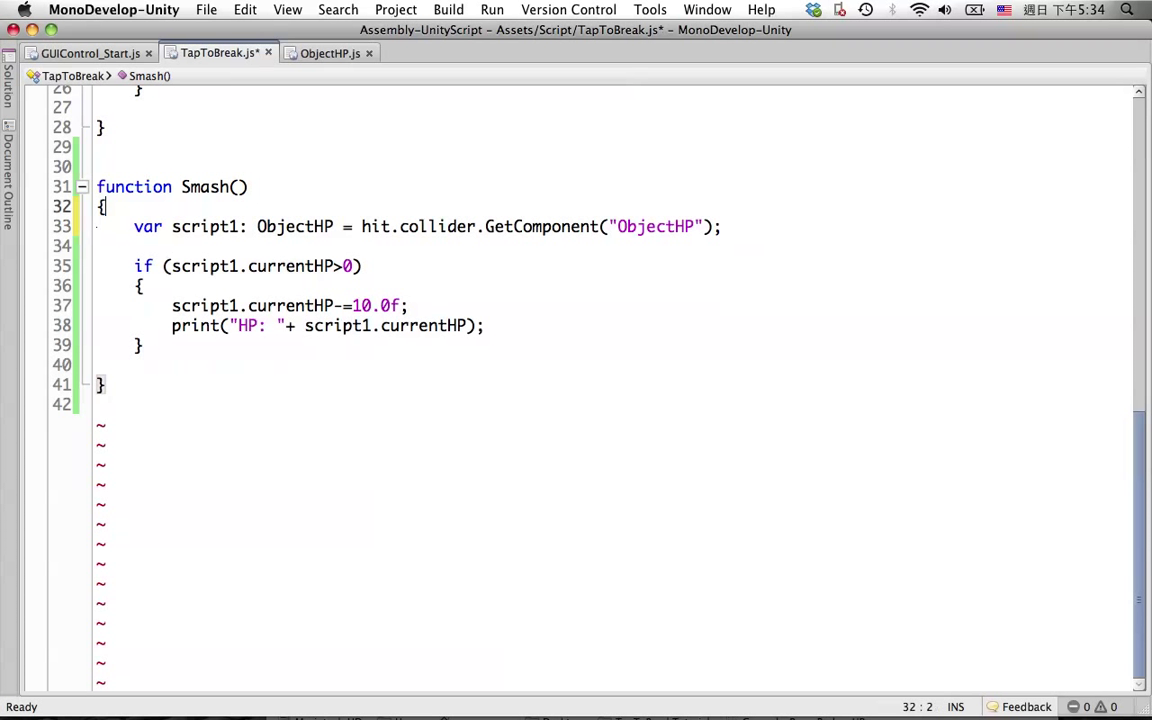
Step: Paste the HP-zero check into ObjectHP's Update, dropping the script1 prefix from the condition
left_click(324, 52)
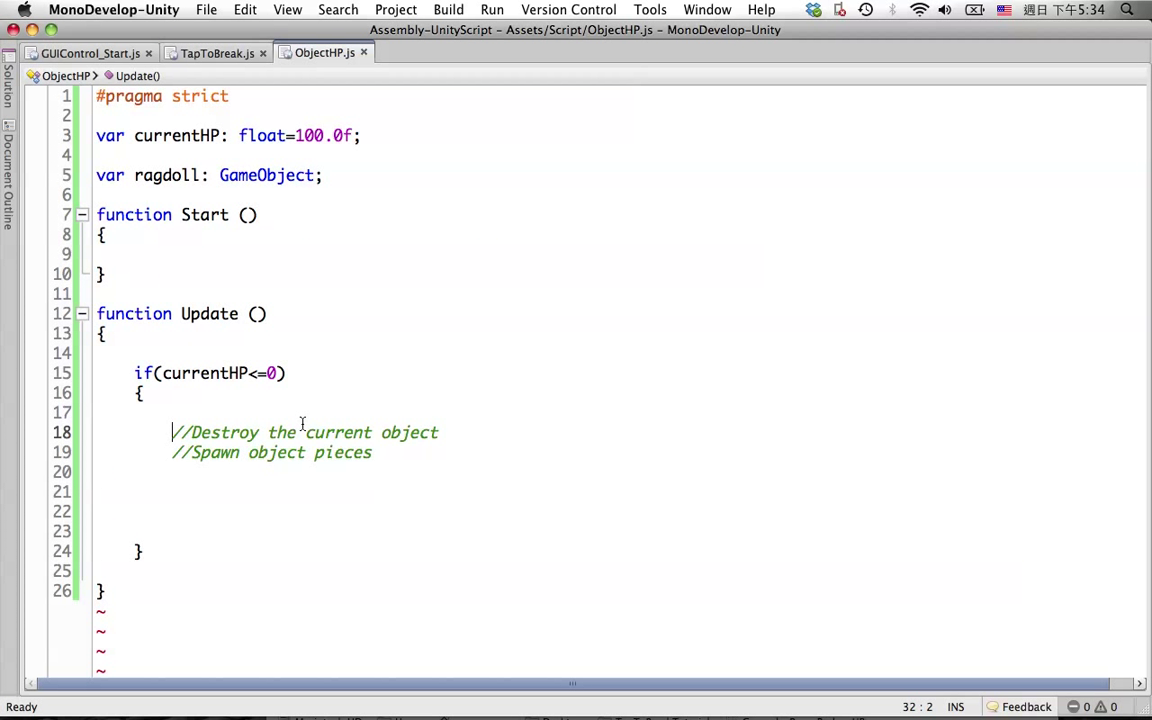
left_click(135, 491)
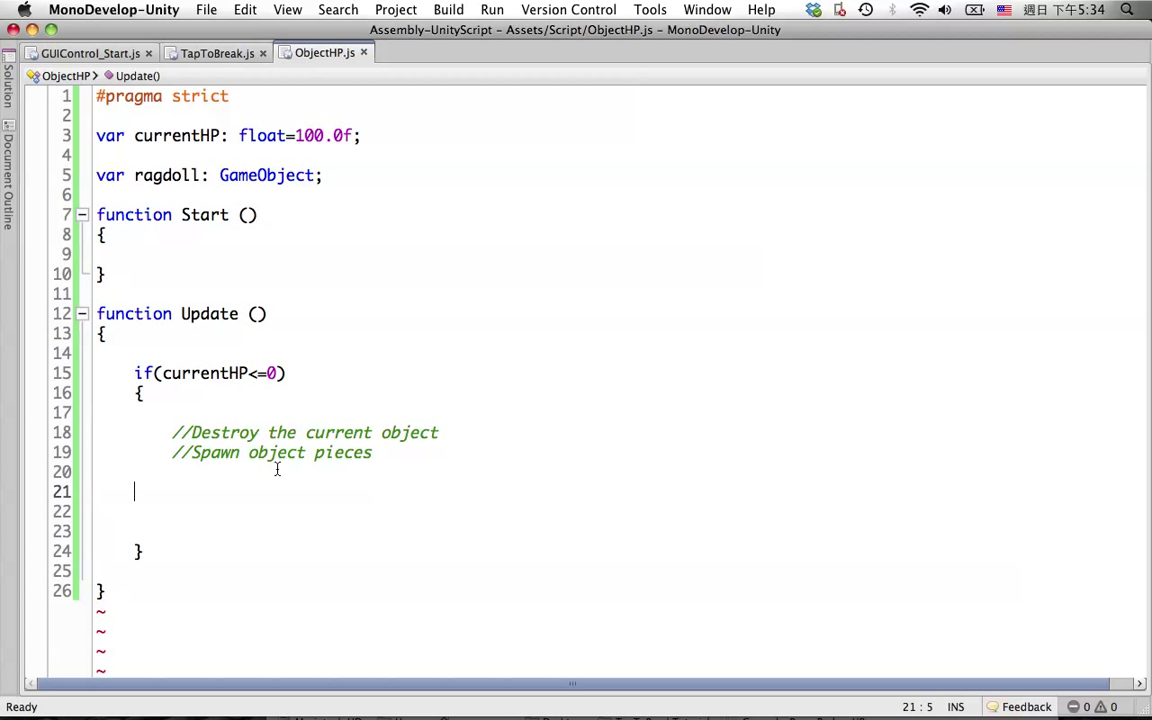
left_click(173, 432)
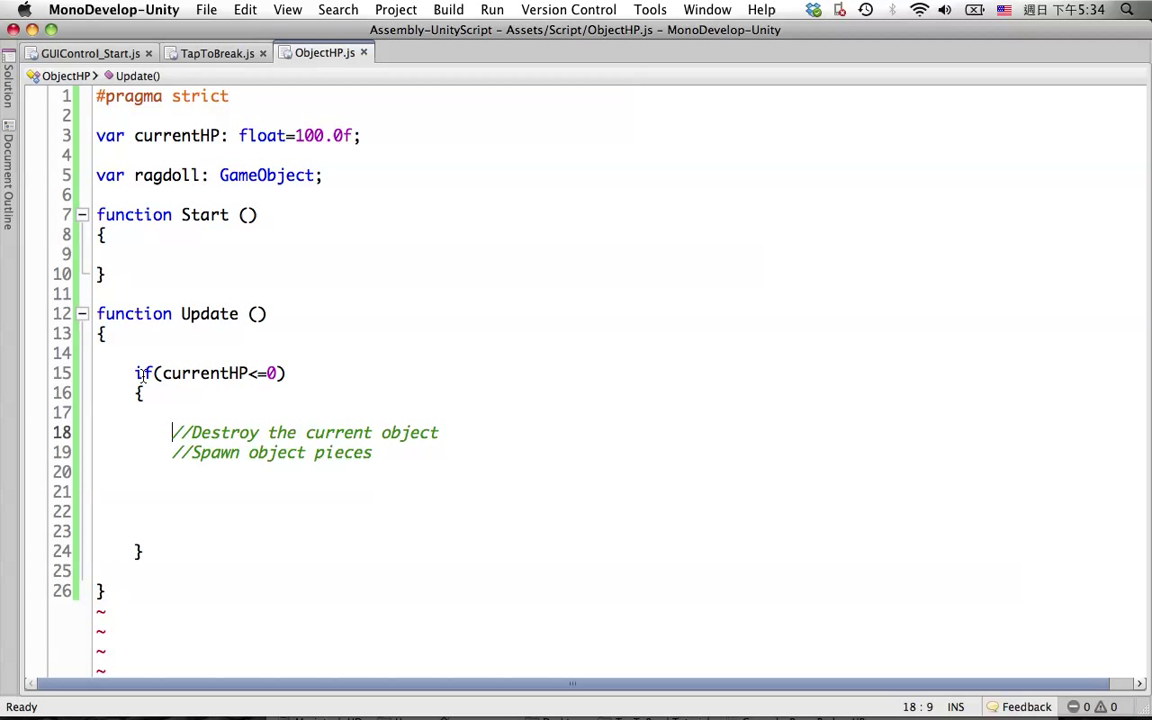
double_click(204, 373)
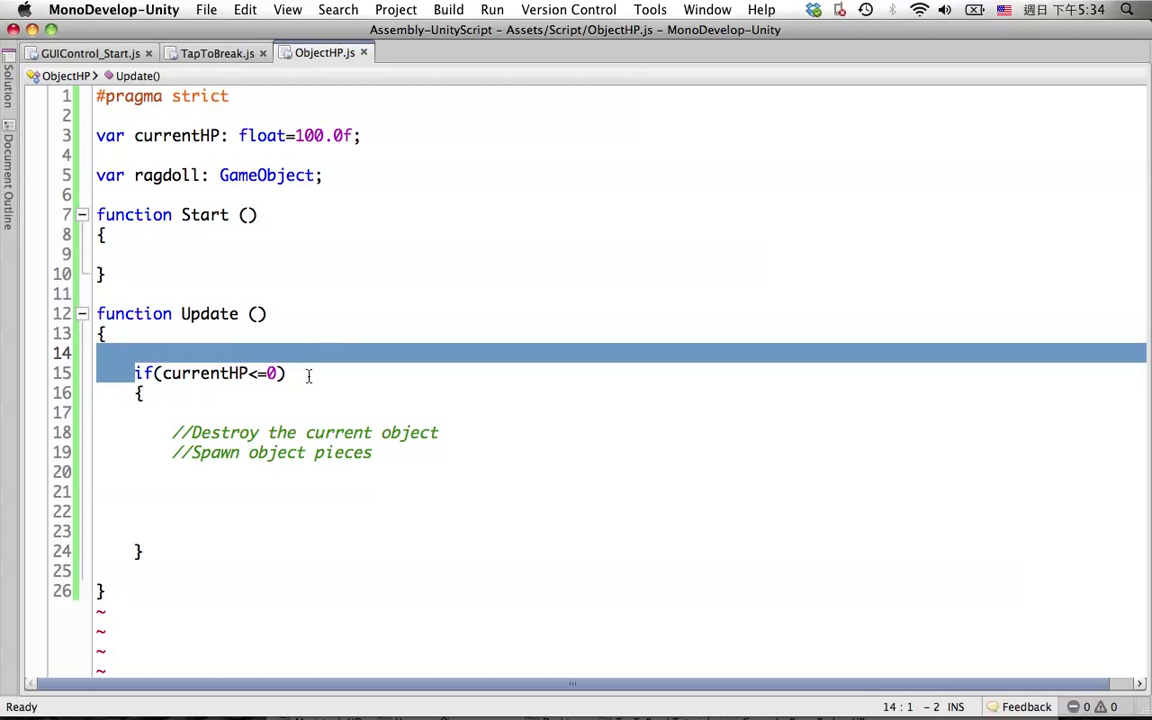
left_click(264, 373)
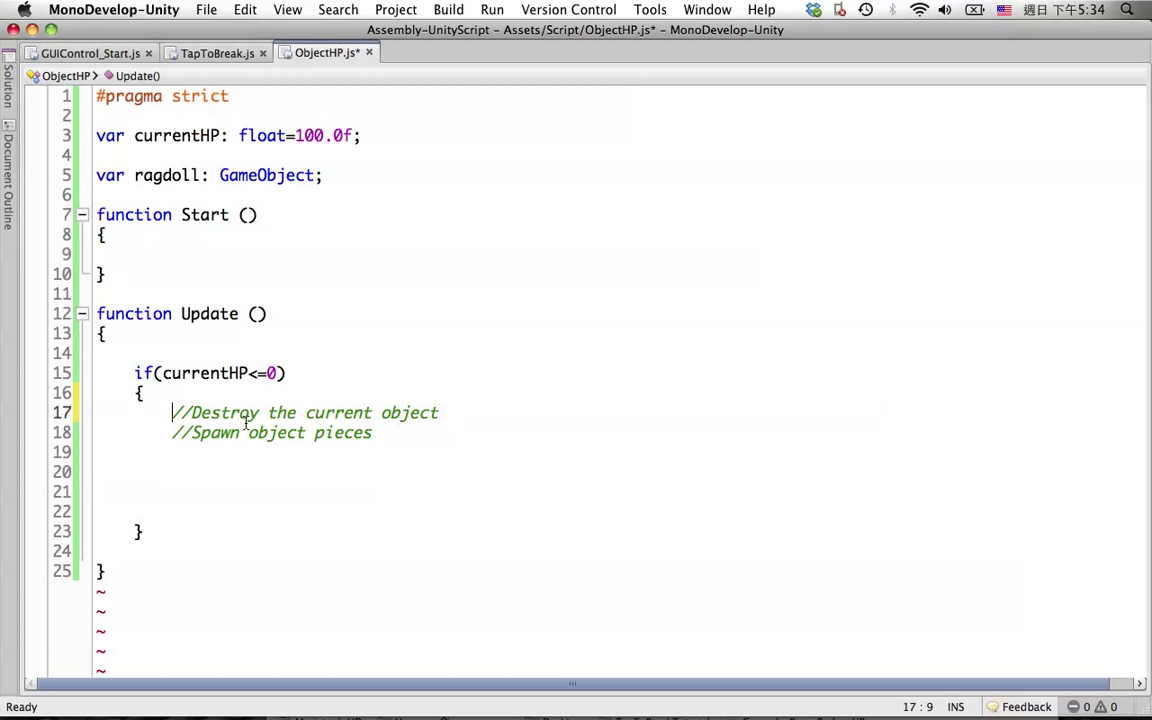
left_click(380, 432)
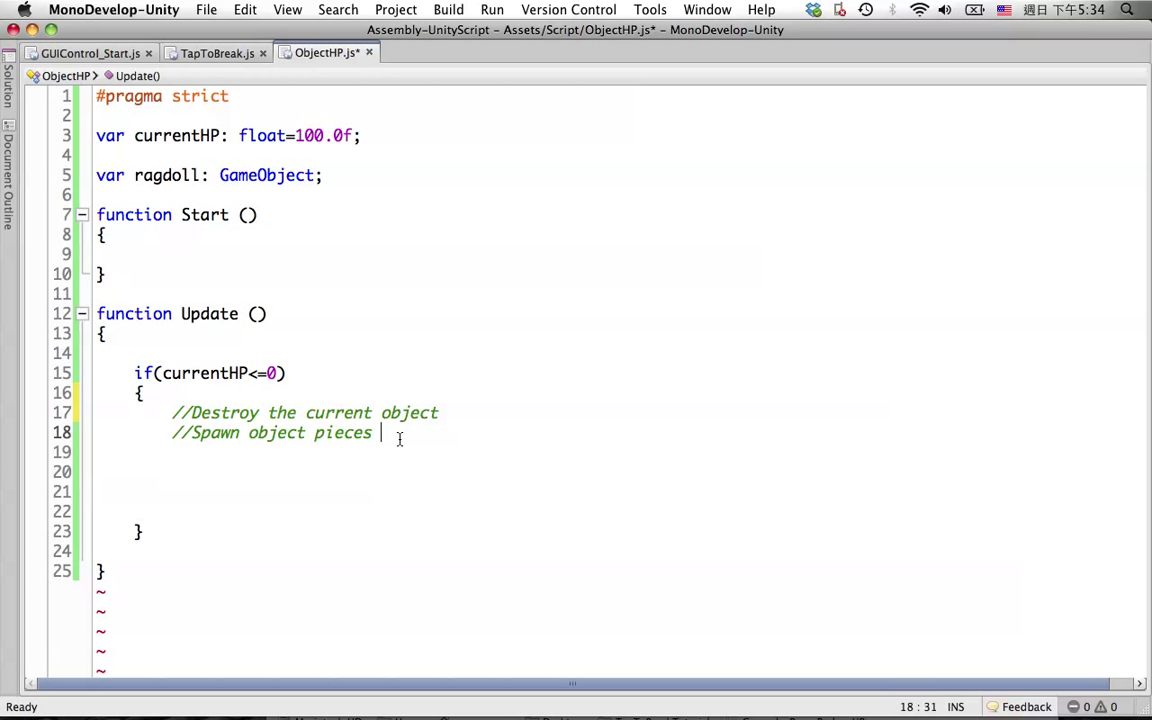
key("Return")
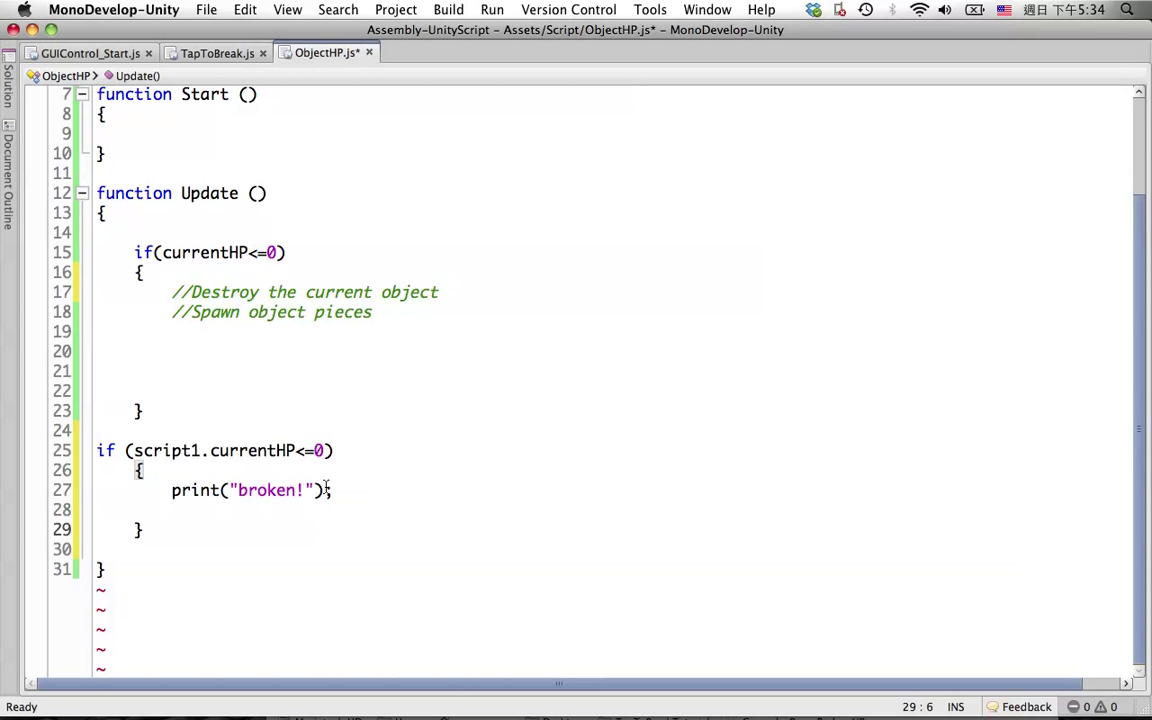
left_click(210, 450)
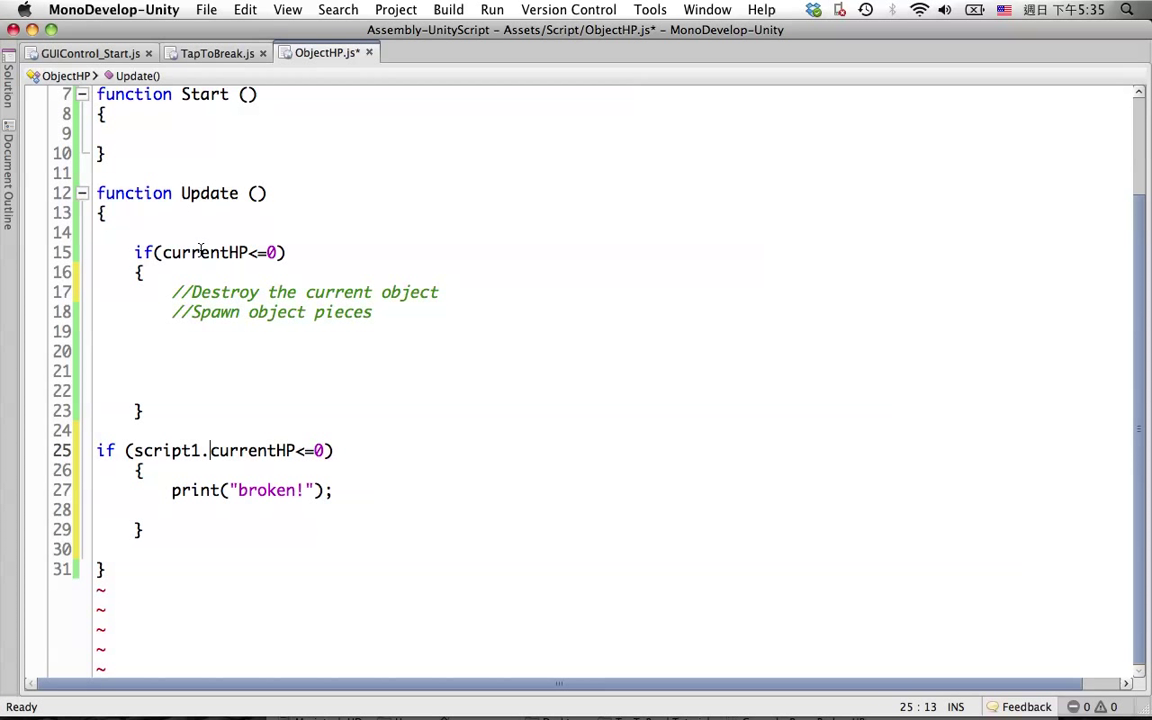
left_click(234, 450)
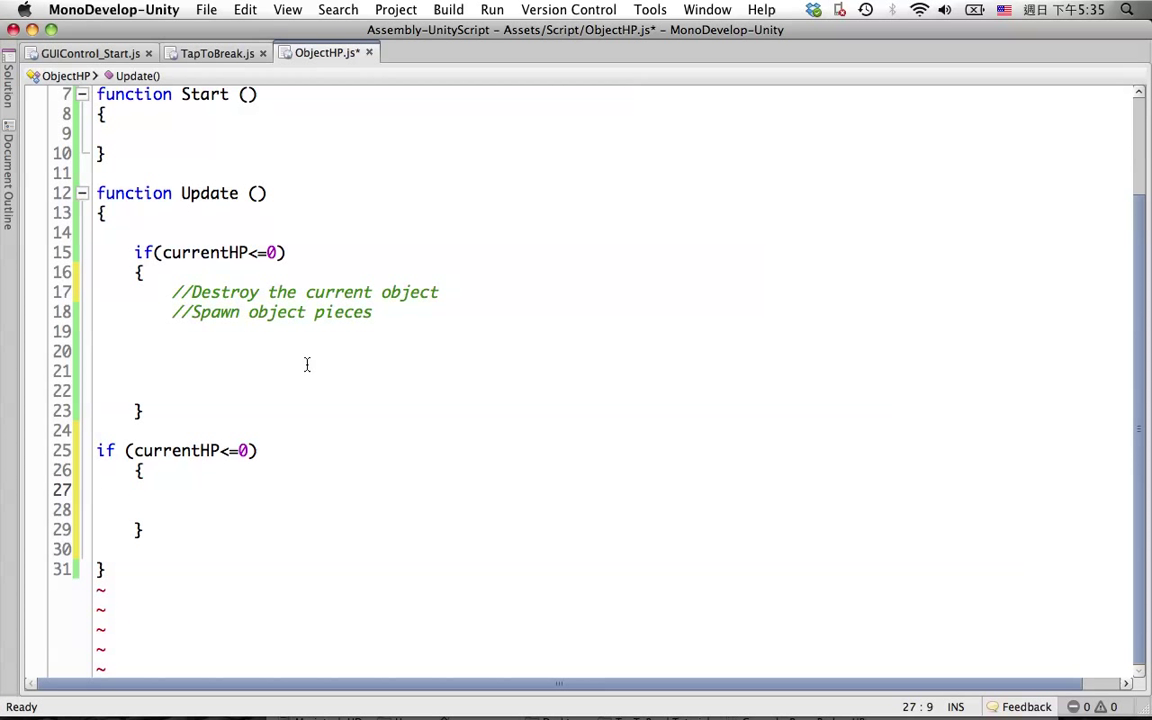
Step: Inside the check, add print("broken!"); and Destroy(gameObject);
type("print(\"broken!\");")
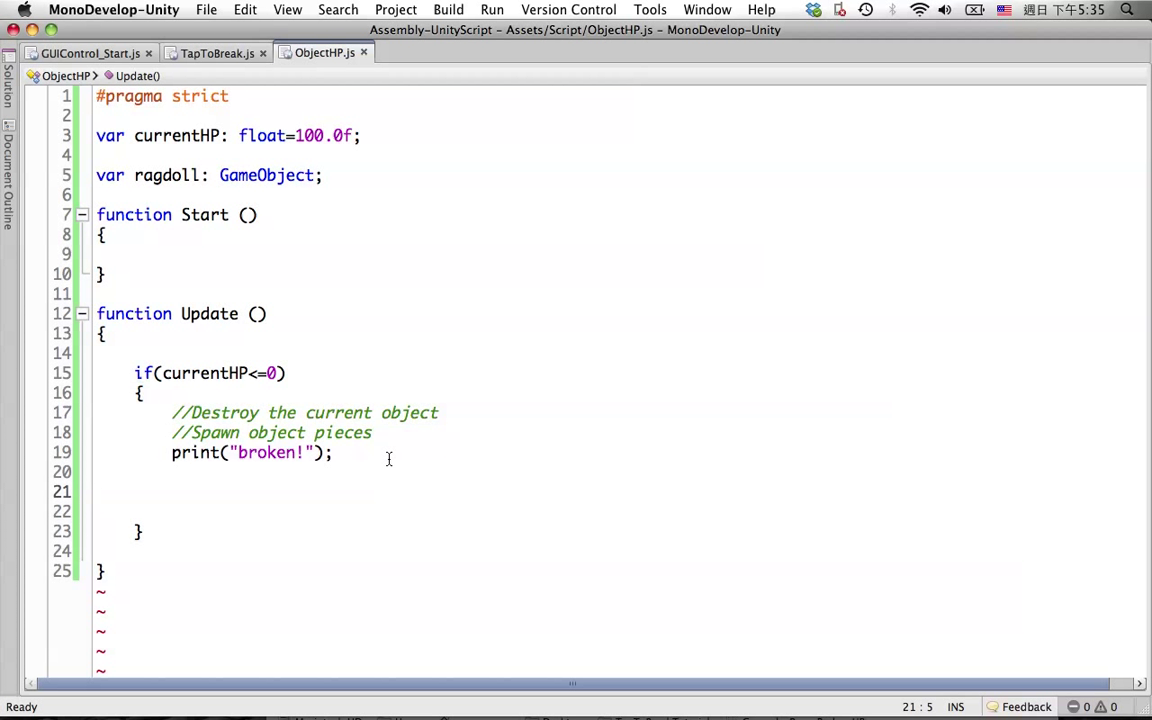
type("D")
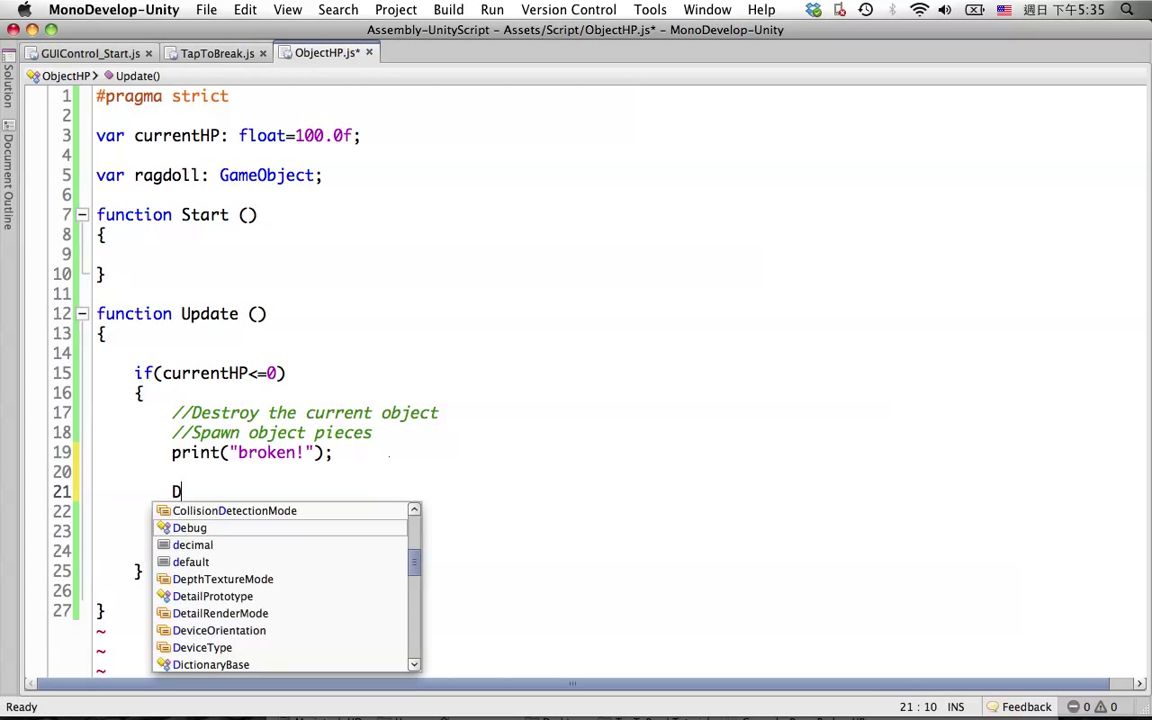
type("estroy(game")
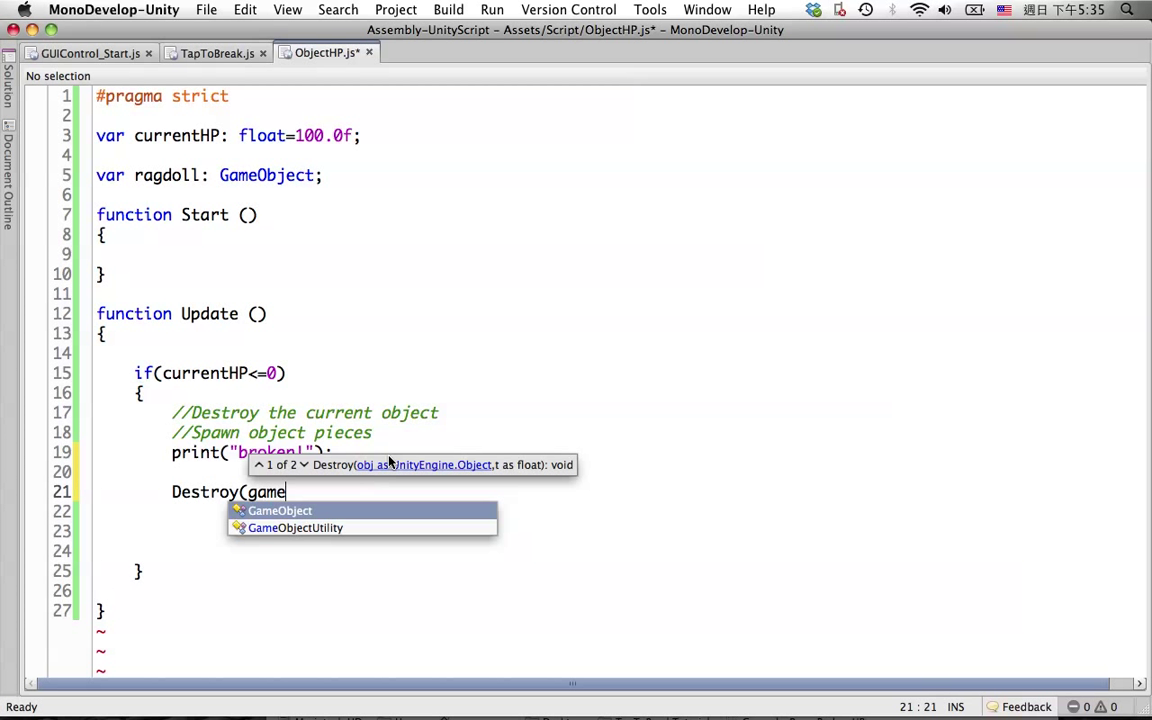
type("Object)")
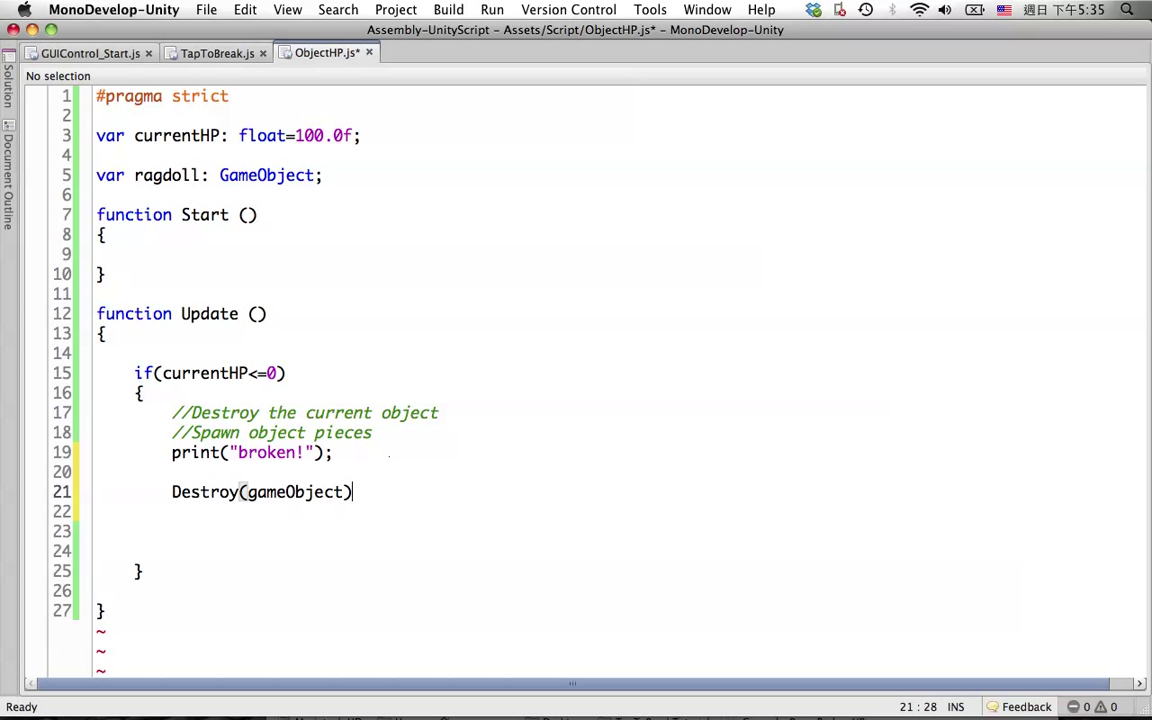
type(";")
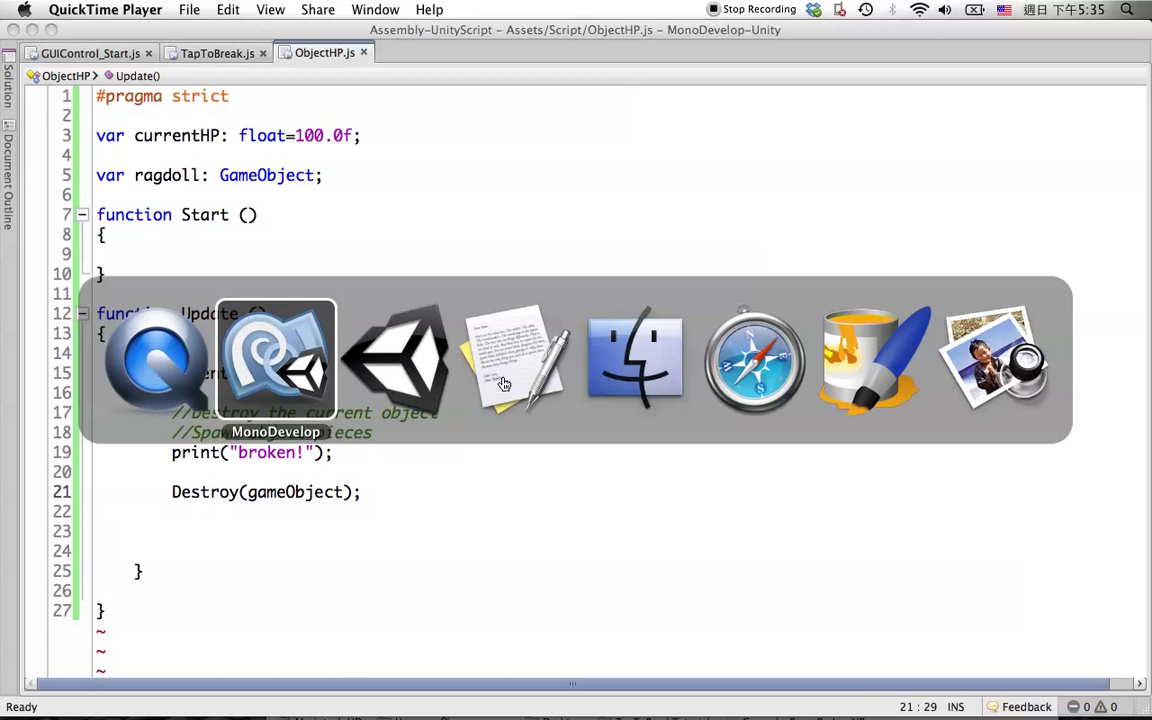
Step: Play the scene, tap the column to HP 0 so it logs 'broken!' and vanishes, then stop
left_click(394, 360)
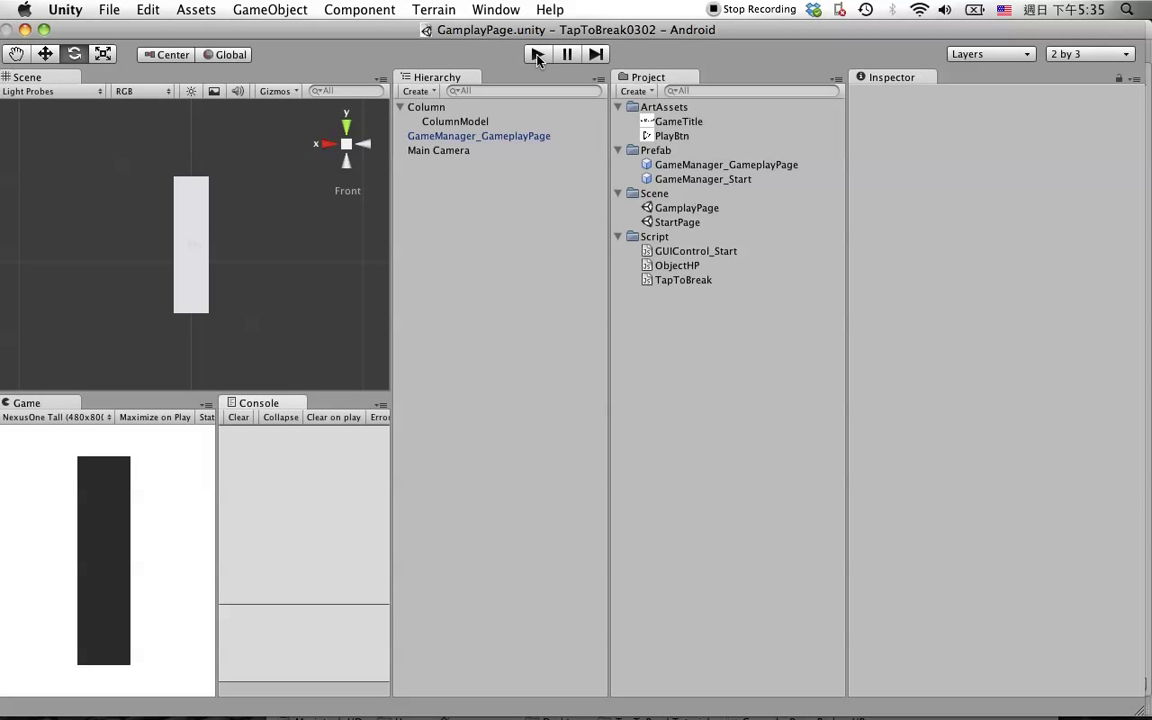
left_click(536, 54)
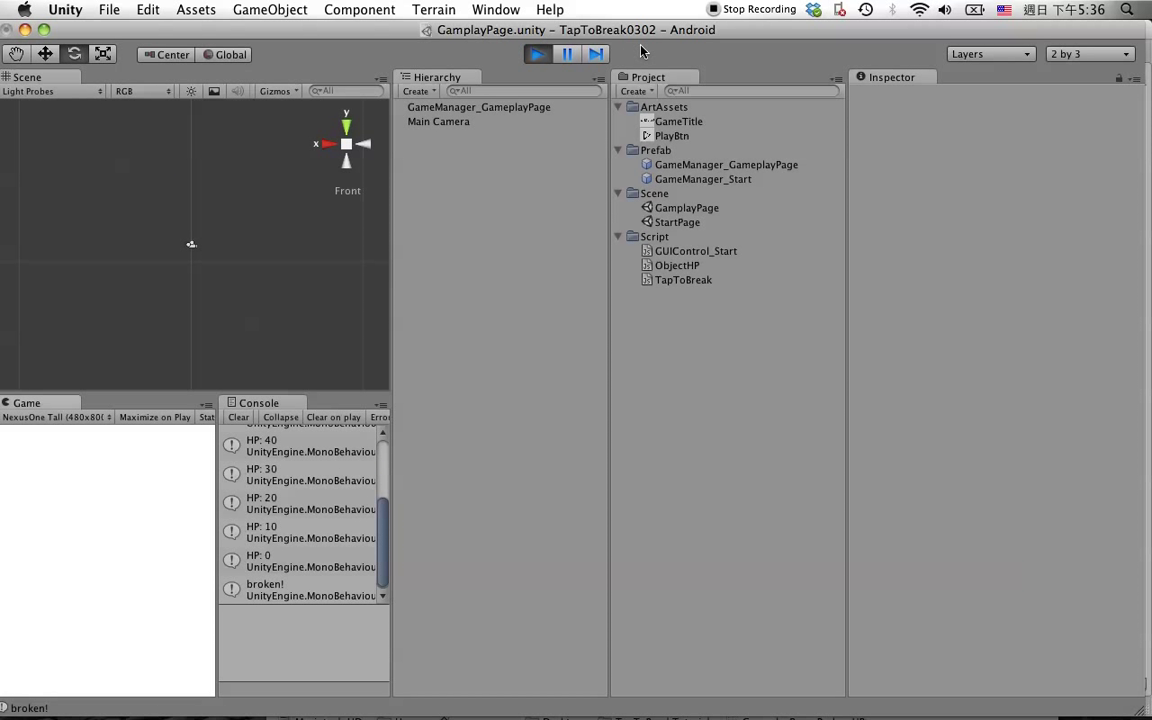
mouse_move(436, 56)
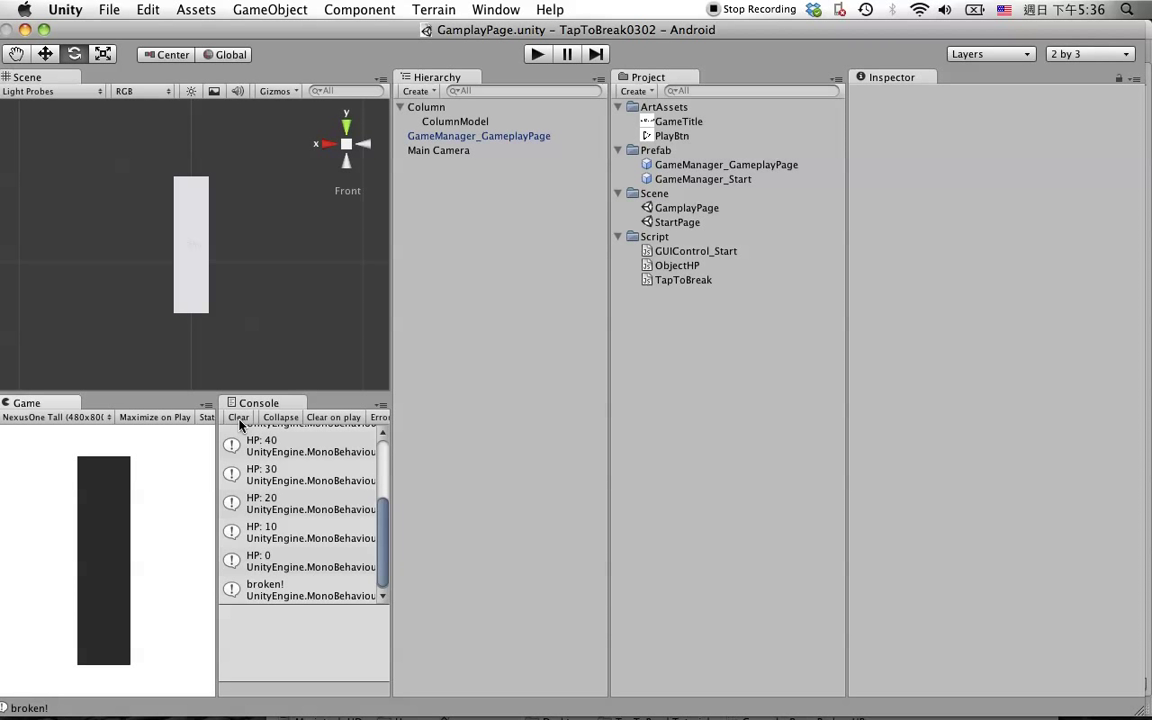
left_click(238, 417)
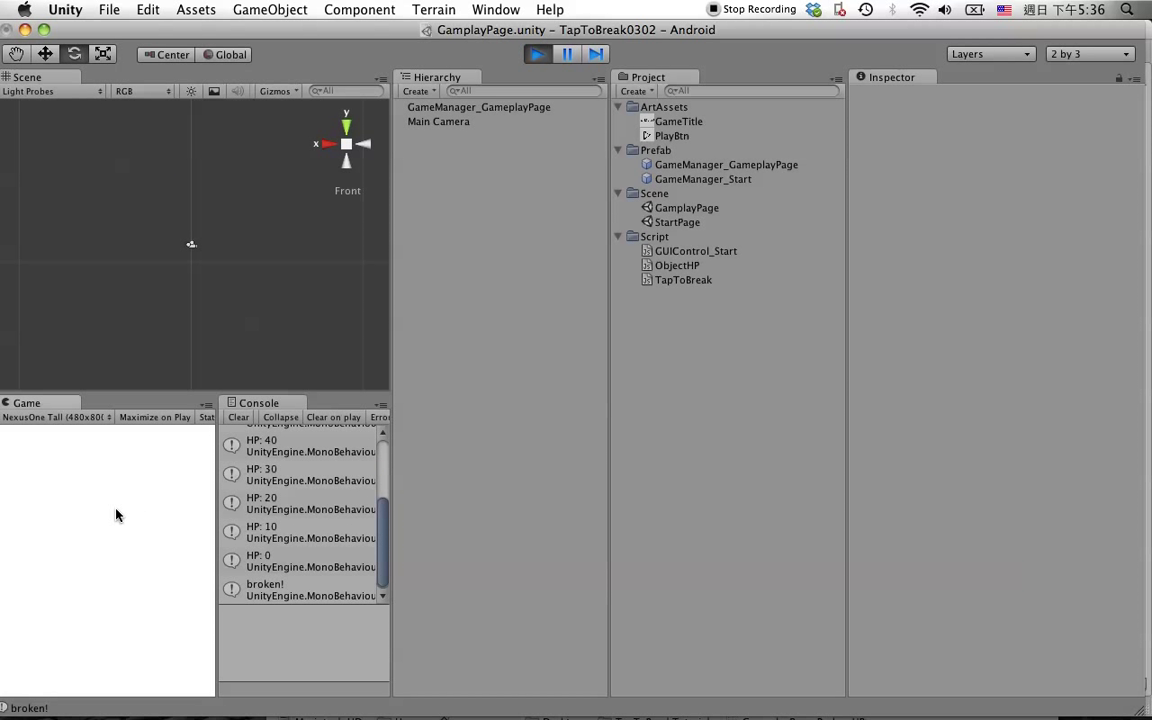
mouse_move(285, 589)
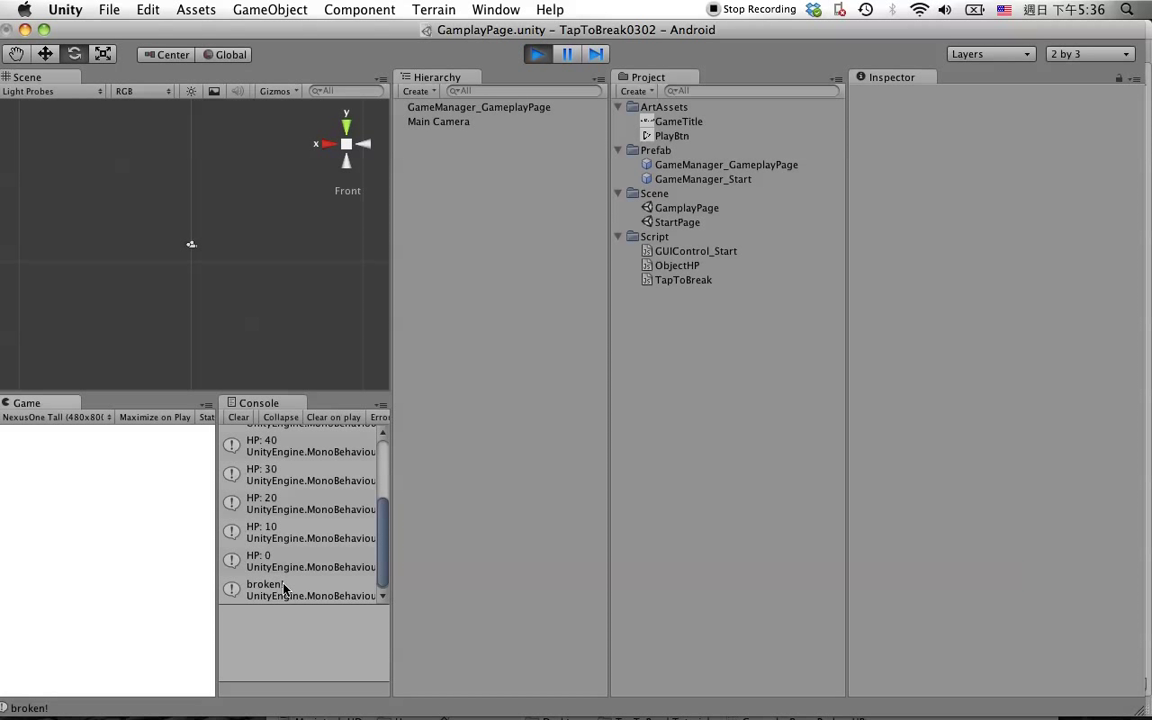
mouse_move(183, 525)
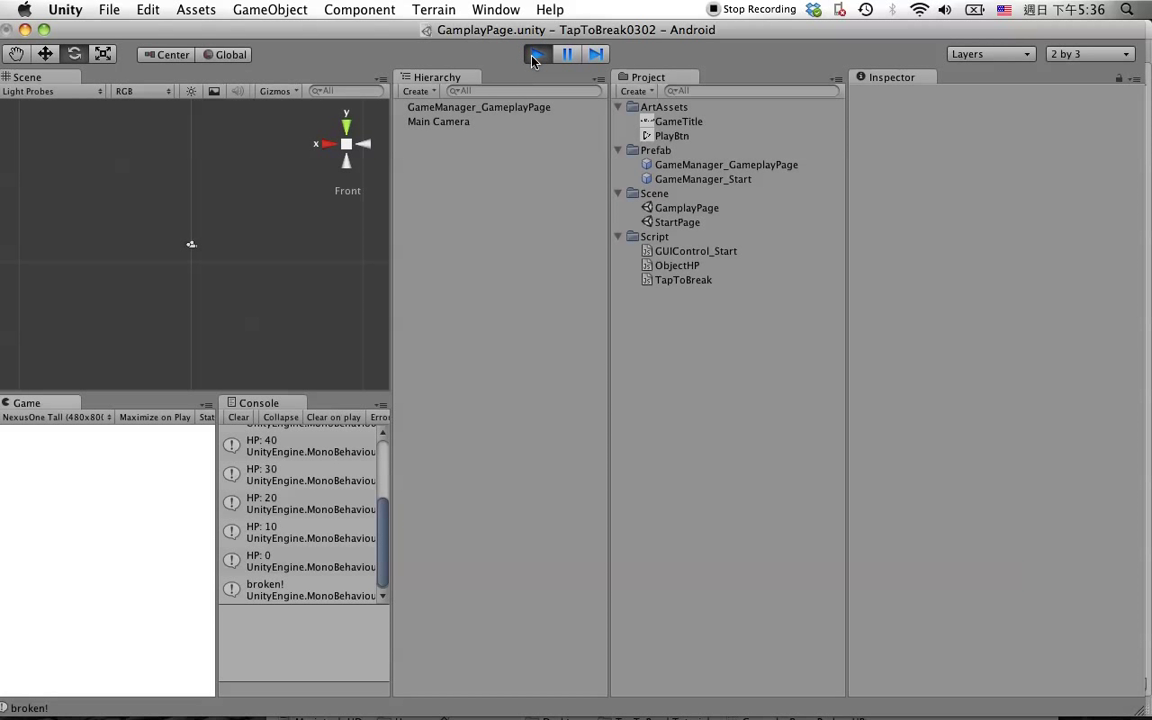
left_click(537, 54)
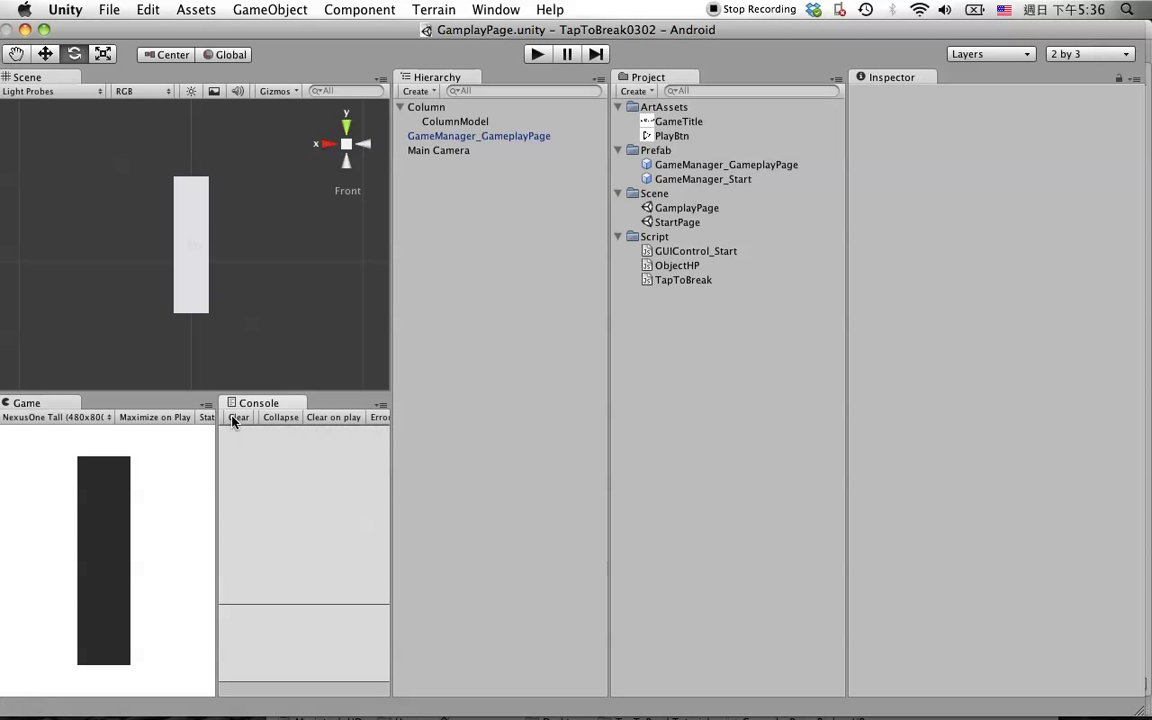
mouse_move(380, 378)
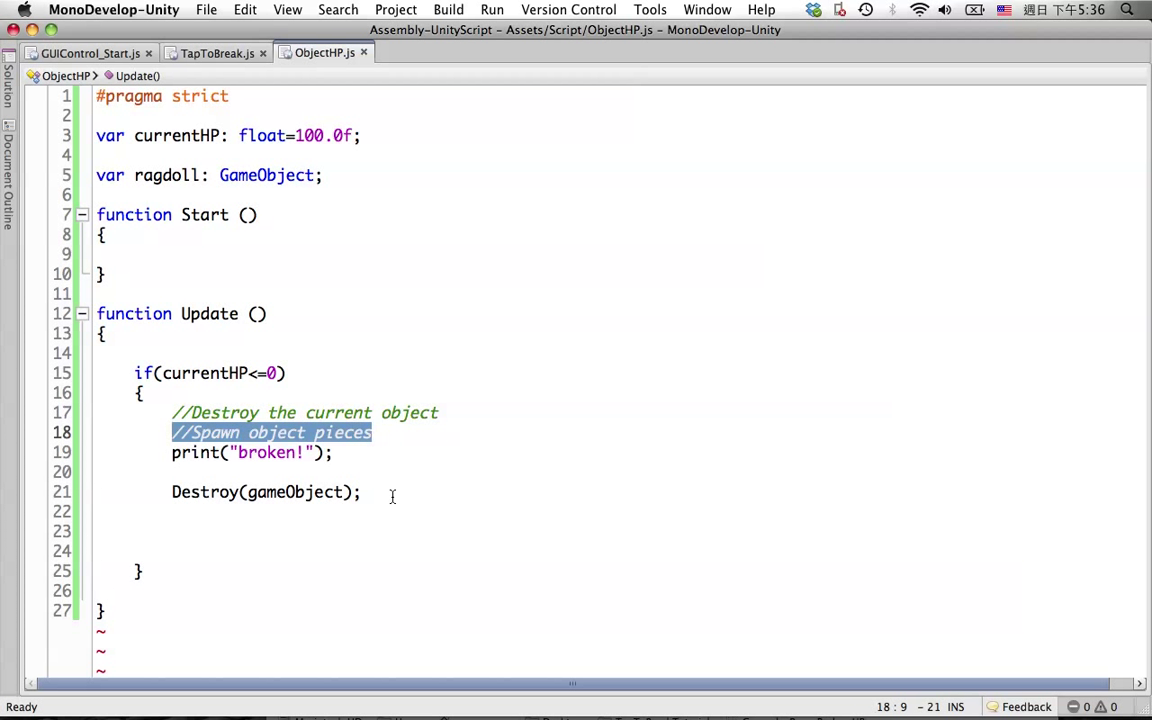
left_click(172, 471)
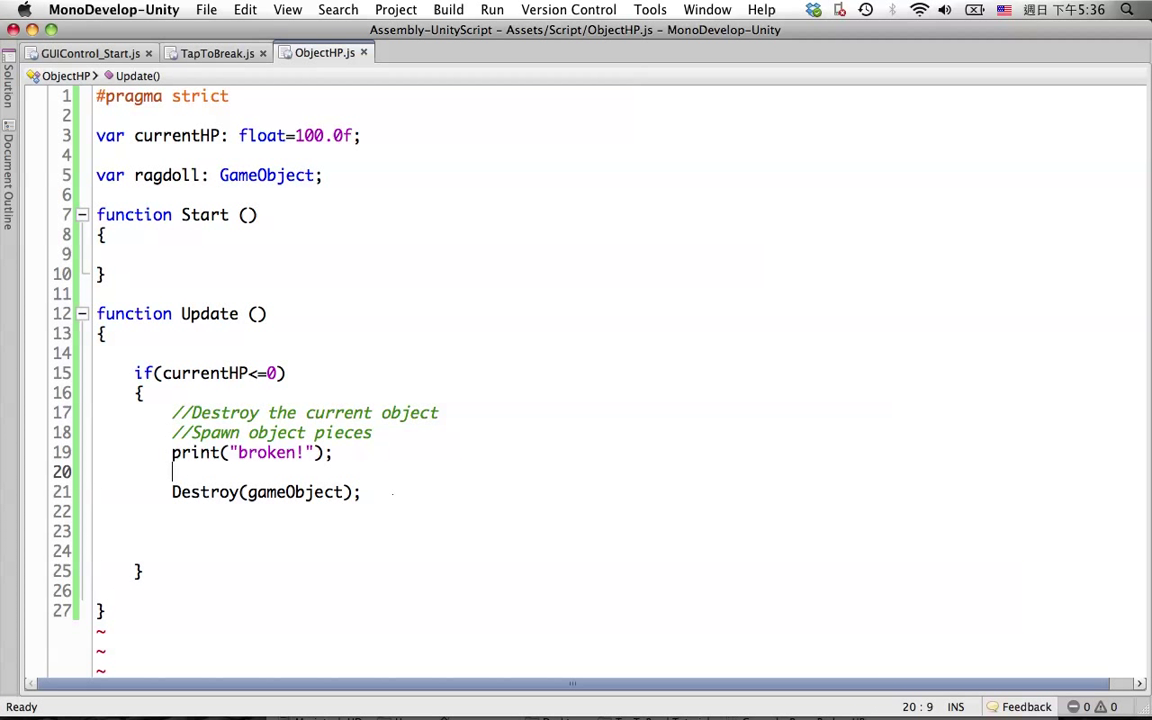
mouse_move(656, 583)
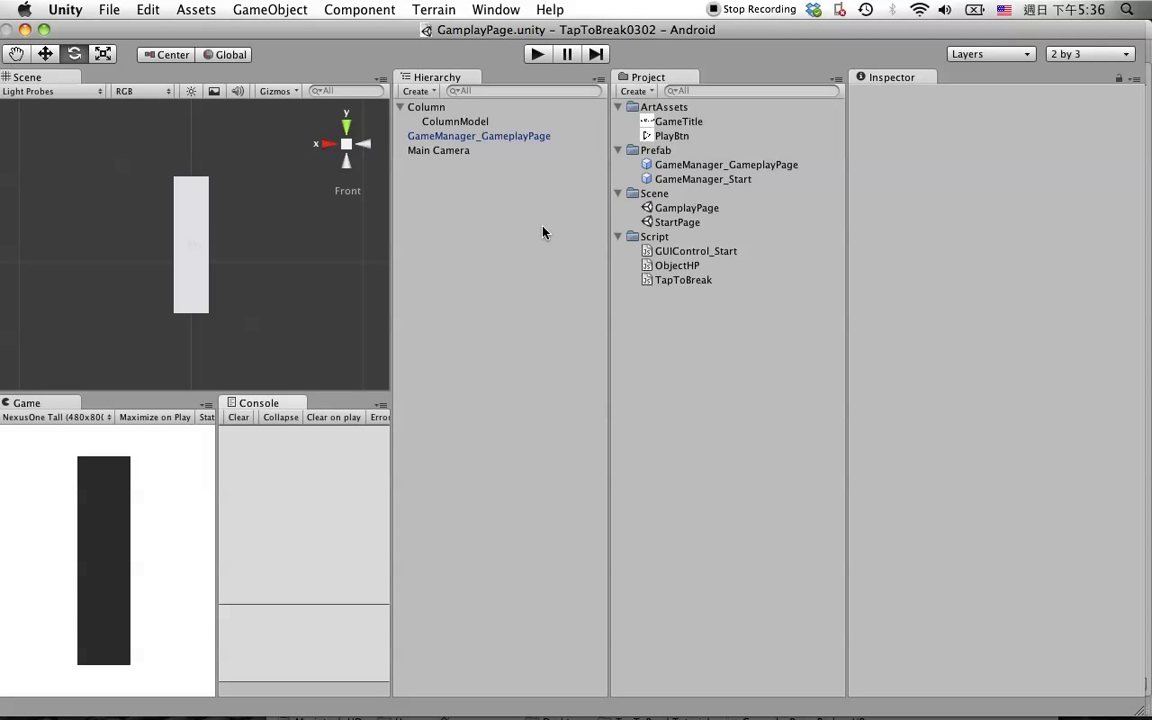
mouse_move(430, 237)
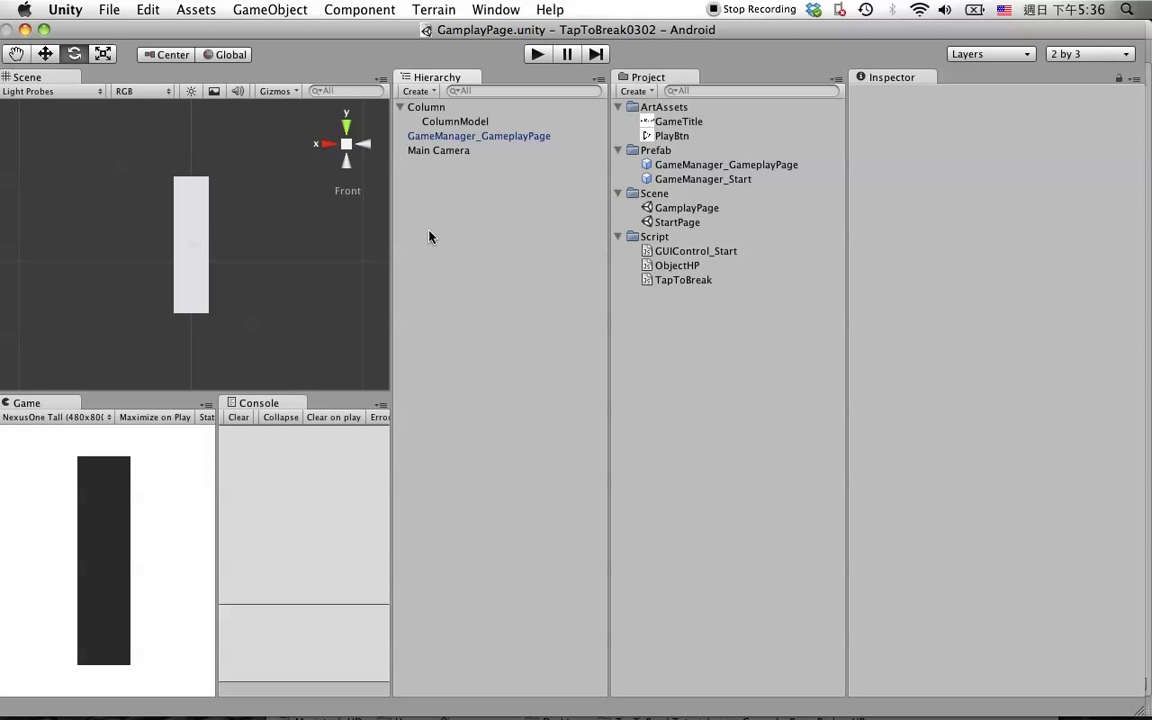
Step: Duplicate ColumnModel, rename the copy ColumnPieces1, and select it for repositioning
left_click(455, 121)
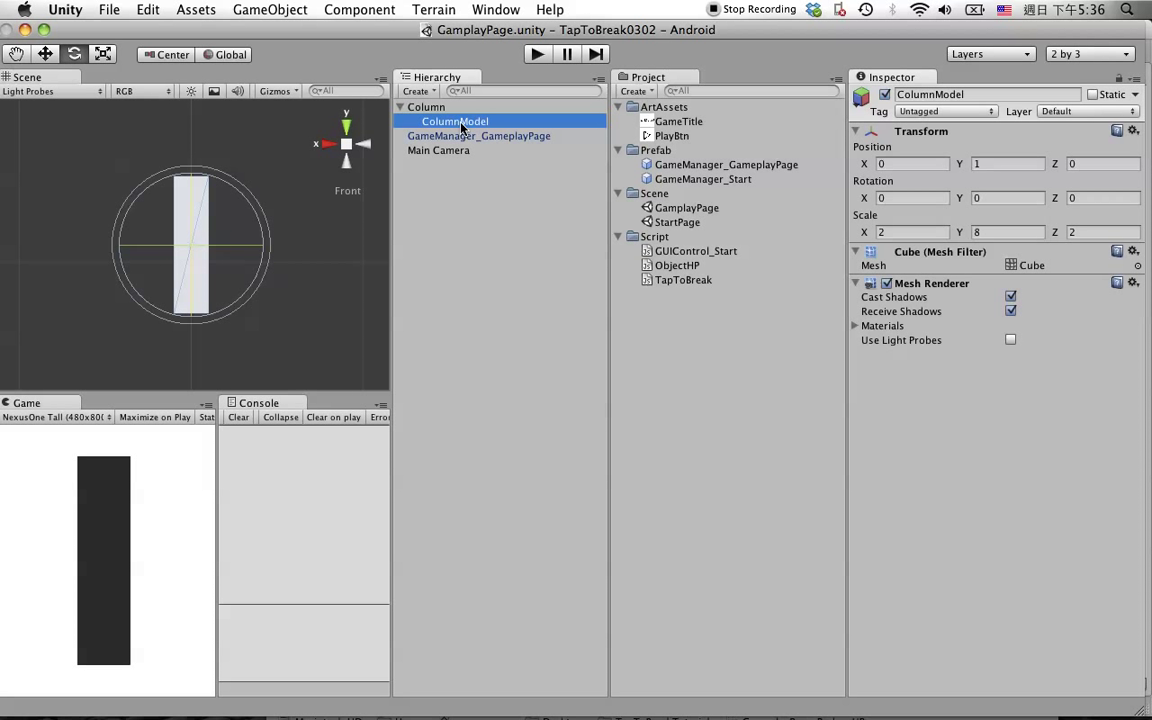
left_click(455, 135)
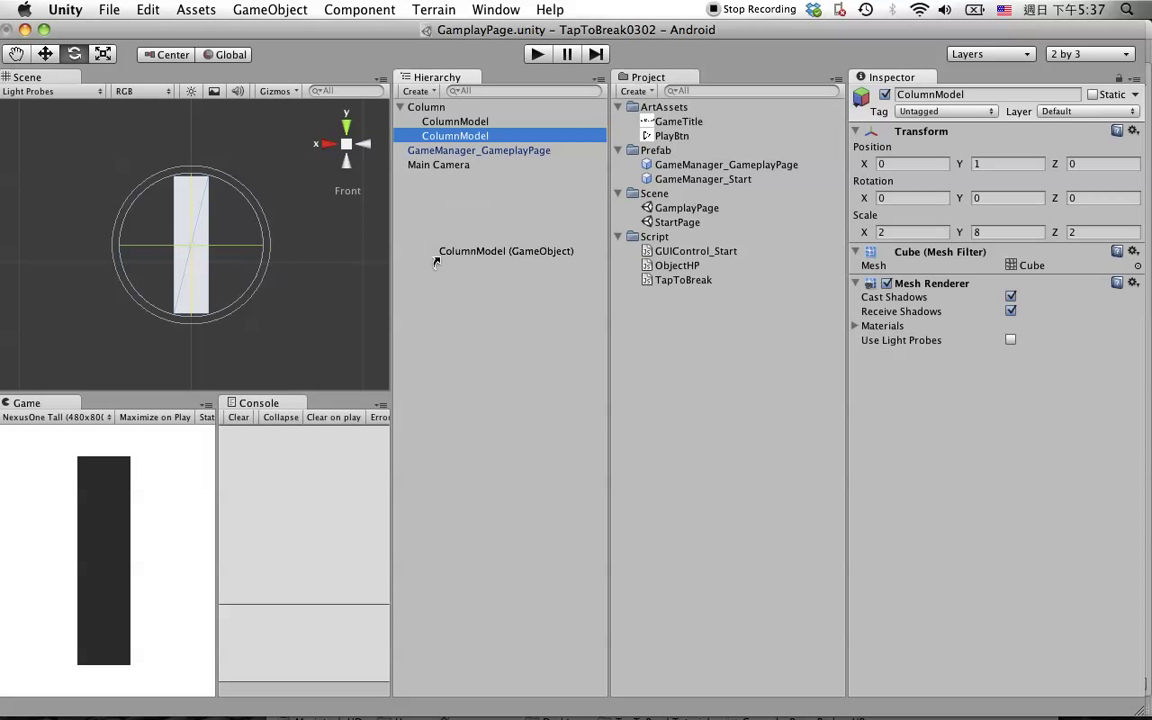
mouse_move(437, 251)
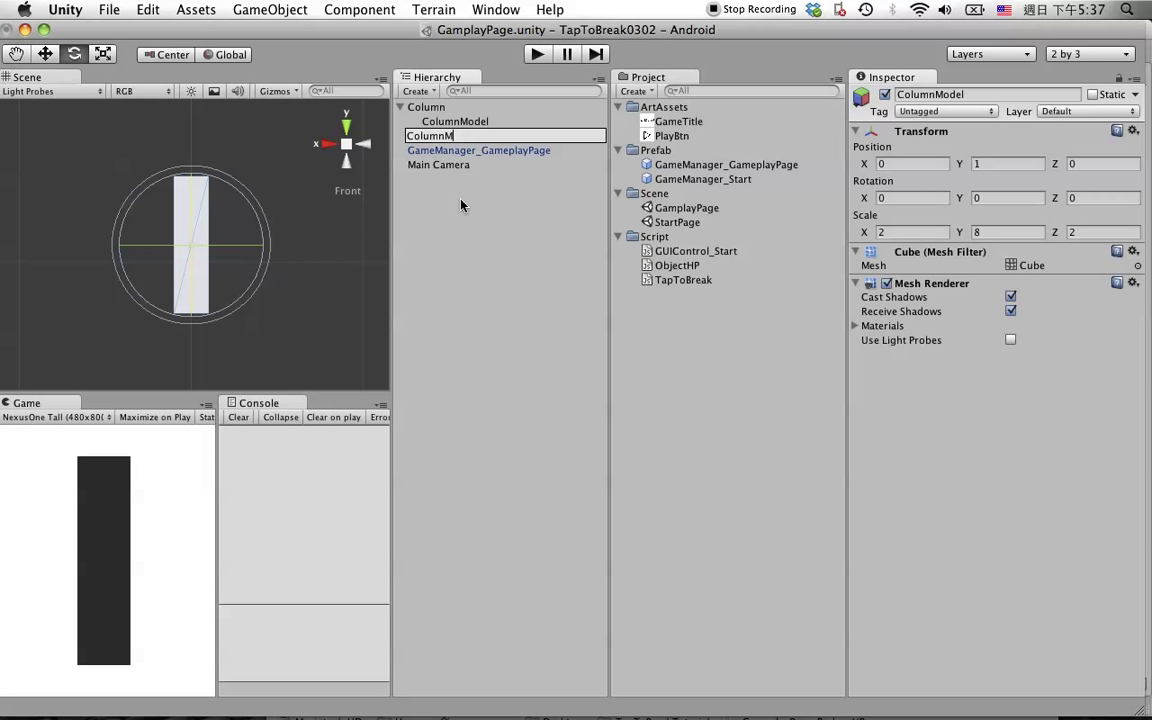
type("Pieces1")
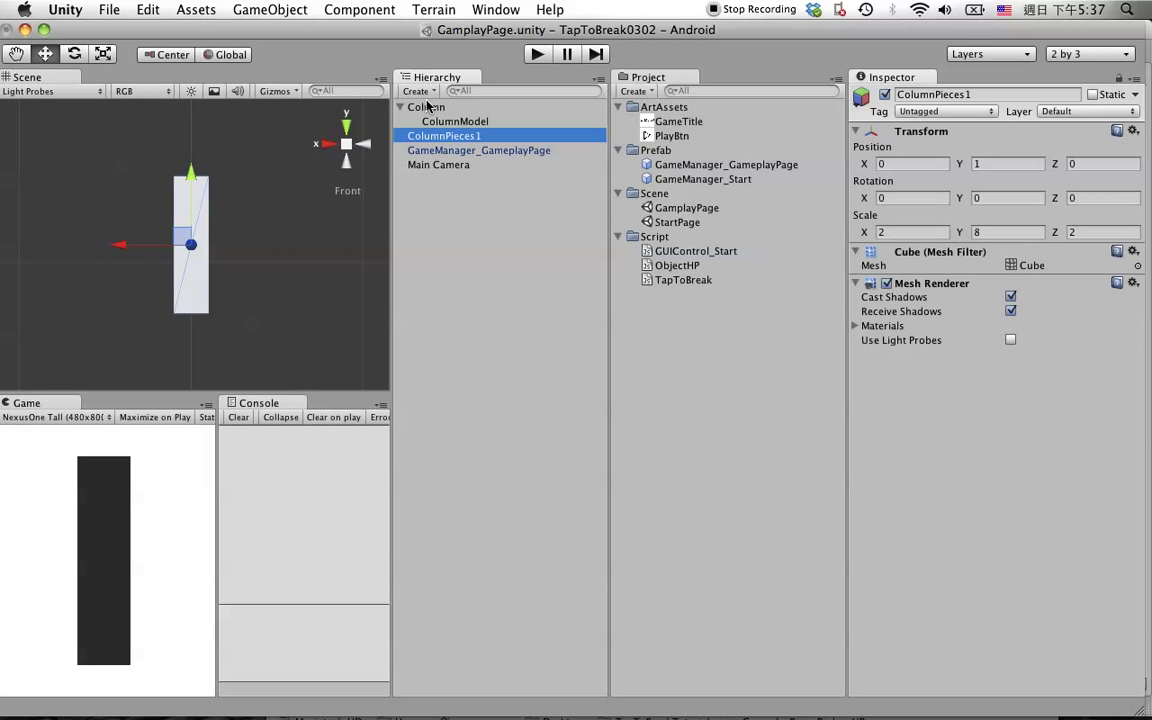
left_click(426, 107)
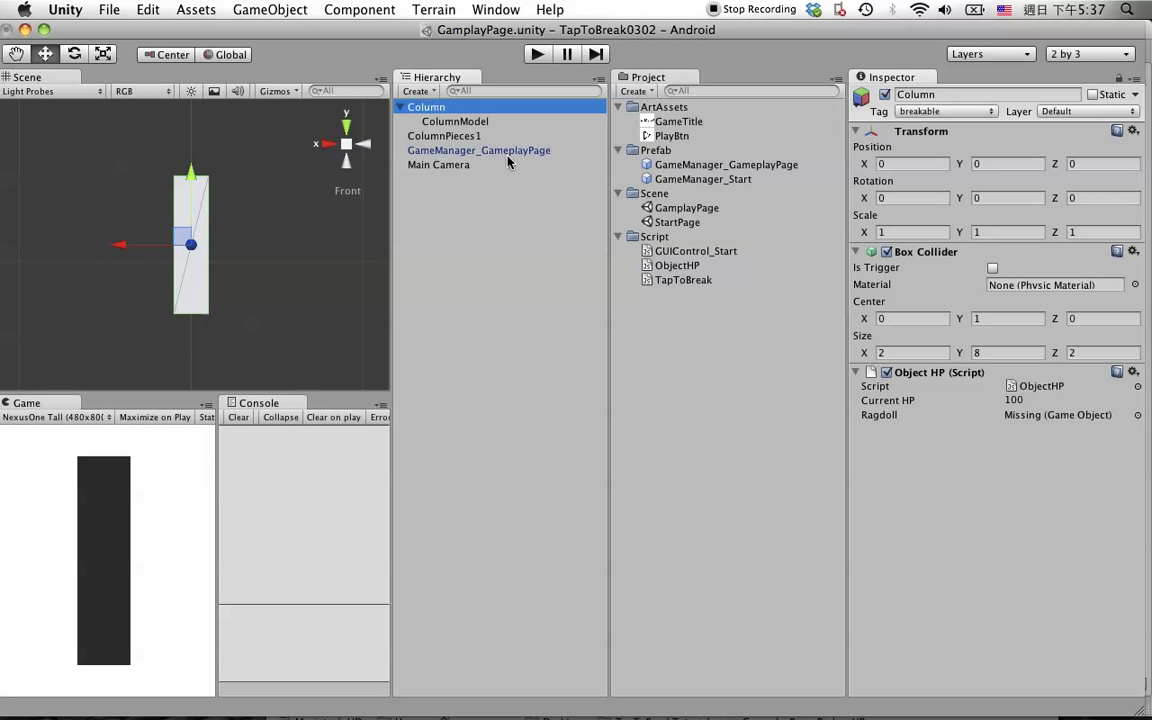
left_click(444, 135)
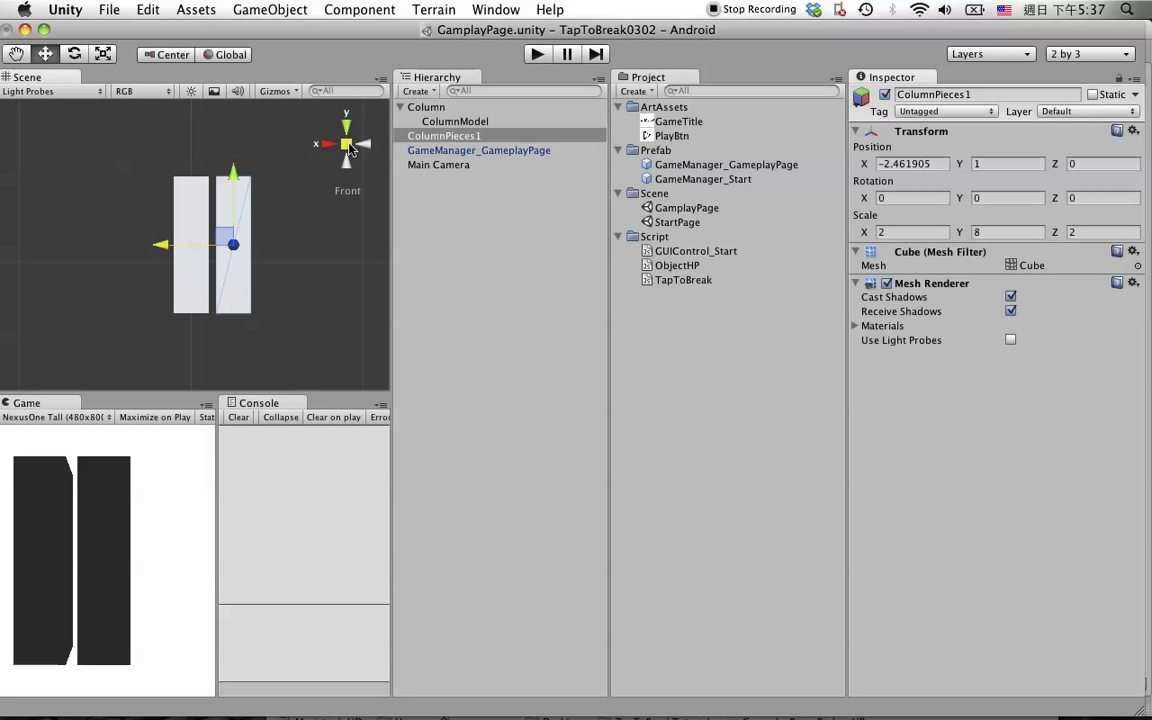
Step: Move ColumnPieces1 to the column's other side, set its Y scale to 4, and raise it
left_click(346, 142)
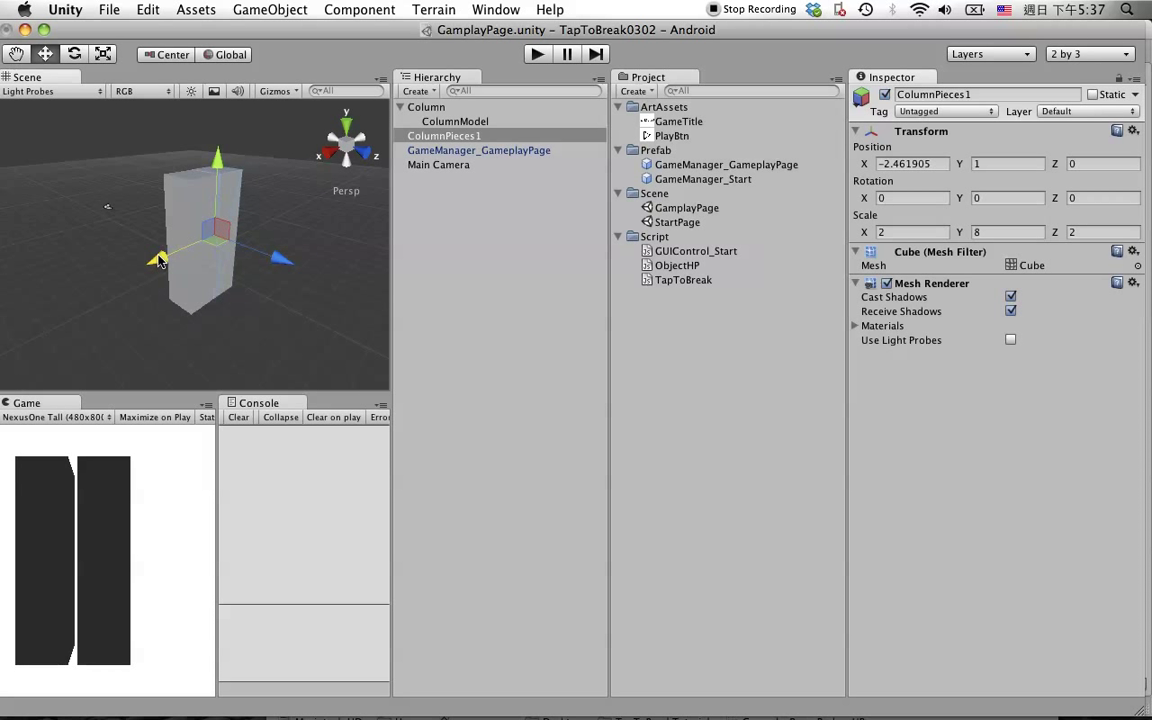
left_click_drag(160, 260, 110, 275)
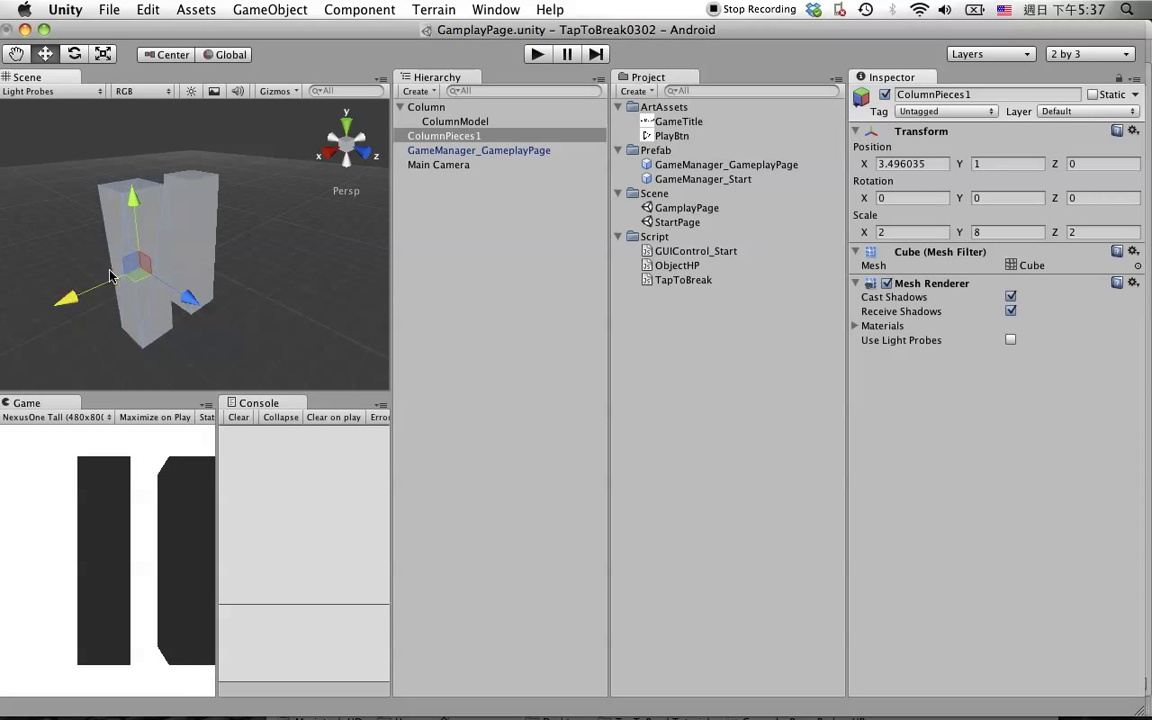
mouse_move(388, 238)
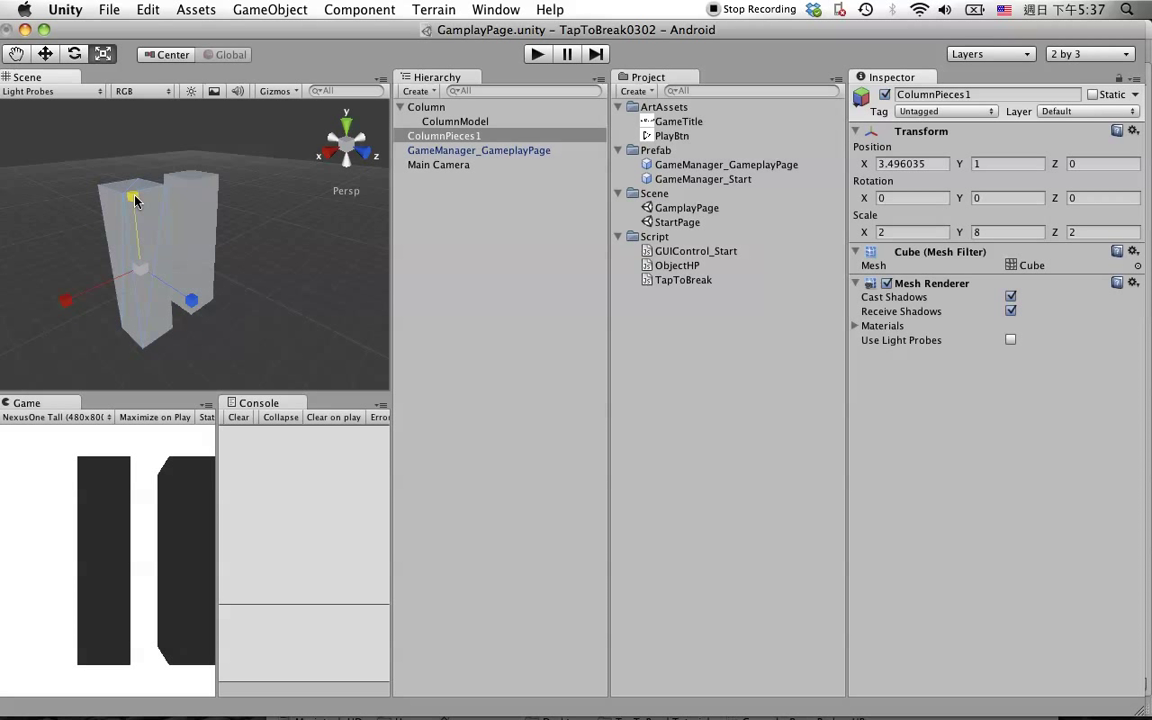
left_click_drag(133, 195, 133, 235)
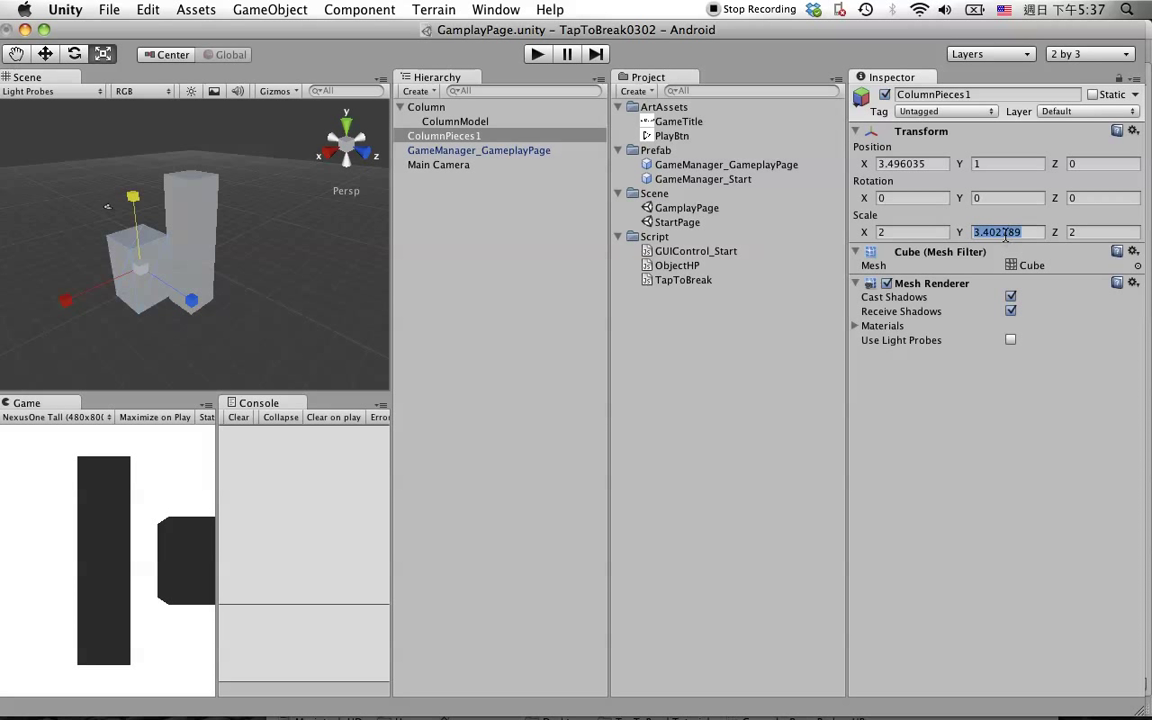
type("4")
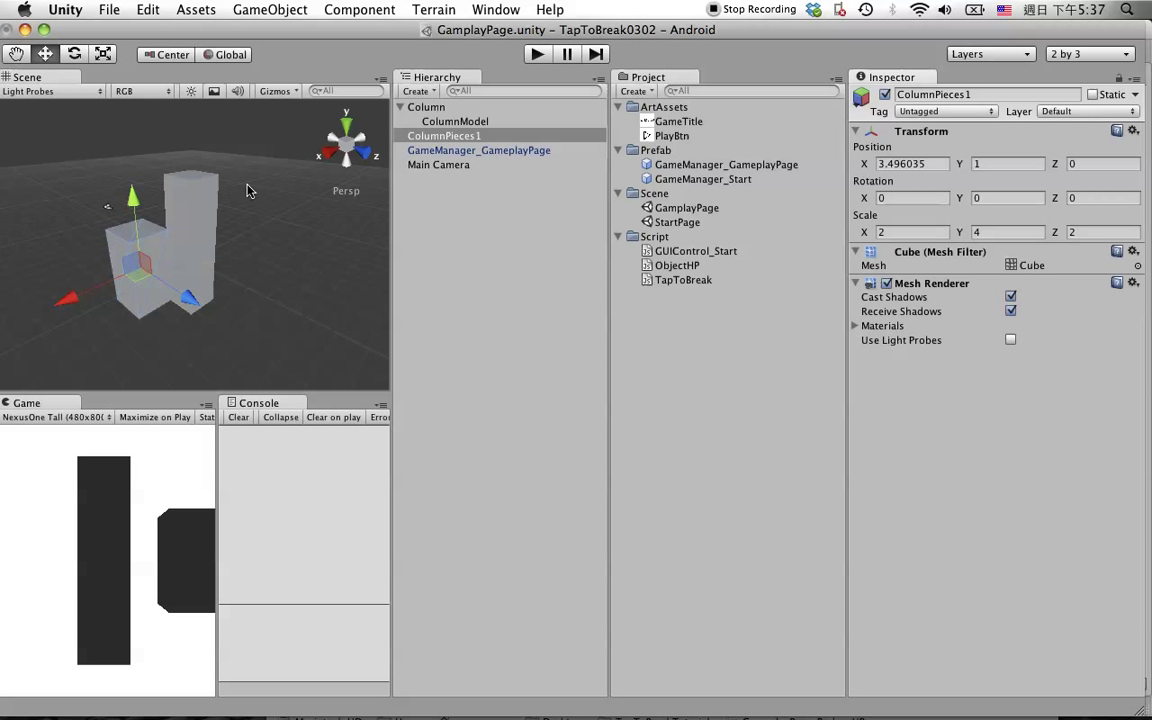
left_click_drag(133, 195, 128, 150)
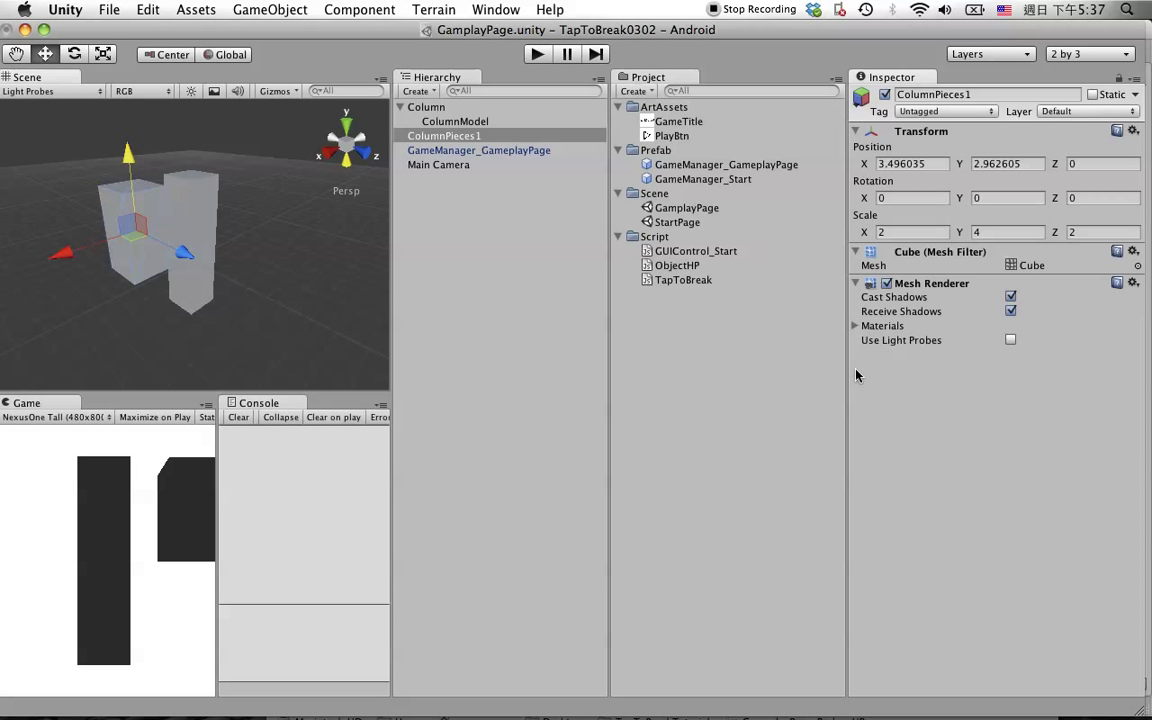
Step: Give ColumnPieces1 a Rigidbody and a Box Collider
left_click(359, 9)
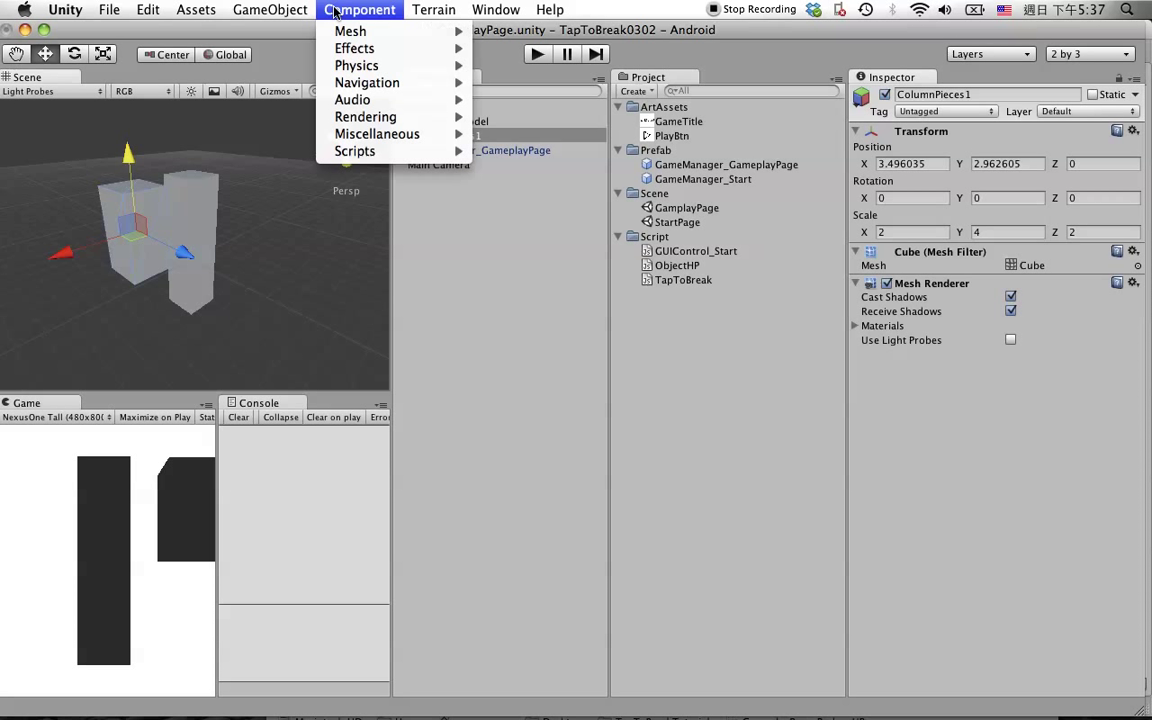
mouse_move(356, 65)
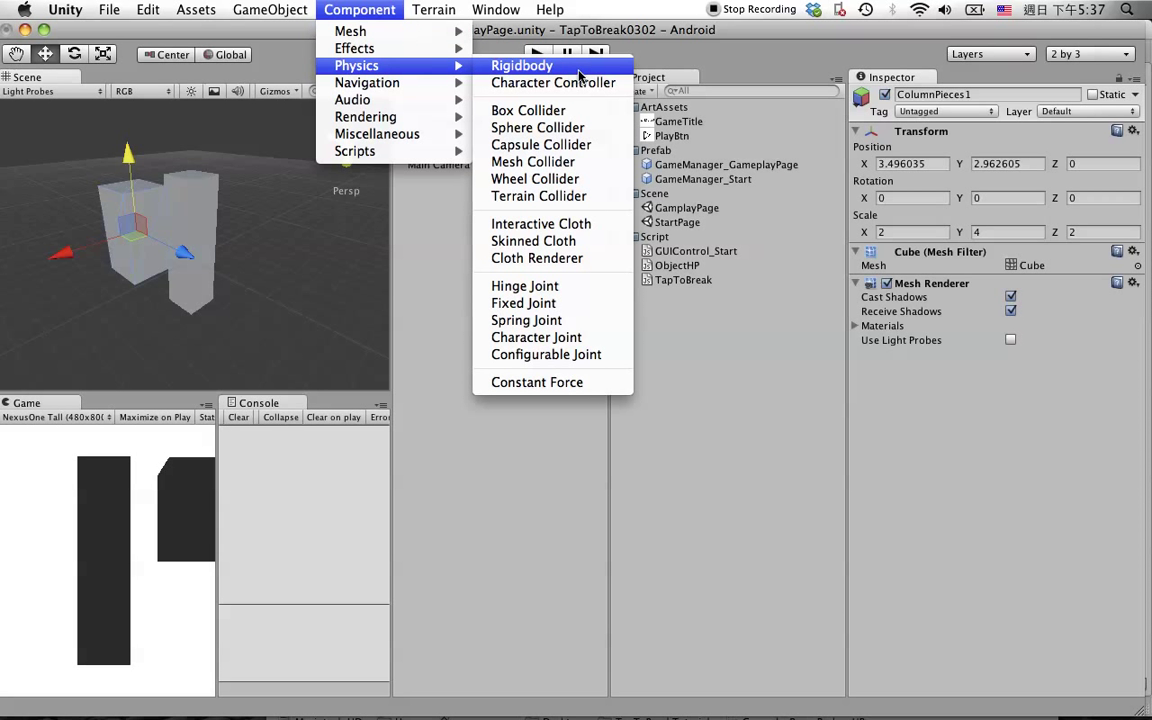
left_click(522, 65)
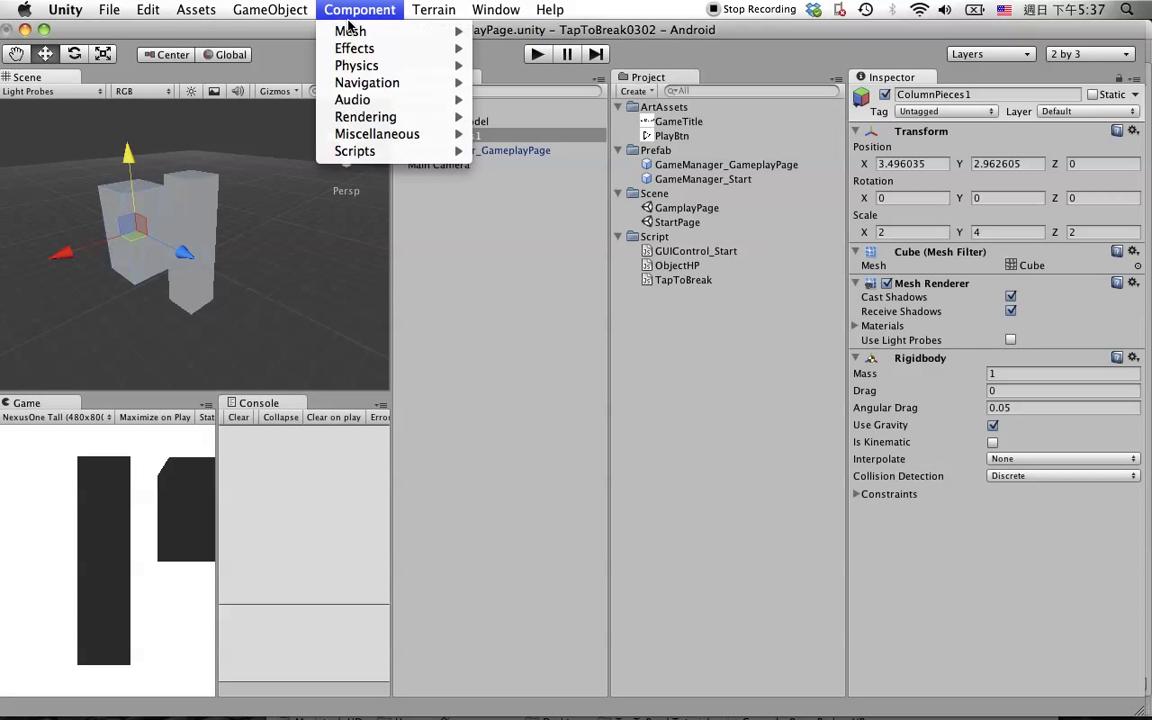
mouse_move(357, 65)
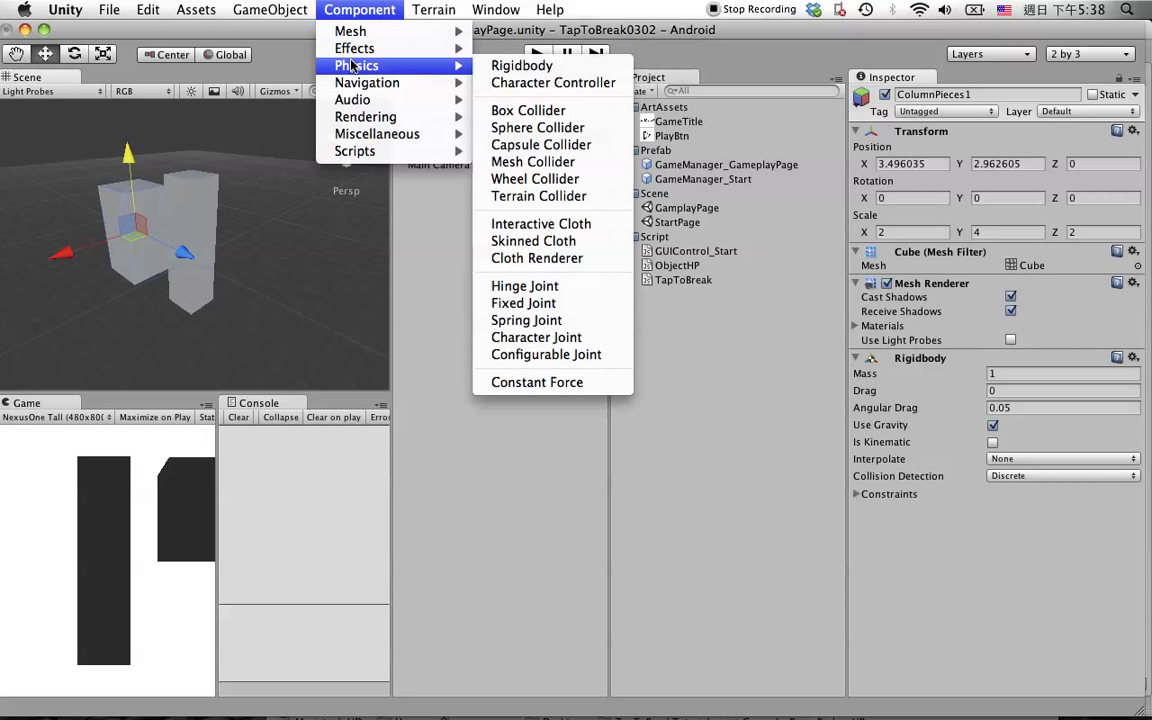
left_click(524, 110)
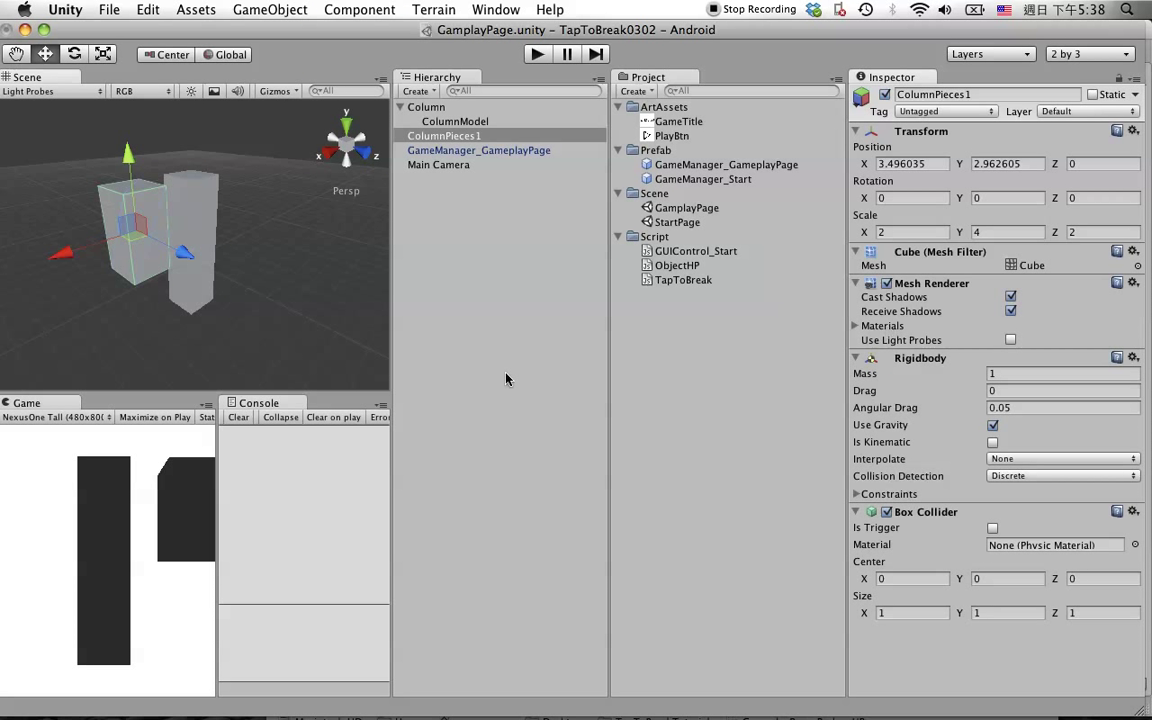
mouse_move(481, 226)
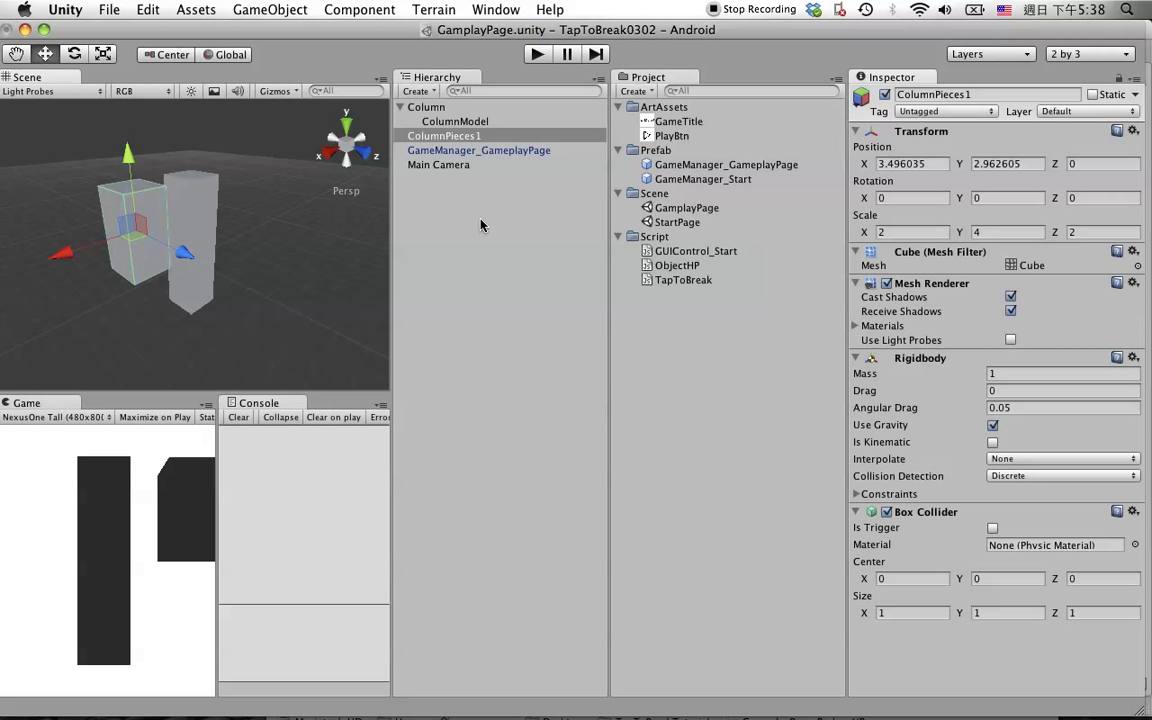
left_click(416, 91)
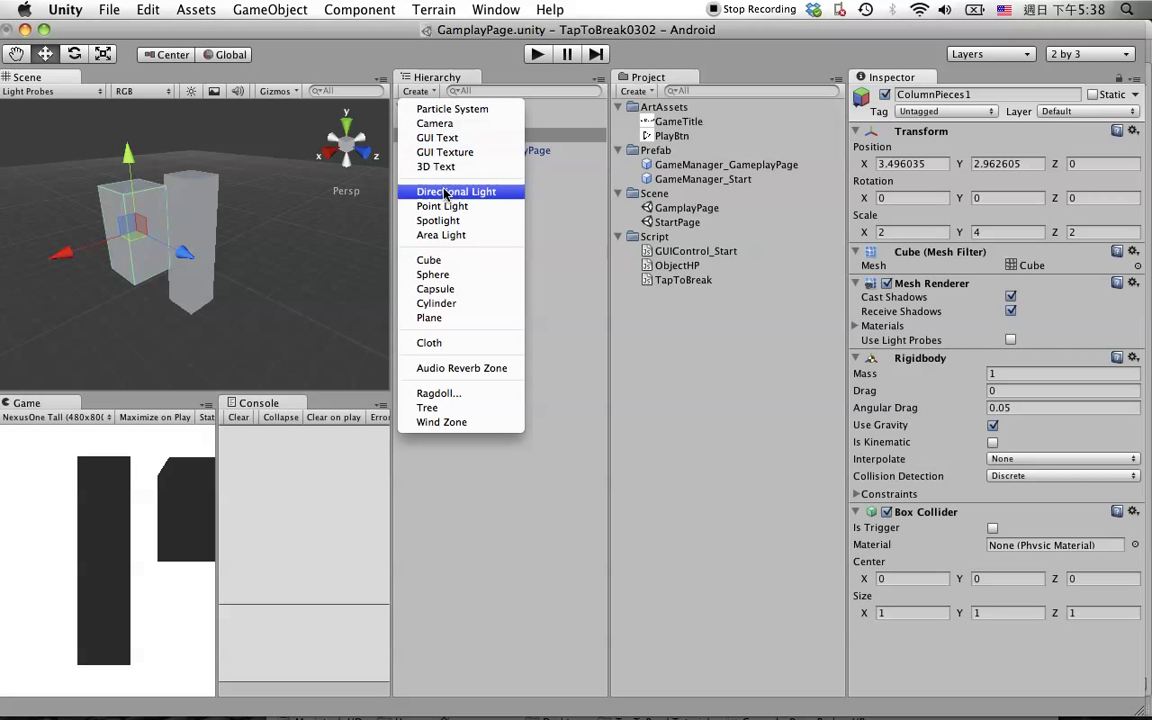
Step: Create a cube named Floor, scaled 20 by 1 by 20 beneath the columns
left_click(428, 260)
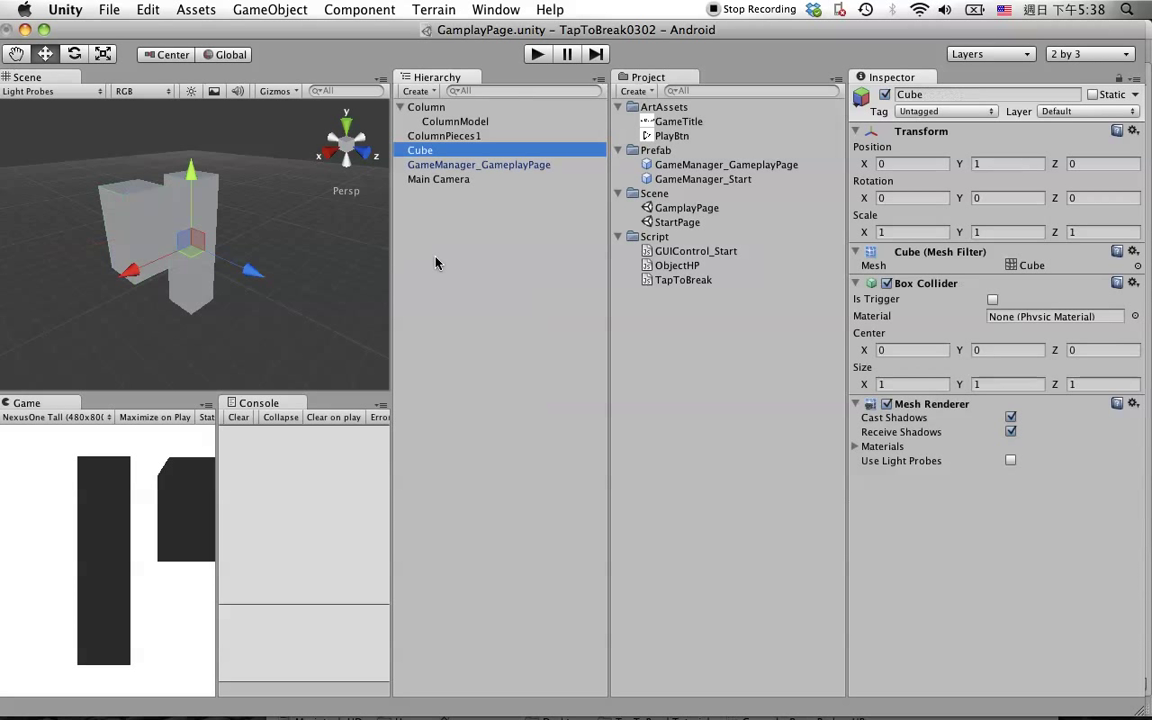
double_click(420, 150)
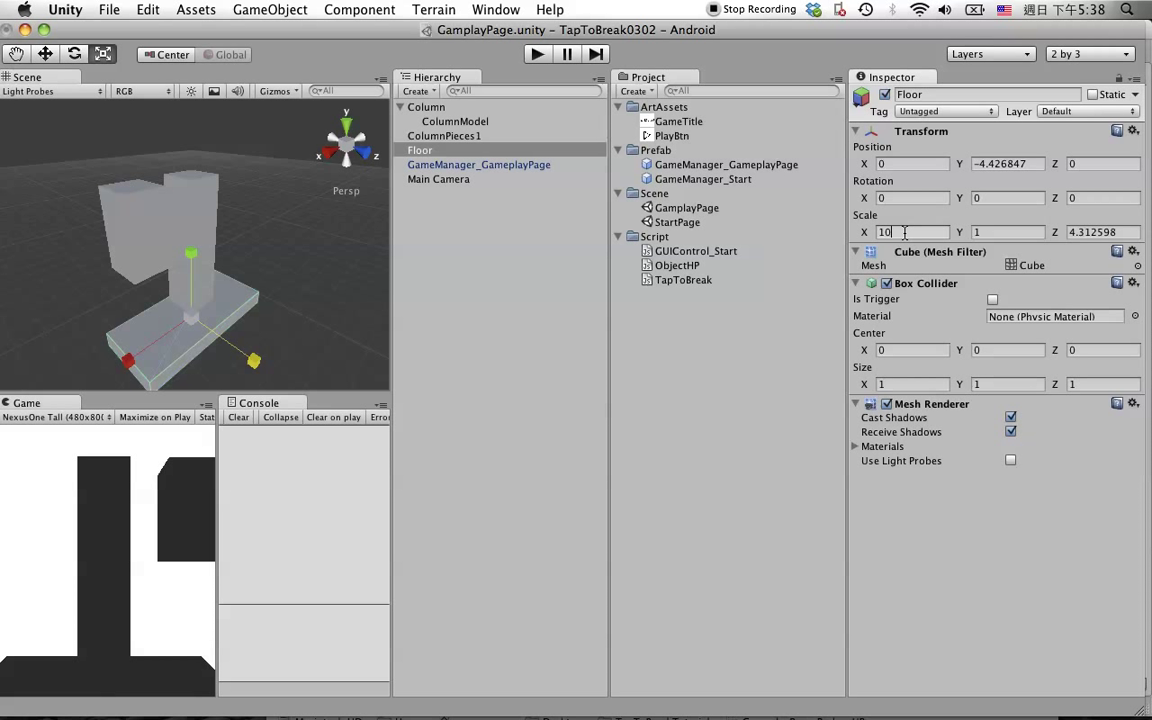
type("101")
left_click(1103, 232)
type("20")
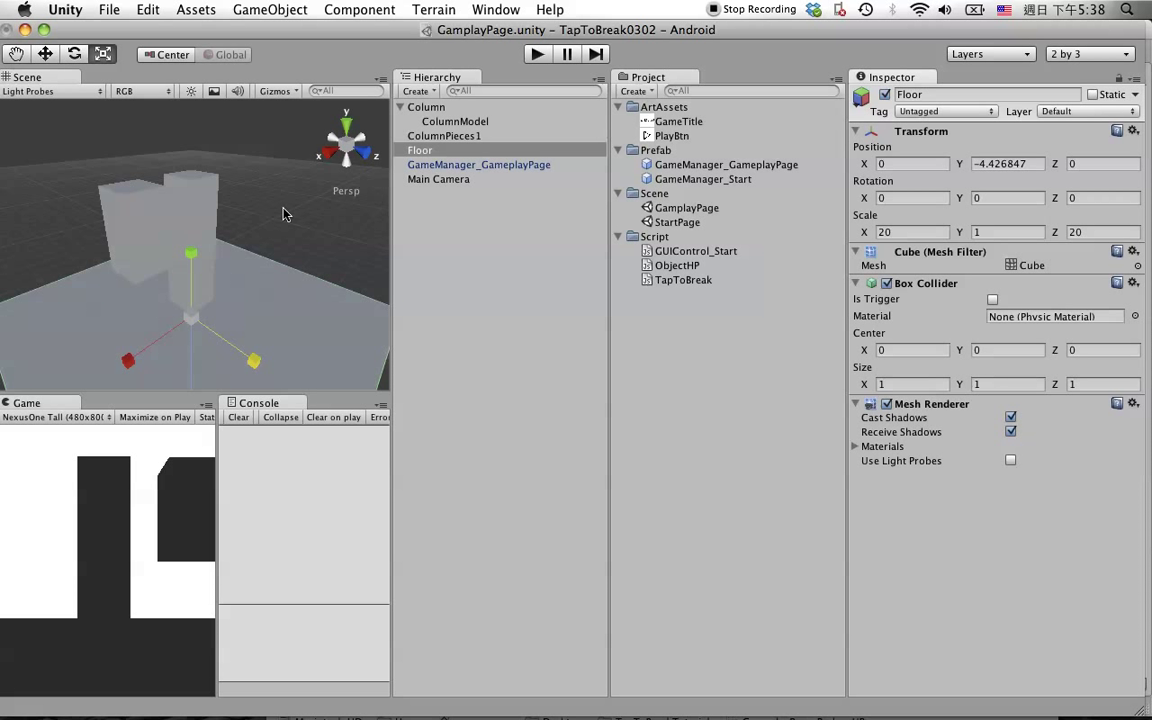
mouse_move(417, 362)
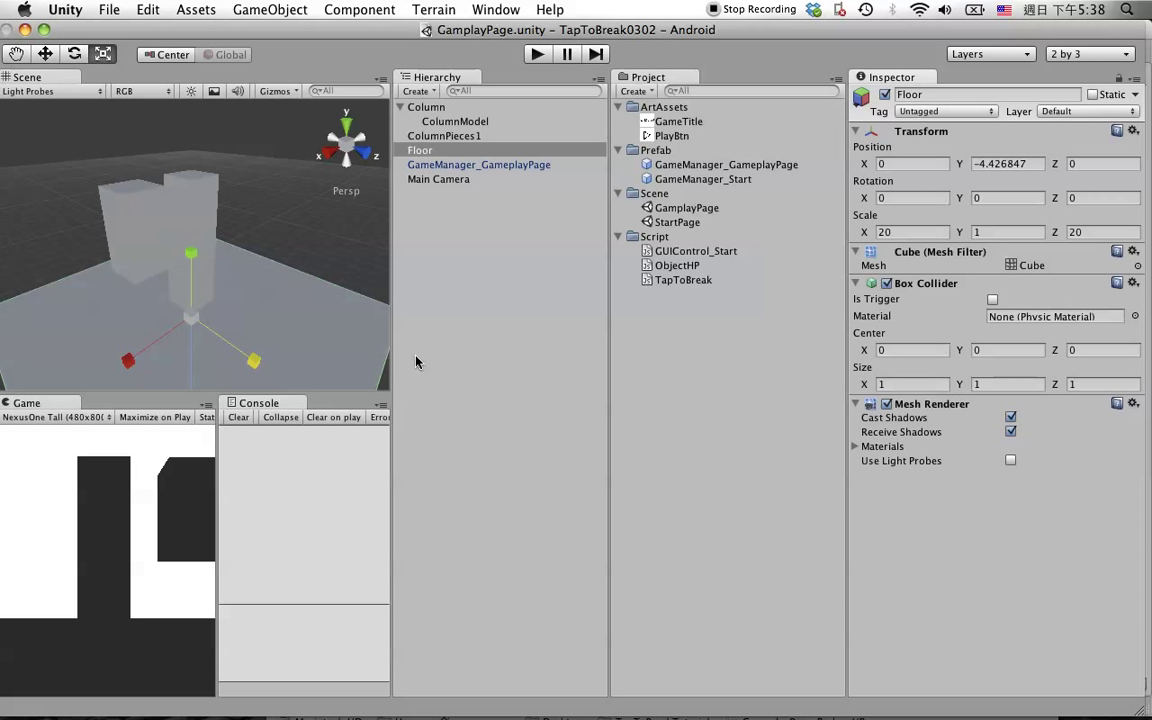
left_click(478, 164)
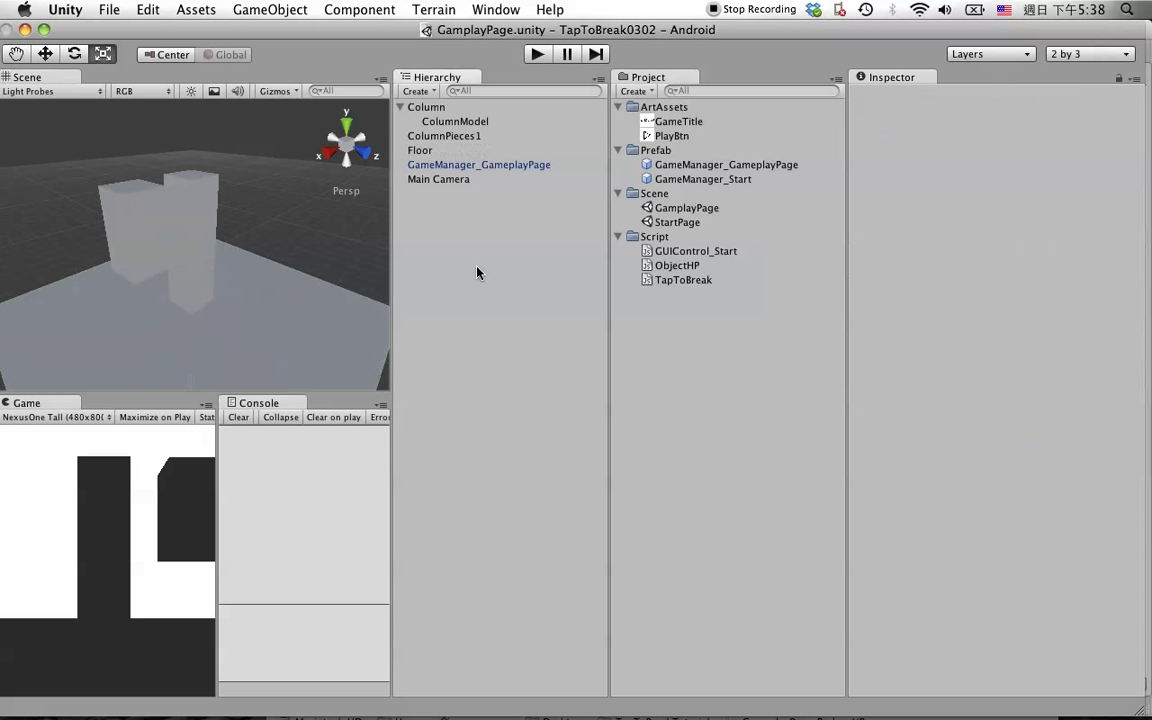
Step: Create a Directional Light from the Hierarchy's Create list
left_click(417, 91)
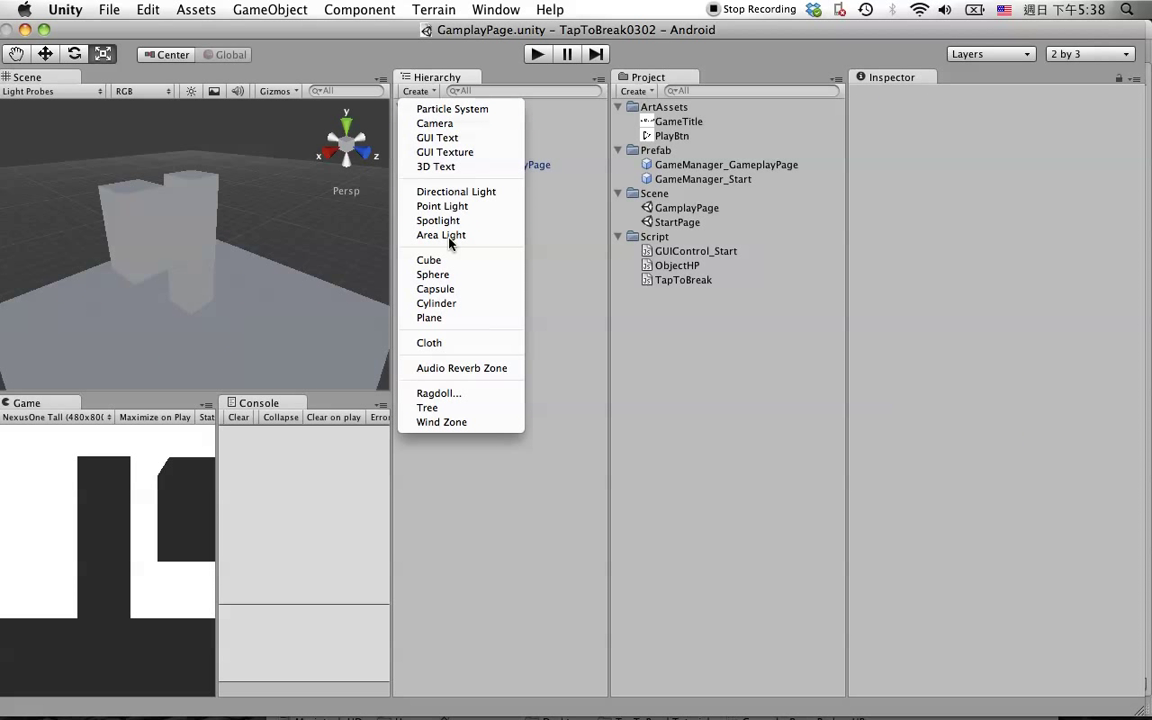
mouse_move(441, 206)
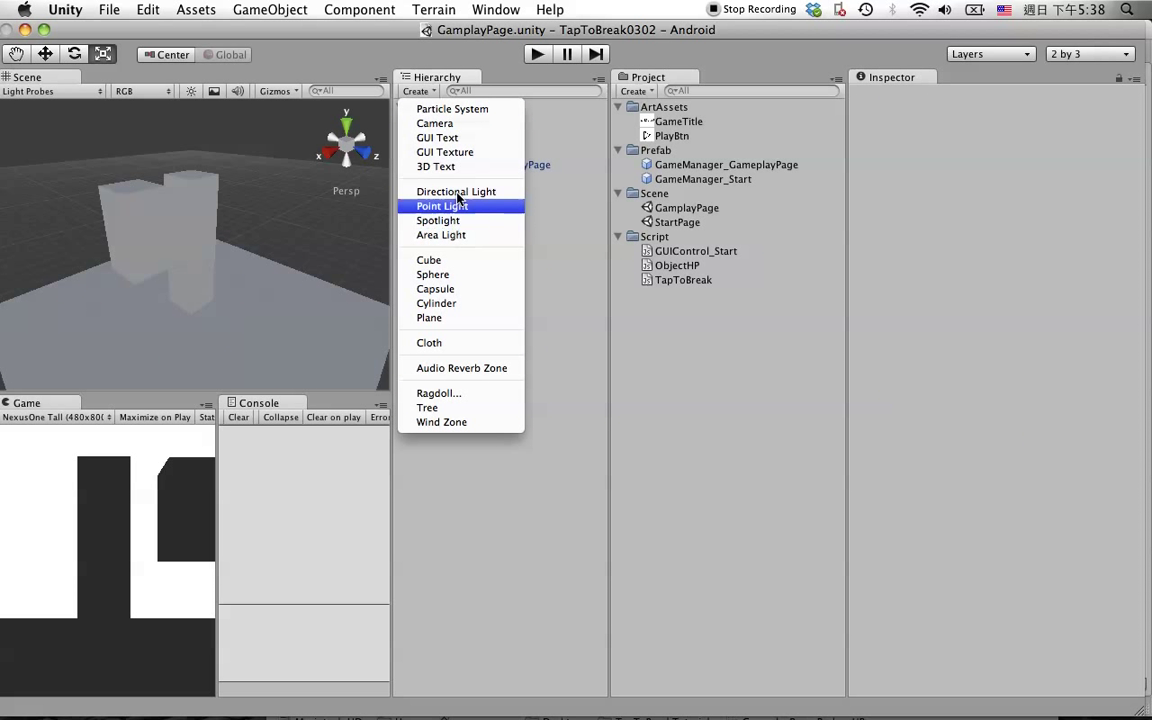
mouse_move(456, 191)
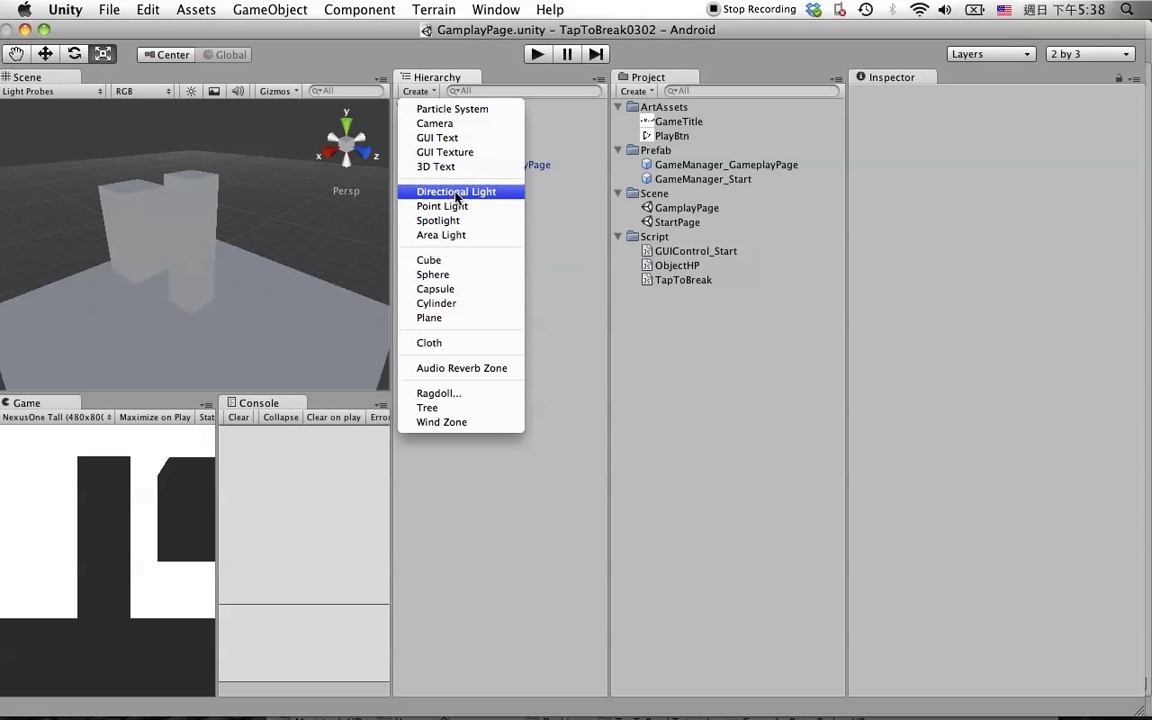
left_click(455, 191)
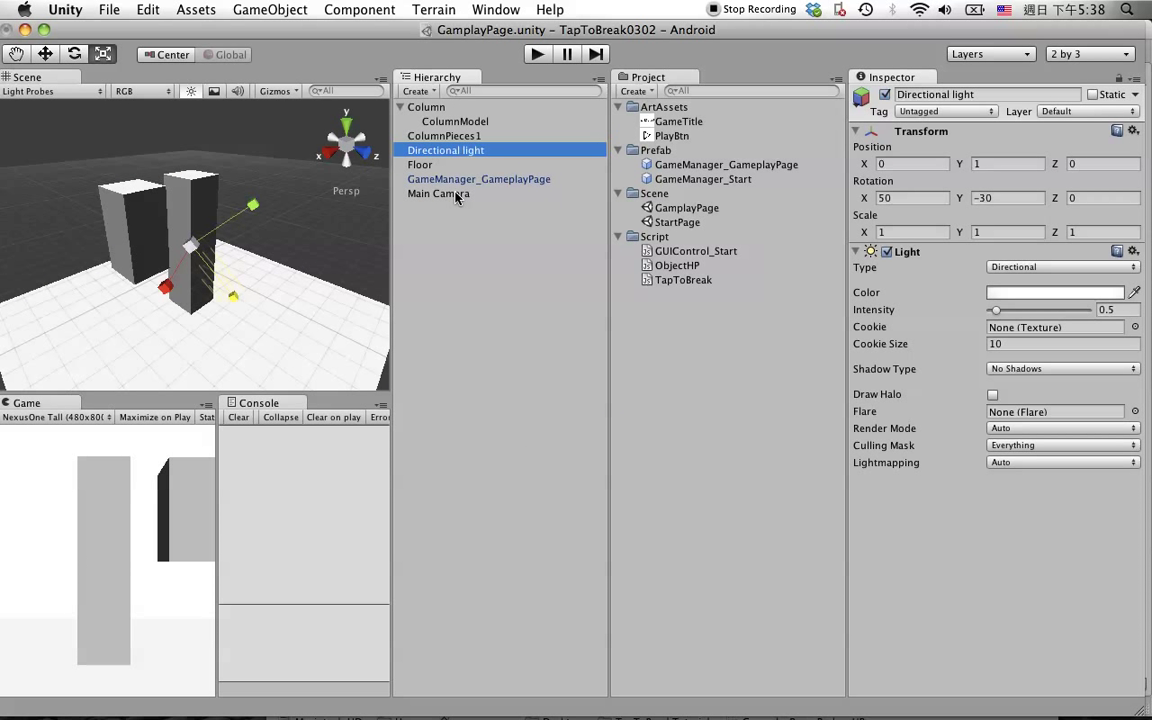
mouse_move(482, 168)
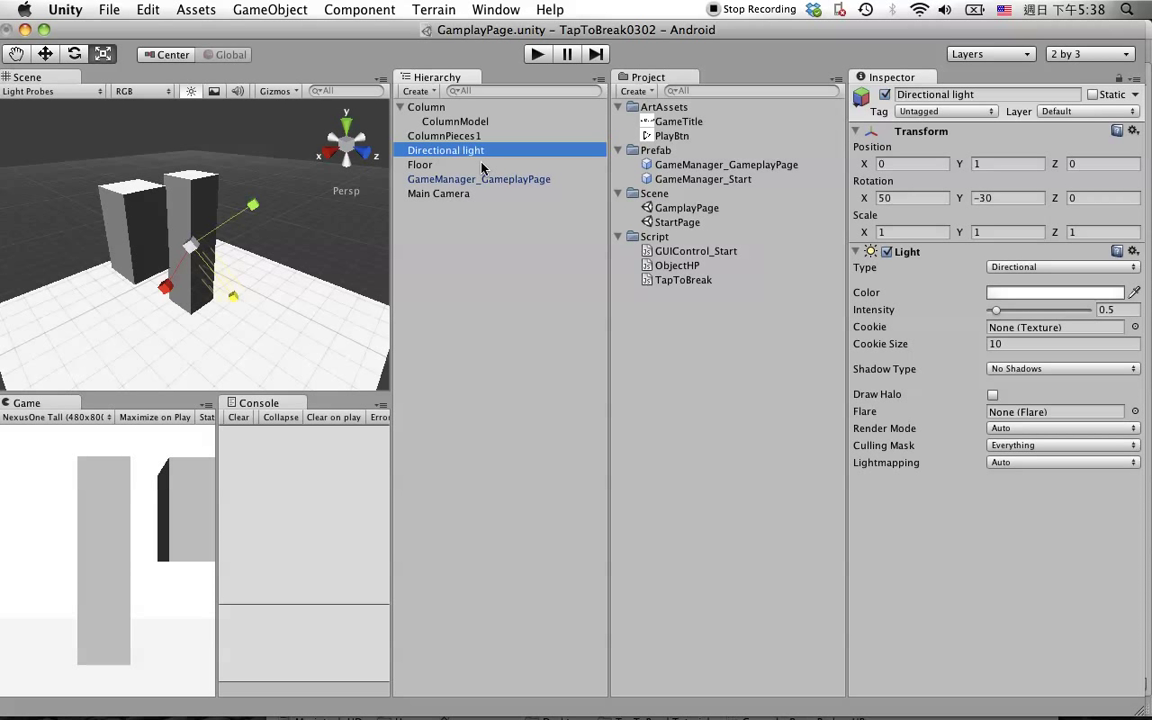
mouse_move(333, 343)
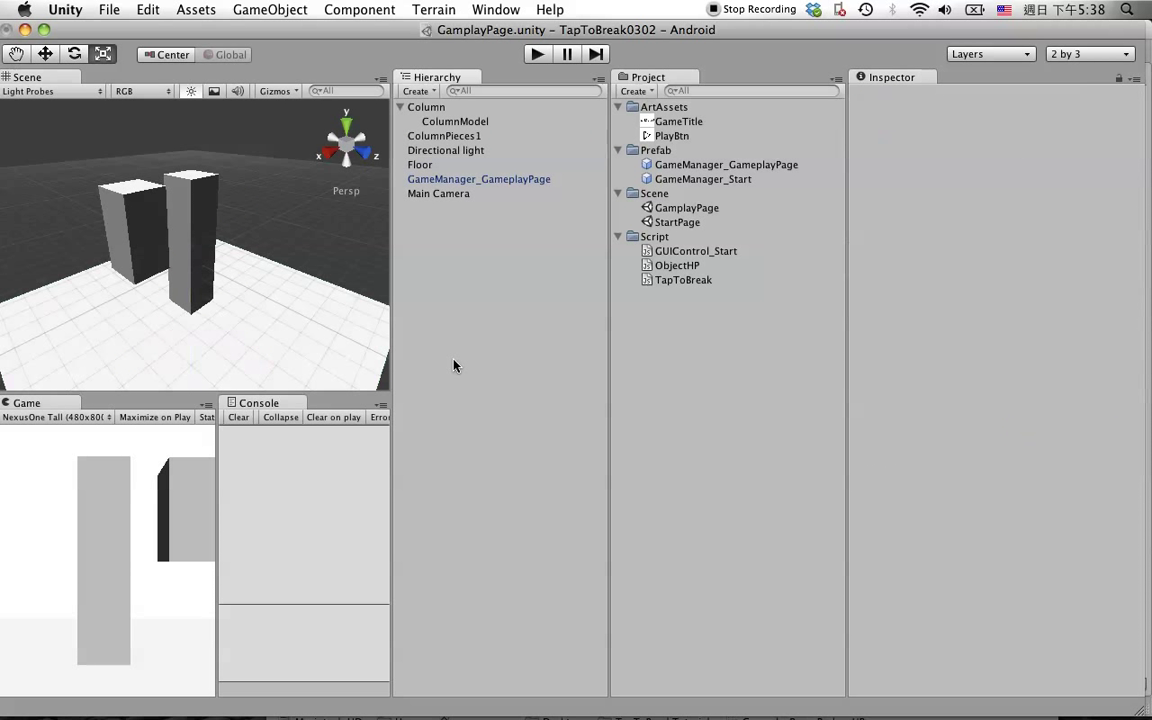
mouse_move(461, 211)
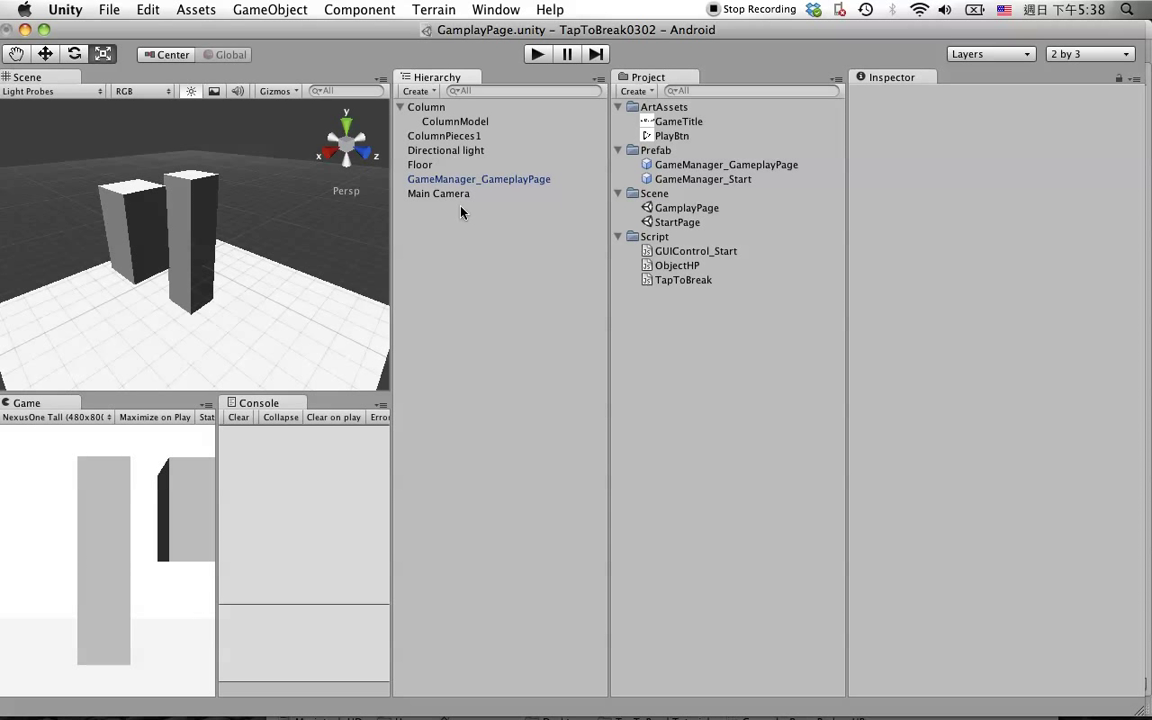
Step: Set the Main Camera's Background colour swatch to black
left_click(438, 193)
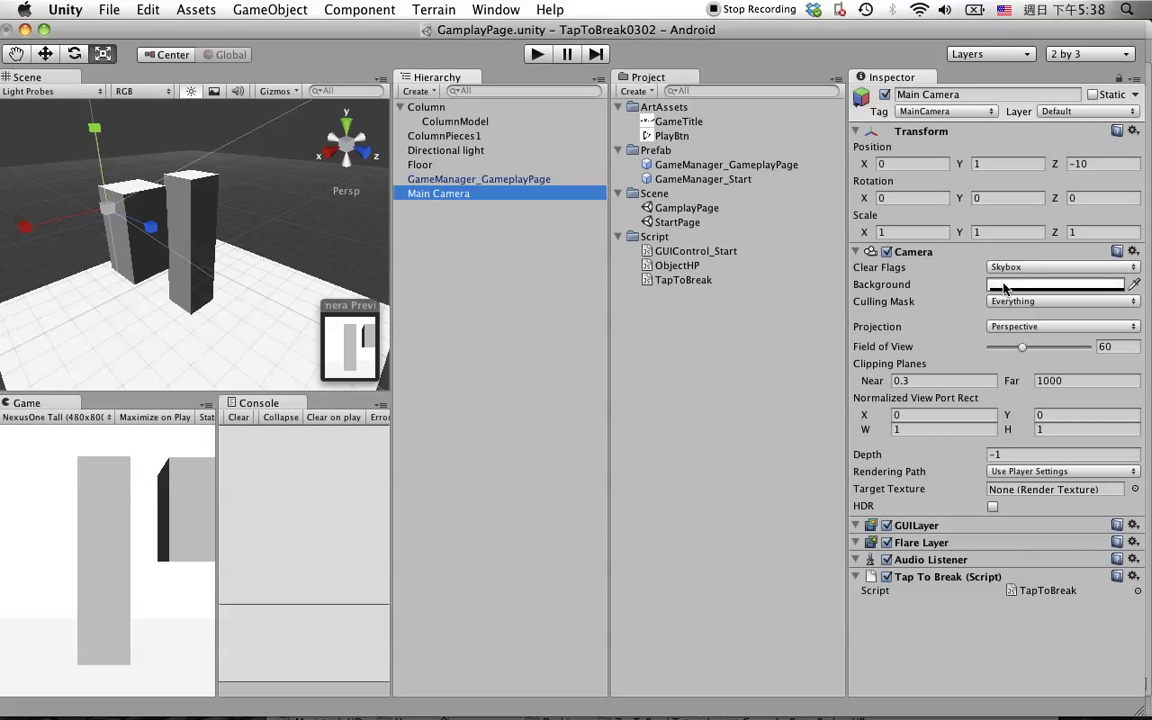
left_click(1055, 285)
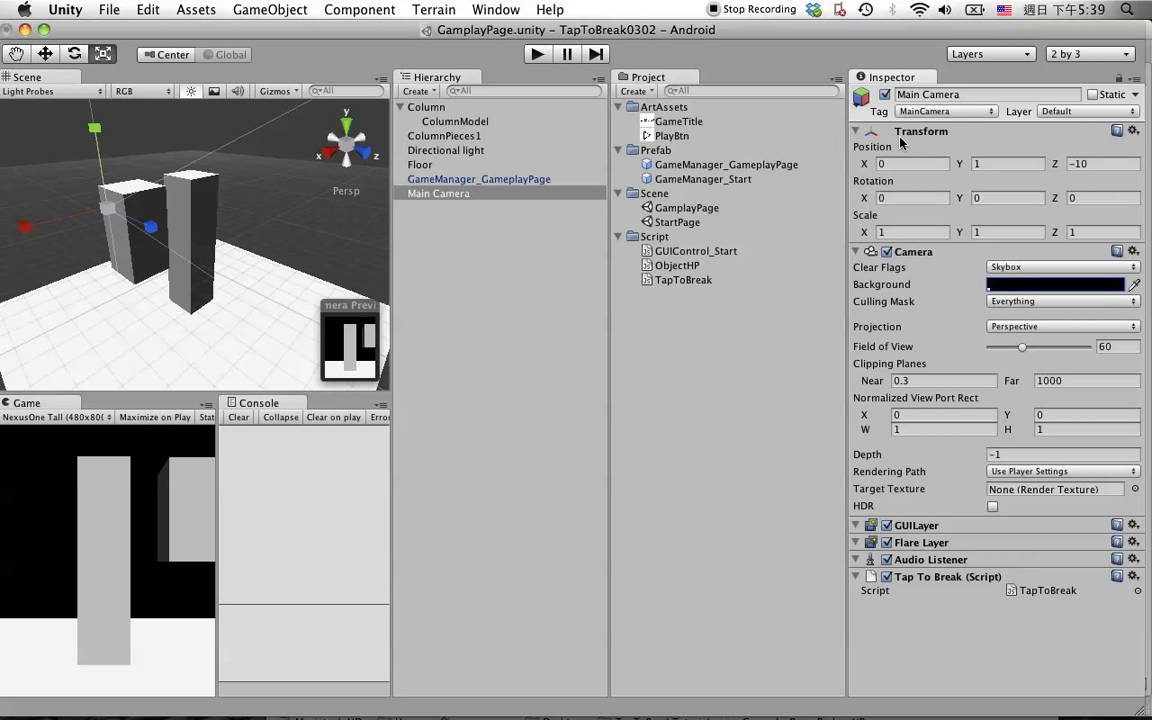
left_click(499, 252)
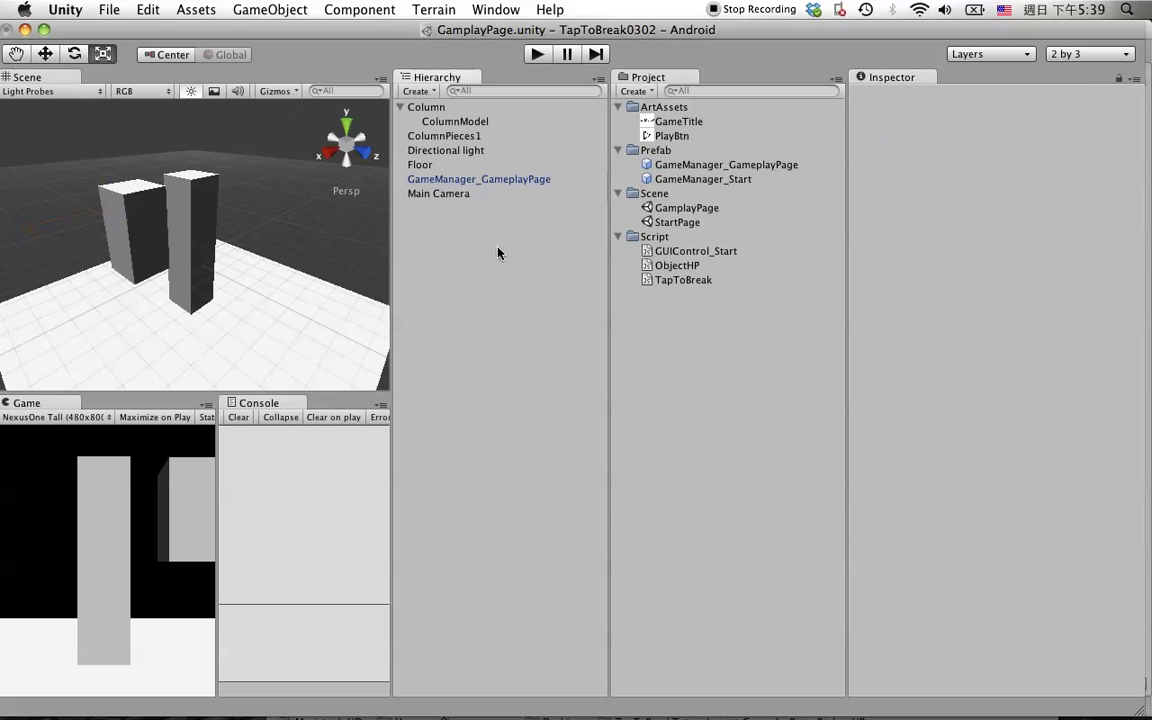
mouse_move(573, 257)
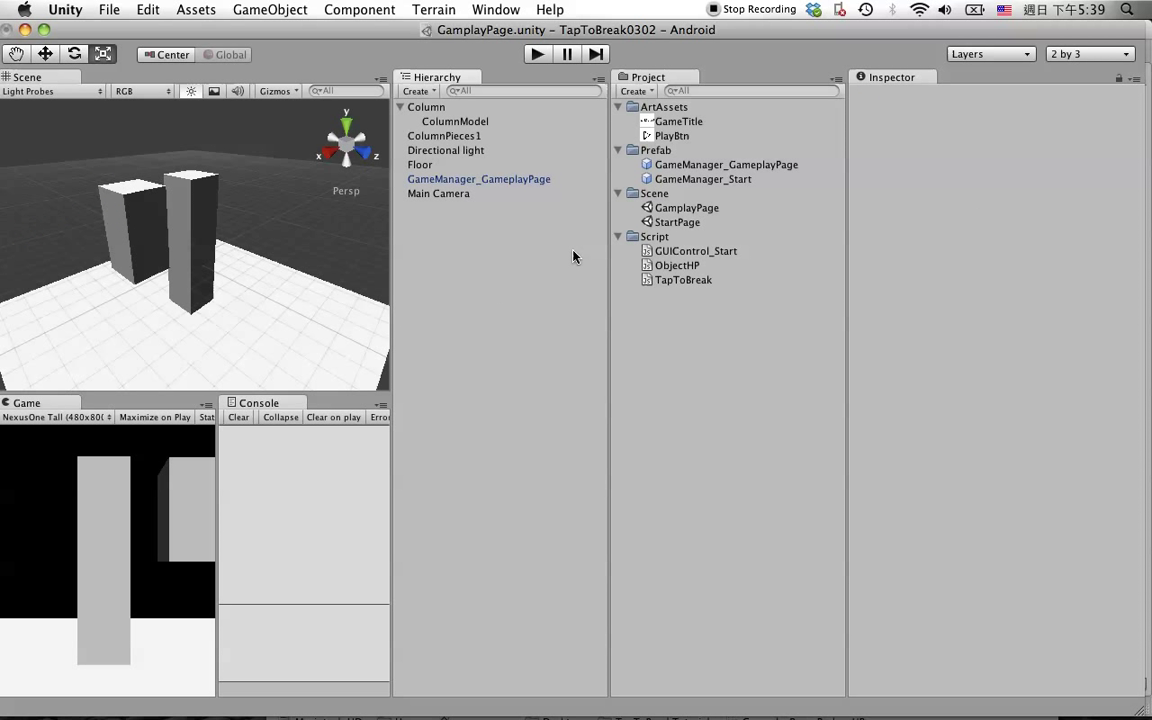
left_click(438, 193)
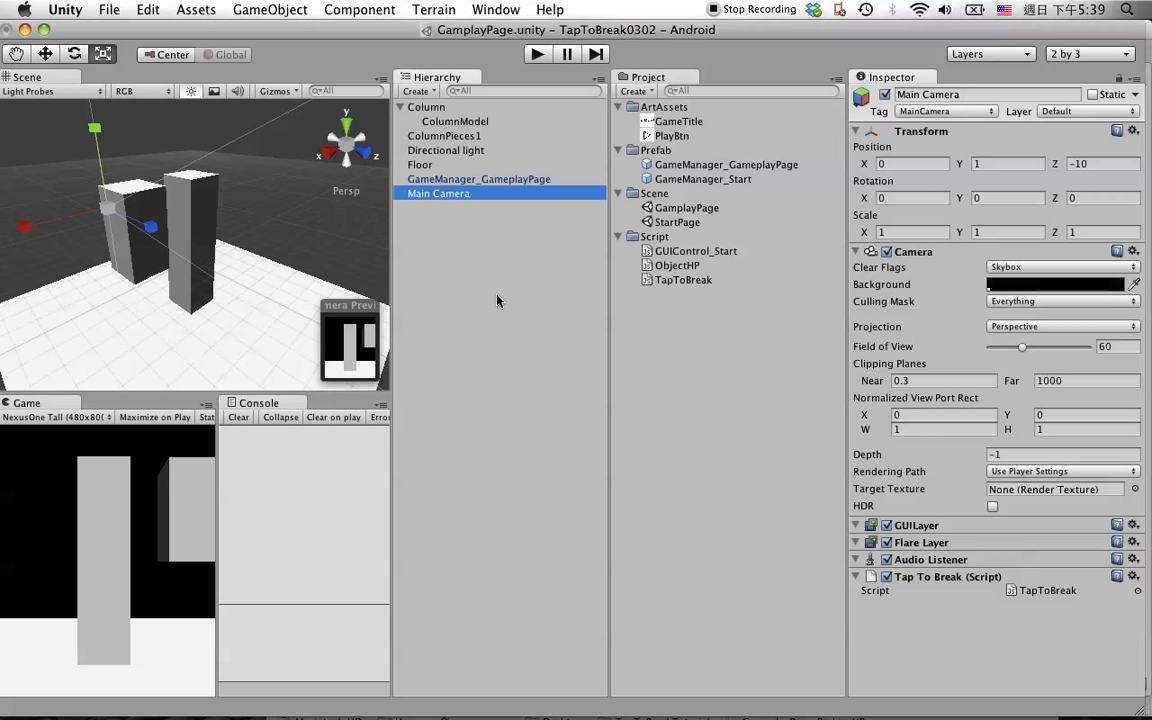
left_click(443, 135)
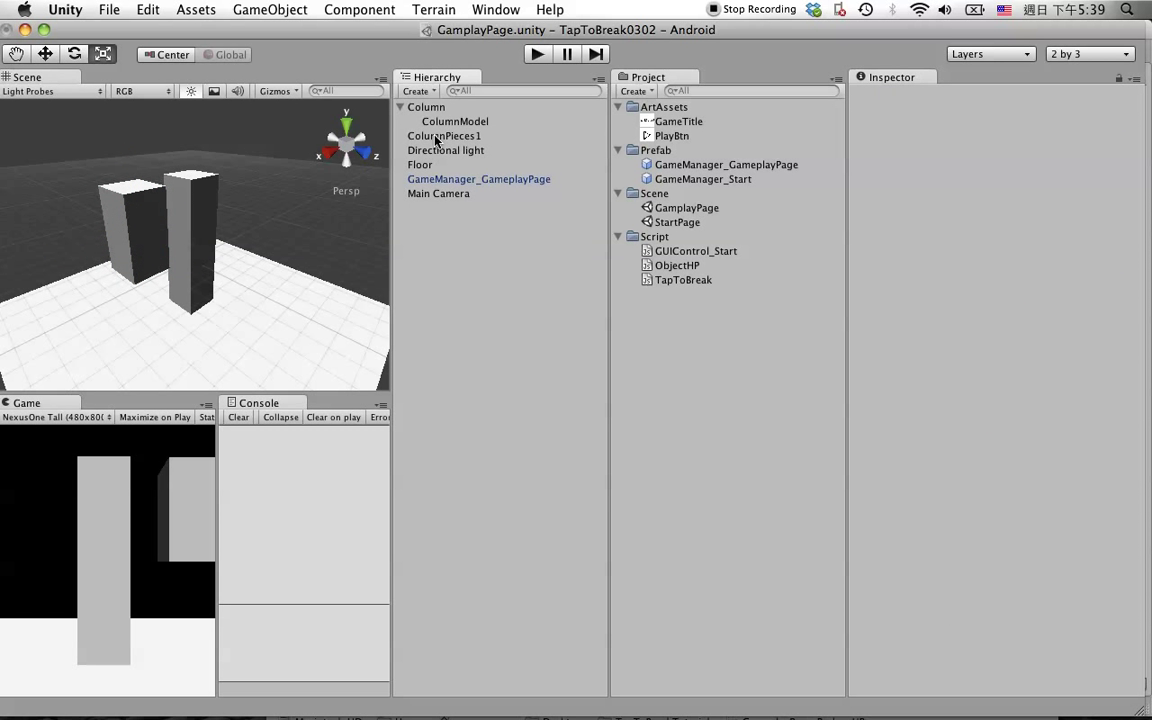
left_click(443, 135)
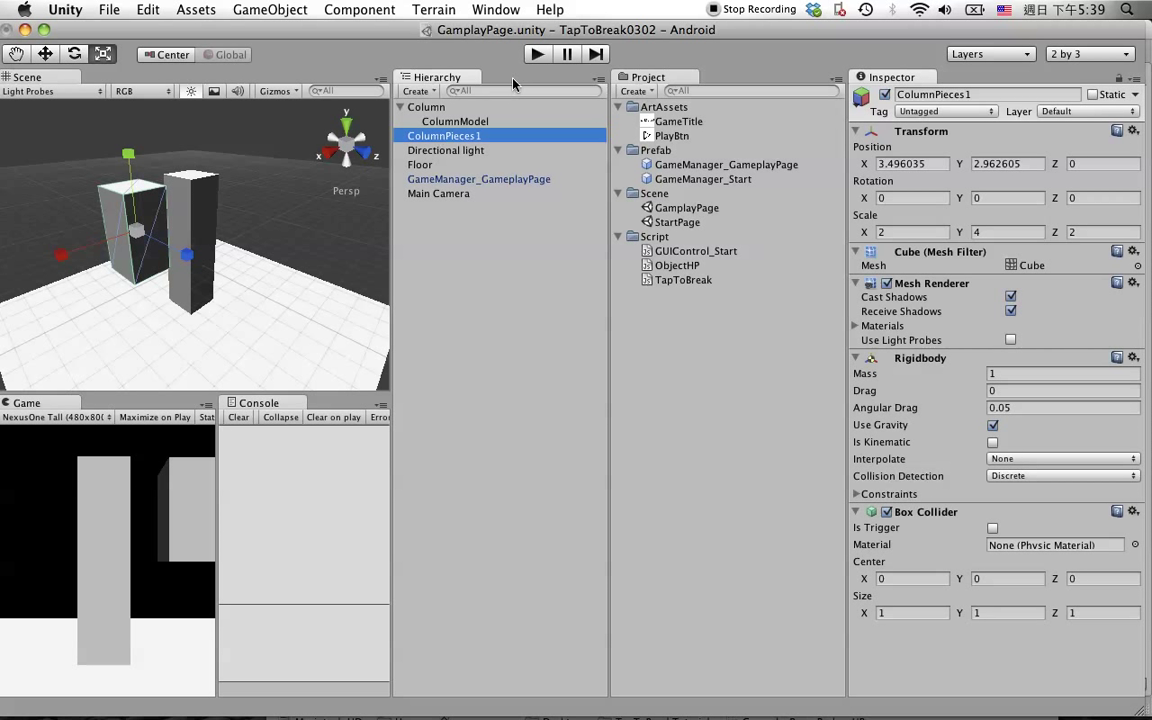
left_click(536, 54)
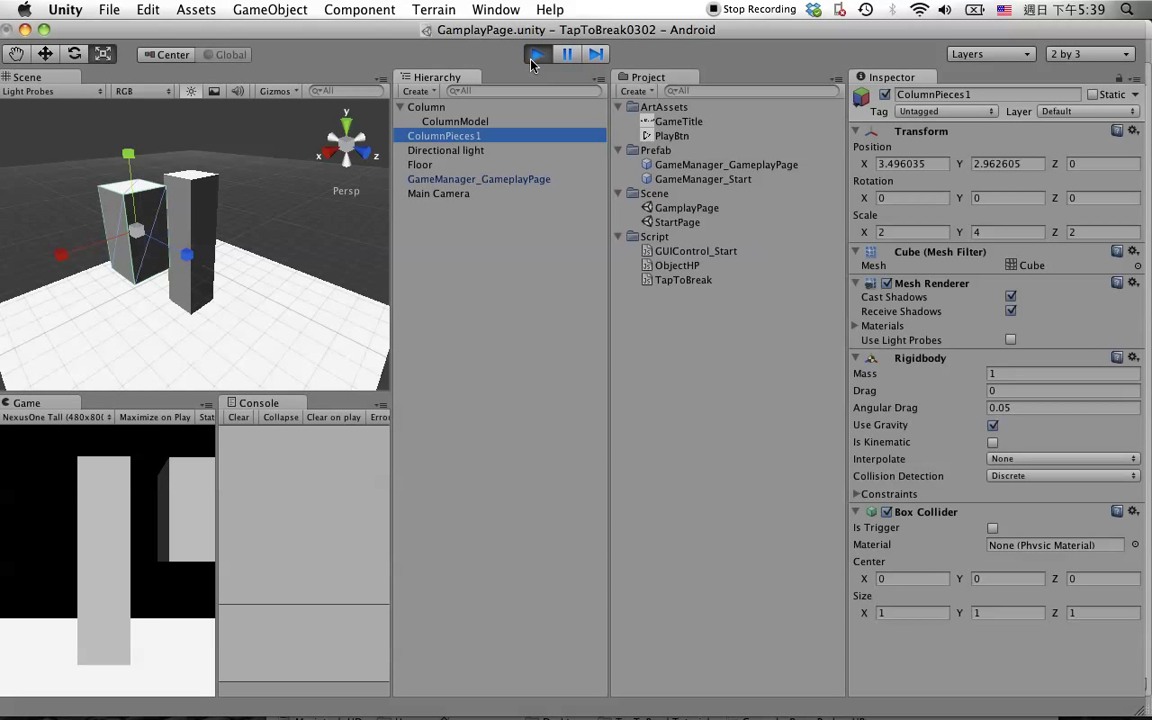
left_click(538, 54)
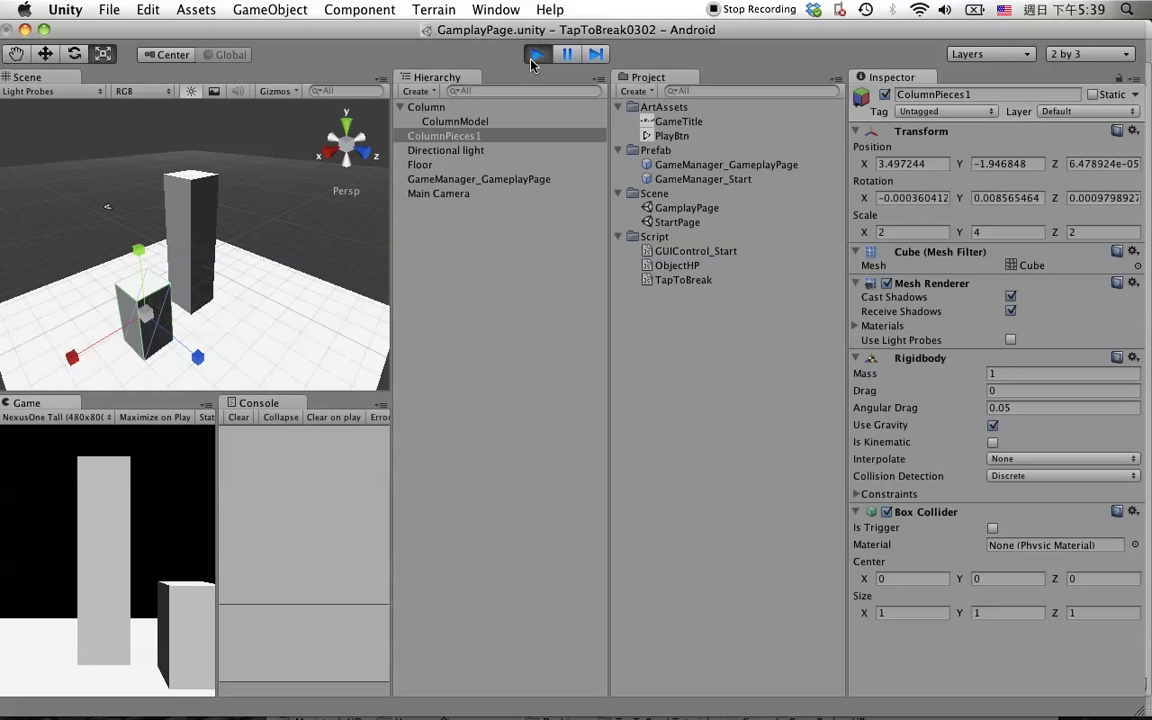
left_click(537, 54)
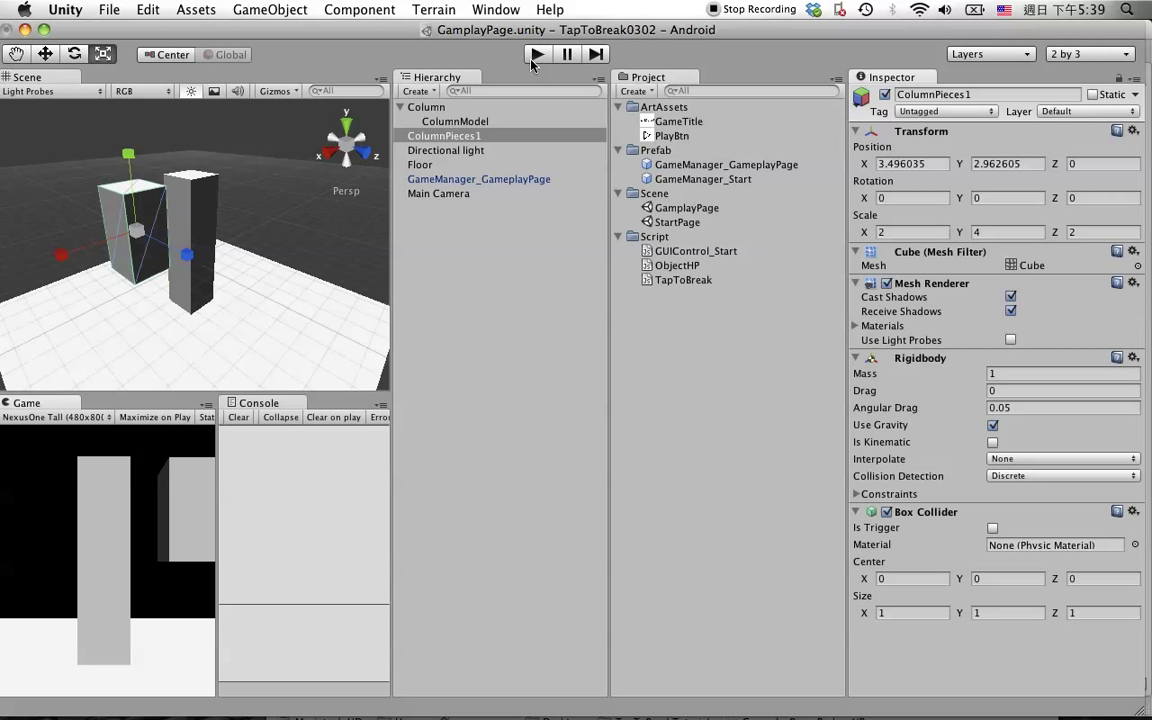
mouse_move(390, 145)
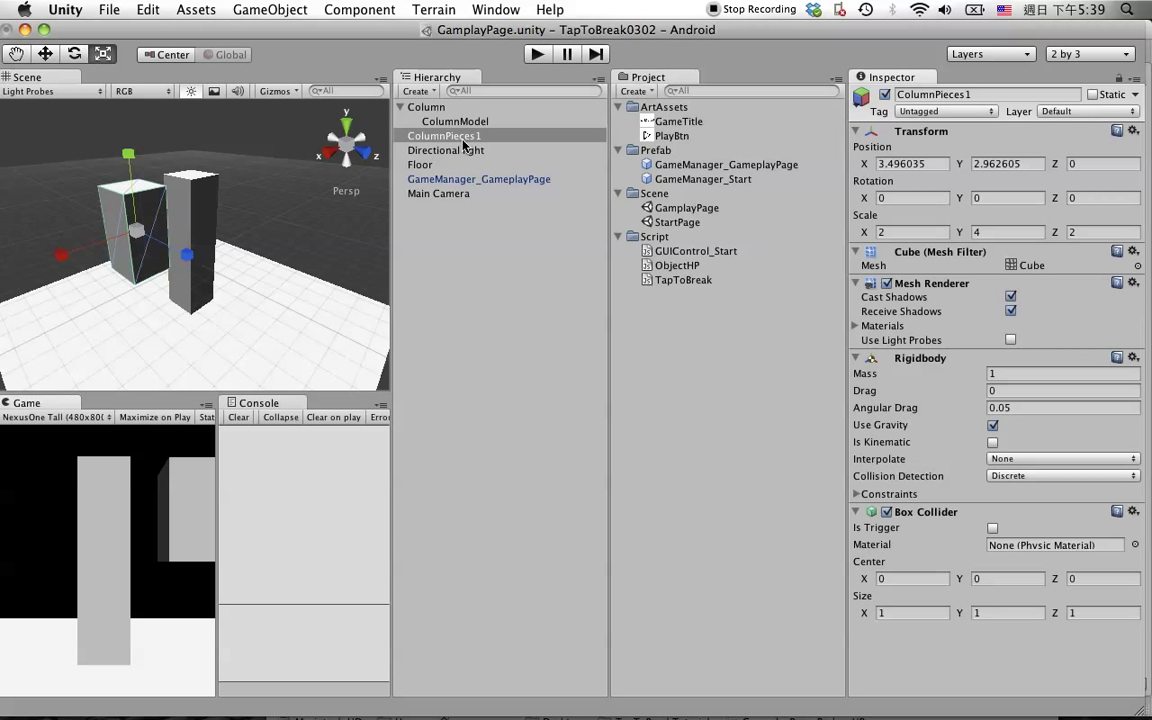
Step: Rename the duplicated block ColumnPieces2 and move it down below ColumnPieces1
left_click(443, 135)
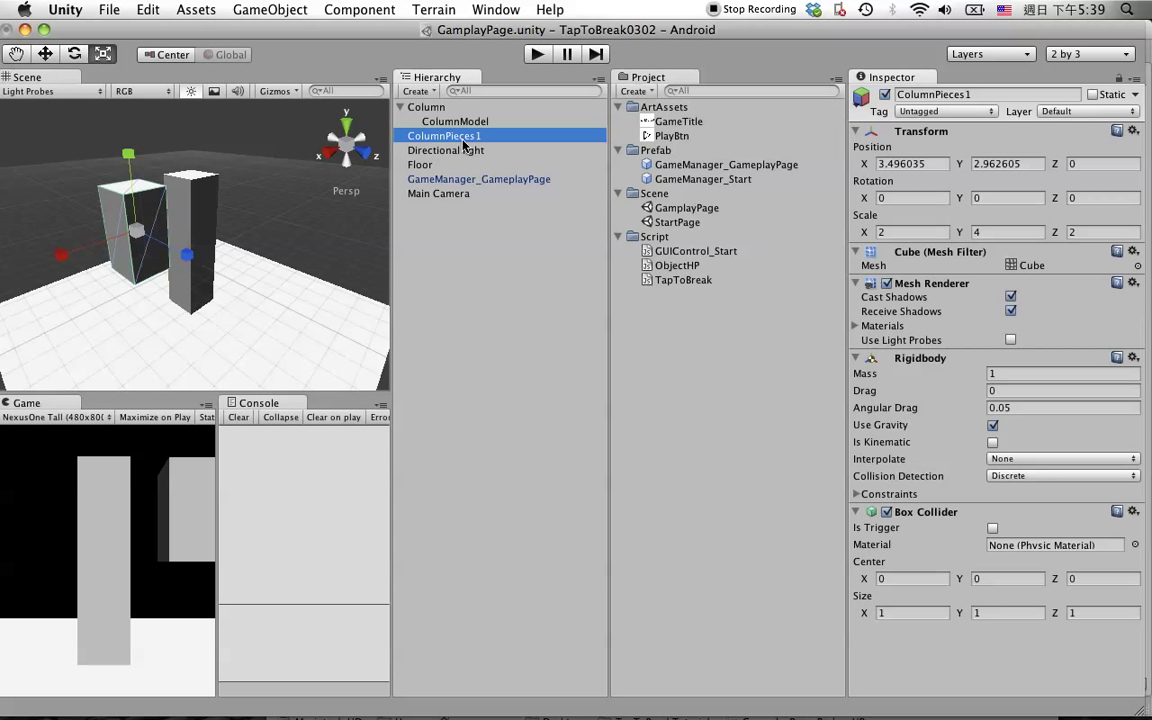
double_click(443, 135)
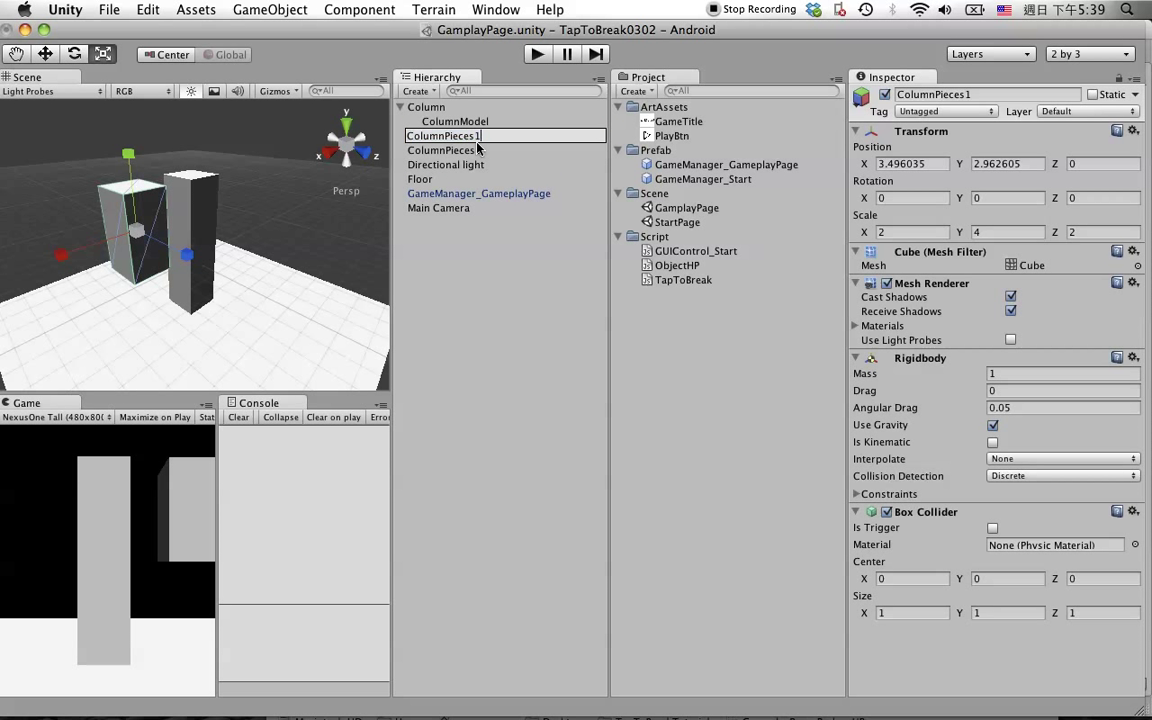
left_click(443, 150)
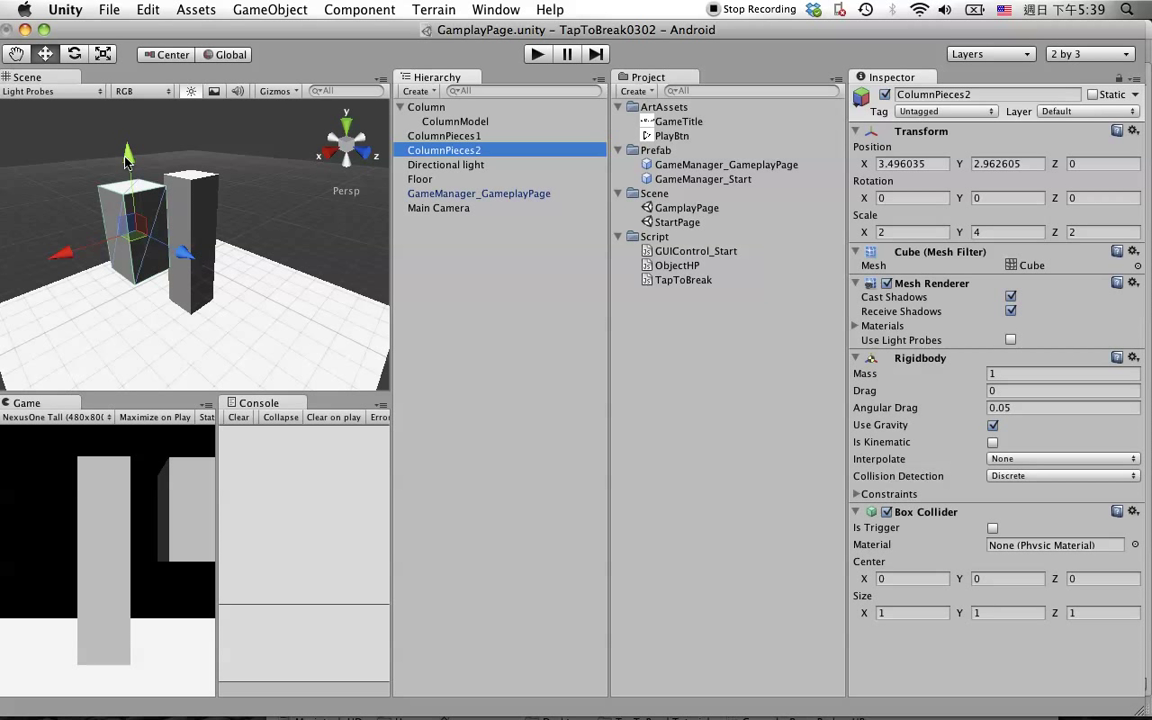
left_click_drag(128, 155, 140, 245)
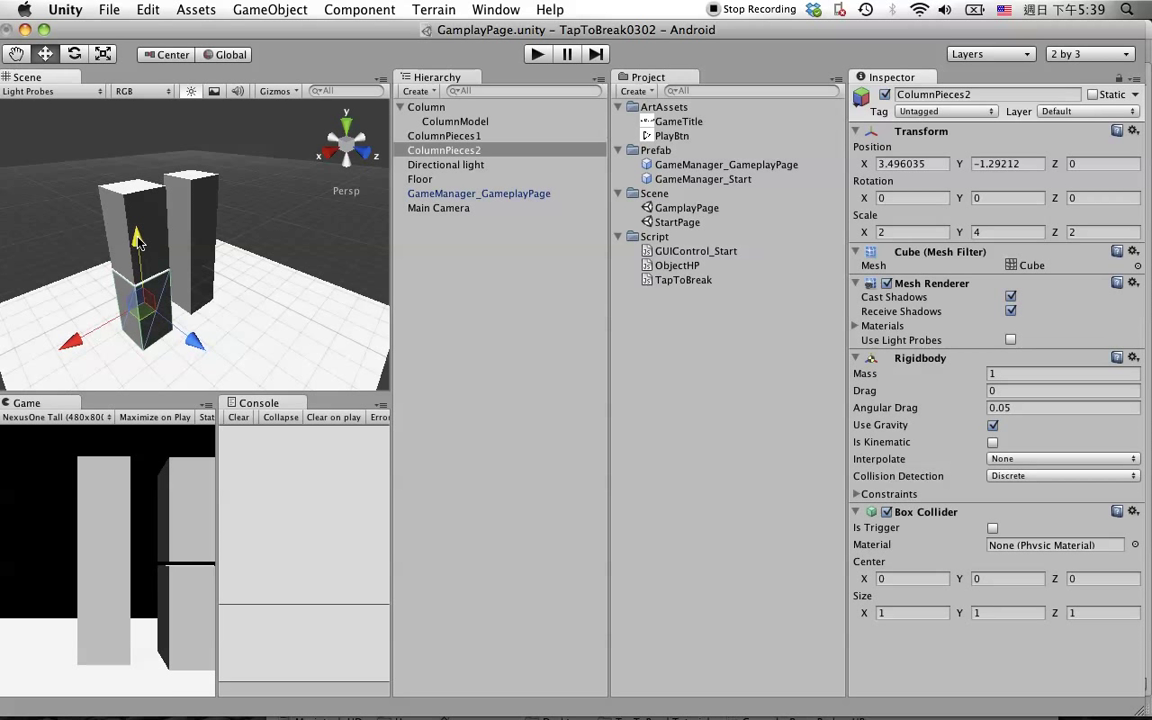
left_click_drag(138, 240, 138, 210)
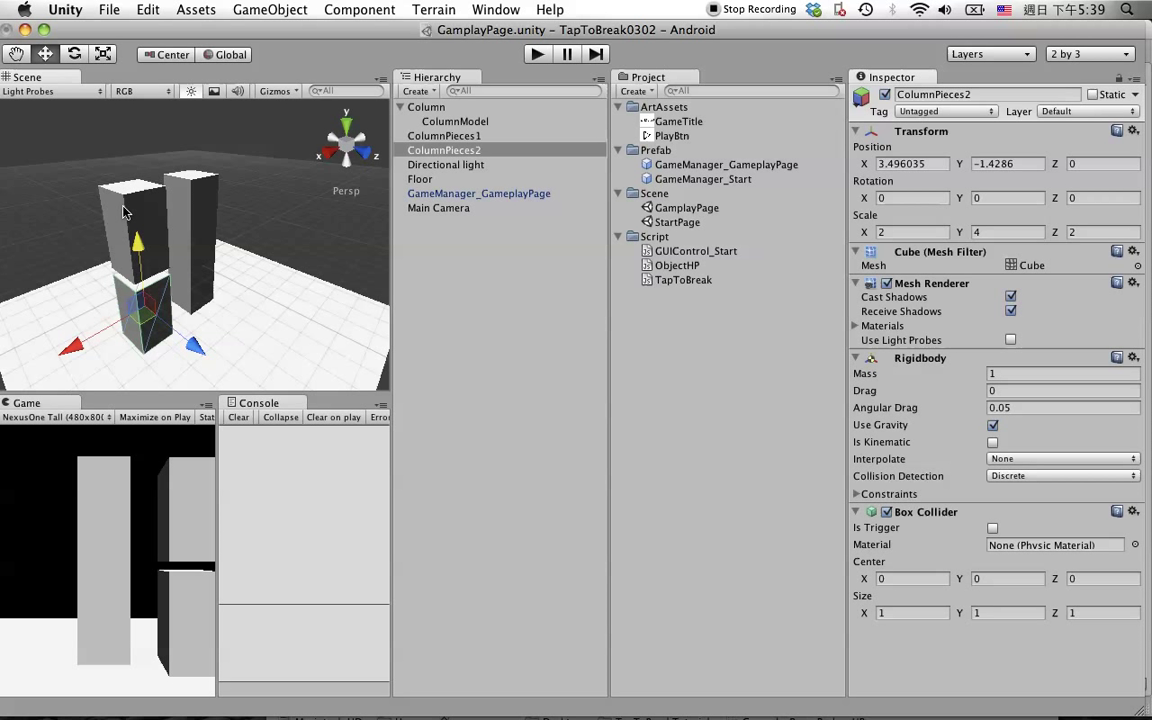
left_click(444, 135)
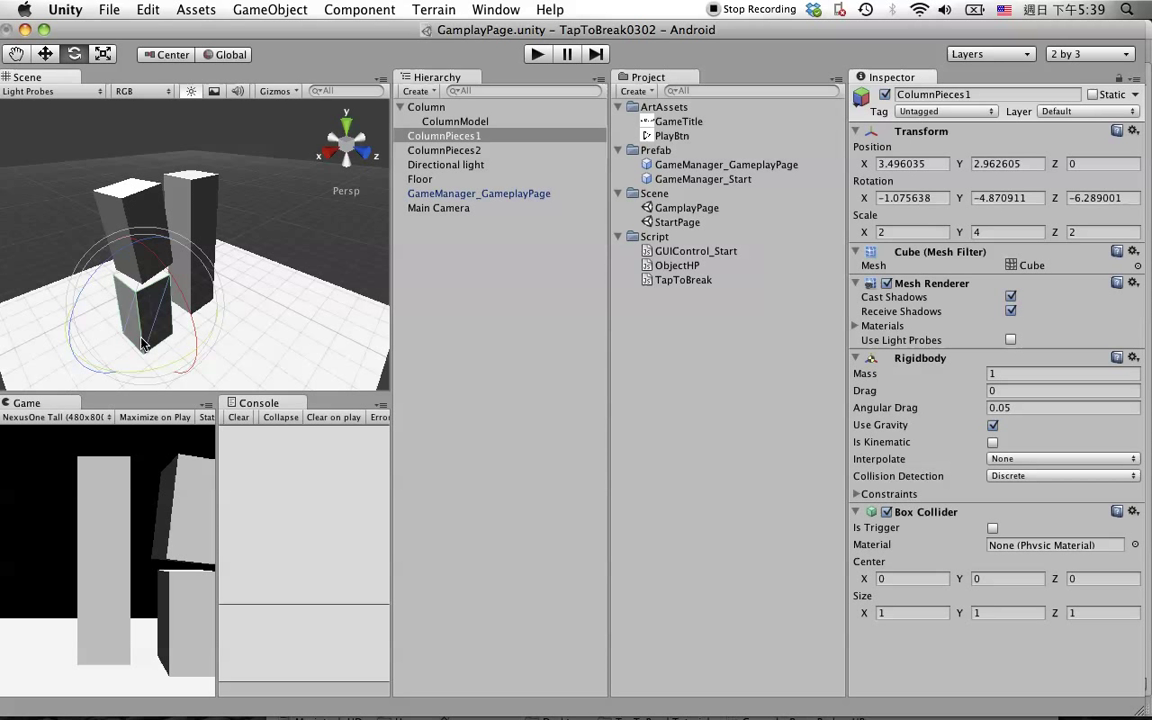
left_click(444, 150)
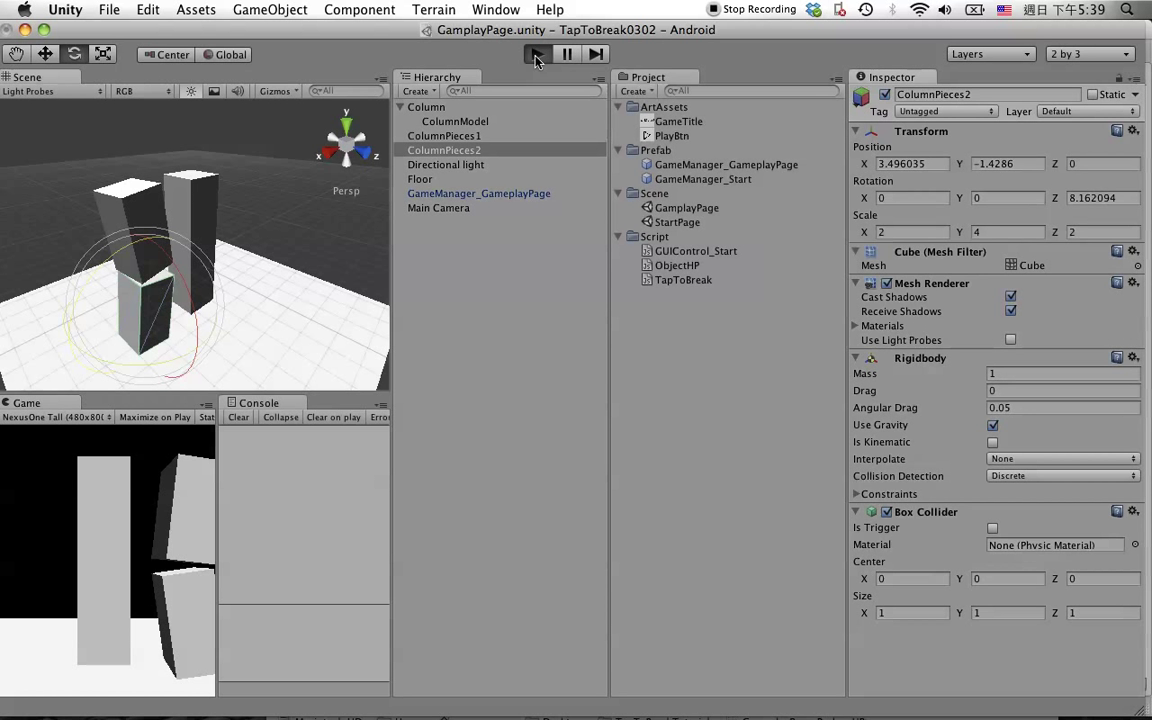
Step: Play-test the falling pieces, adjust ColumnPieces2's transform, then play-test again and stop
left_click(537, 54)
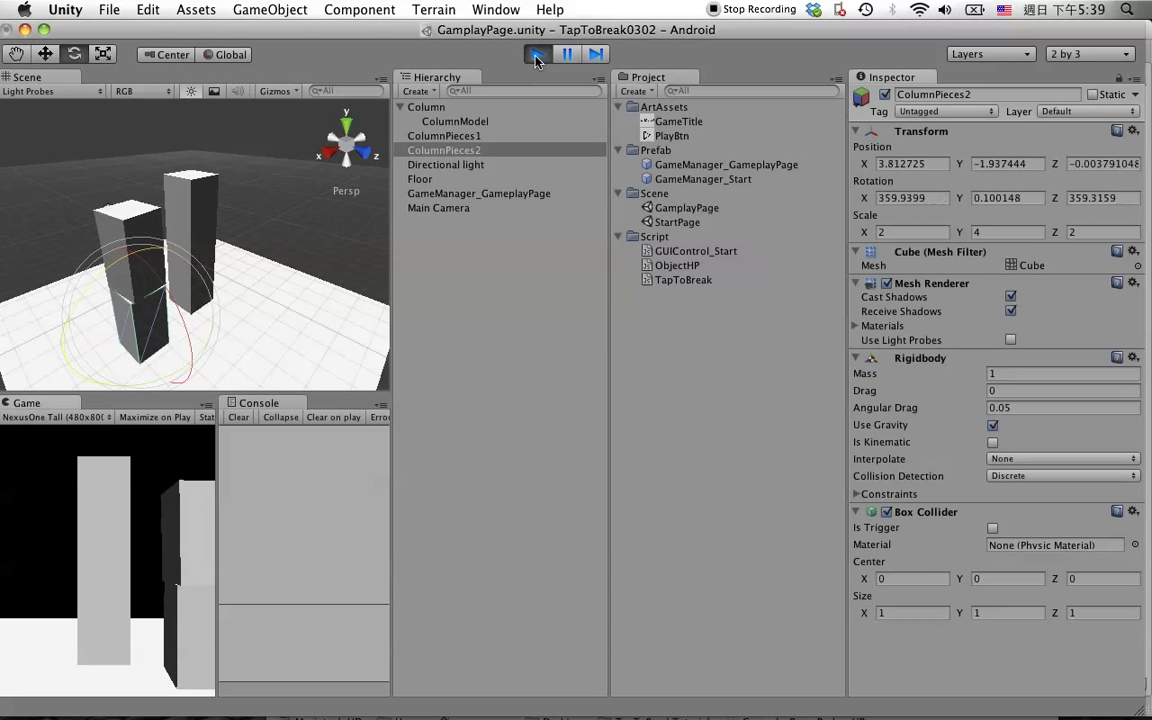
left_click(537, 54)
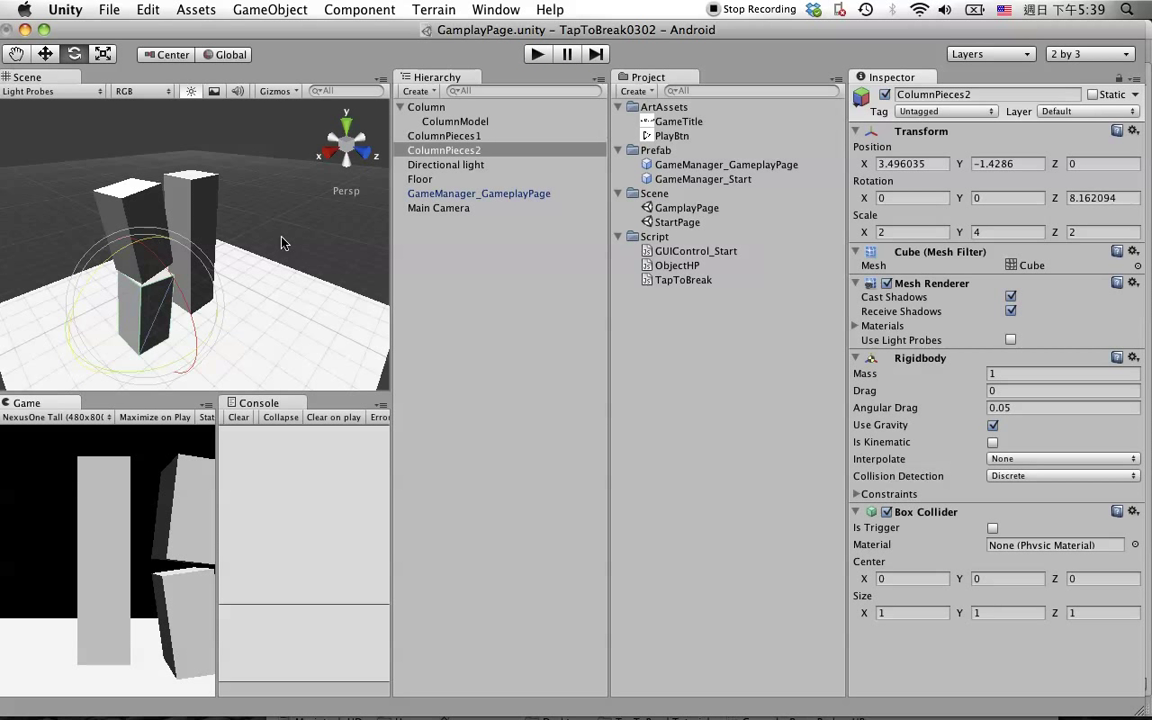
left_click(443, 135)
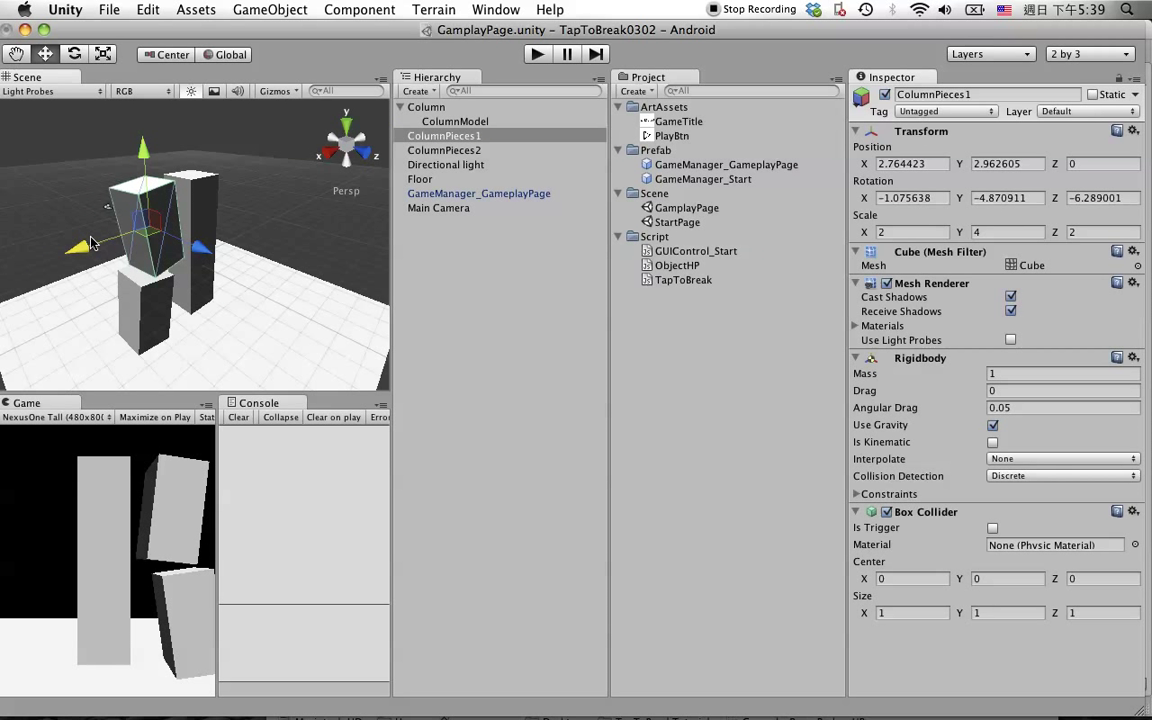
left_click(444, 150)
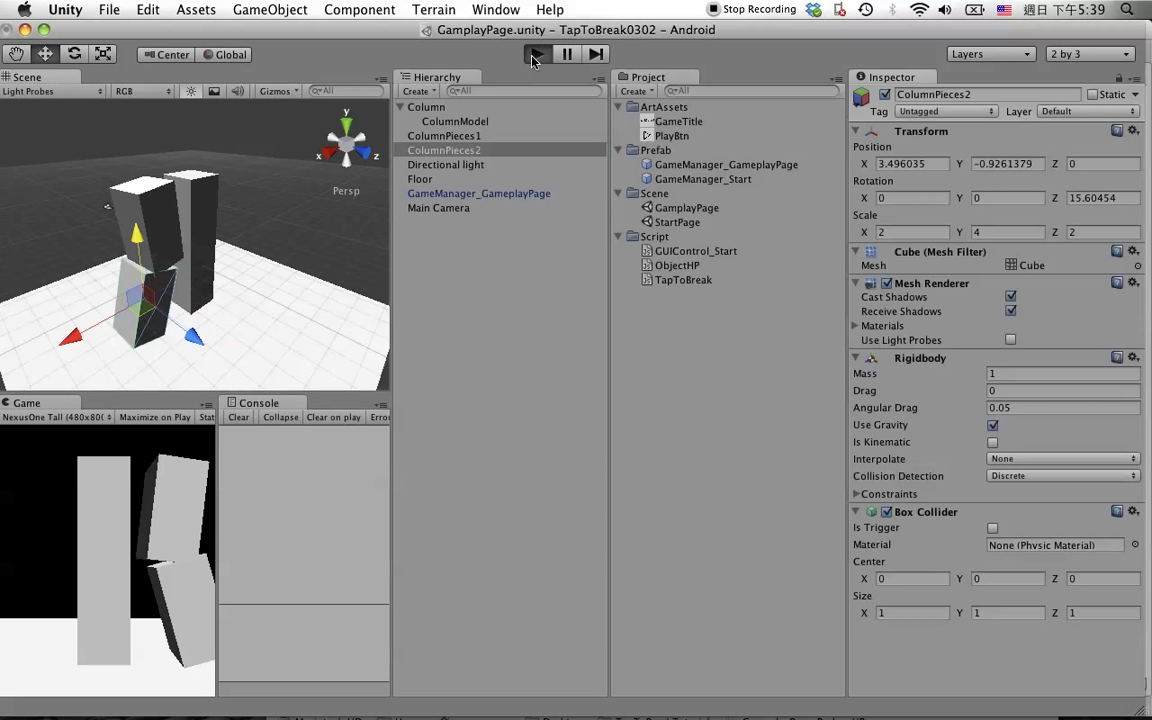
left_click(537, 54)
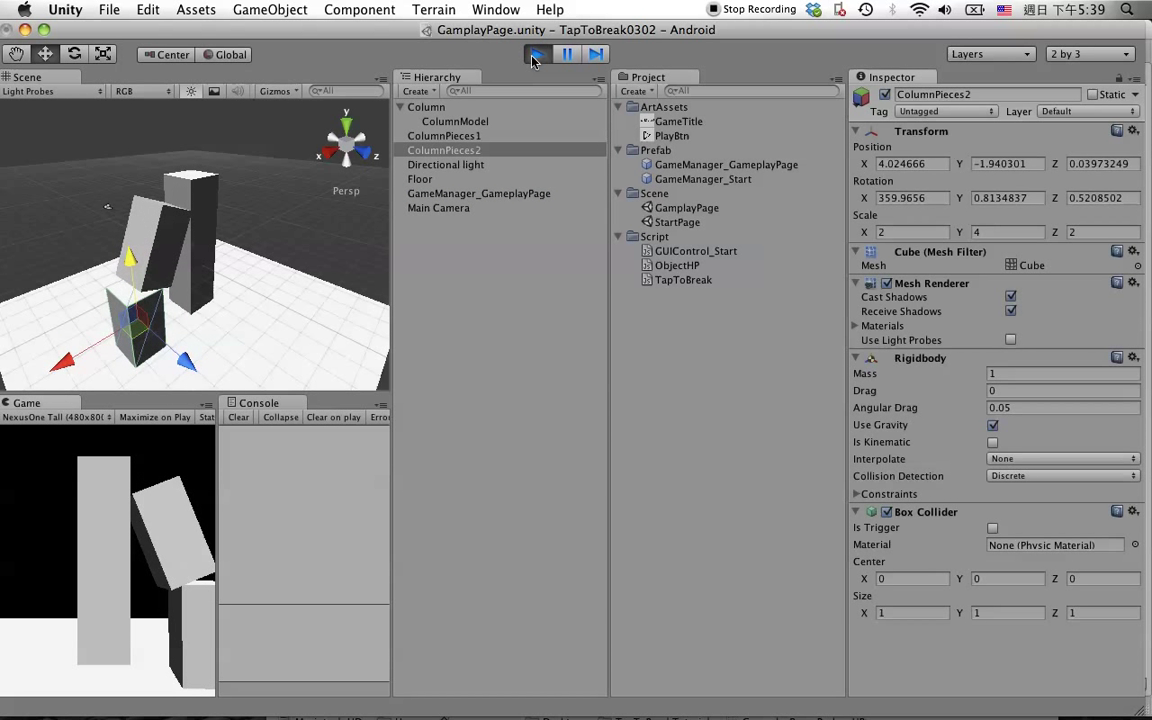
left_click(537, 54)
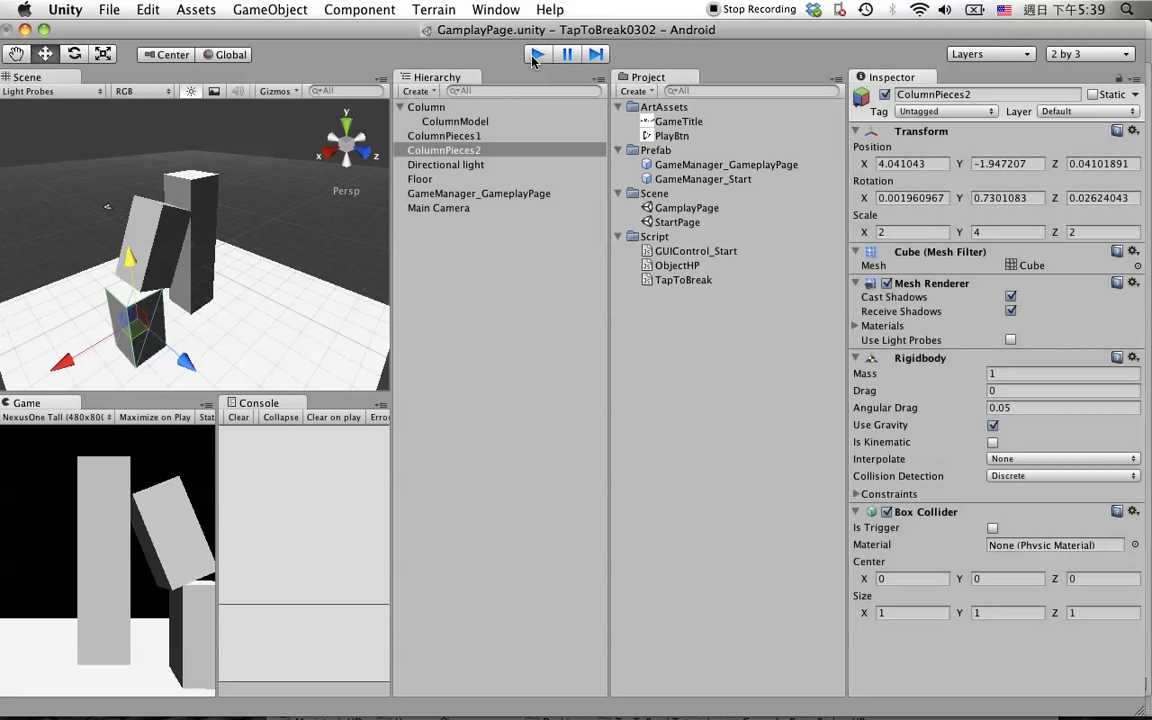
left_click(478, 193)
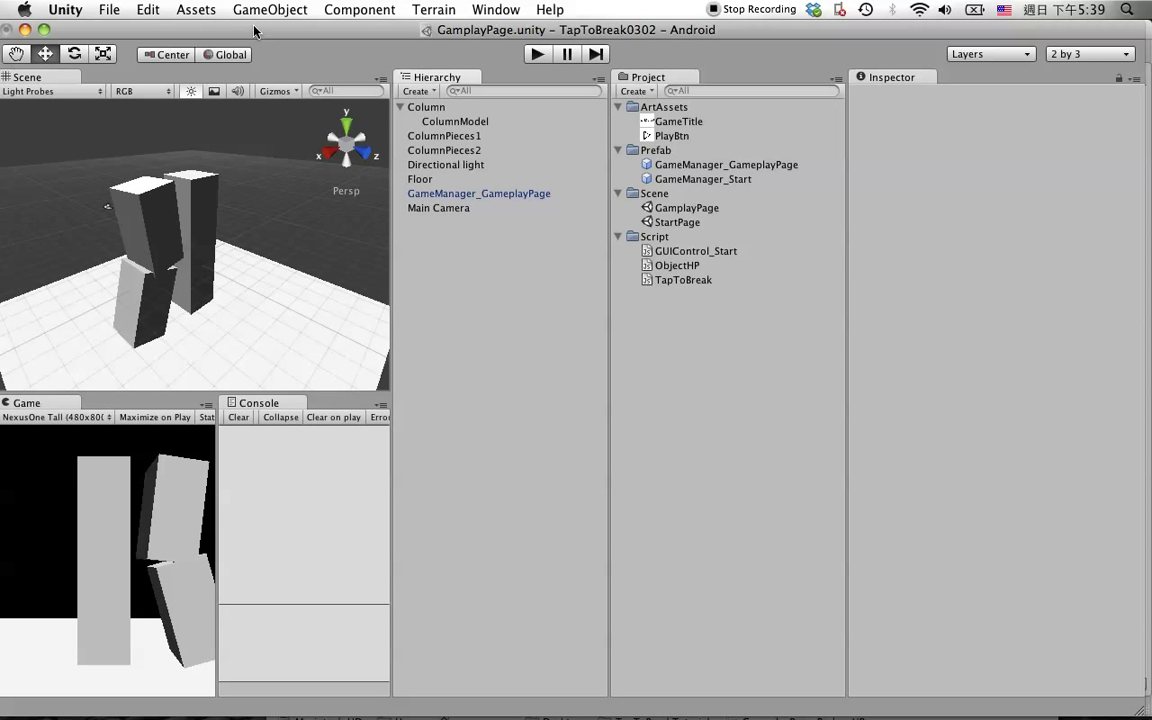
Step: Create an empty ColumnPieces parent holding both pieces and save it as a prefab
left_click(270, 9)
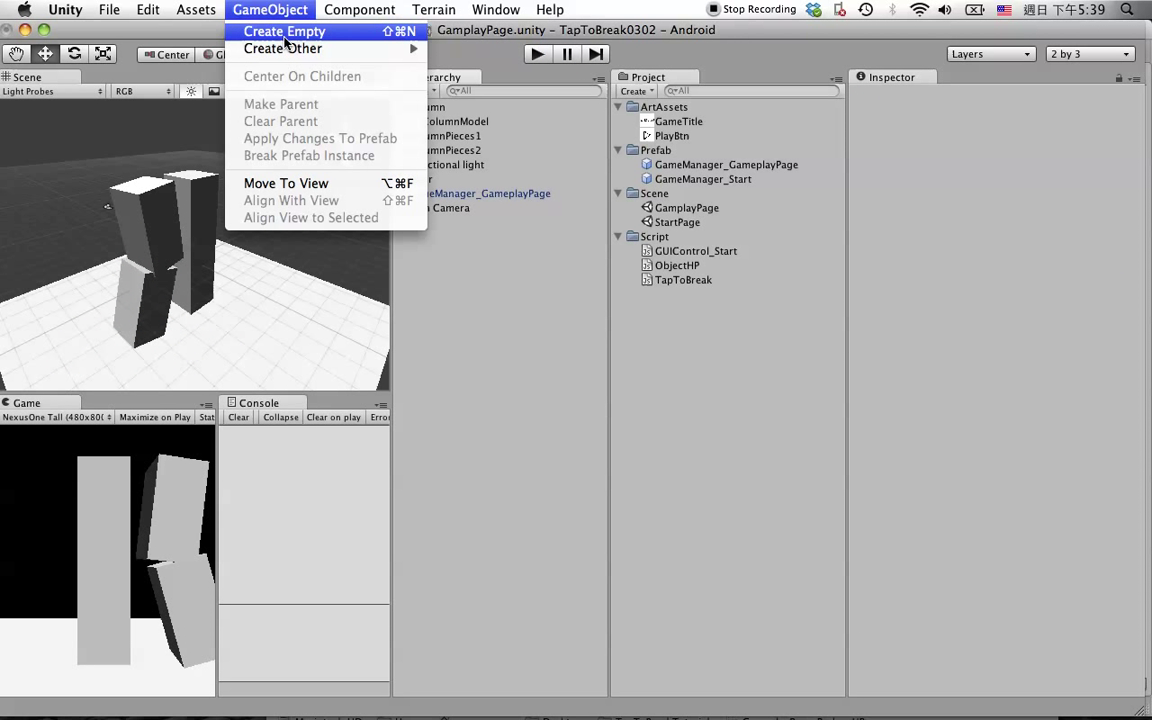
left_click(283, 31)
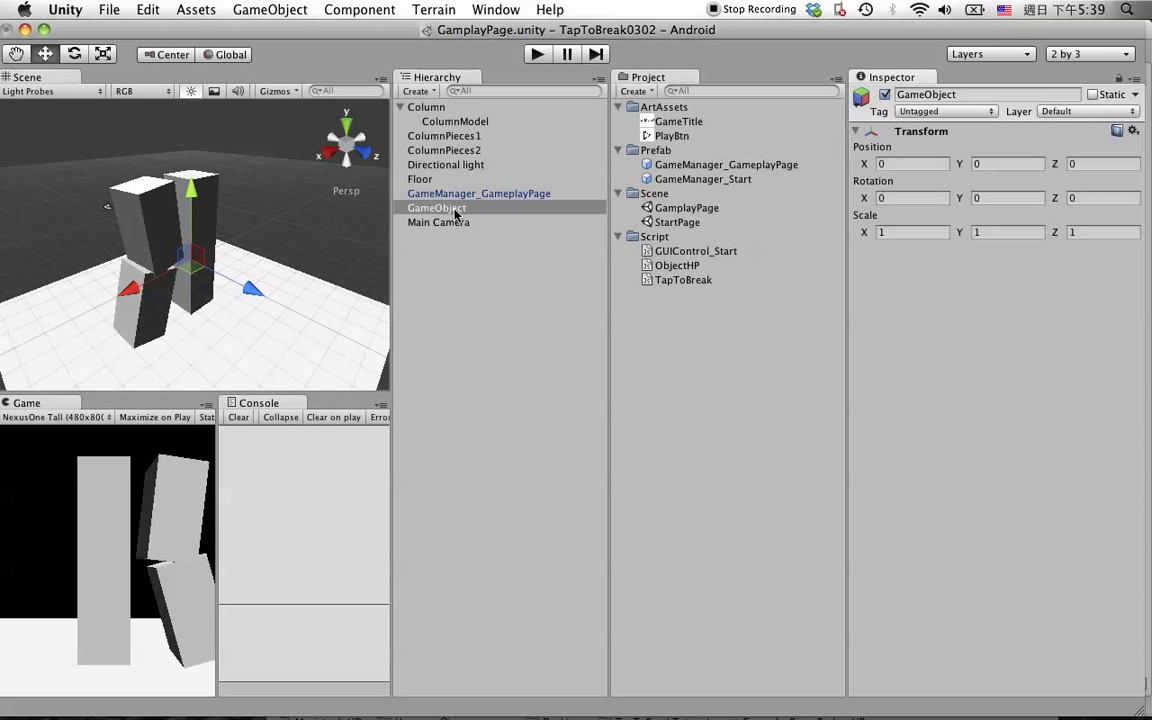
left_click(443, 135)
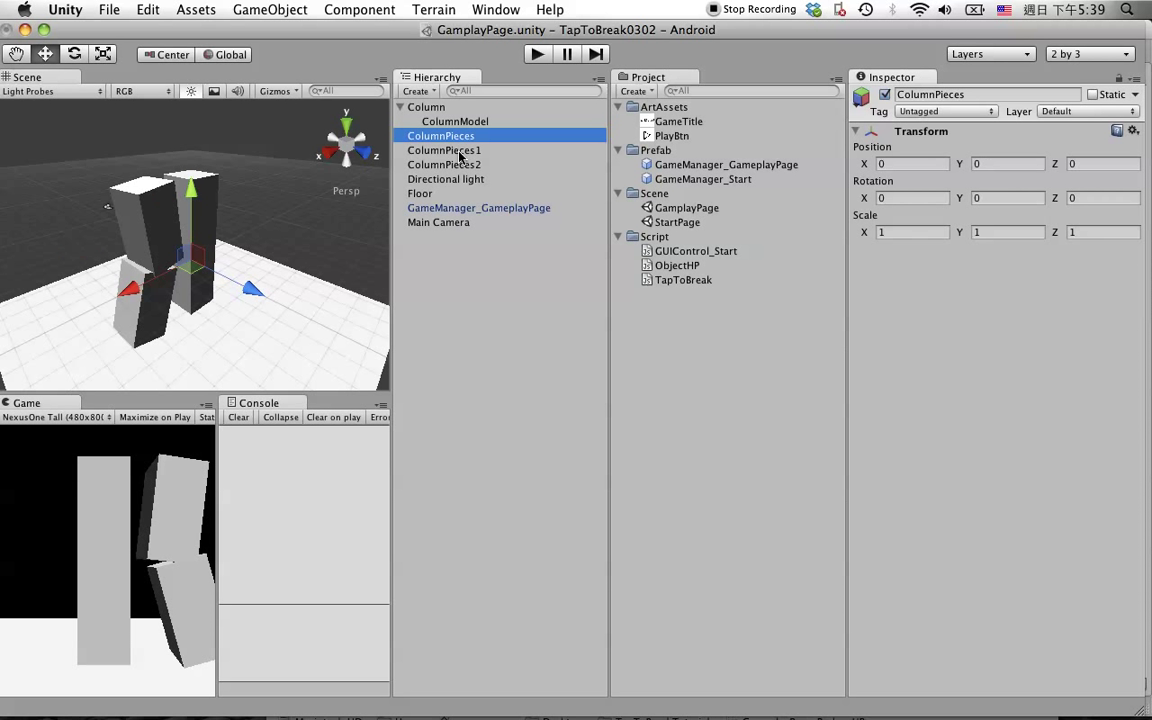
left_click(443, 150)
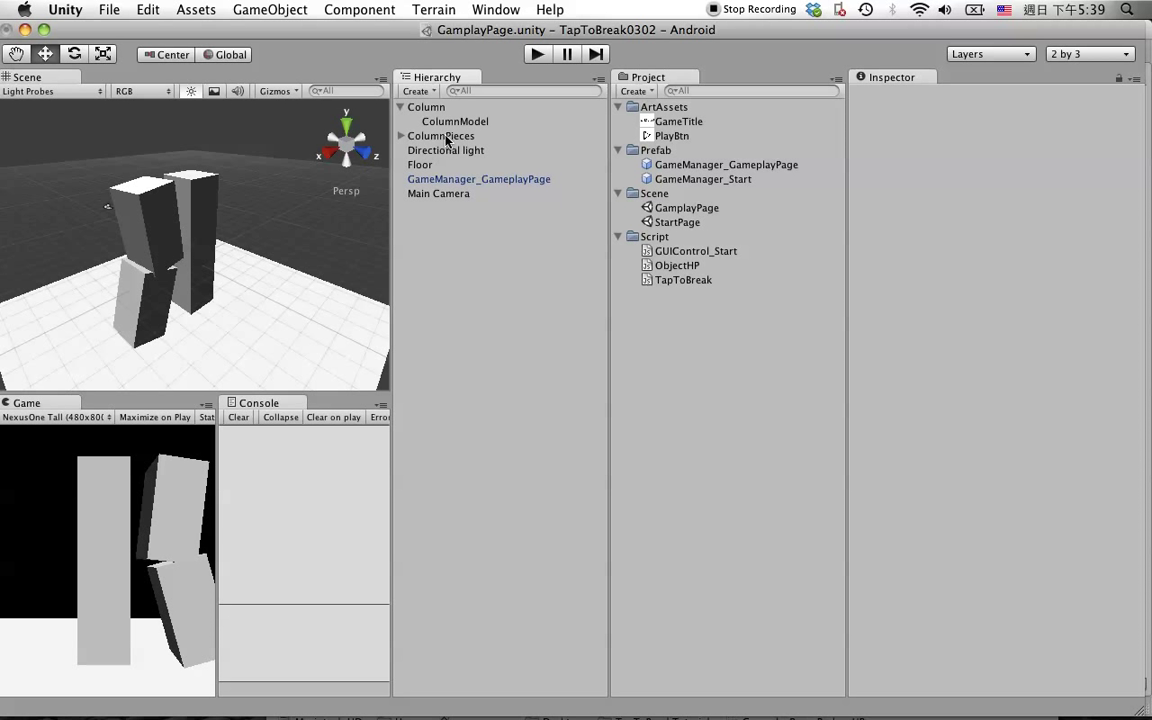
left_click(440, 135)
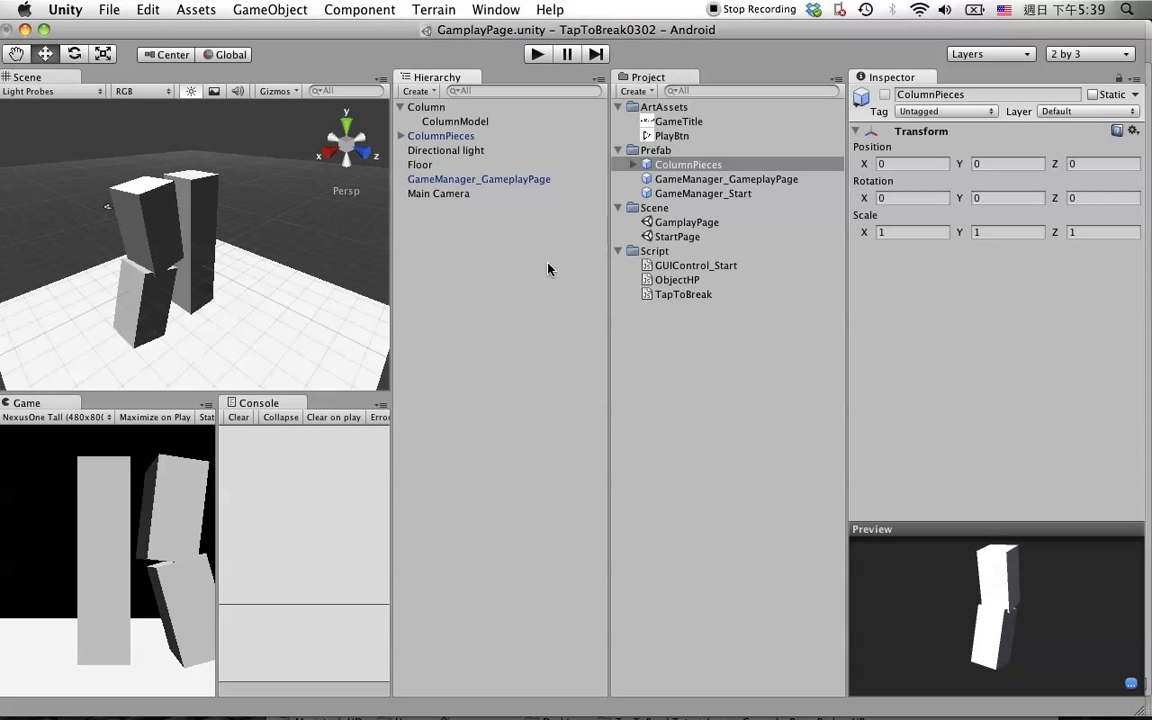
Step: Select ColumnPieces1 and ColumnPieces2 and move them onto the original column
left_click(441, 135)
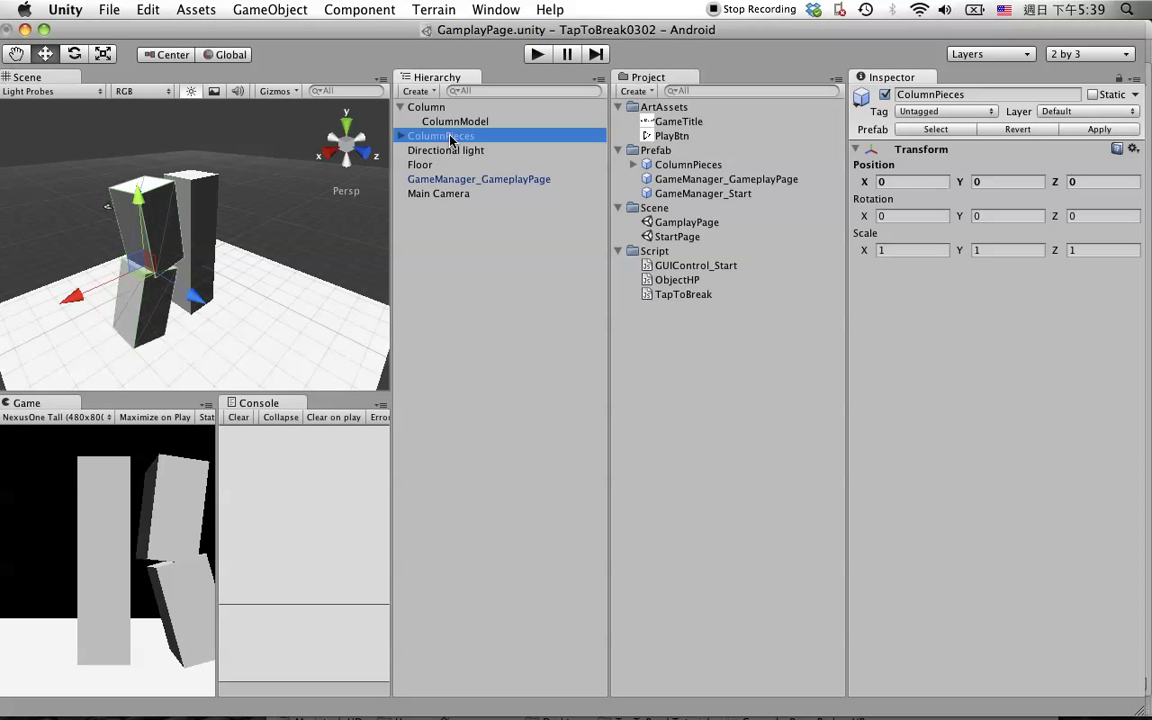
mouse_move(470, 143)
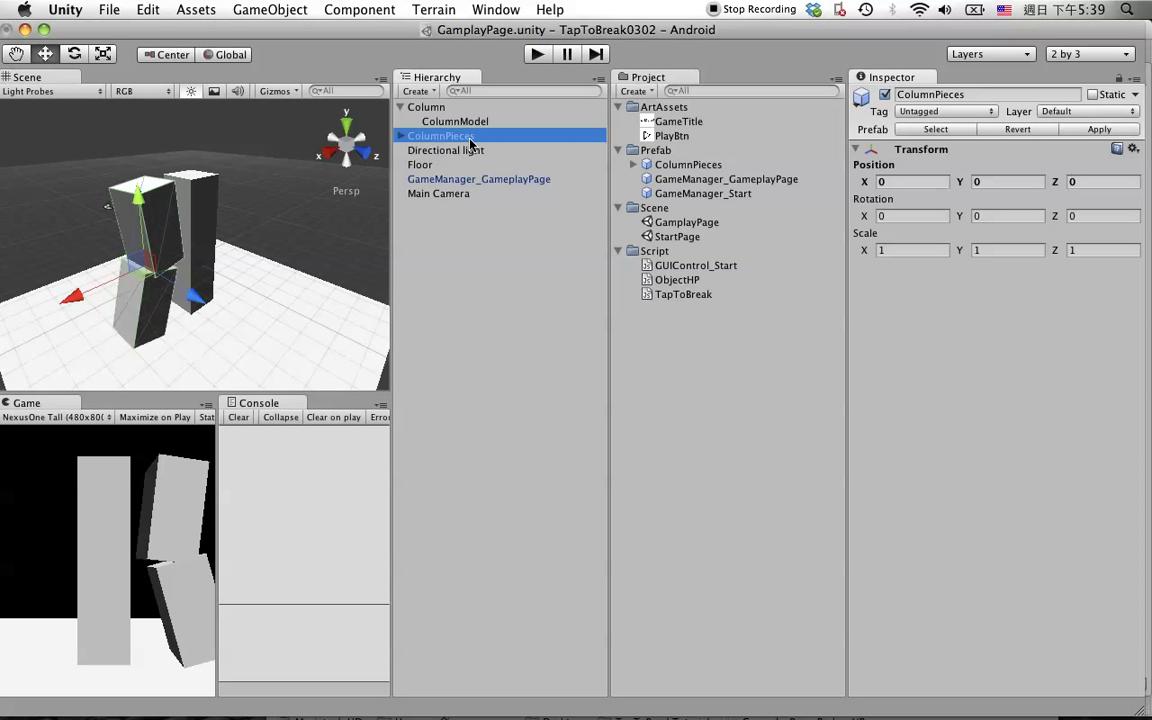
left_click(401, 135)
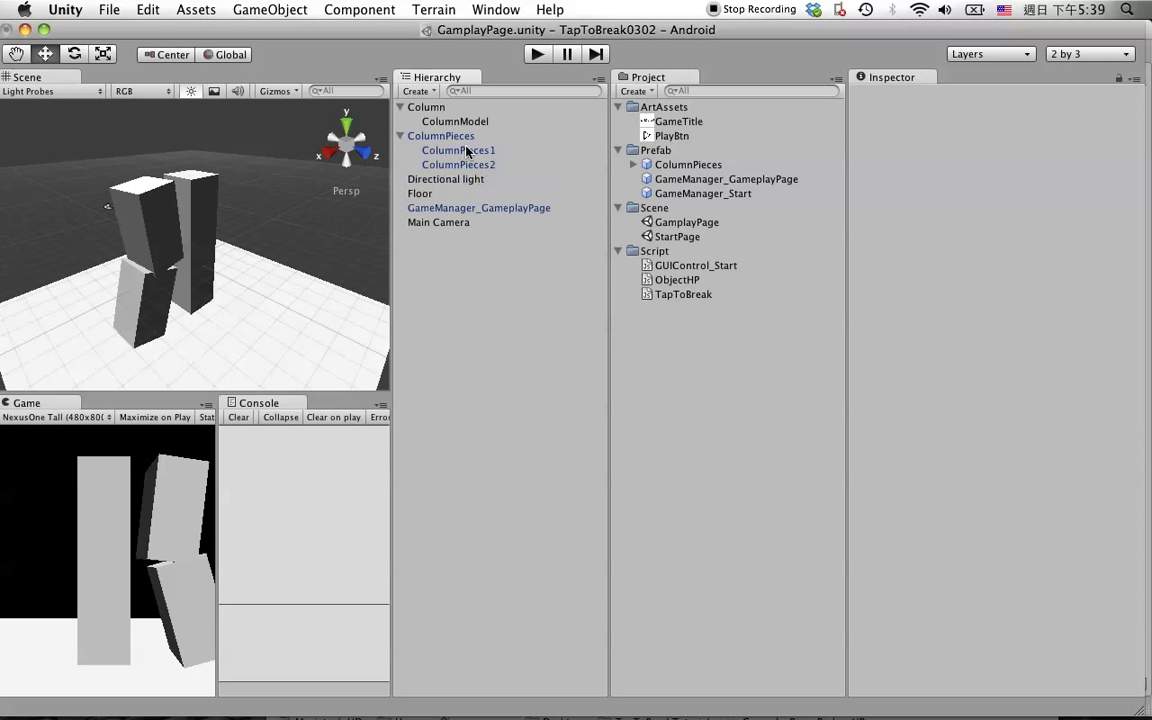
mouse_move(456, 150)
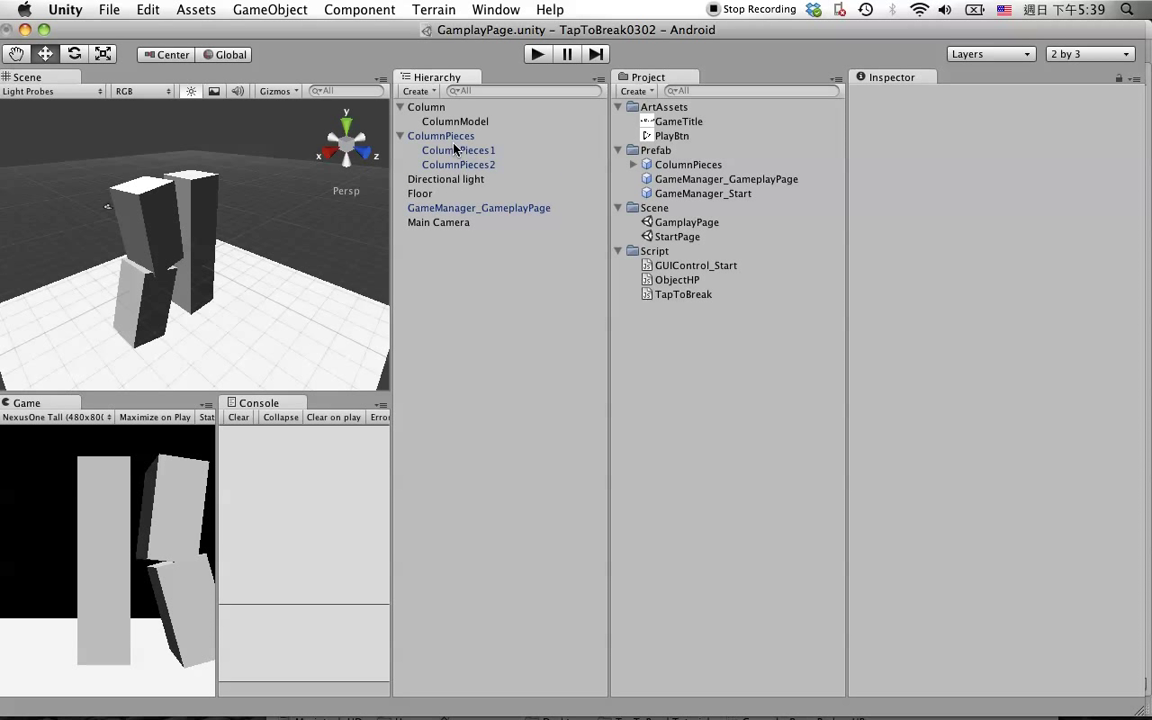
left_click(441, 135)
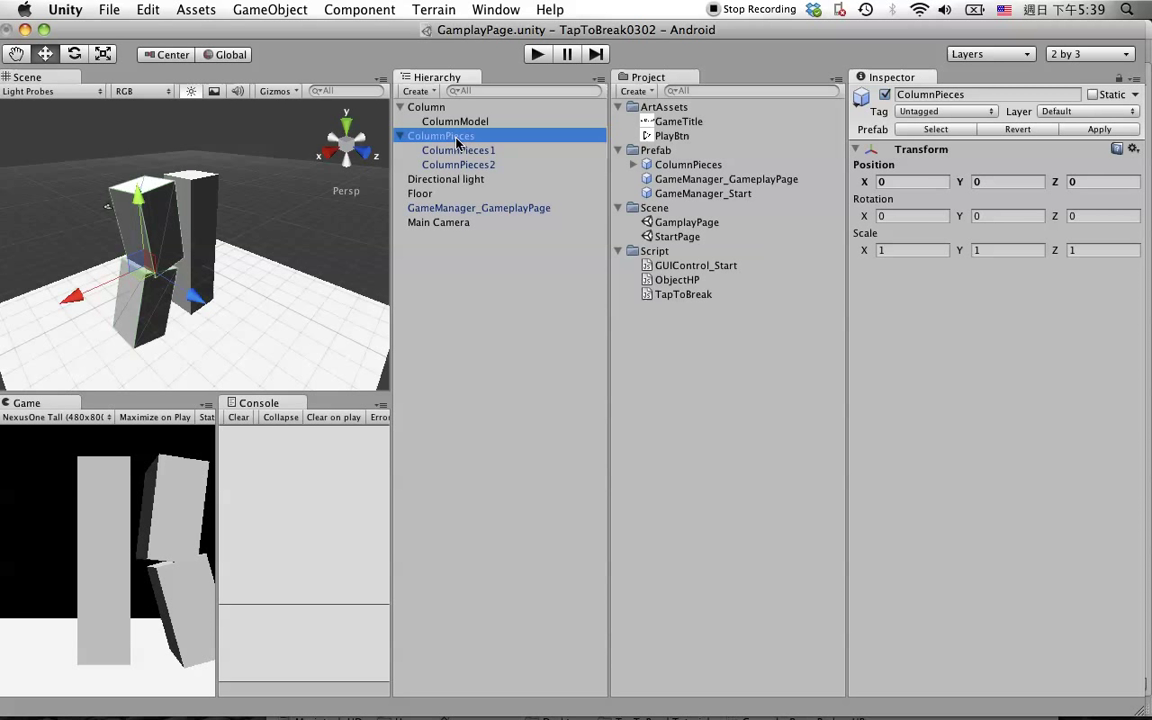
left_click(458, 150)
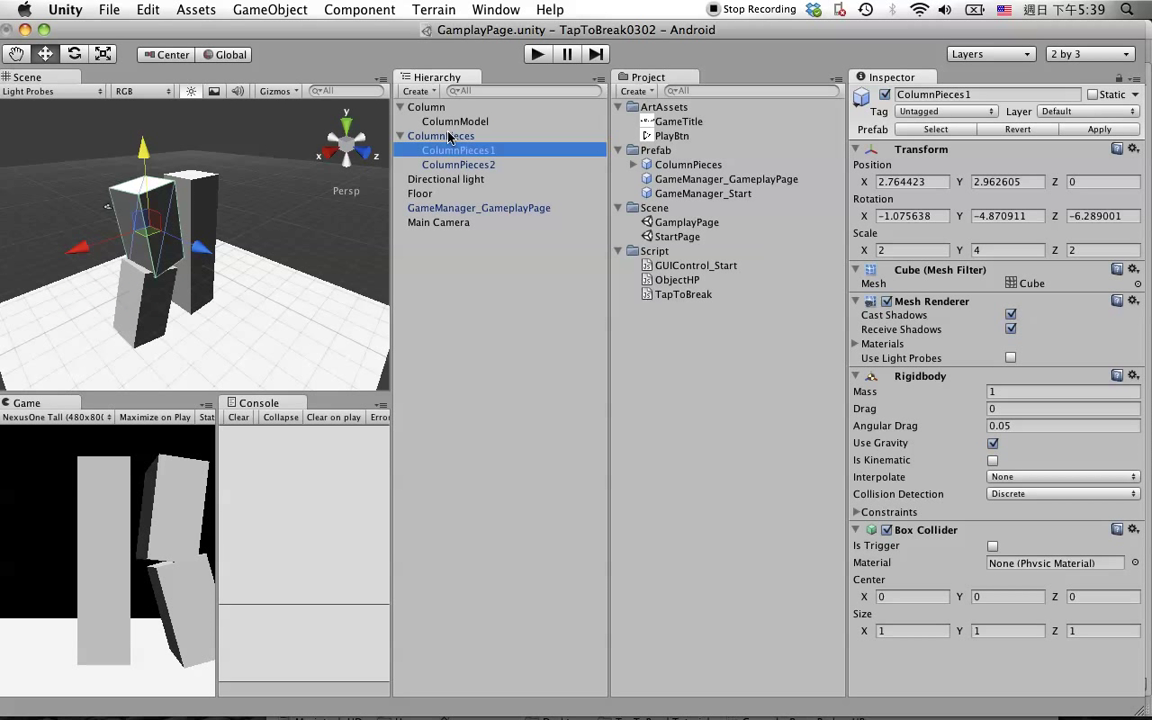
left_click(440, 135)
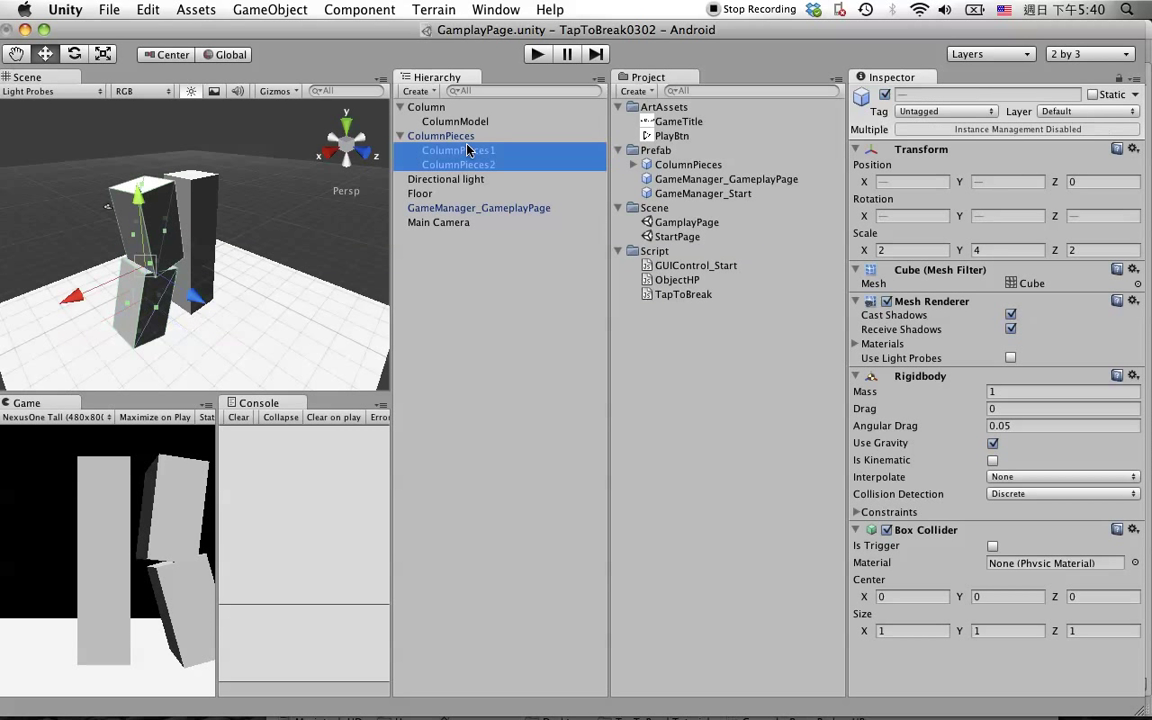
left_click(458, 164)
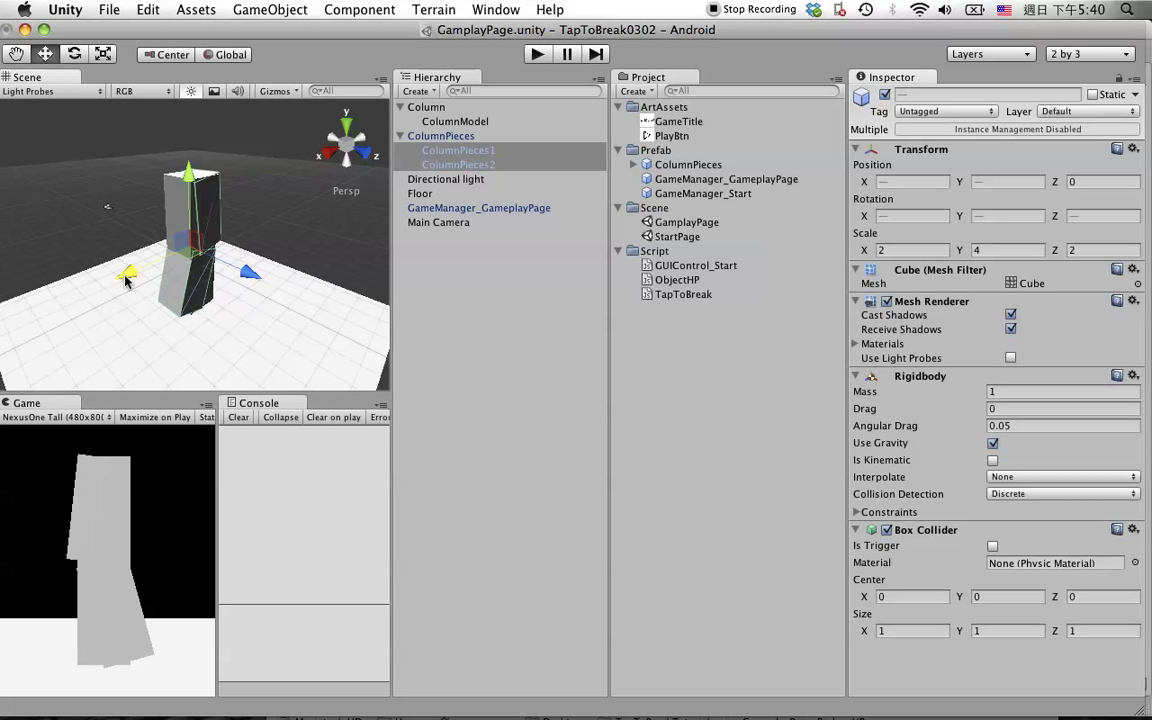
left_click(441, 135)
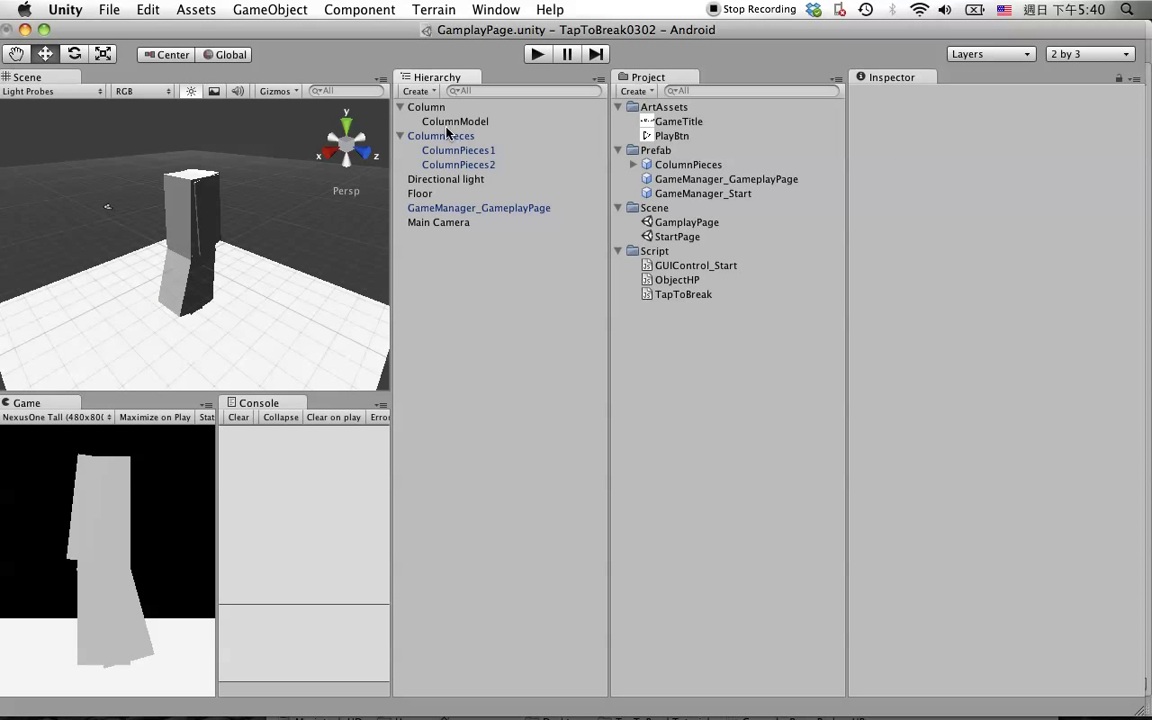
Step: Apply the group to the ColumnPieces prefab and delete it from the Hierarchy
left_click(688, 164)
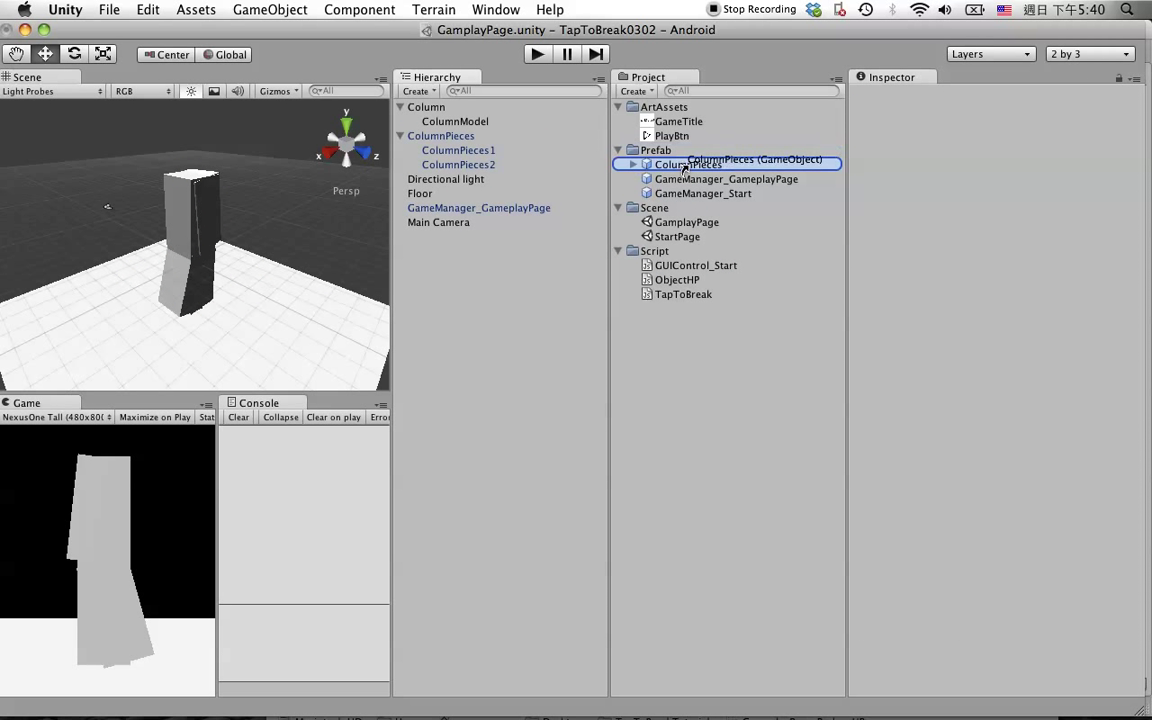
left_click(633, 164)
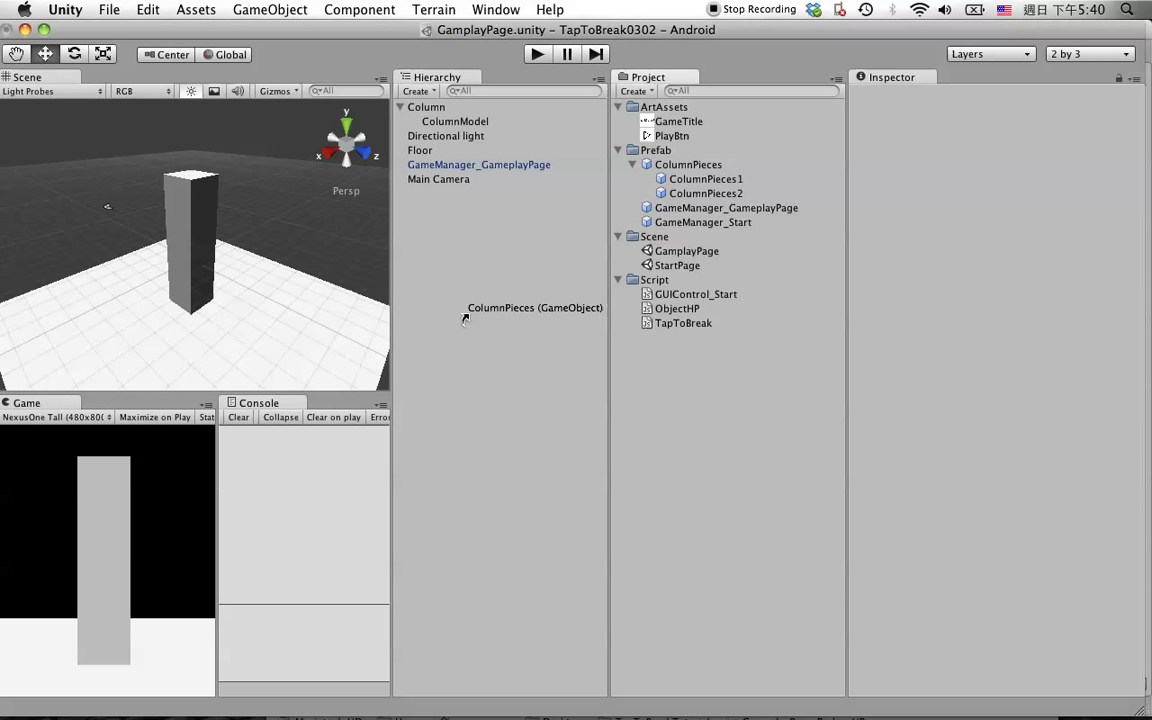
left_click(440, 135)
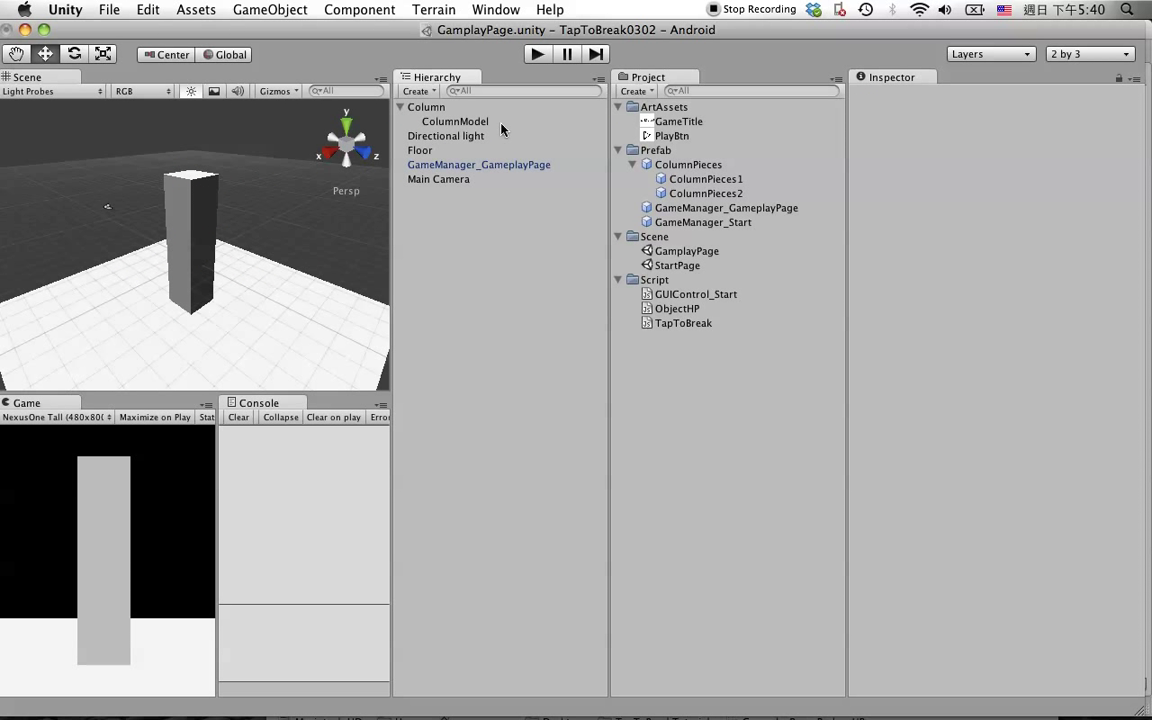
left_click(426, 107)
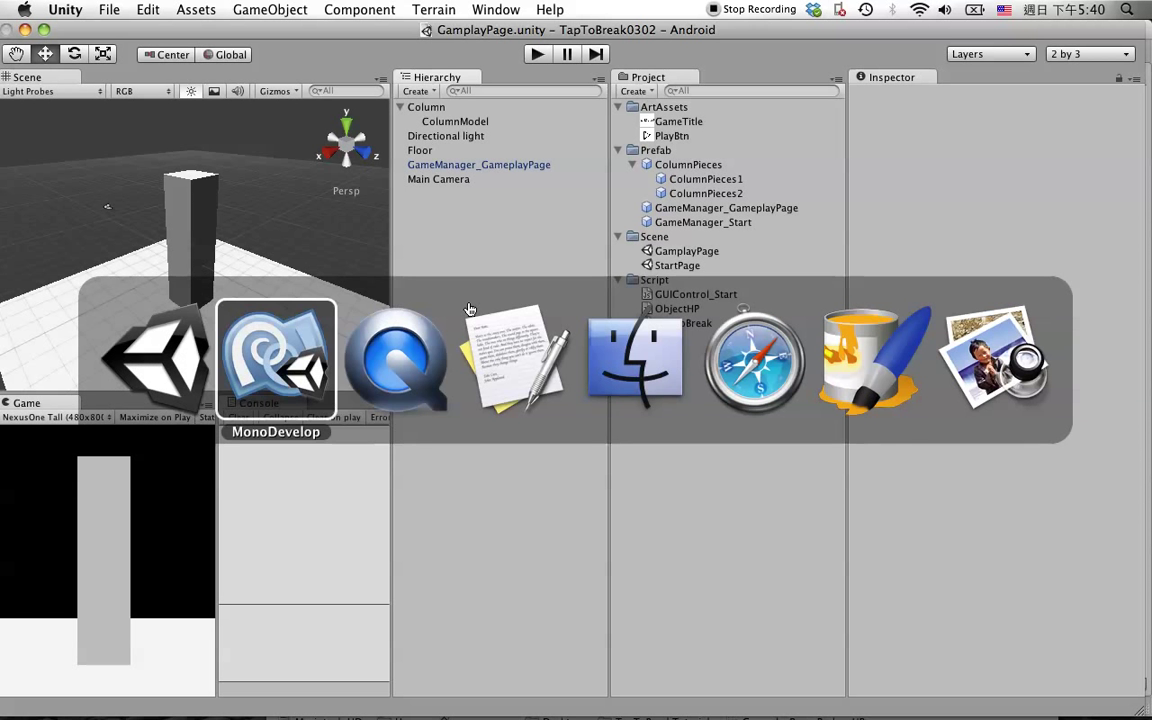
mouse_move(265, 365)
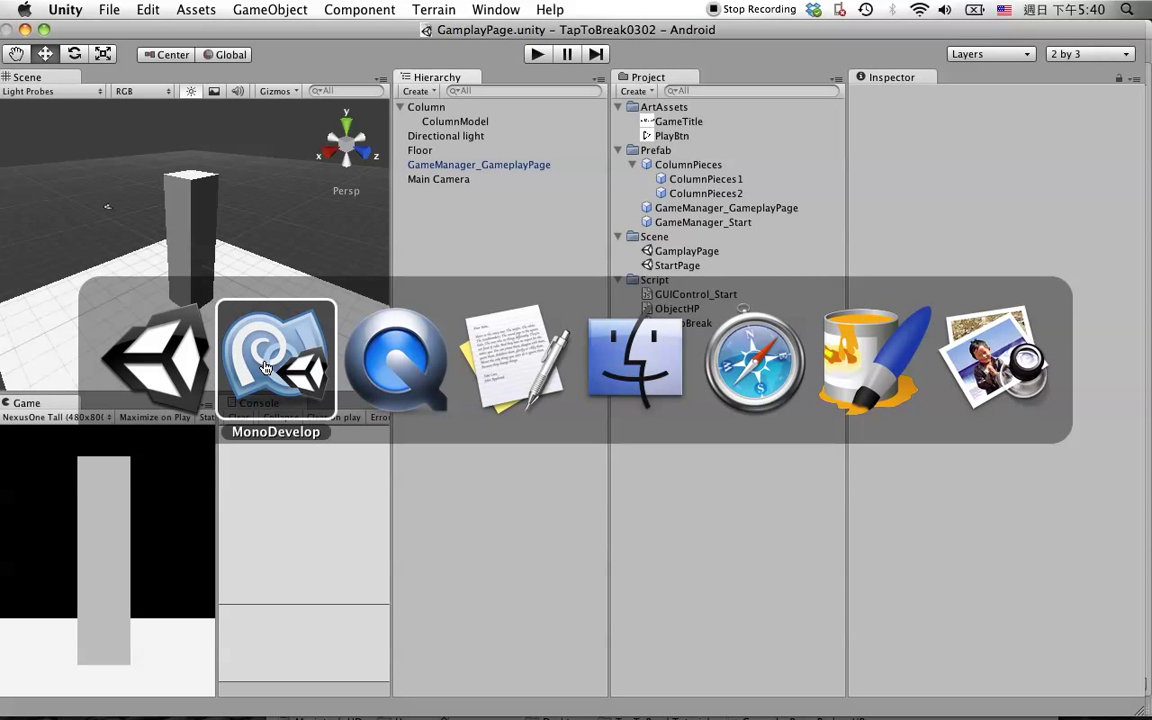
Step: Retype line 22's call as Instantaite(pieces, tran…, replacing ragdoll with pieces
left_click(276, 360)
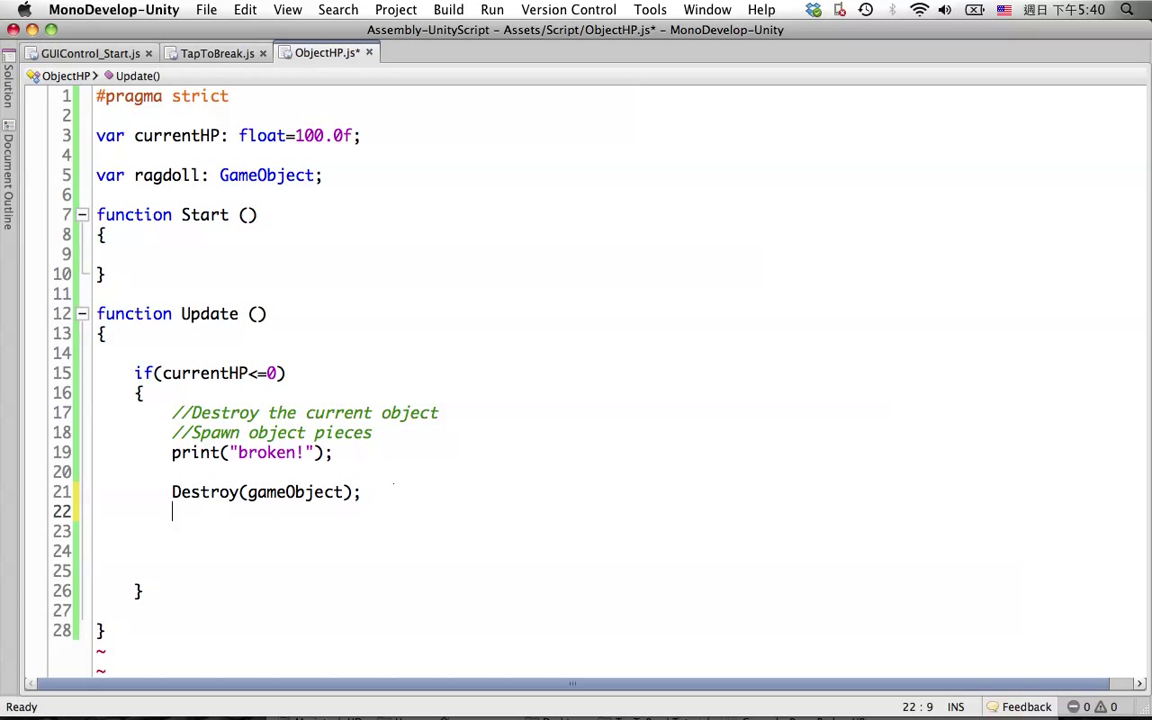
type("Inst")
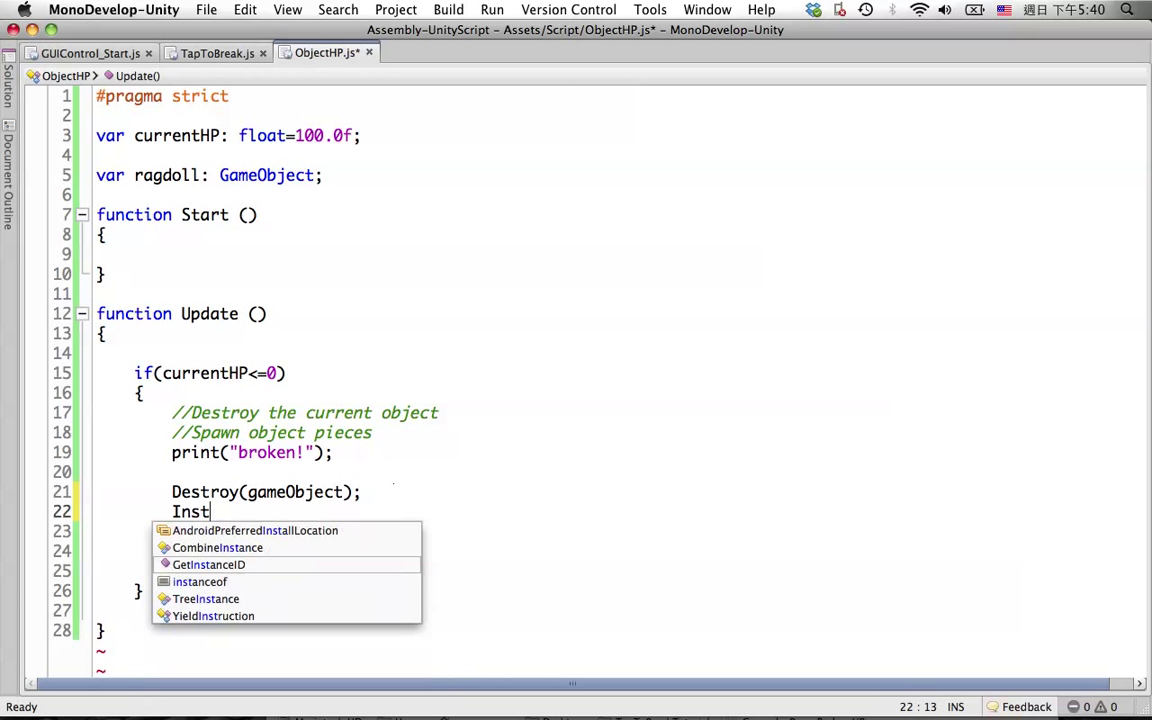
type("antaite")
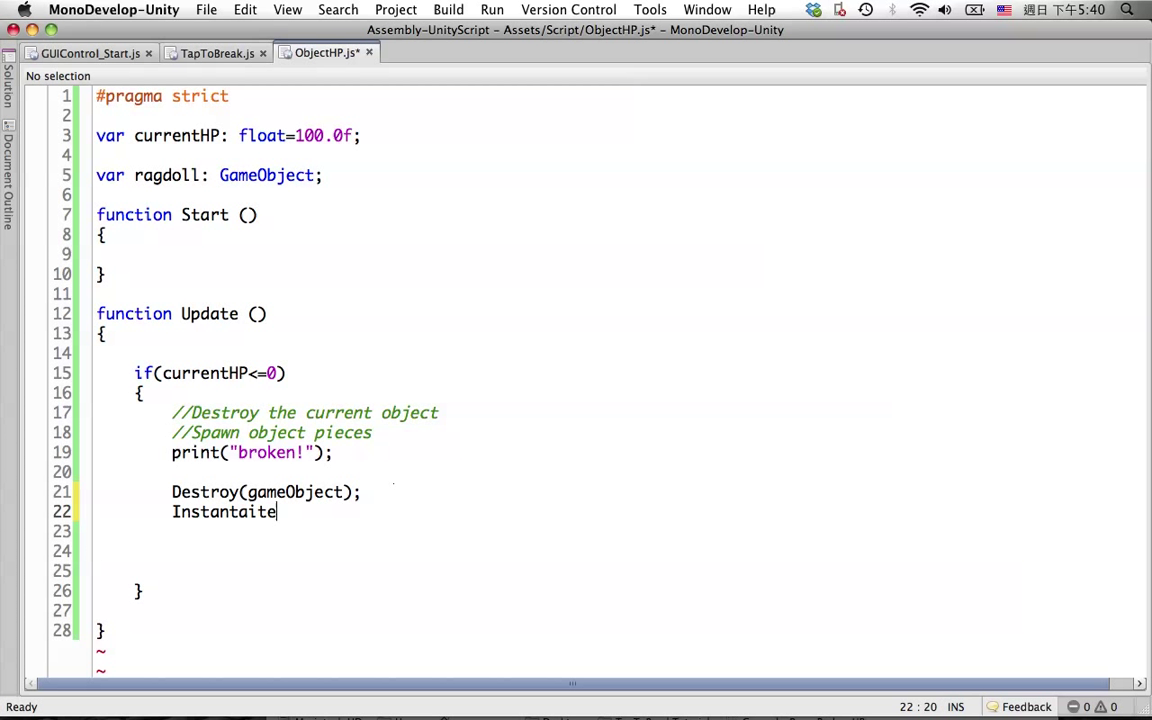
type("(")
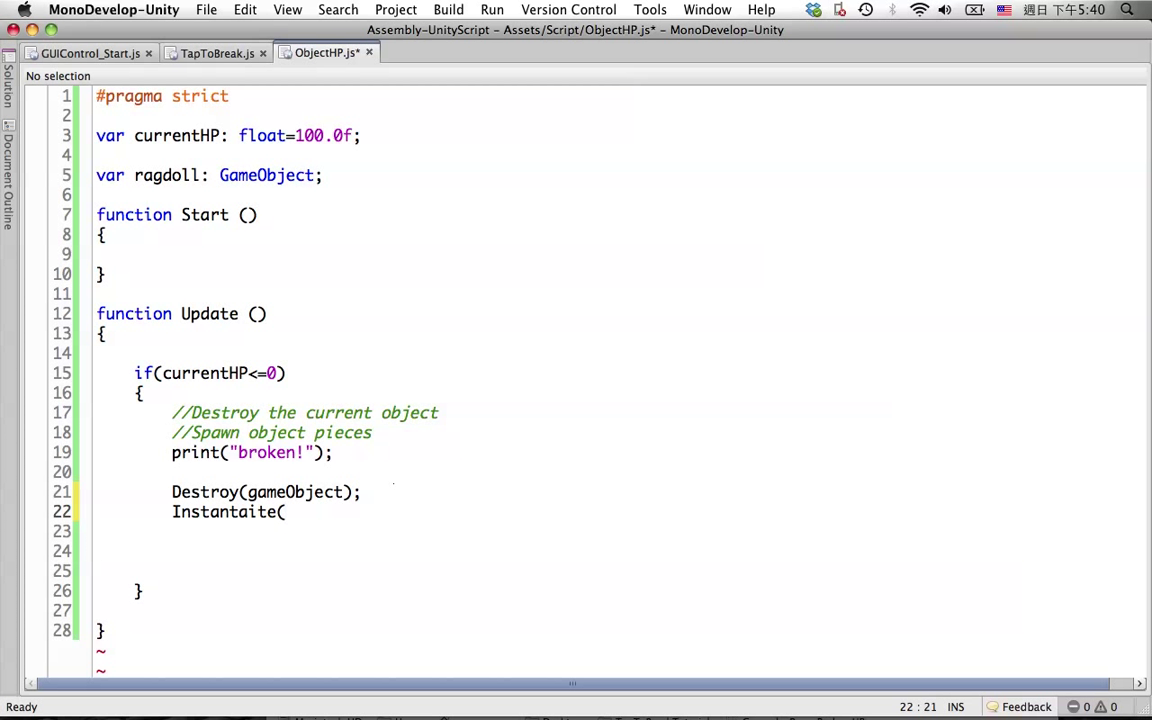
type("reag")
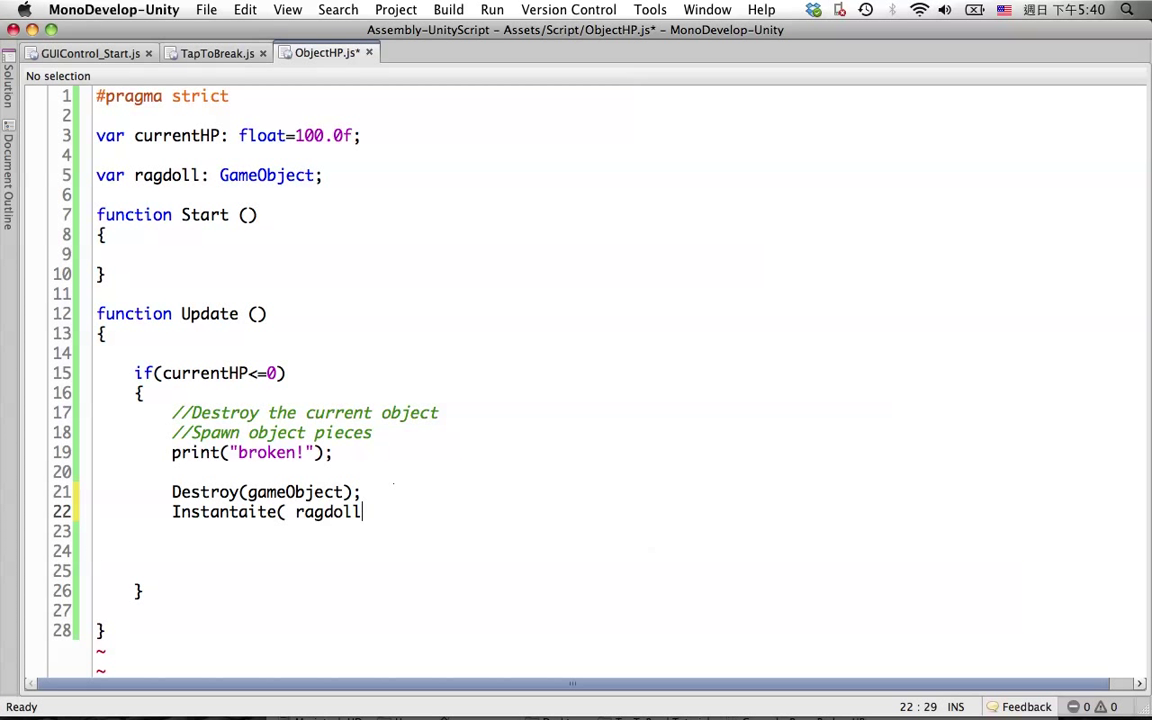
key("backspace")
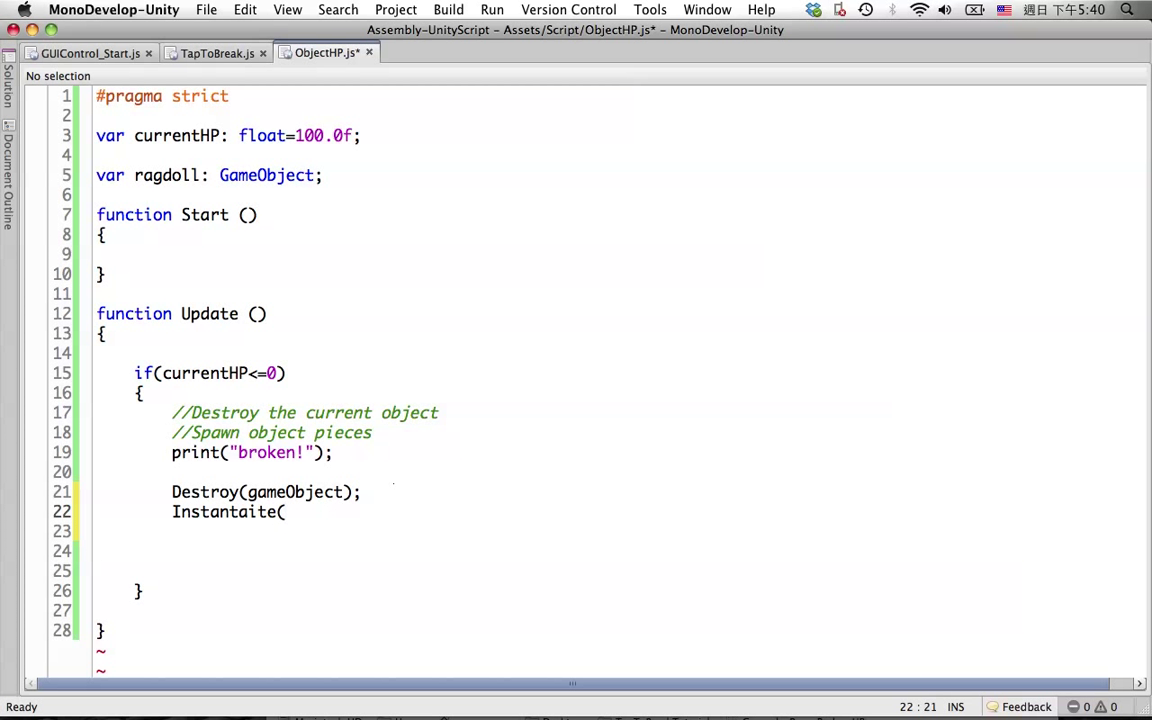
type("piece")
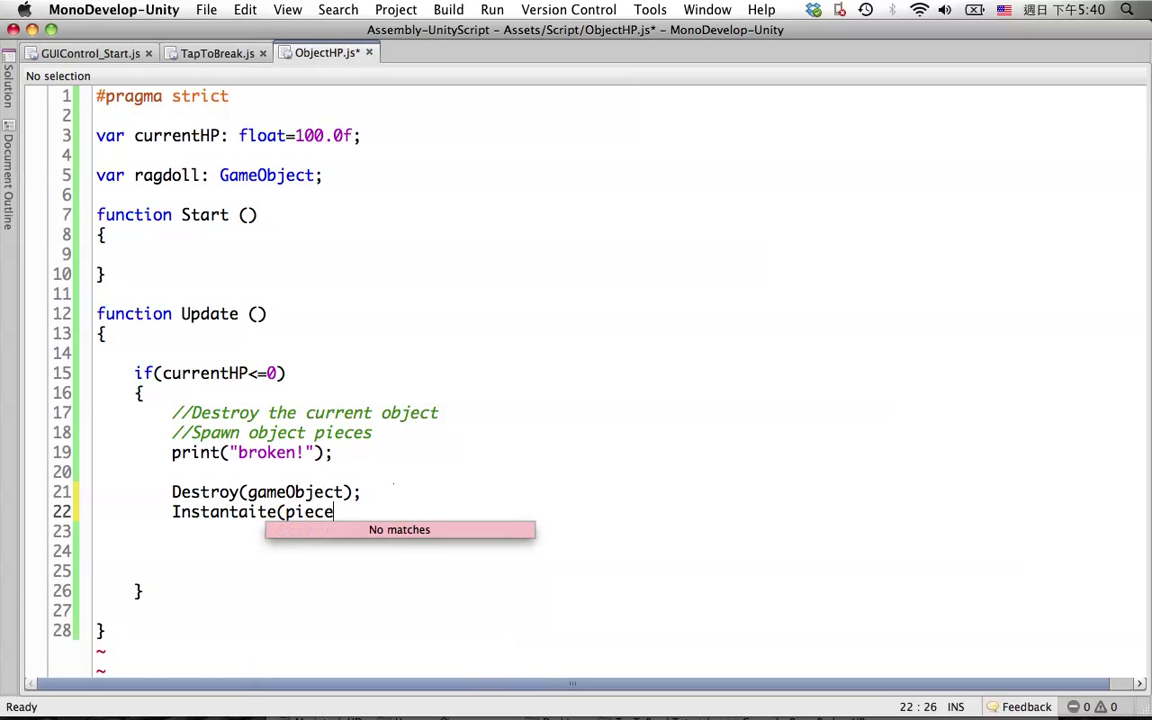
type("s")
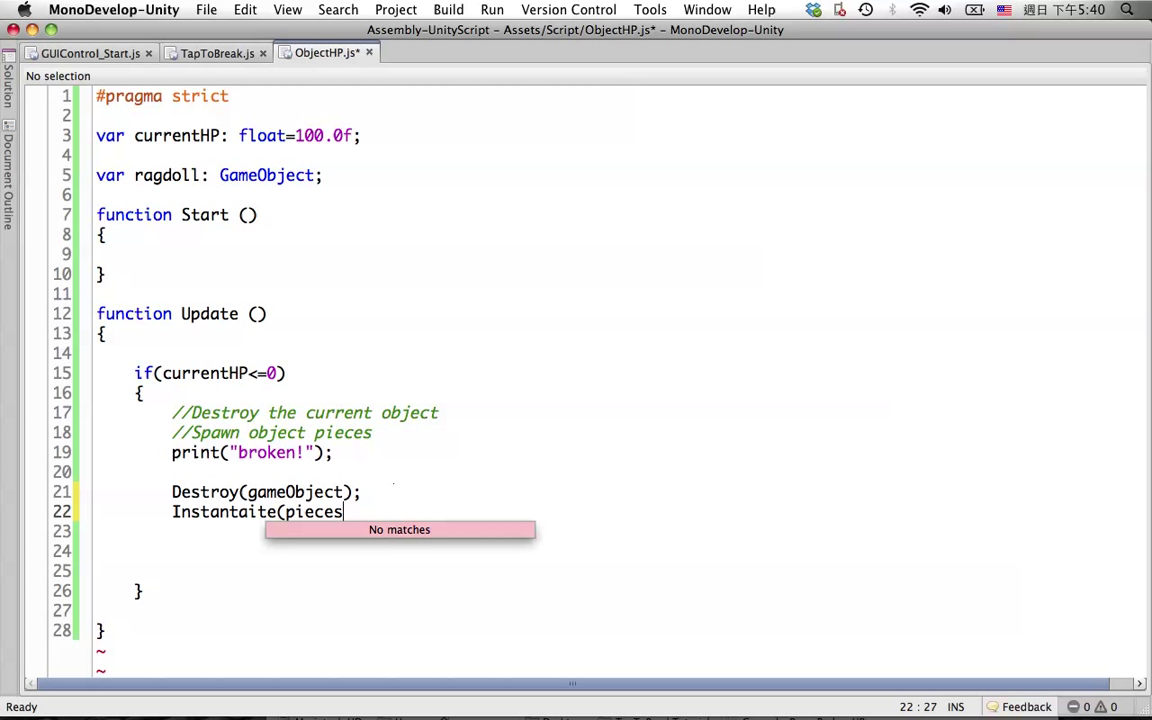
type(", transform")
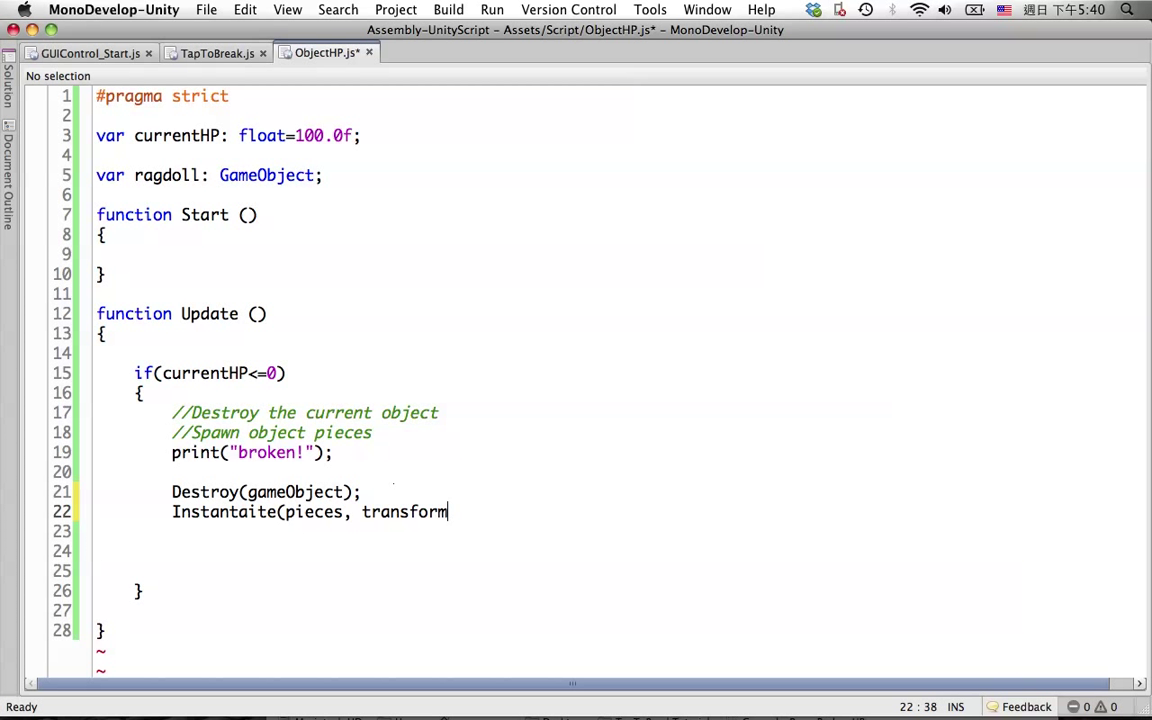
Step: Finish the call's arguments as transform.position, transform.rotation
type(".position")
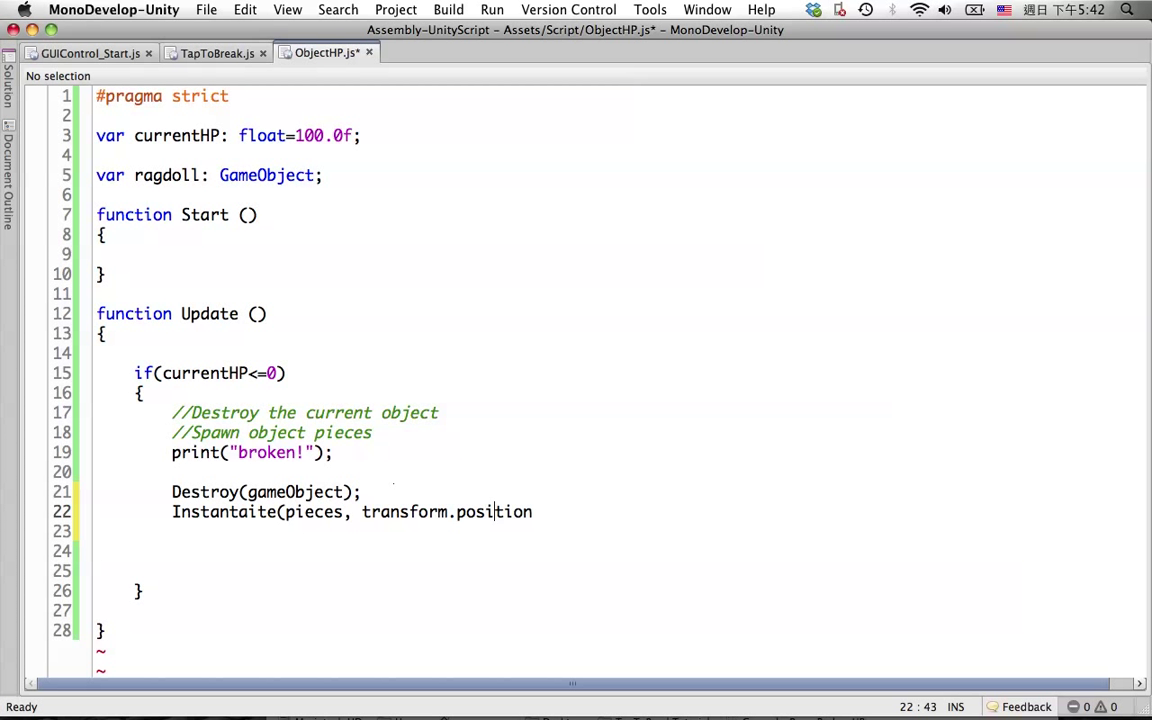
type(",")
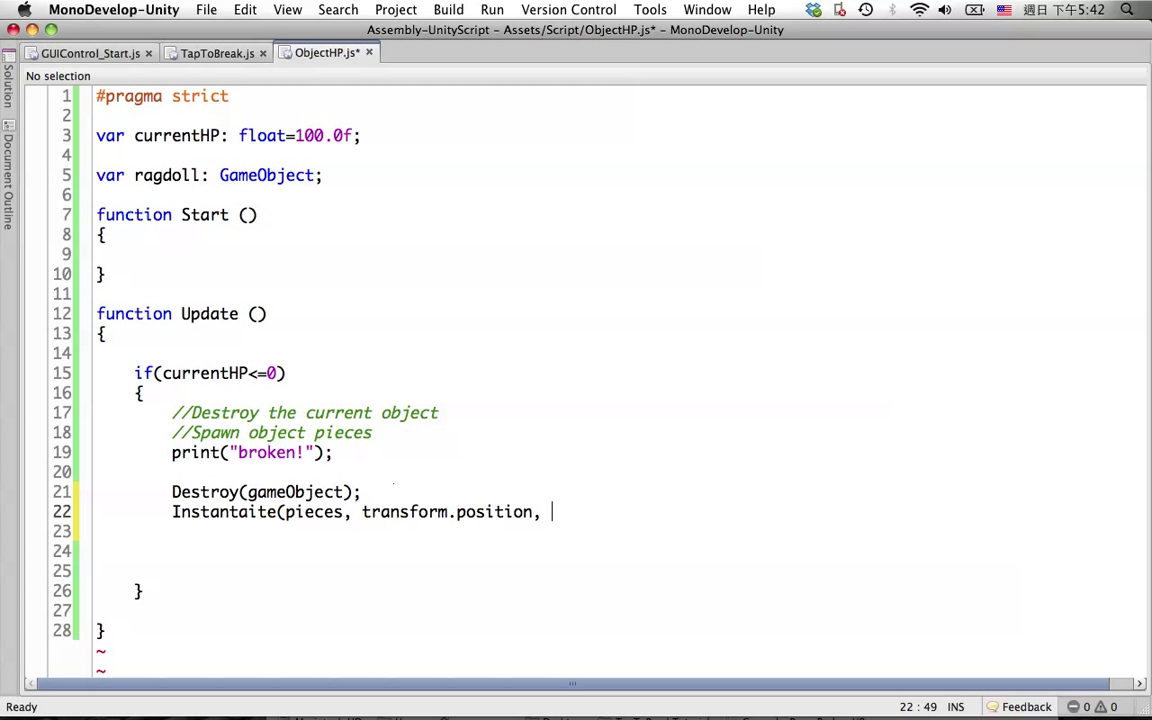
type("transform.")
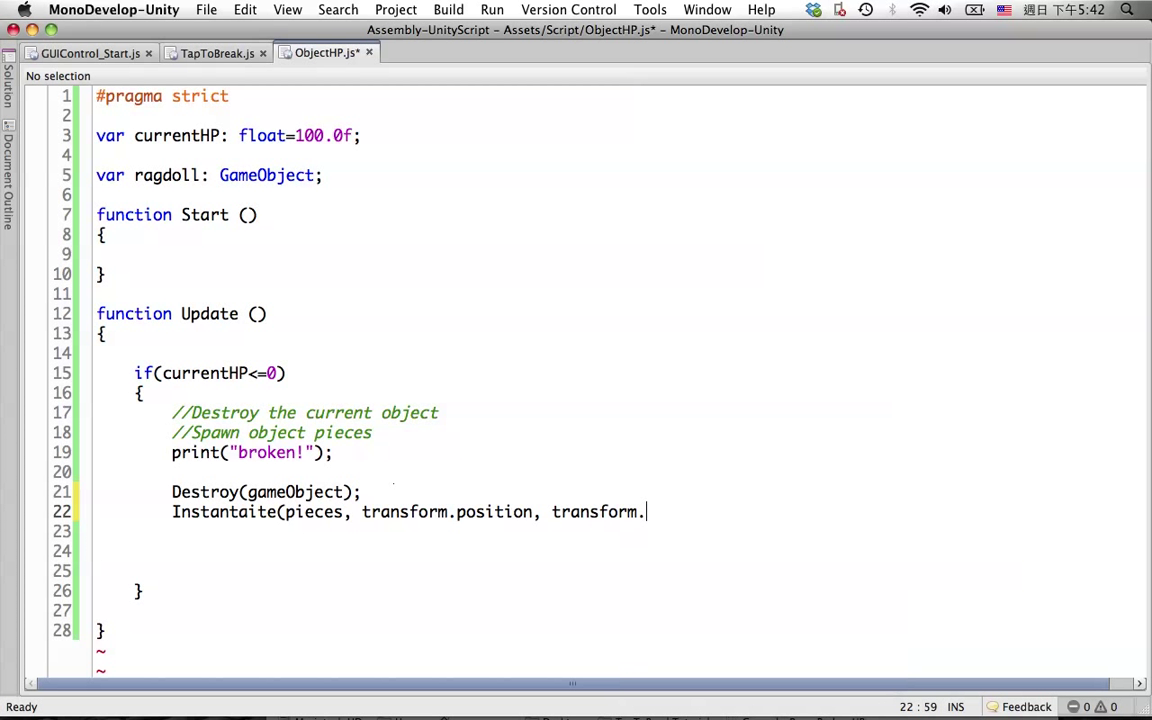
type("rotation);")
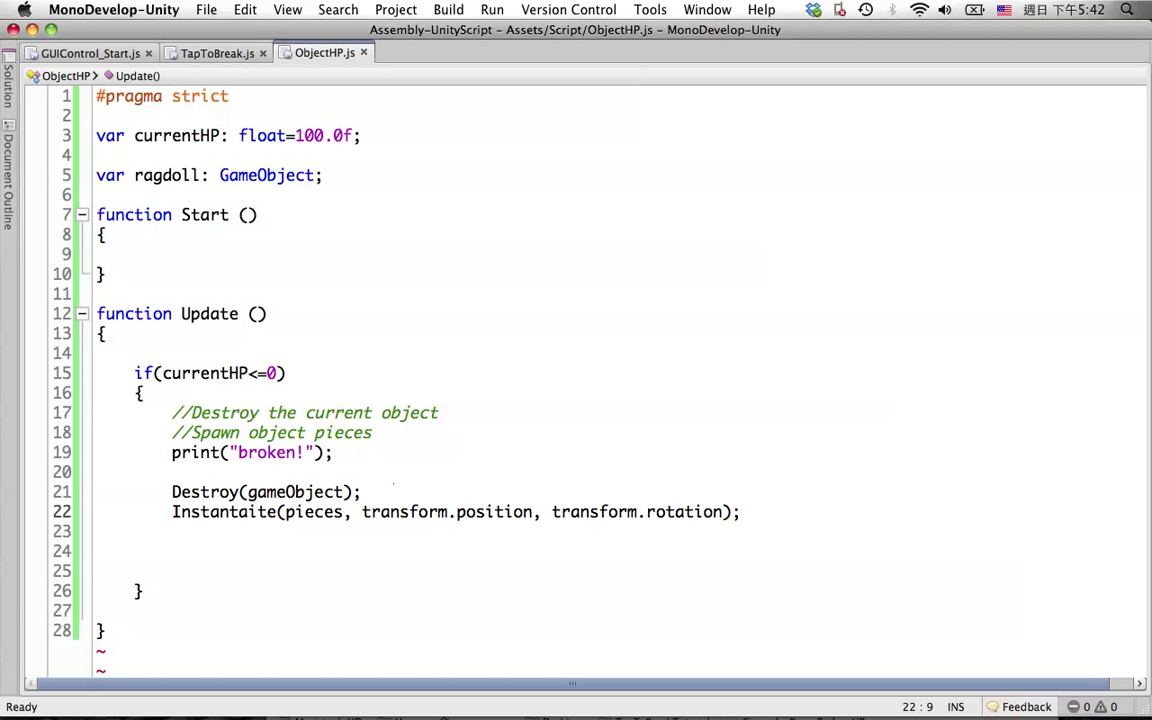
Step: Prefix the Instantiate call with var piecesTemp: GameObject =
type("var")
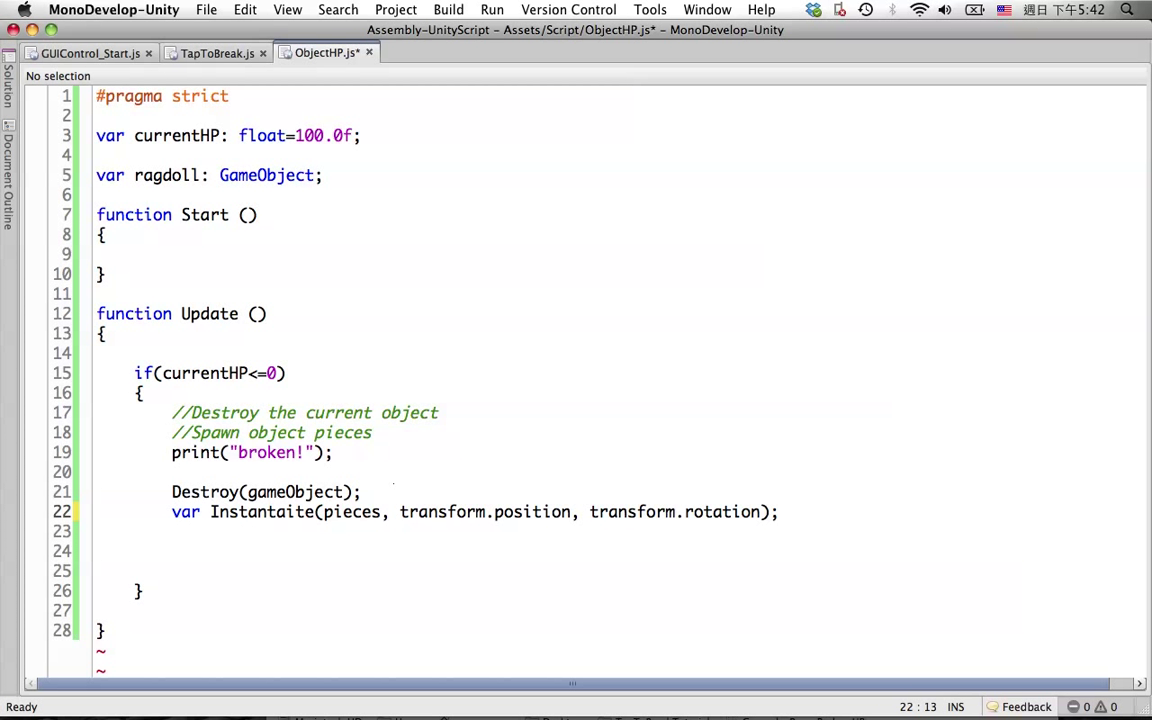
left_click(209, 511)
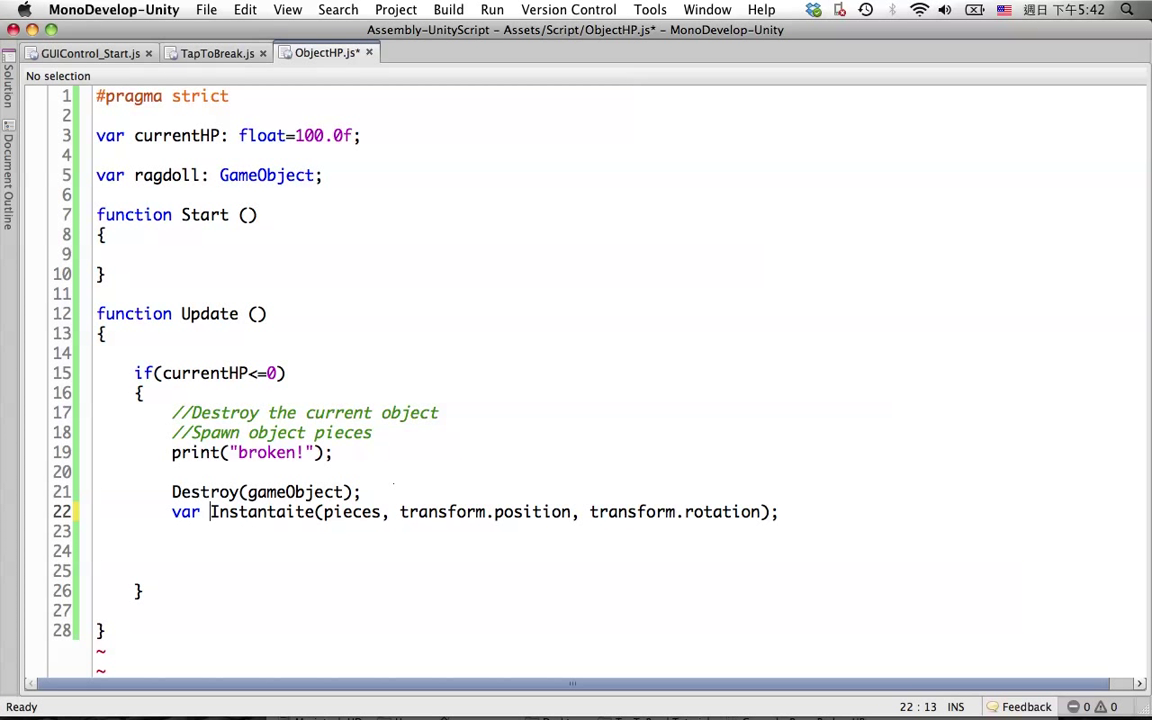
double_click(351, 511)
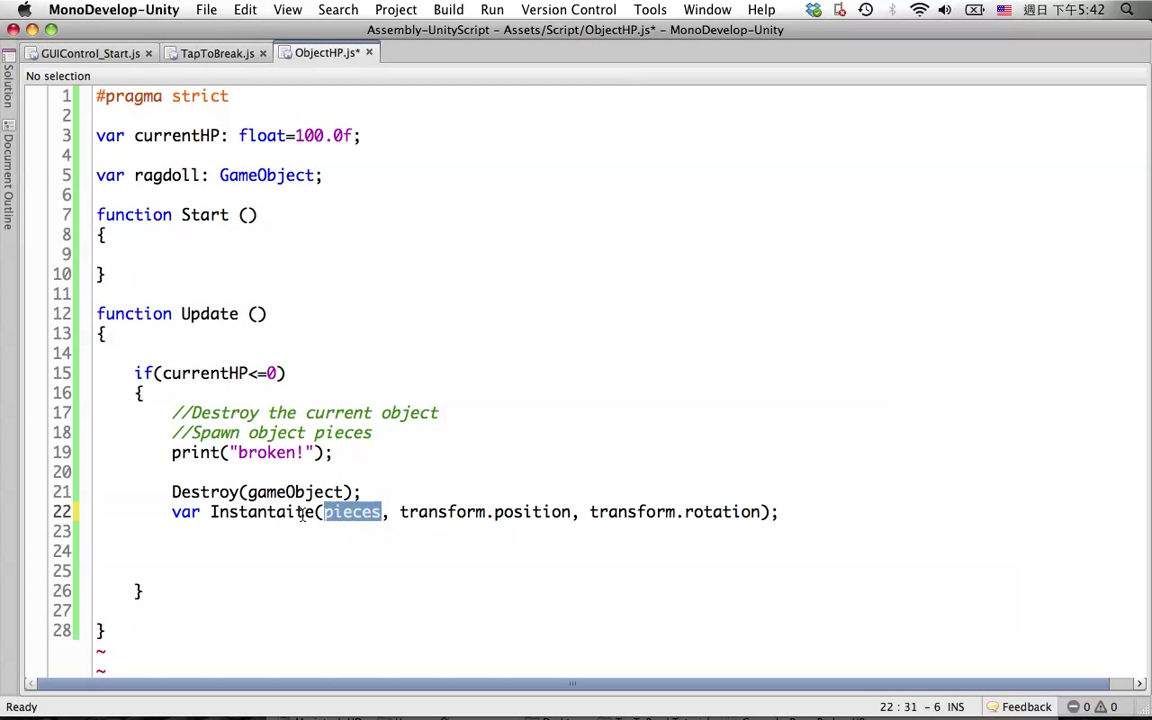
type("piecestemp:")
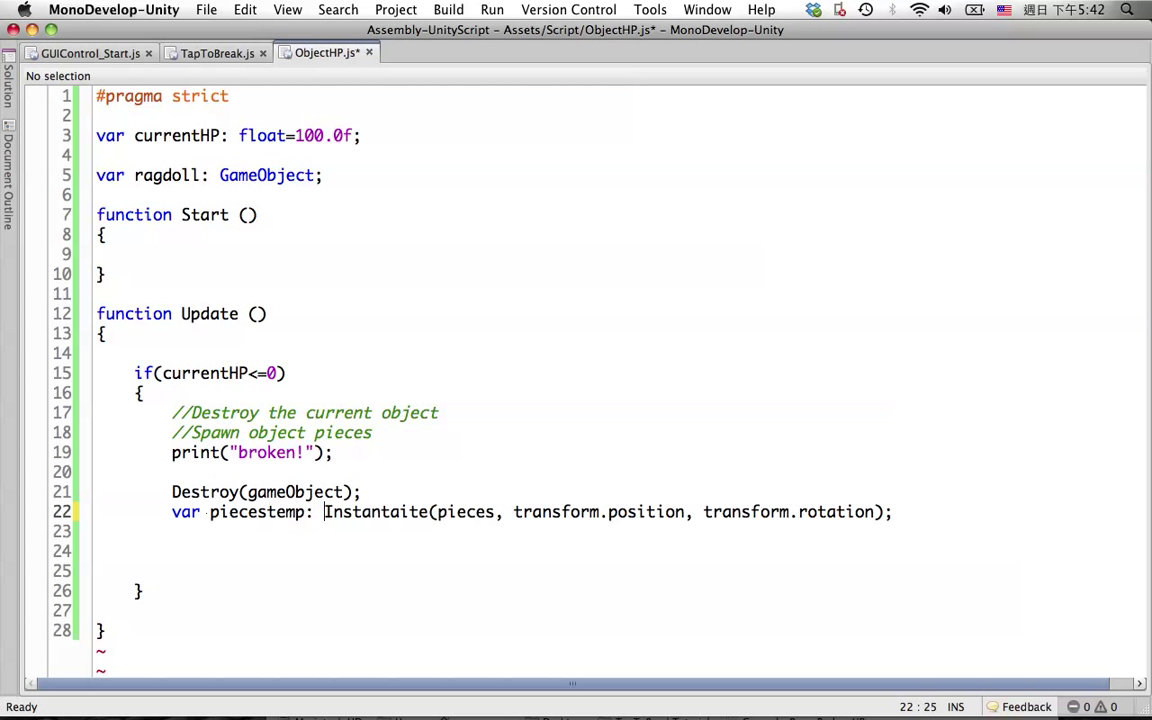
type("T")
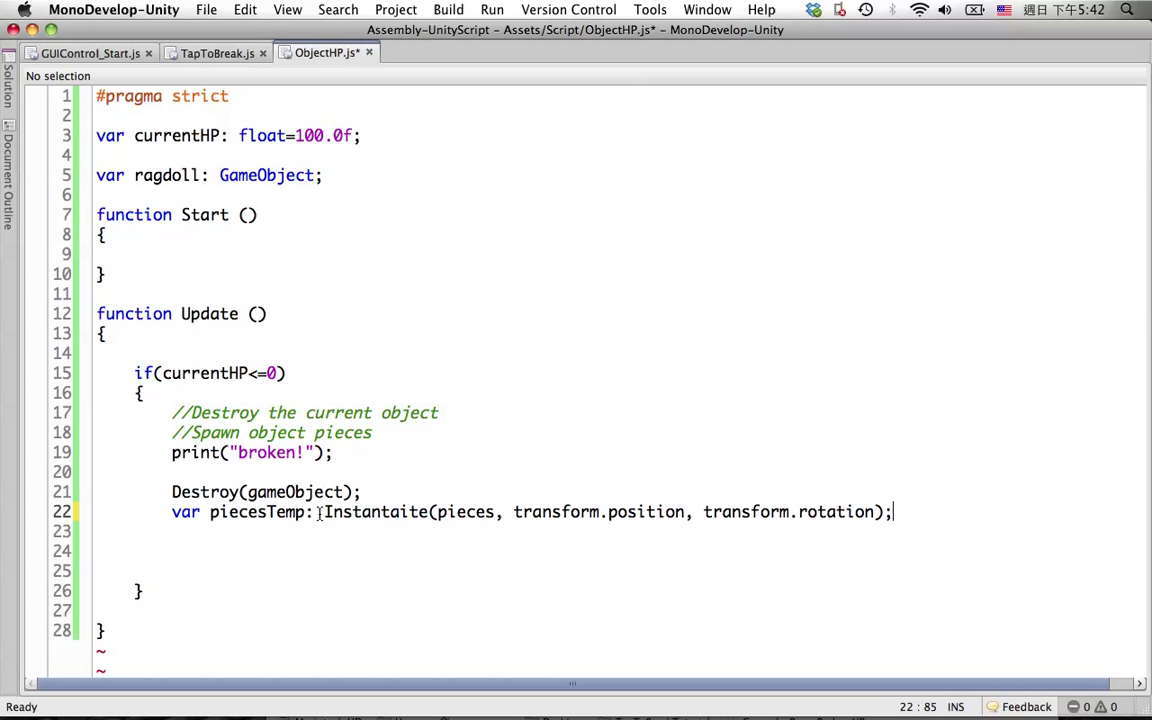
left_click(320, 512)
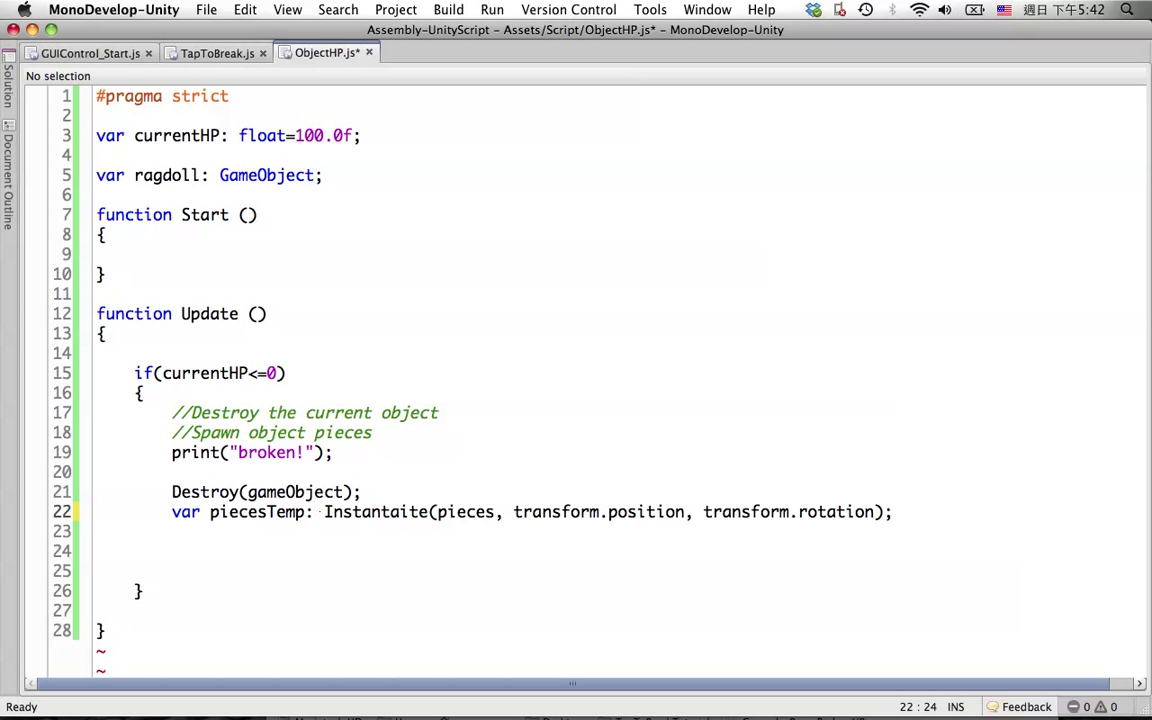
type("GameObject =")
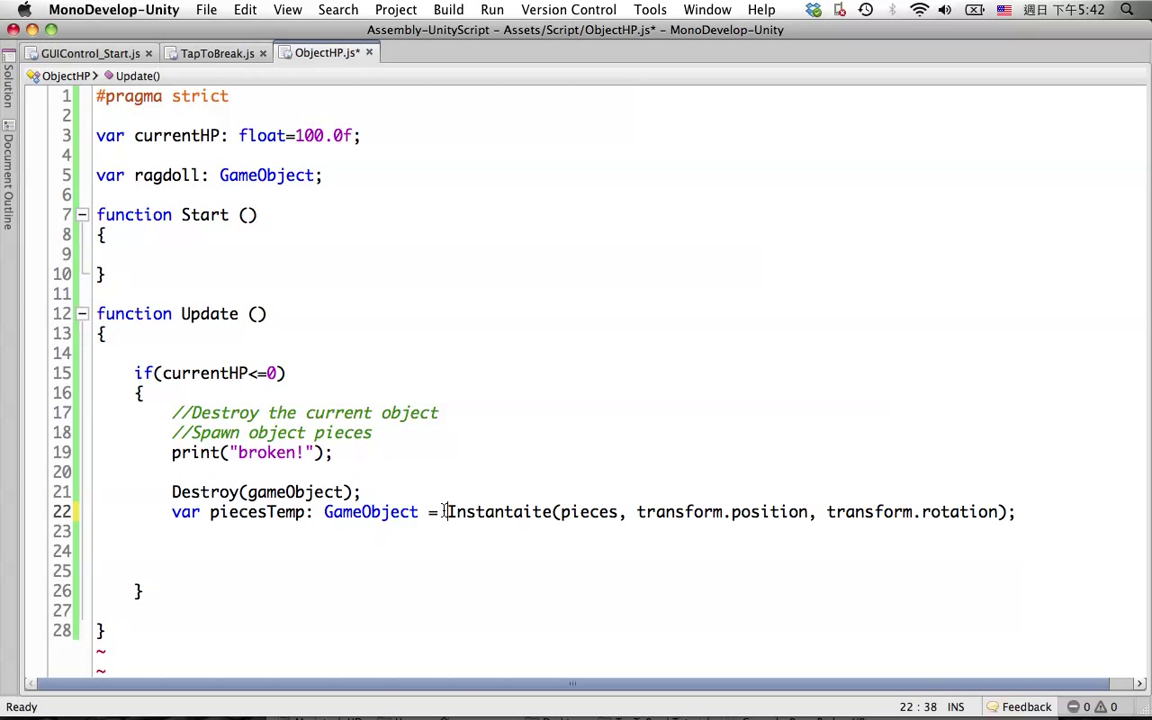
Step: End the Instantiate line with as GameObject;
left_click_drag(447, 511, 873, 511)
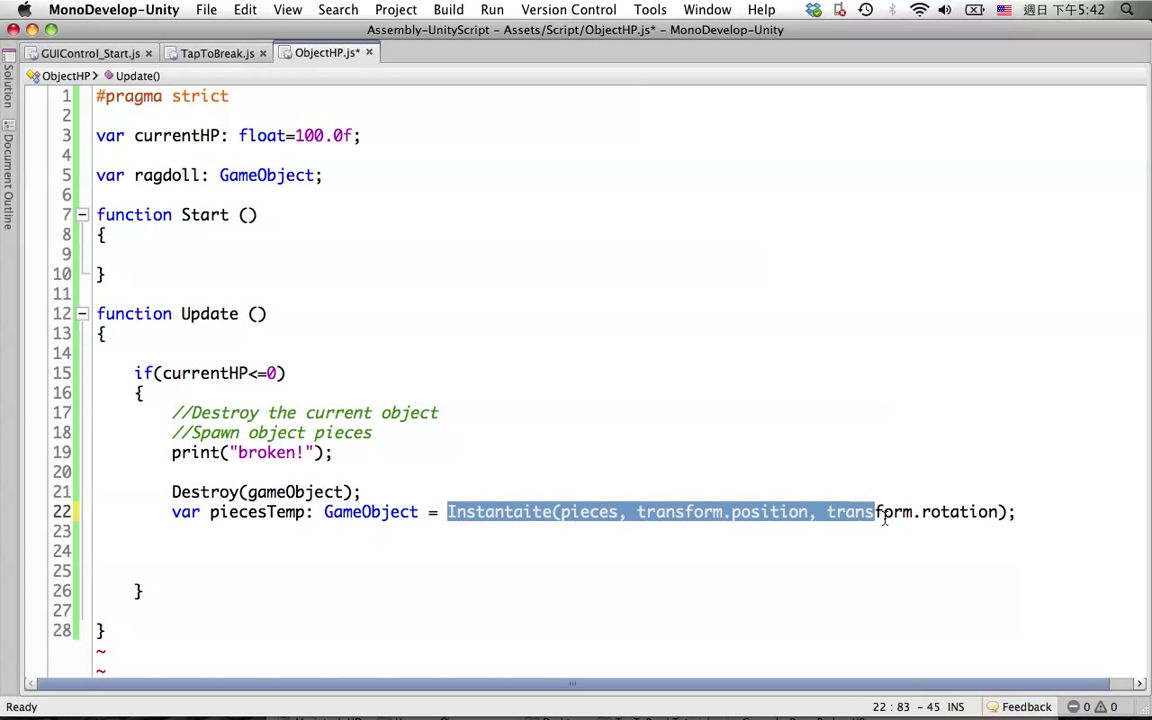
left_click_drag(875, 511, 1013, 511)
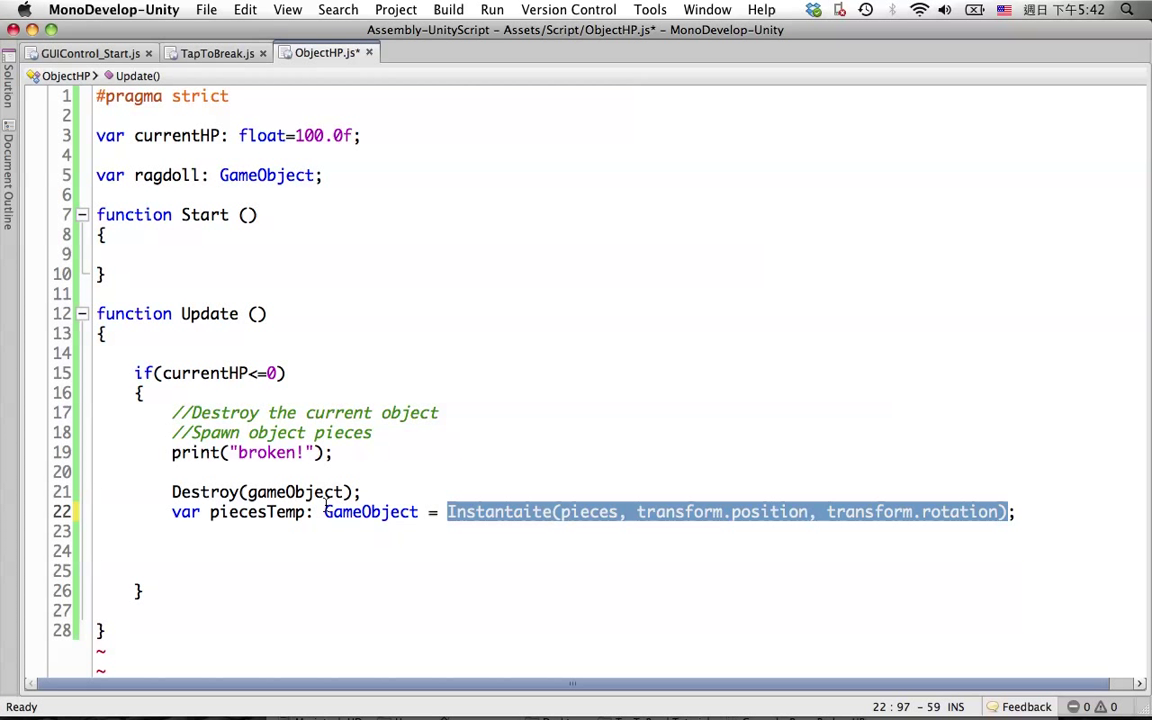
left_click(259, 512)
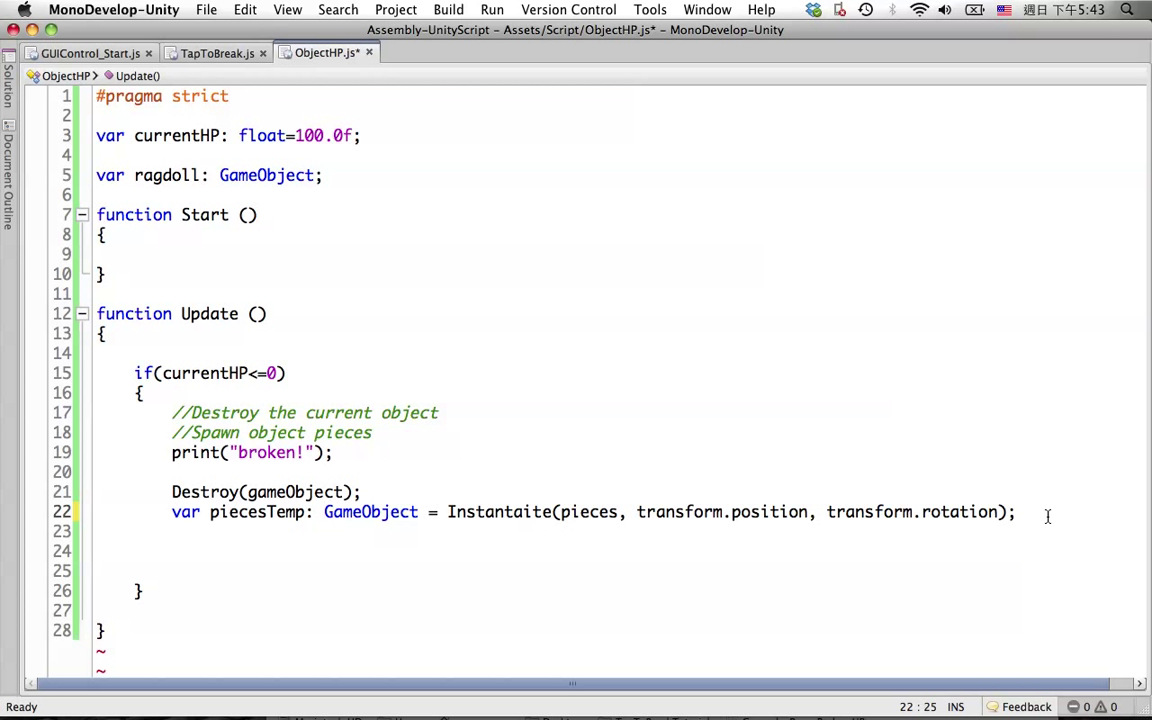
type("a")
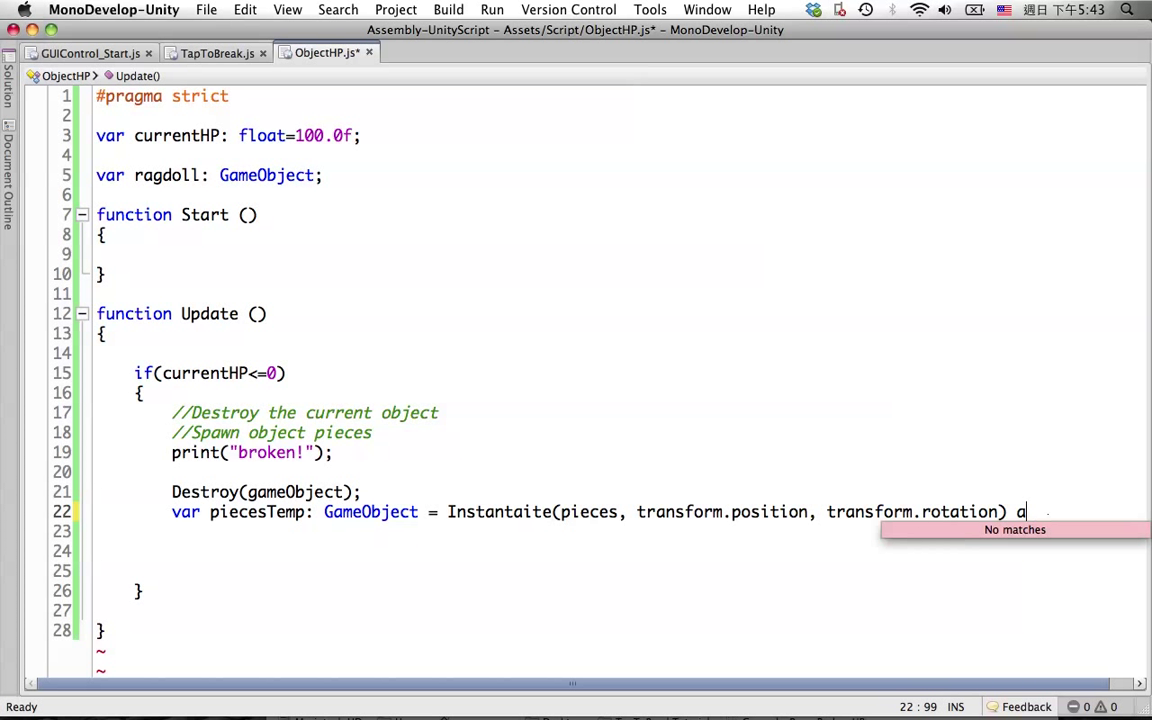
type("s GameObject")
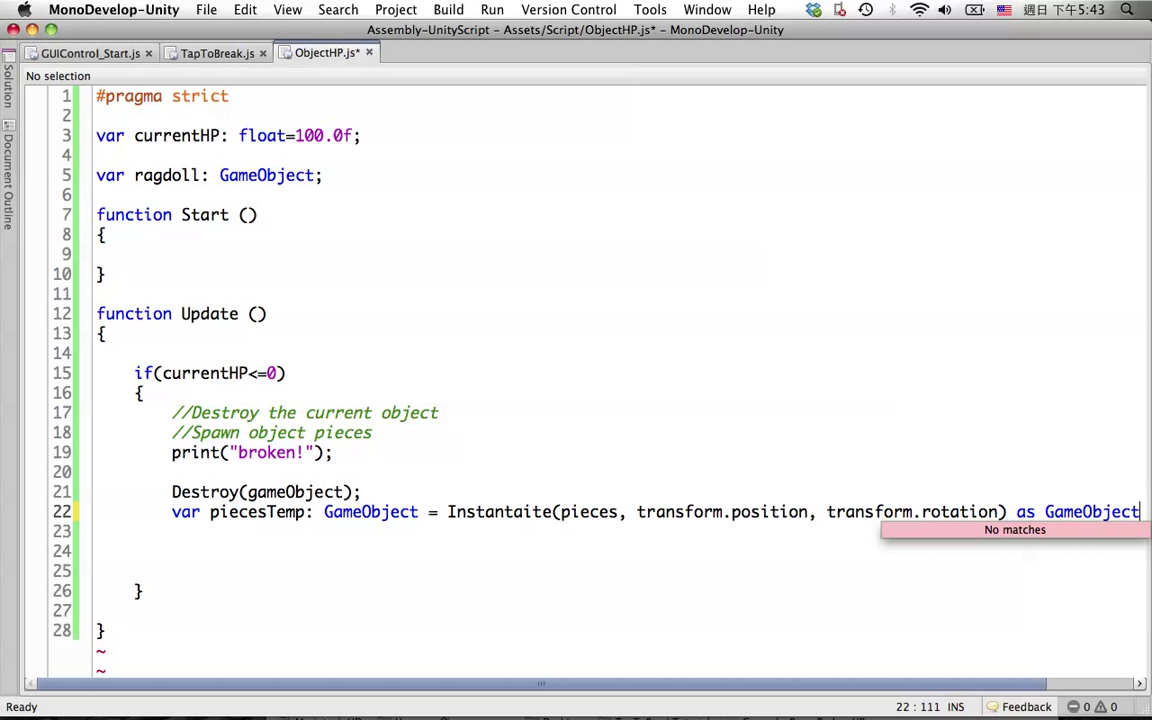
type(";")
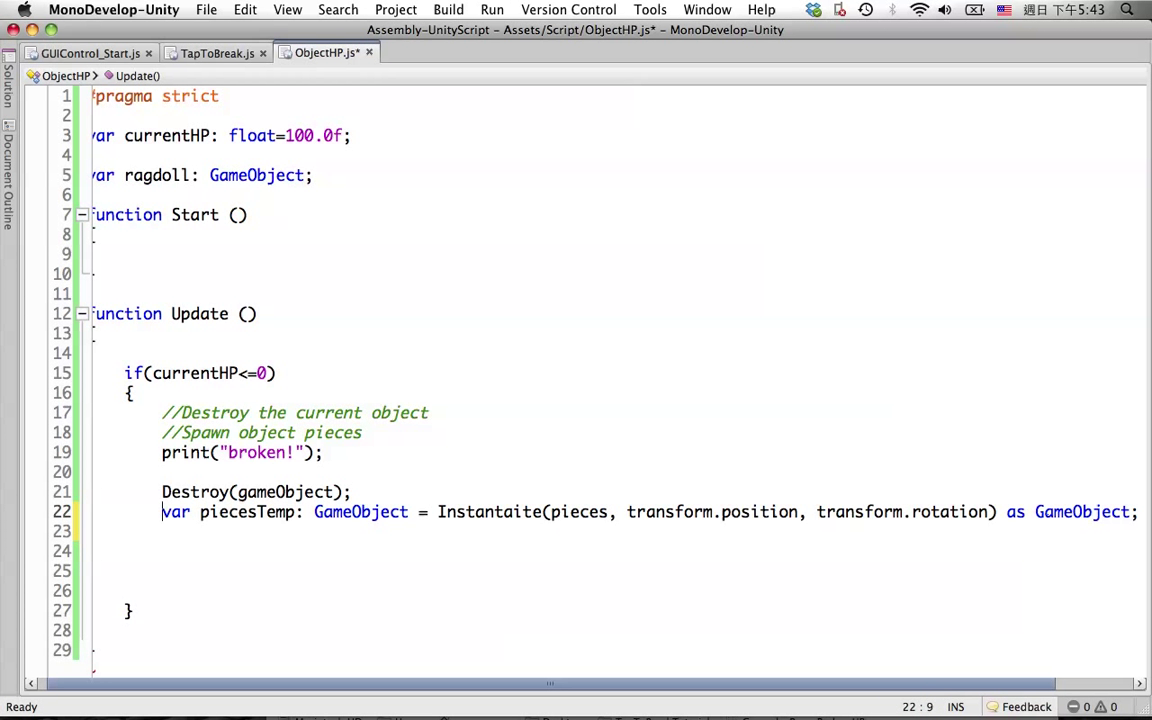
scroll("down", 3)
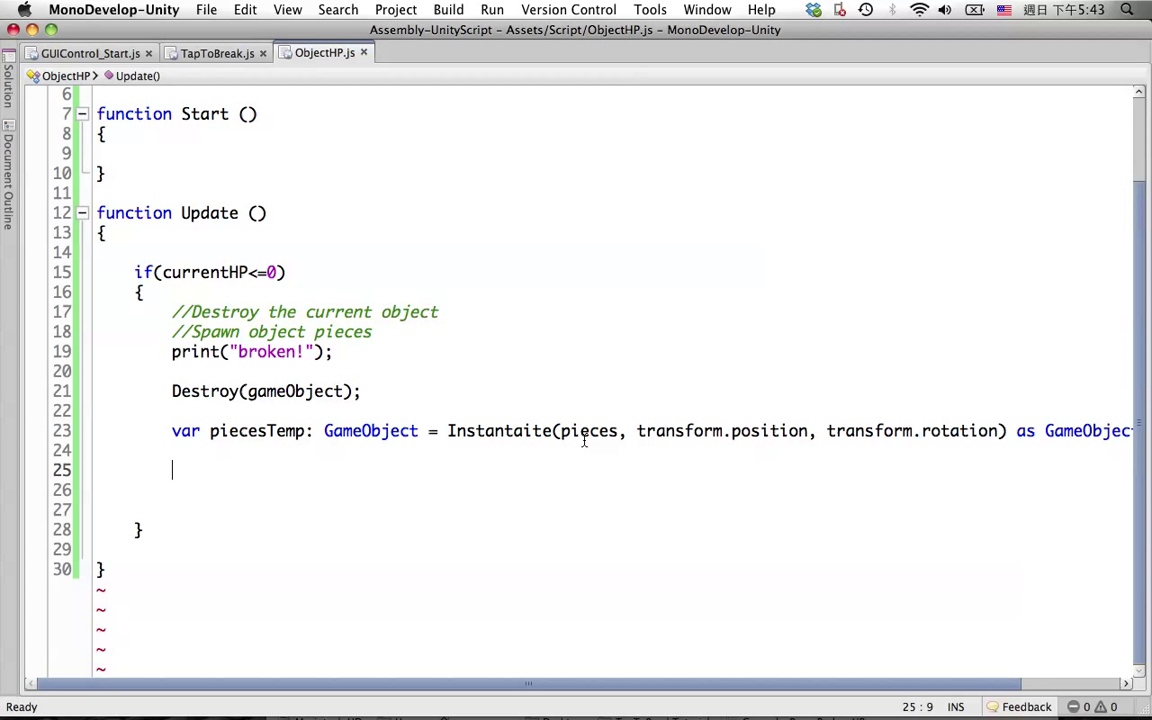
scroll("up", 3)
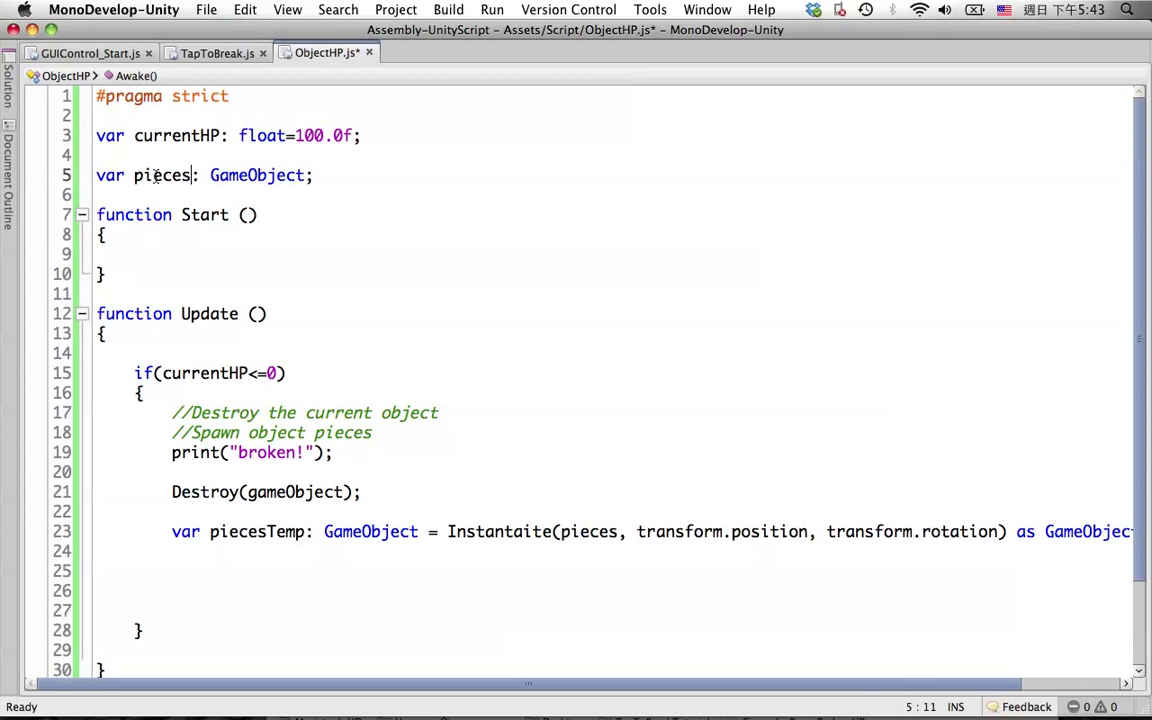
Step: Inspect Unity's 'unknown identifier Instantaite' error for ObjectHP.js line 23 in the Console
double_click(162, 175)
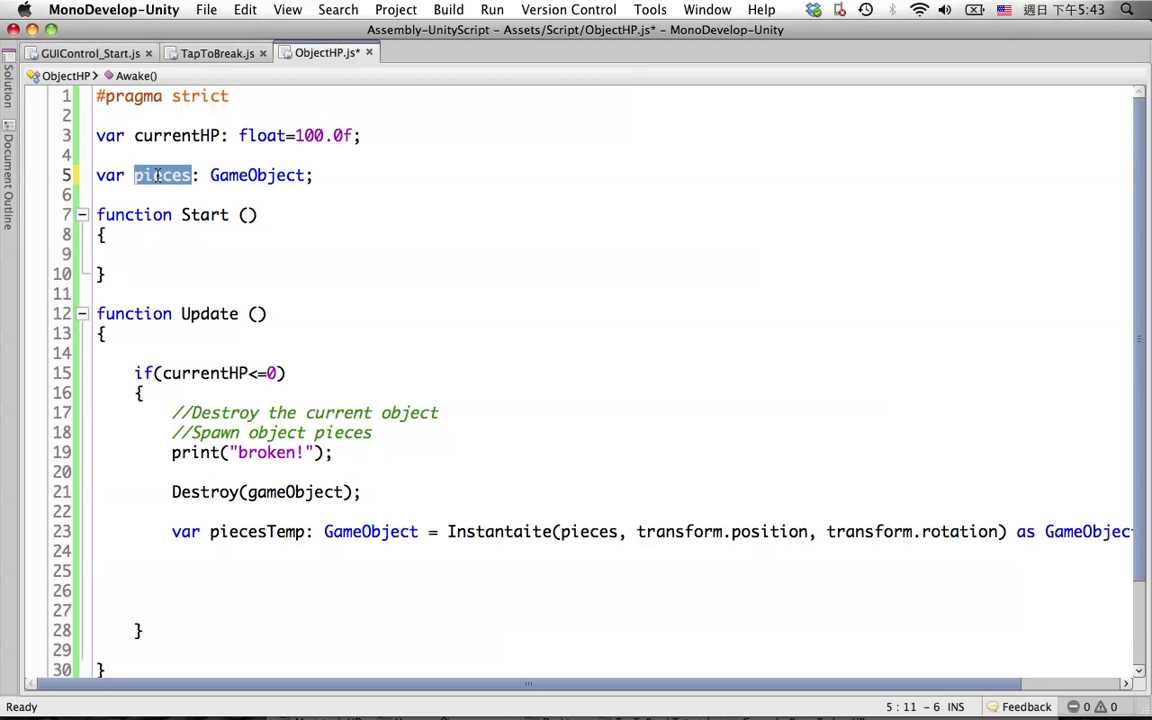
left_click(295, 175)
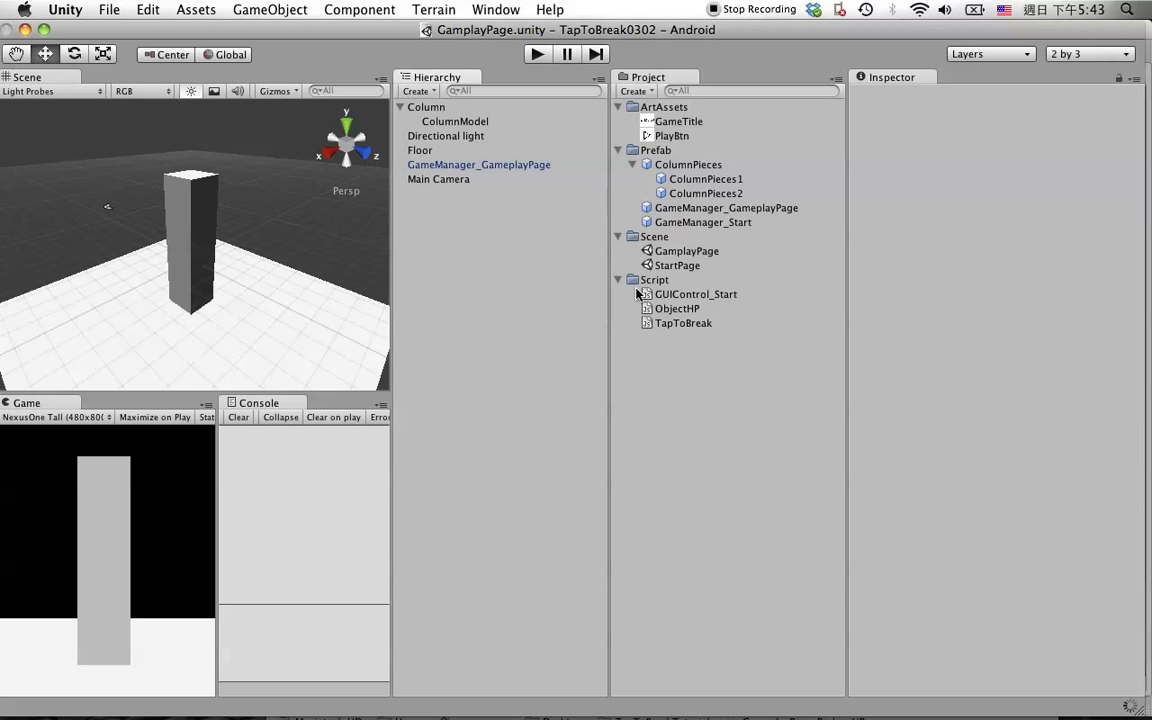
mouse_move(1015, 572)
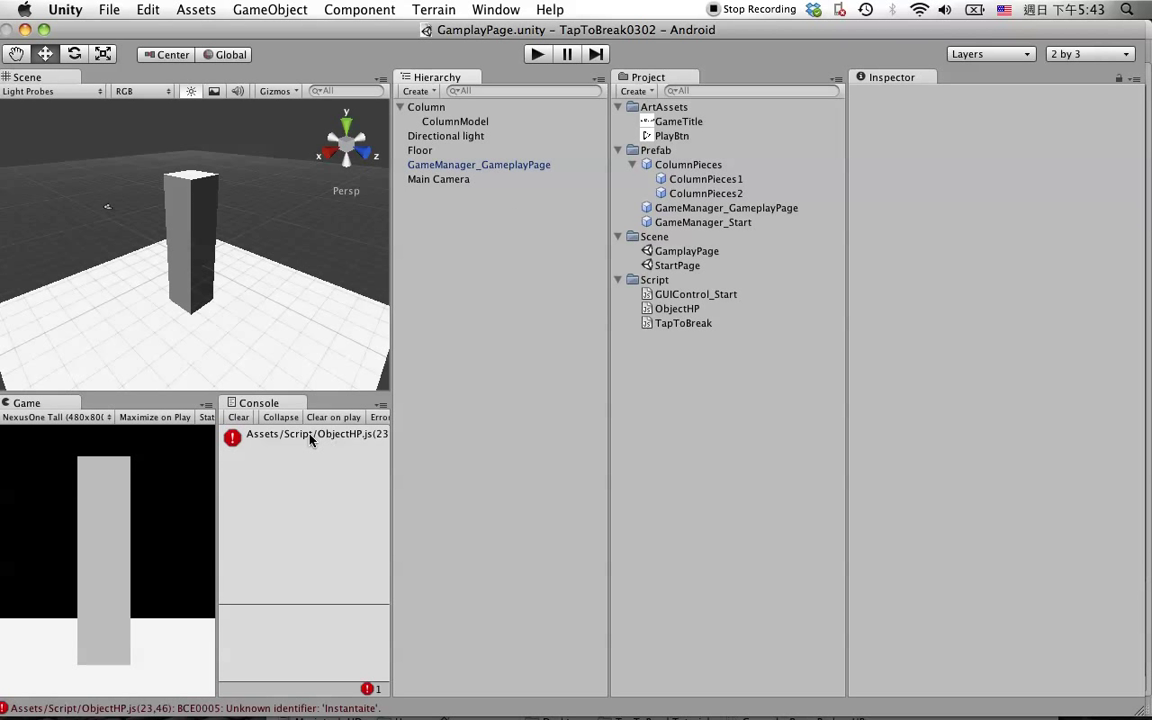
double_click(316, 433)
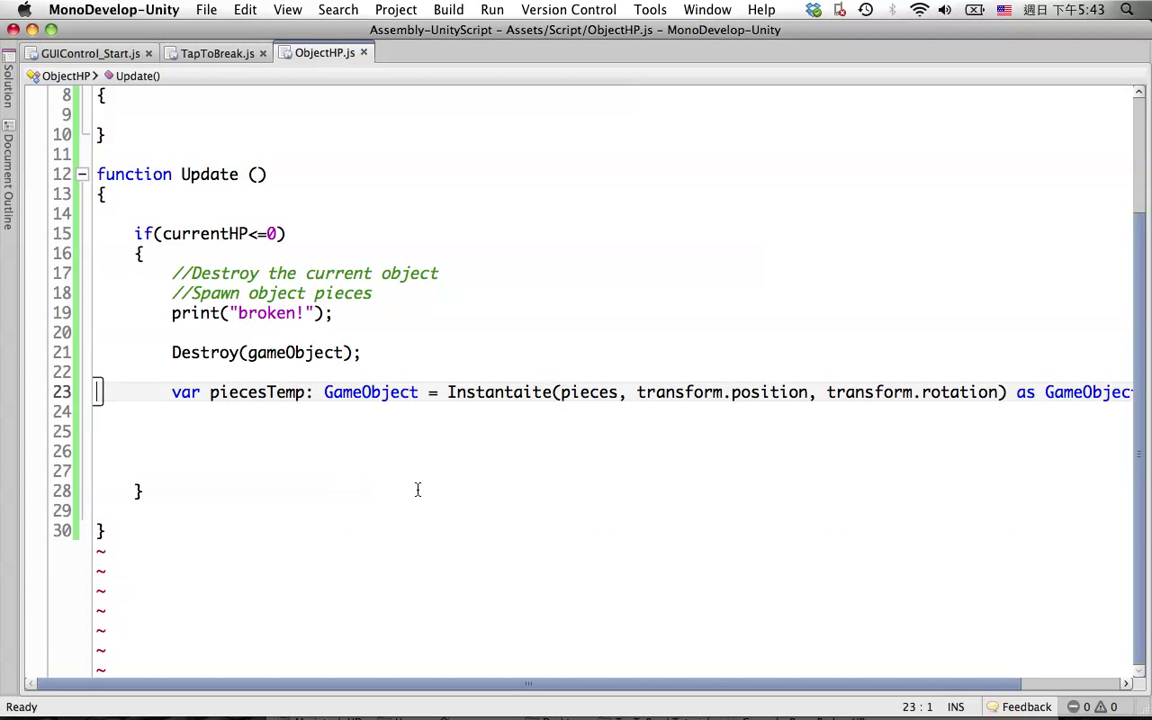
left_click(495, 392)
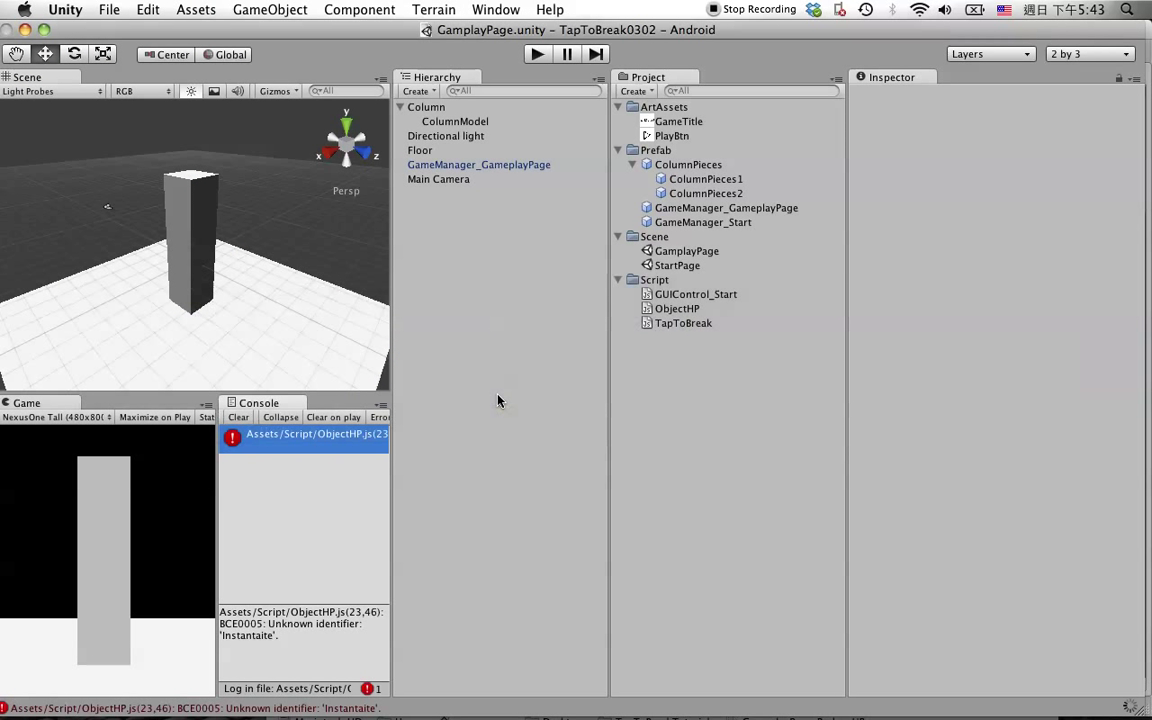
mouse_move(233, 470)
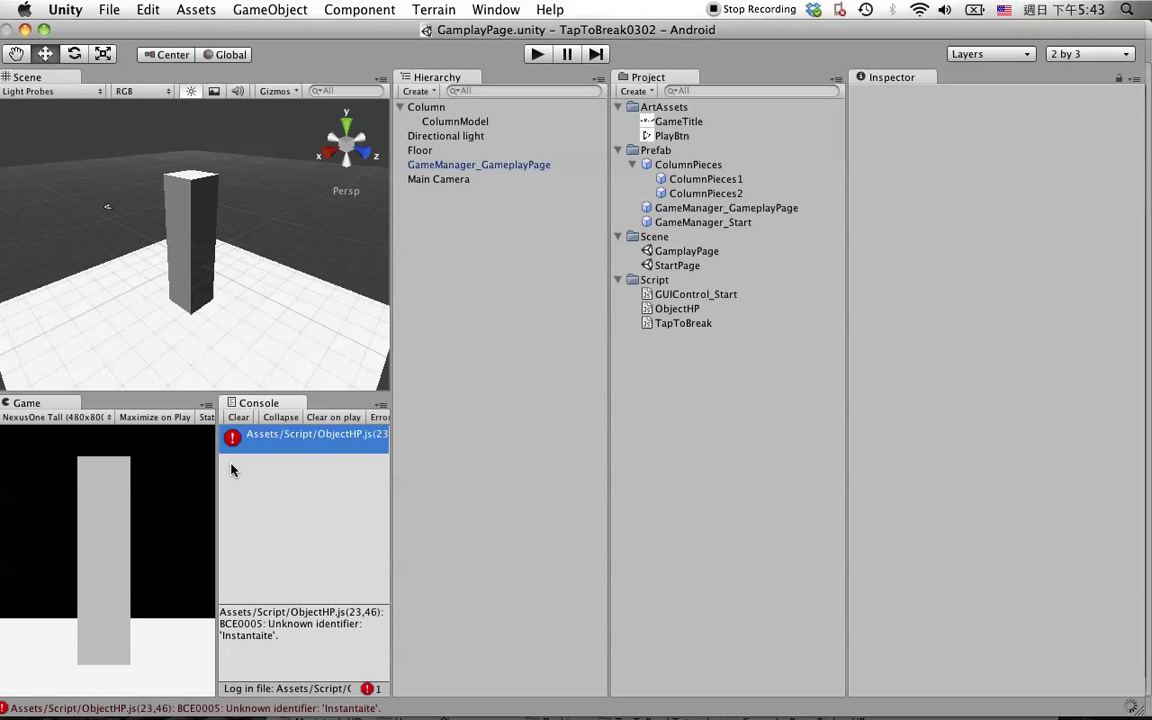
mouse_move(456, 299)
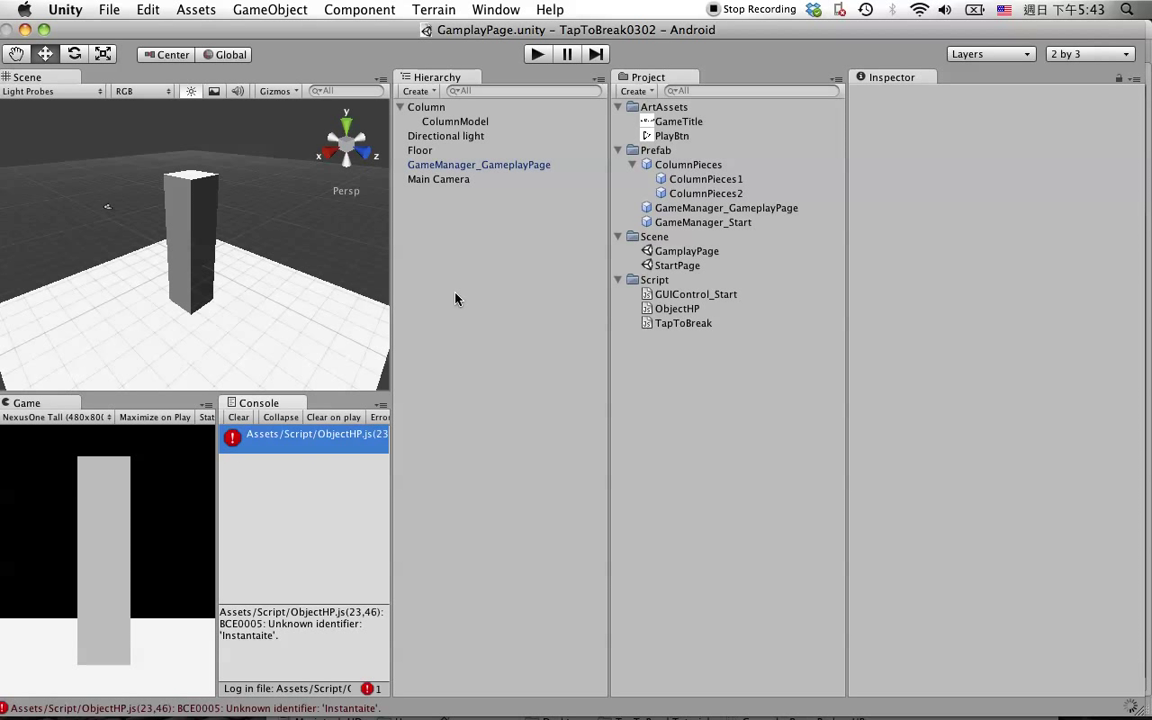
left_click(238, 417)
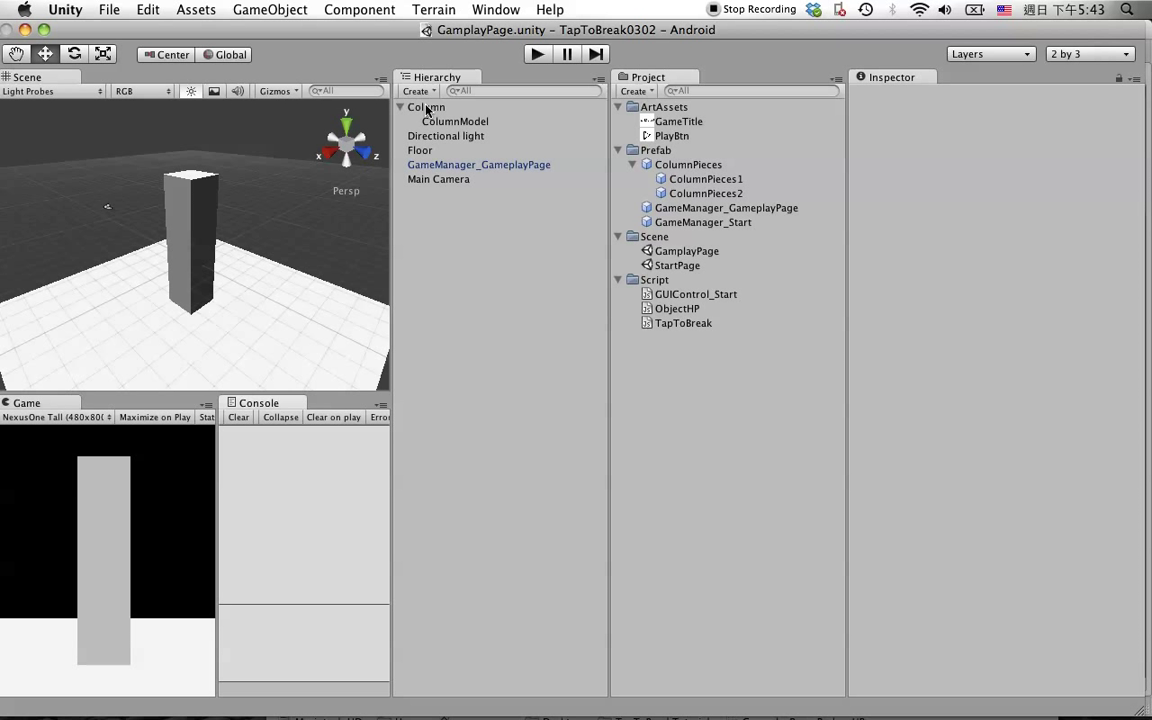
Step: Play-test the Column, tapping it to HP 0 so ColumnPieces clones spawn, then stop
left_click(426, 107)
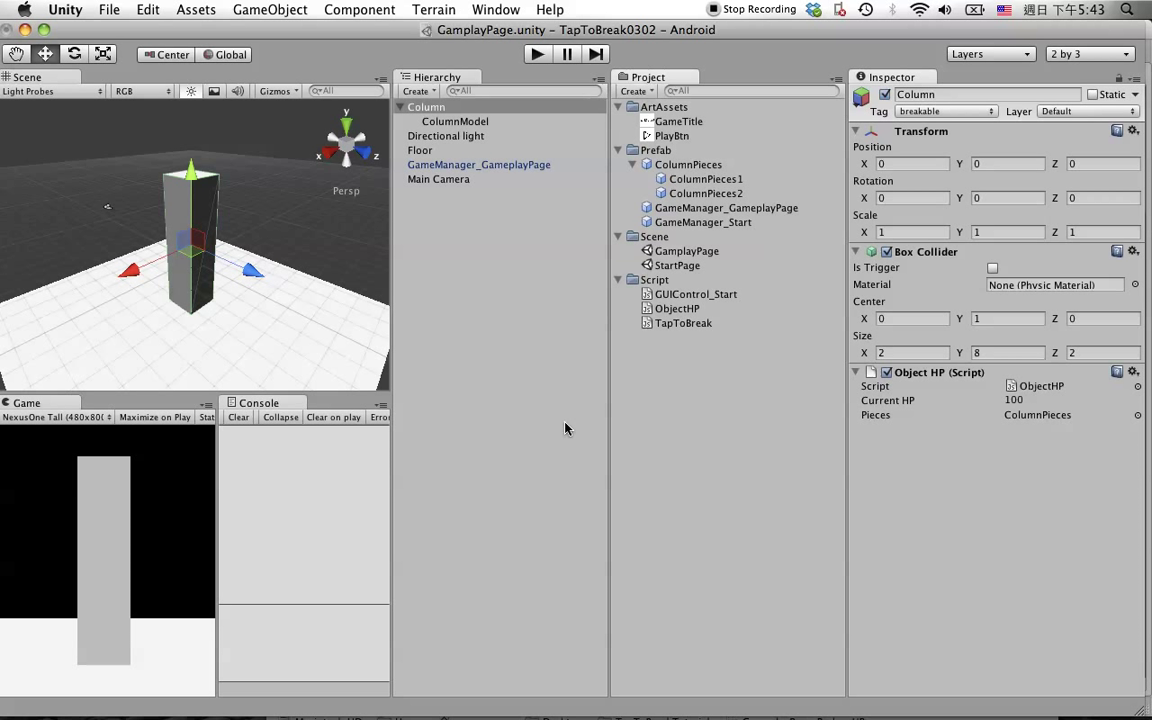
mouse_move(108, 503)
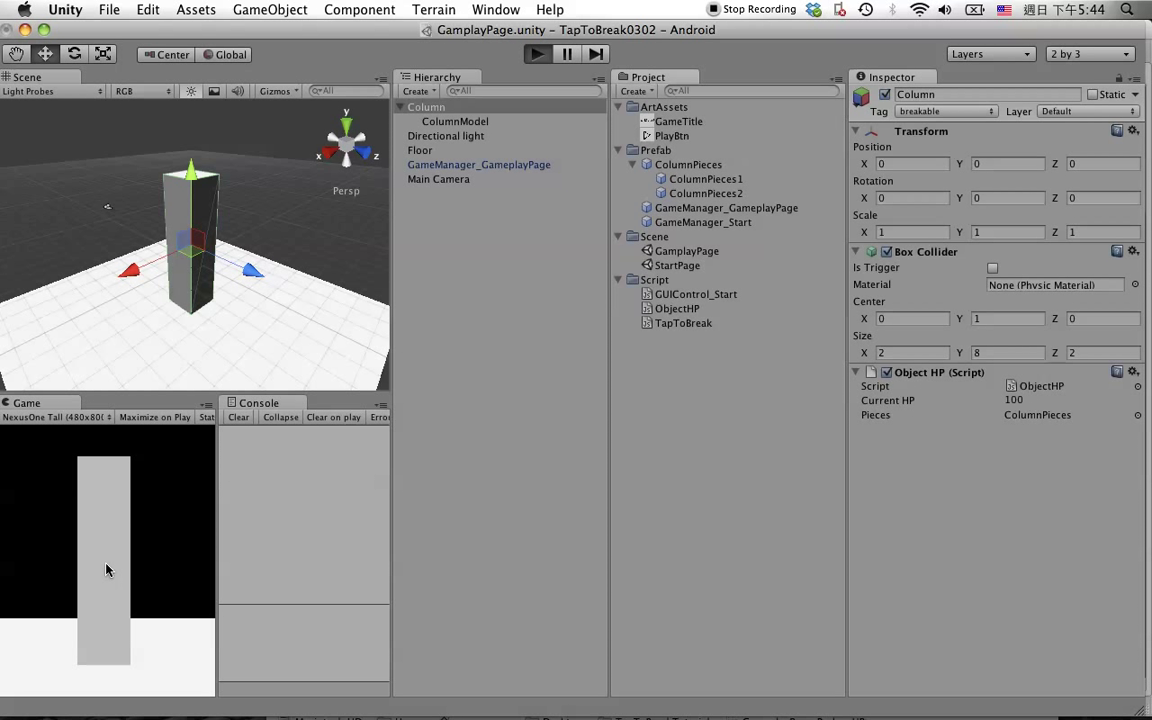
left_click(537, 54)
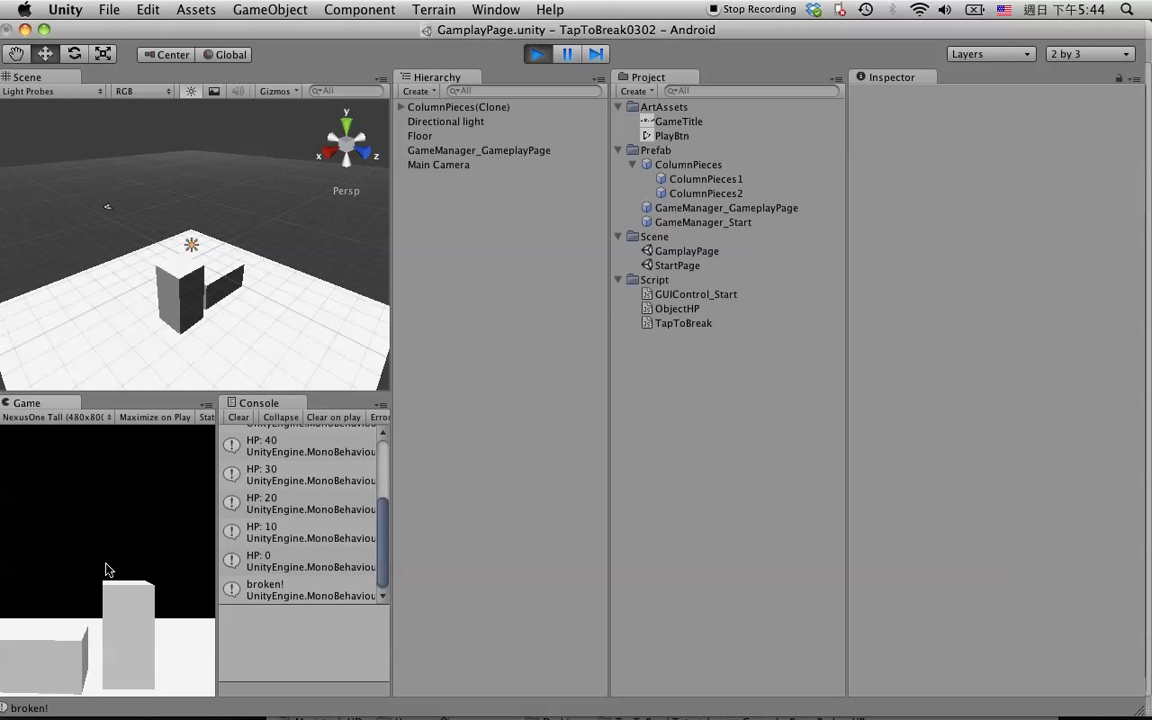
mouse_move(443, 515)
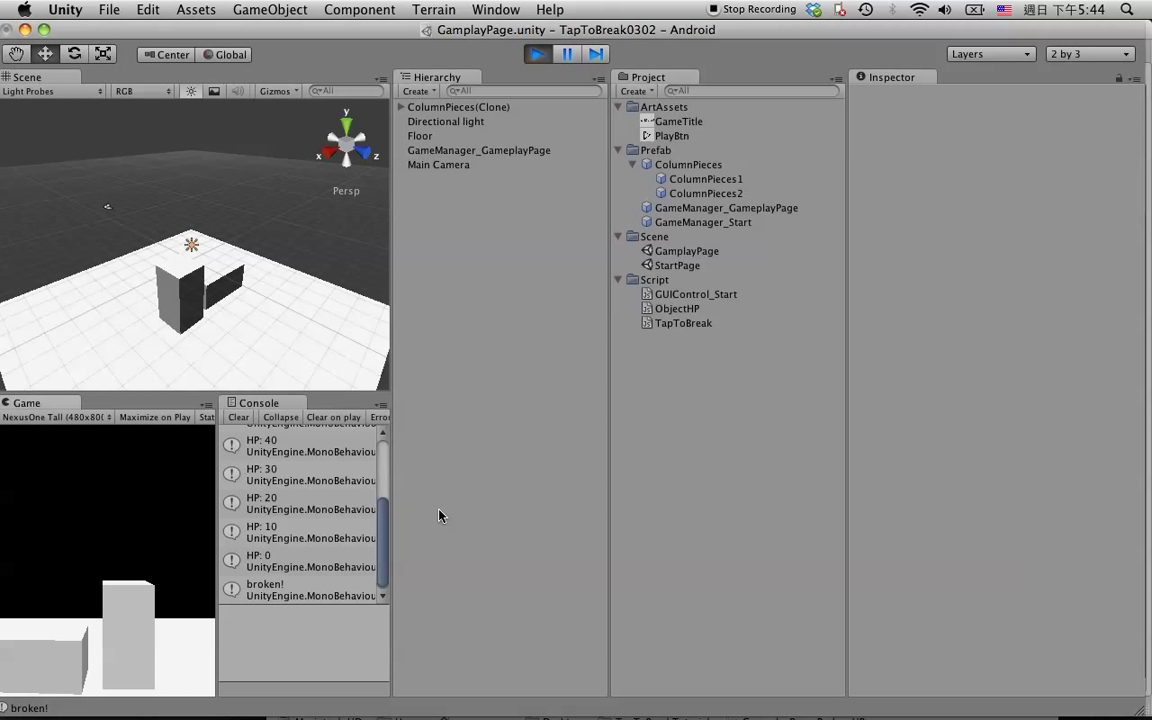
left_click(537, 54)
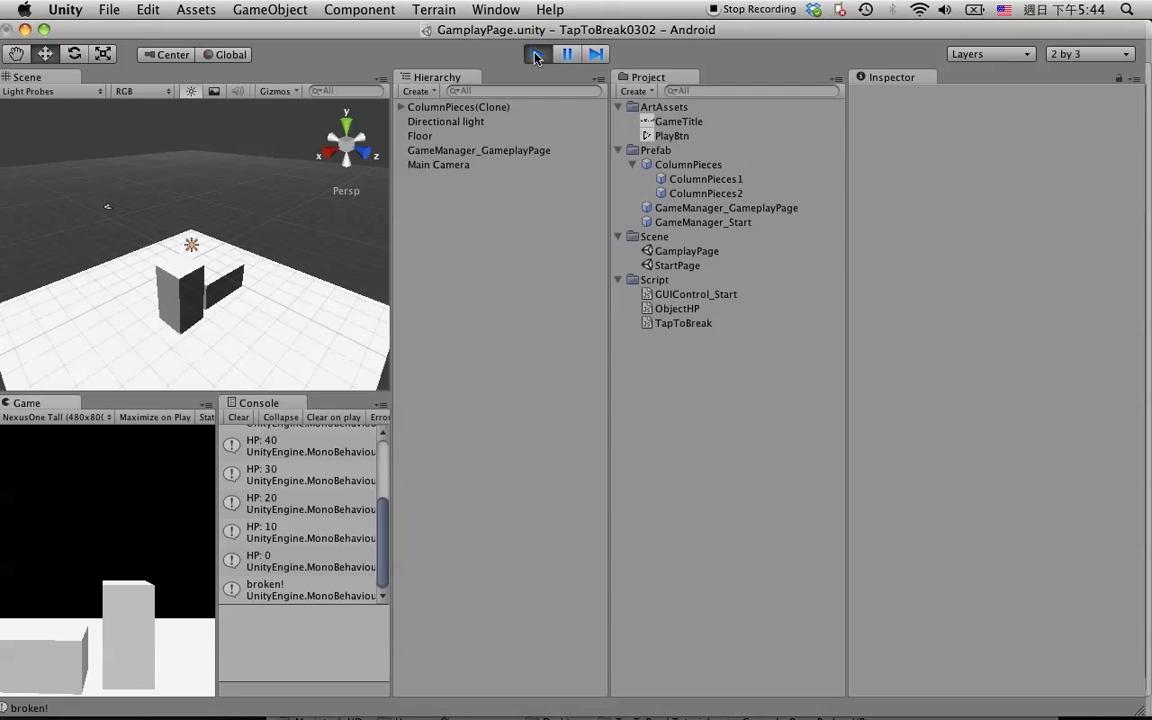
left_click(537, 54)
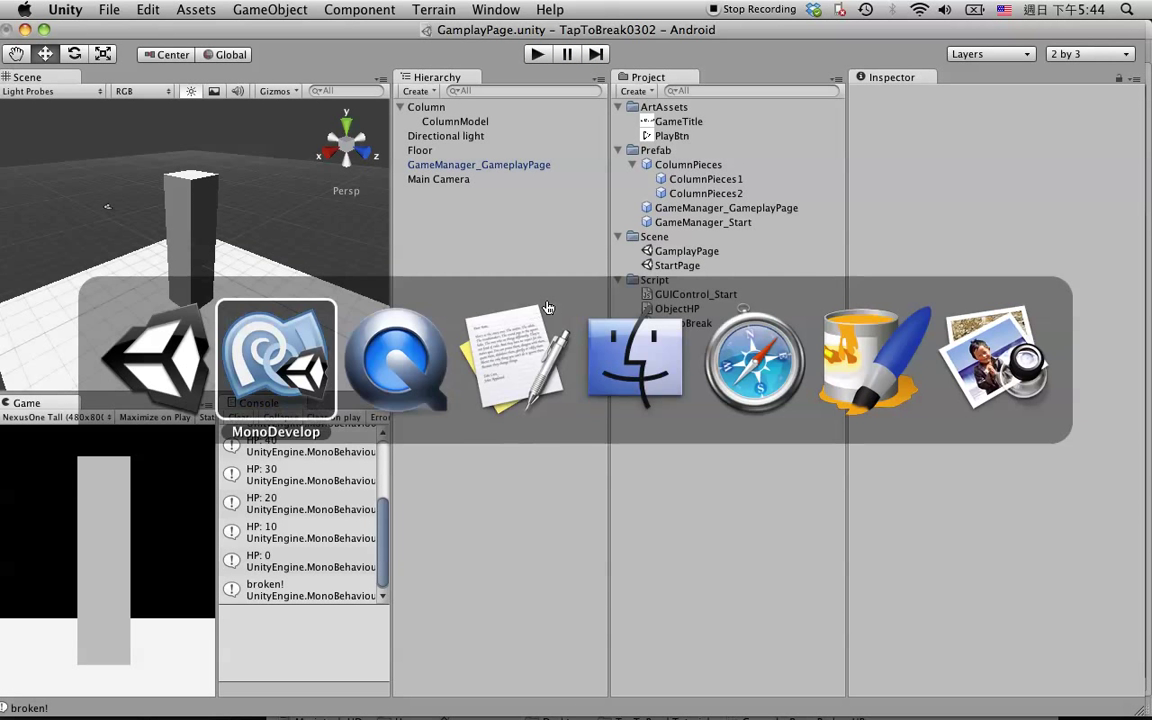
Step: Start a new Destroy( line below the Instantiate call in ObjectHP.js
left_click(275, 360)
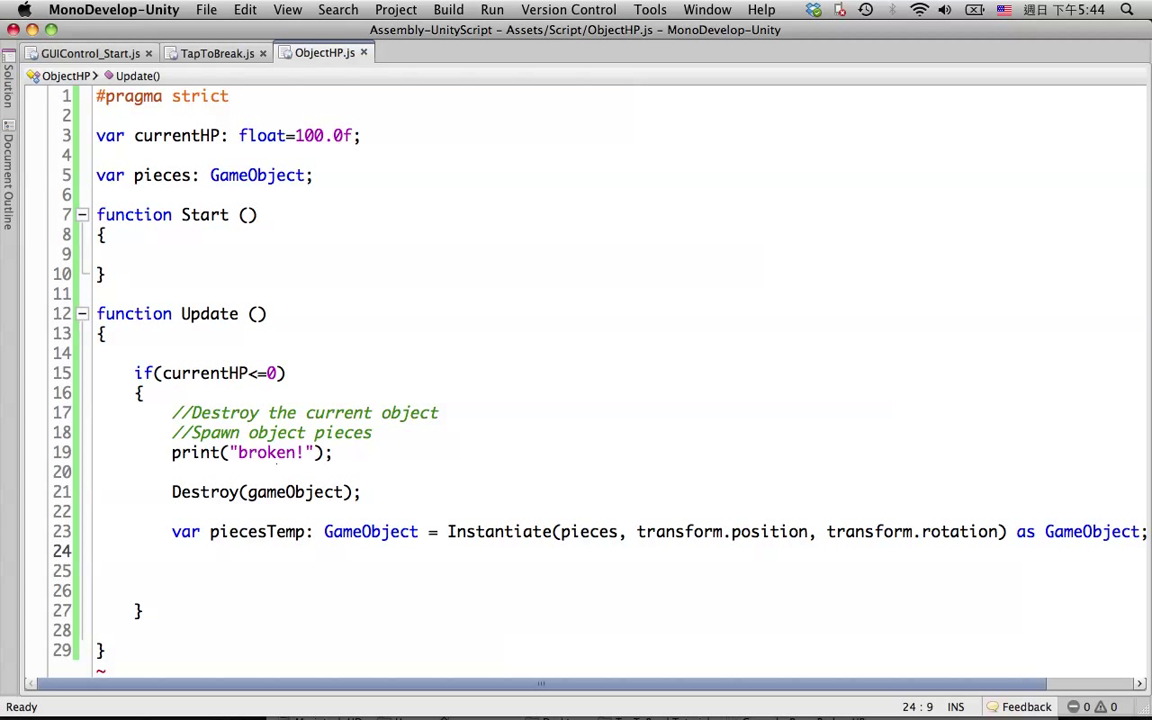
left_click(171, 551)
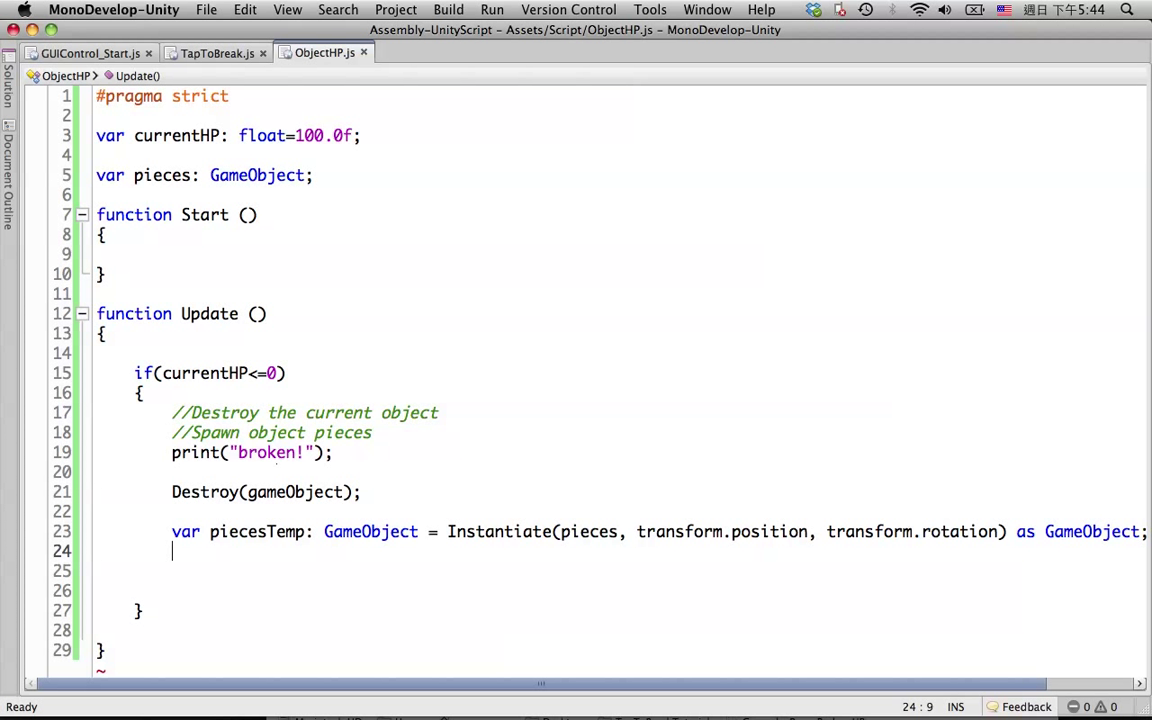
key("Return")
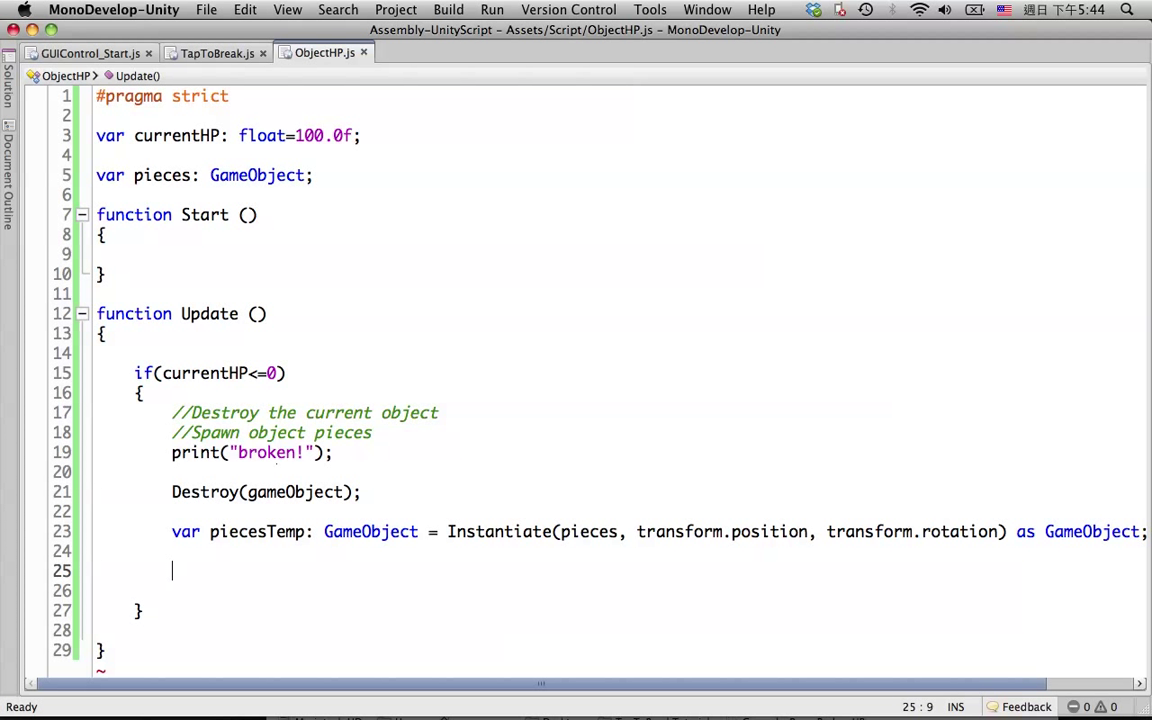
type("Dest")
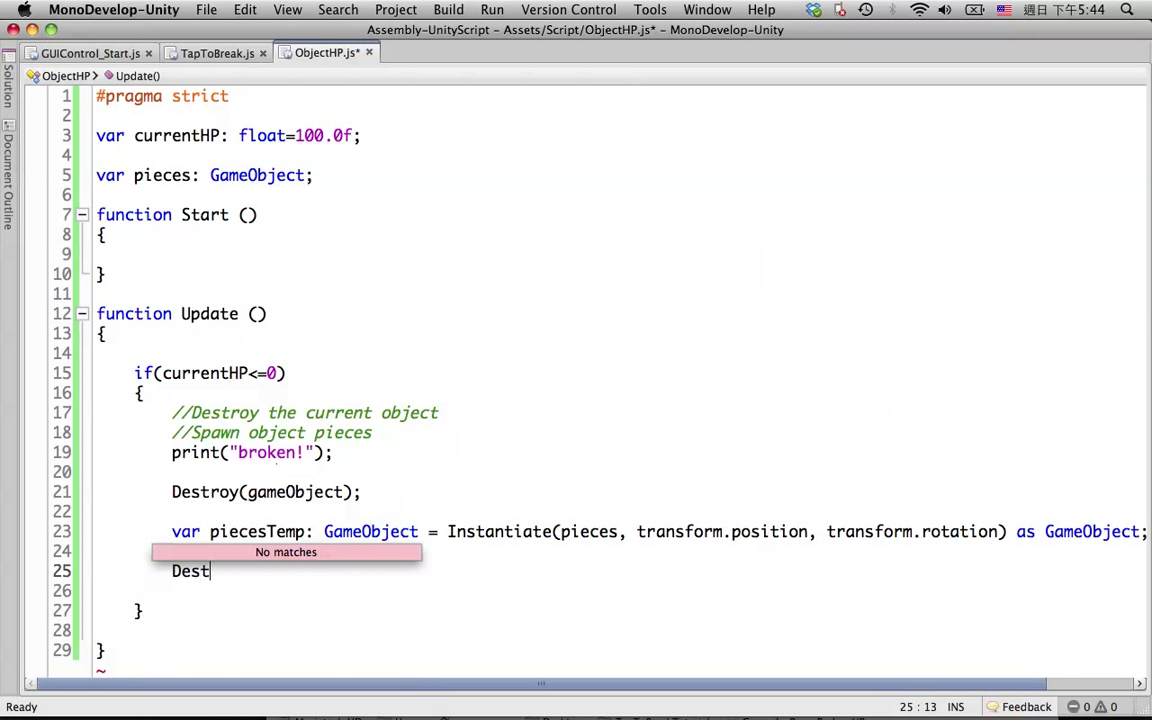
type("rou")
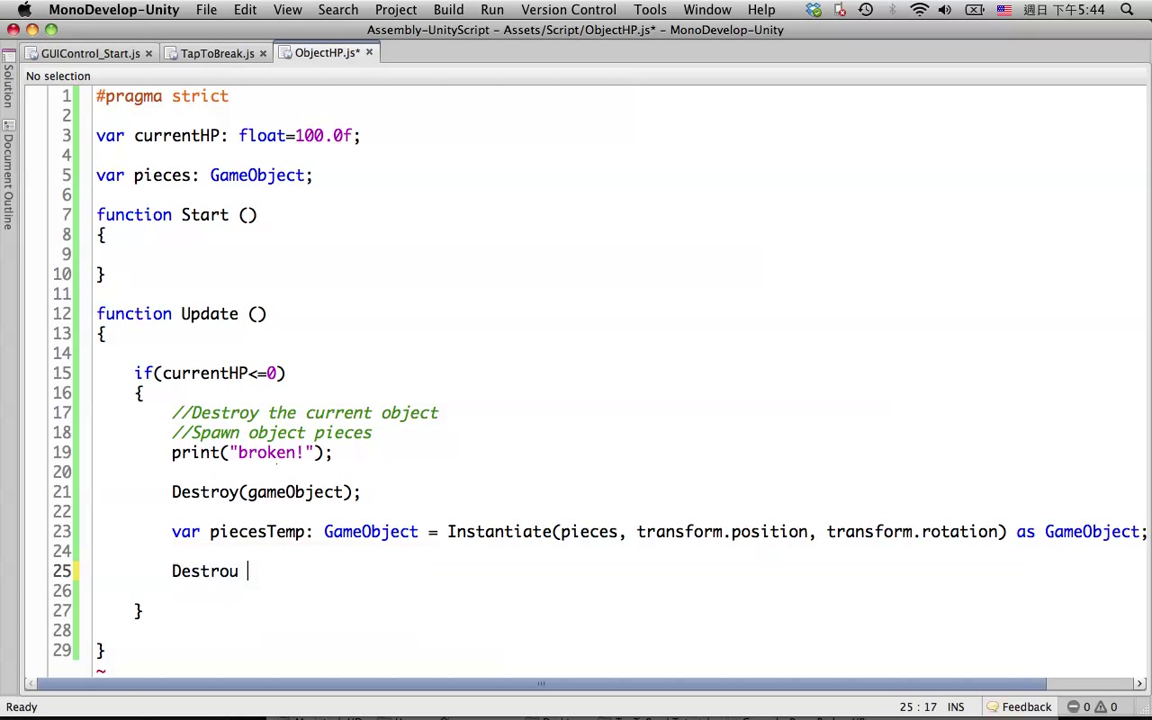
type("(")
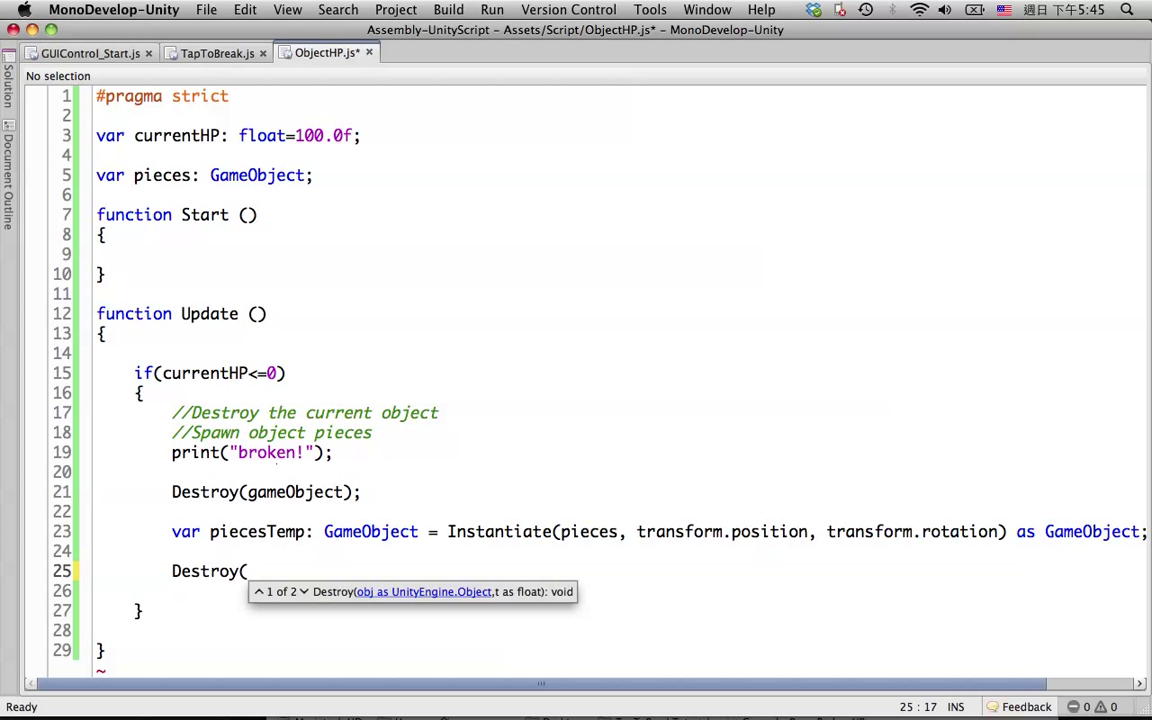
Step: Complete the line as Destroy(piecesTemp, 2.0f)
type("pi")
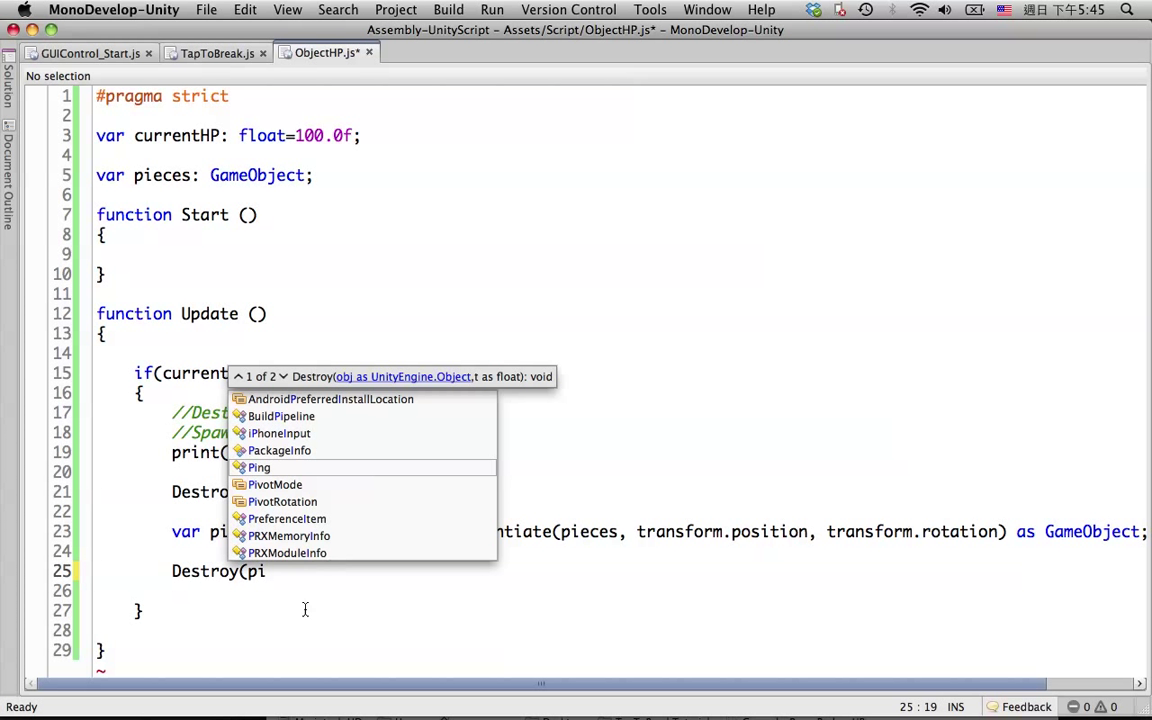
type("ec")
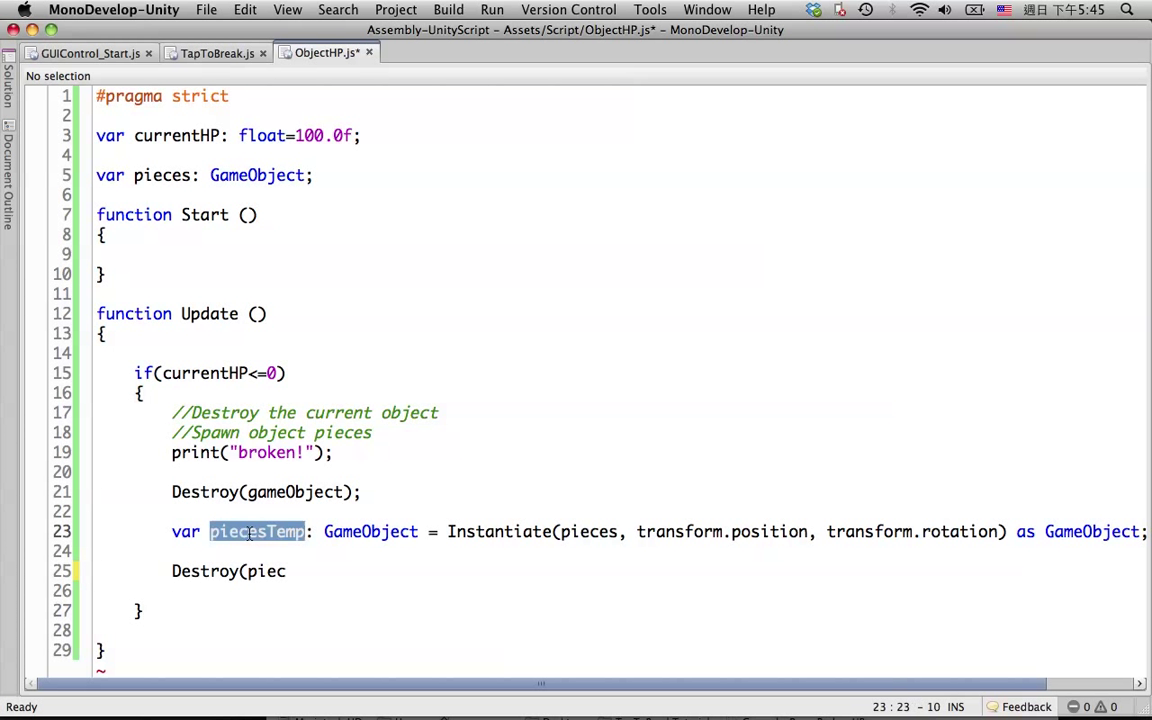
type("esTemp")
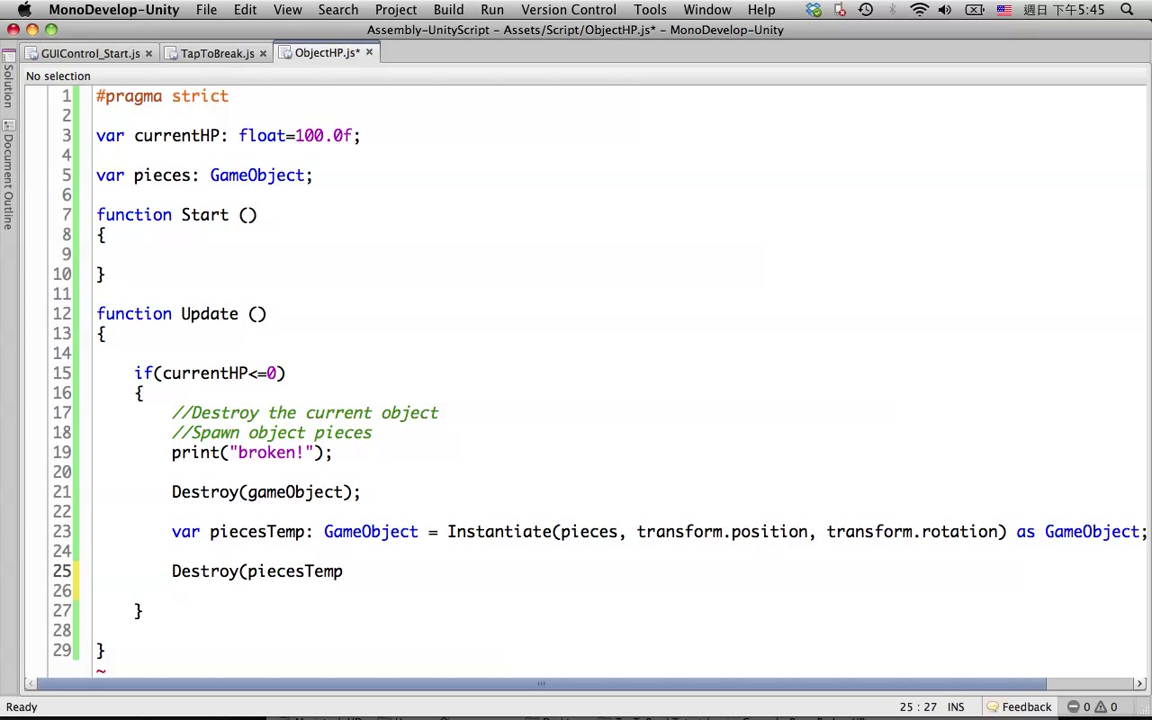
left_click(344, 571)
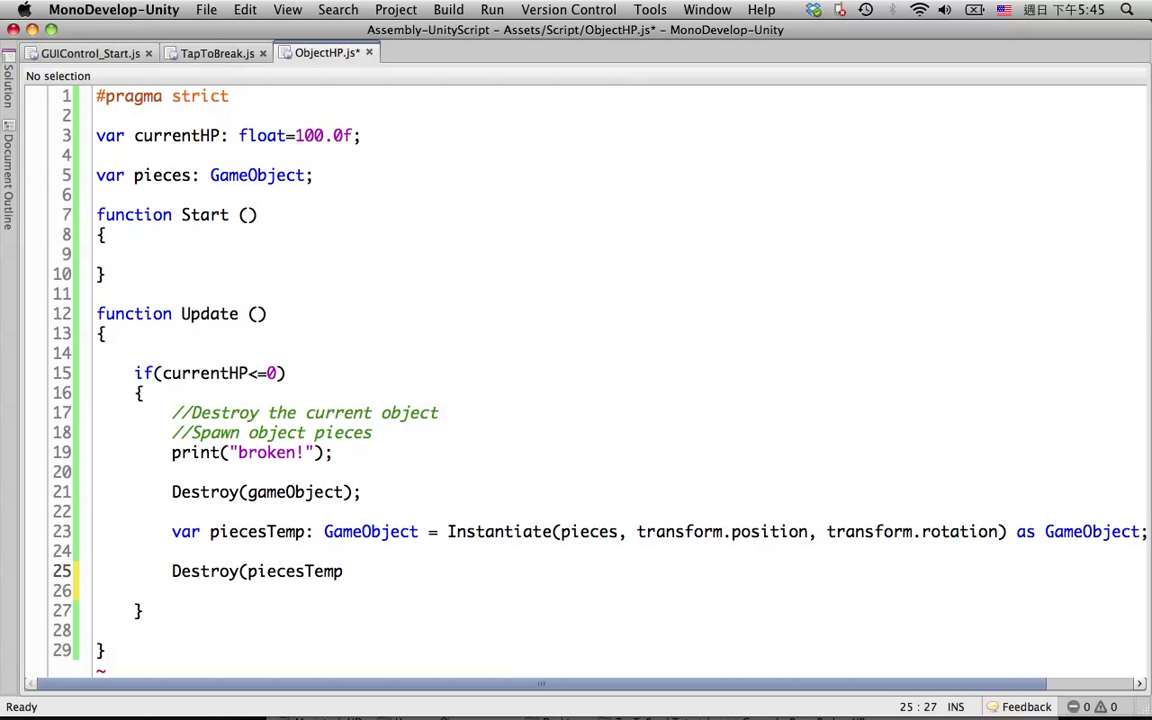
type(",")
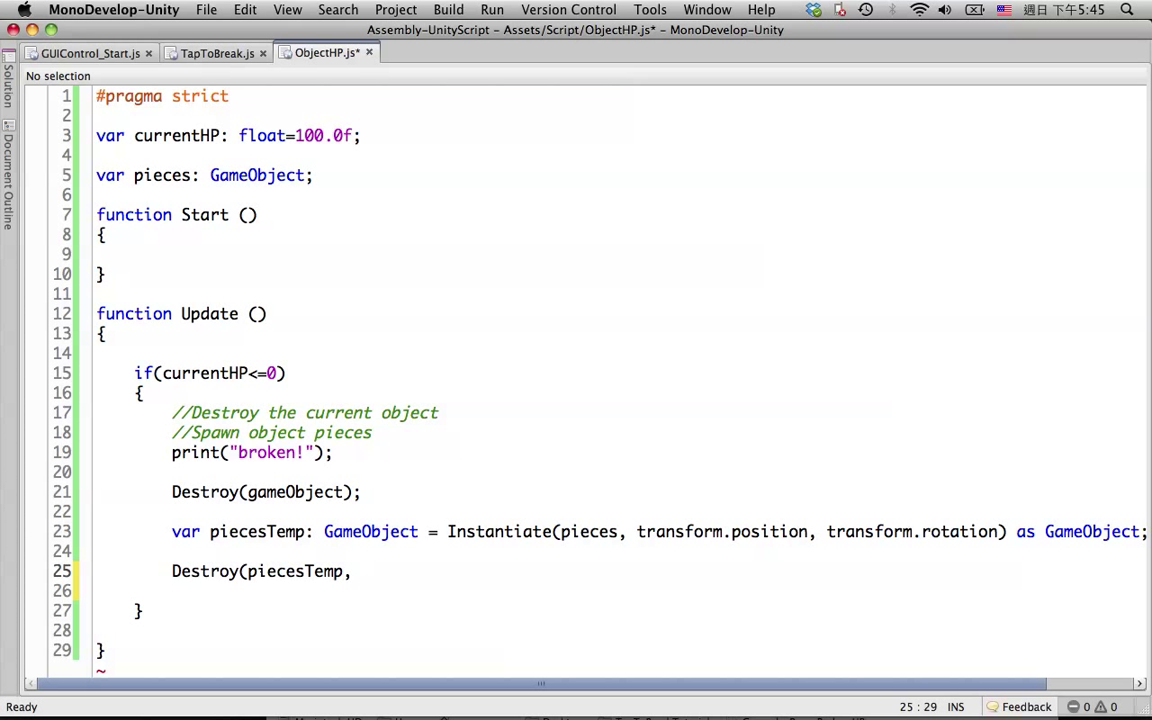
type("2")
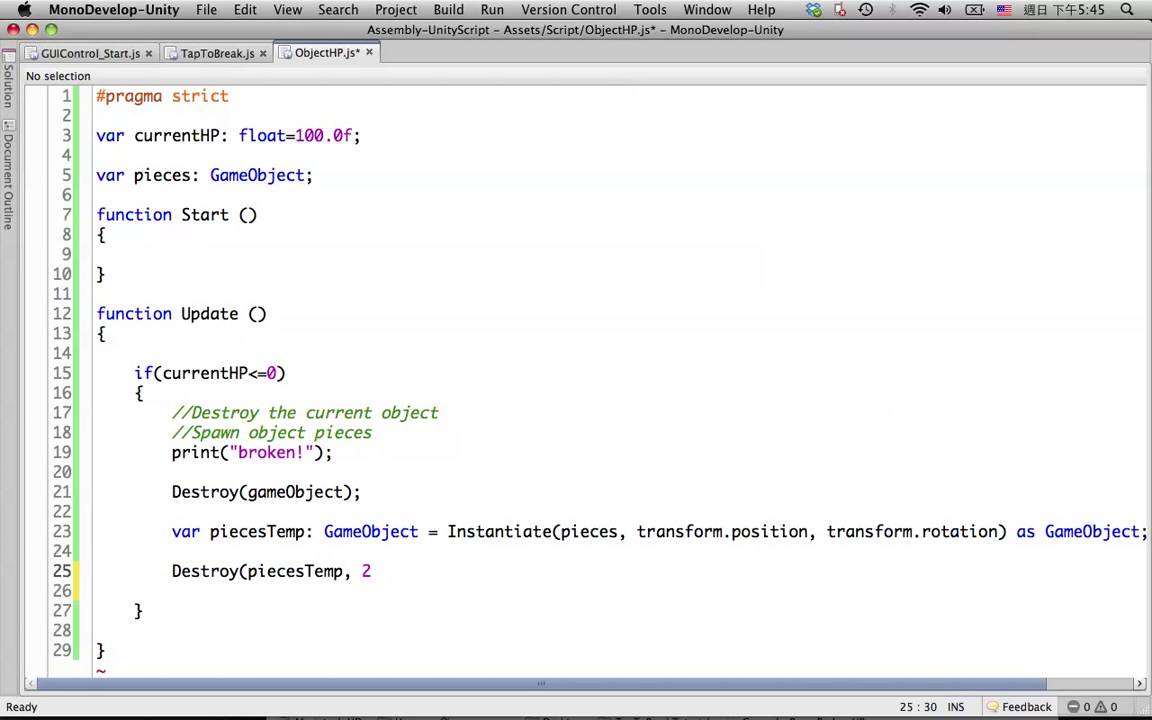
type(".0f)")
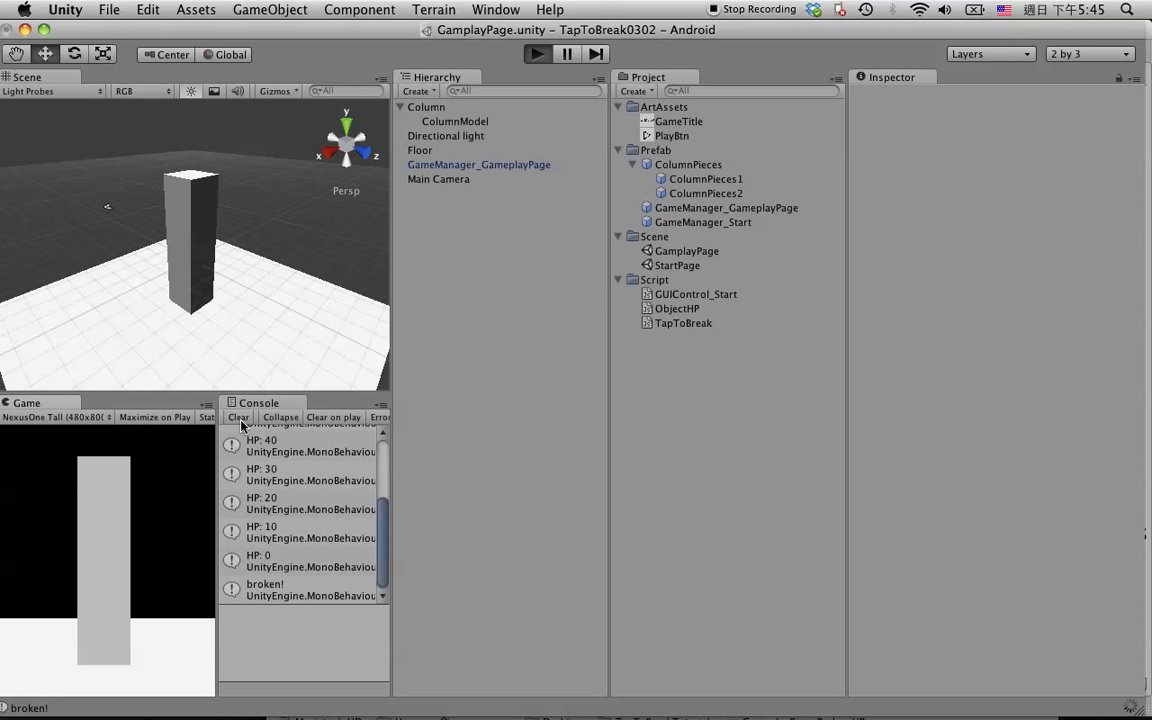
left_click(238, 417)
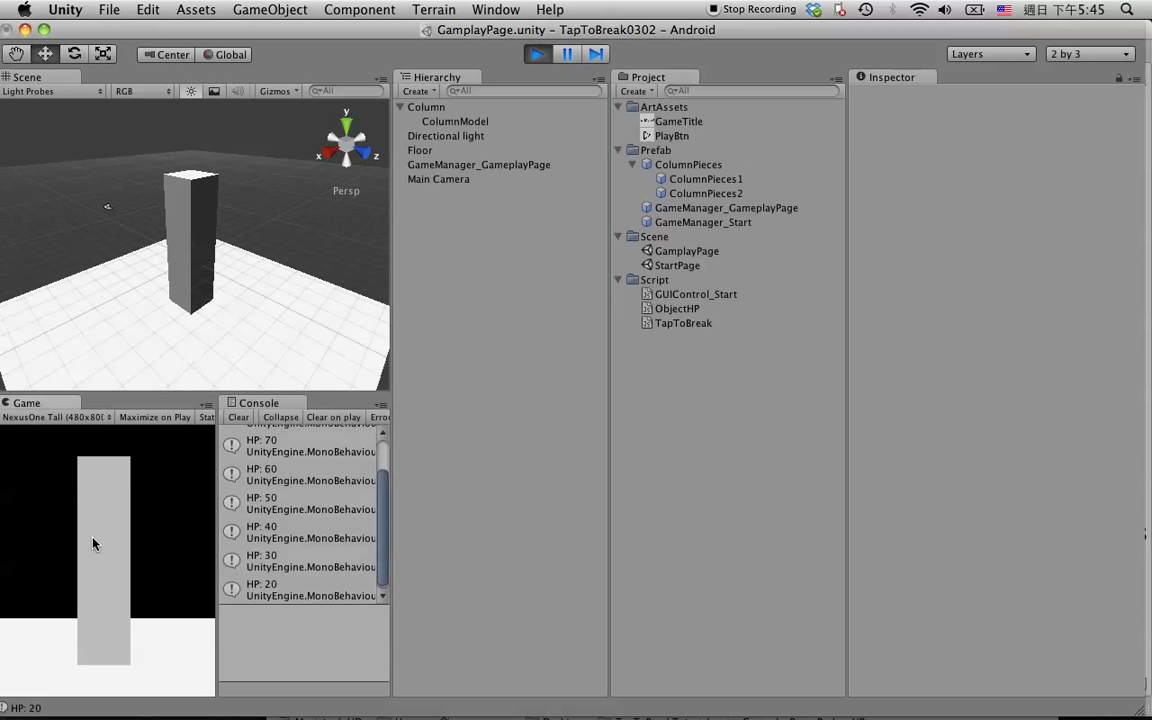
left_click(95, 544)
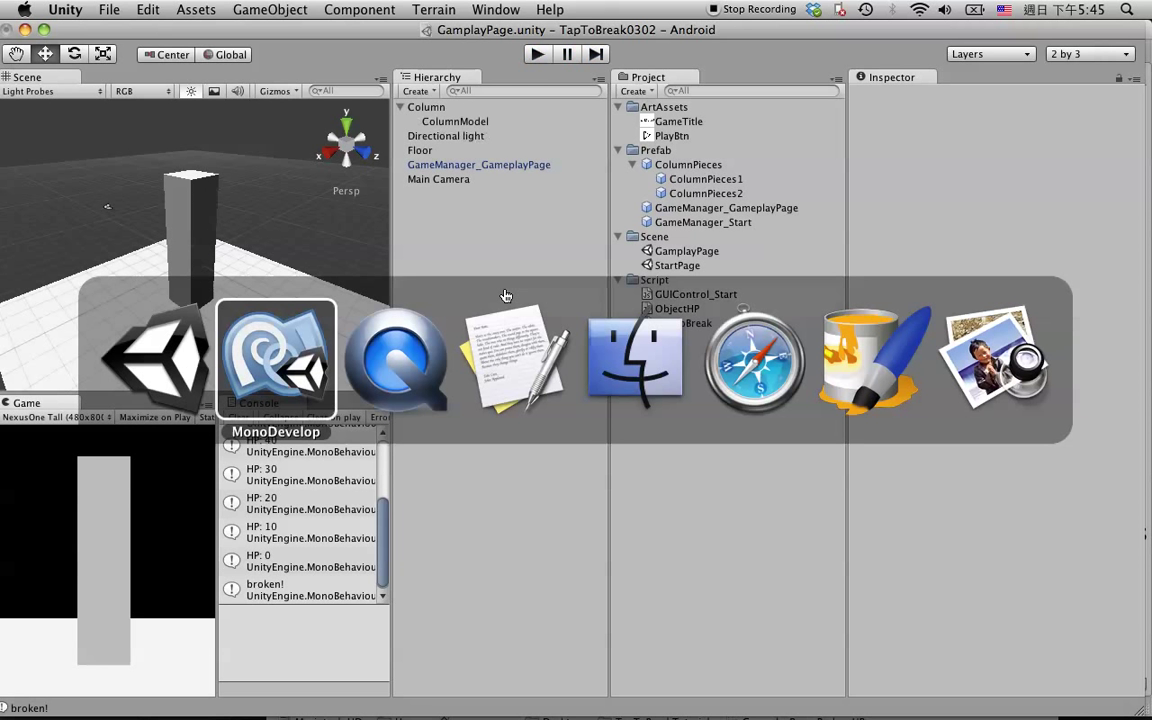
Step: Comment out Destroy(piecesTemp, 2.0f) with // and bring up the TextEdit memo
left_click(275, 360)
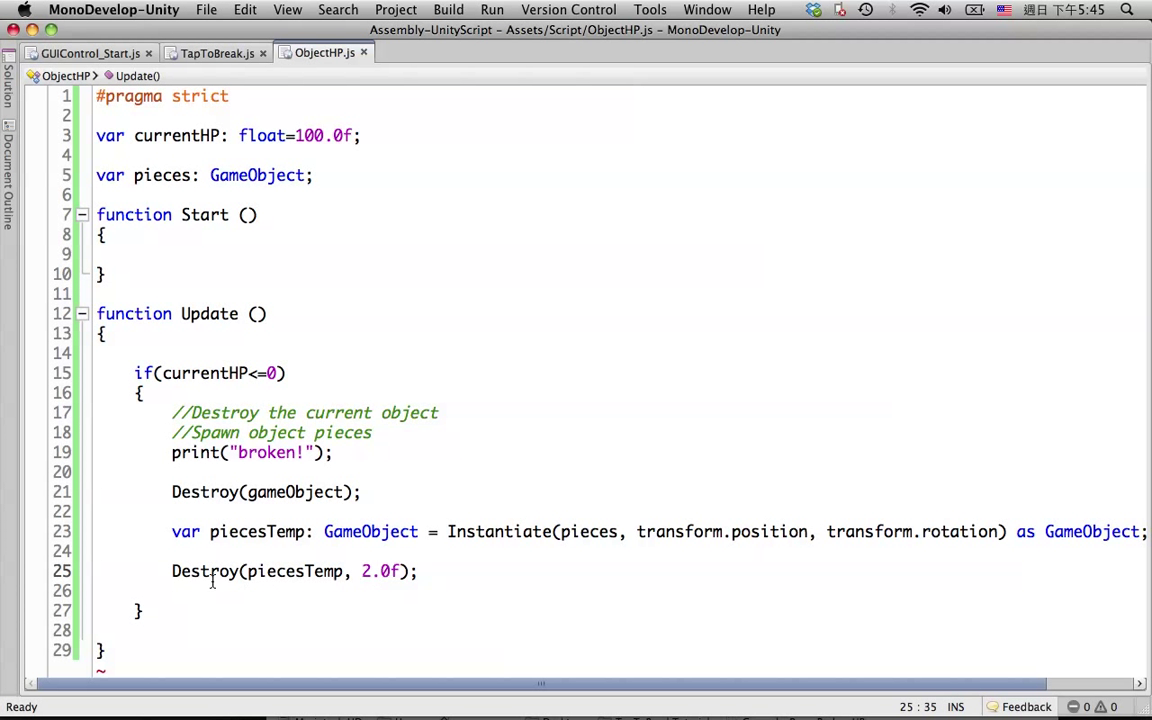
type("//")
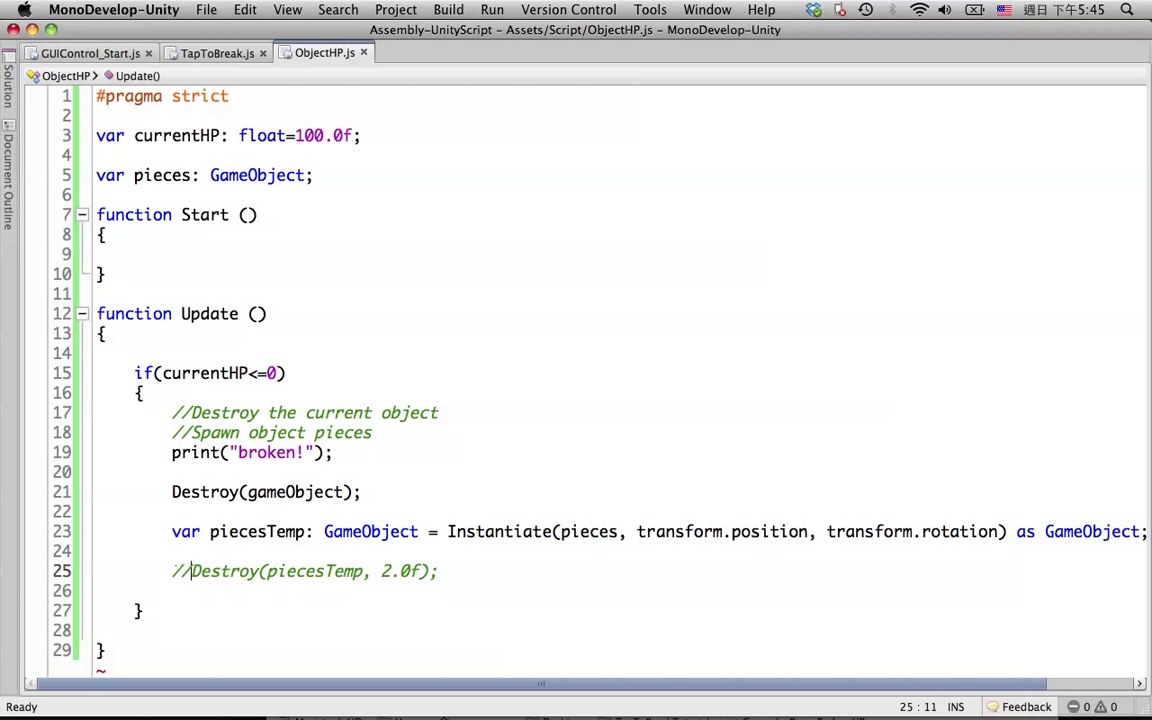
left_click(515, 360)
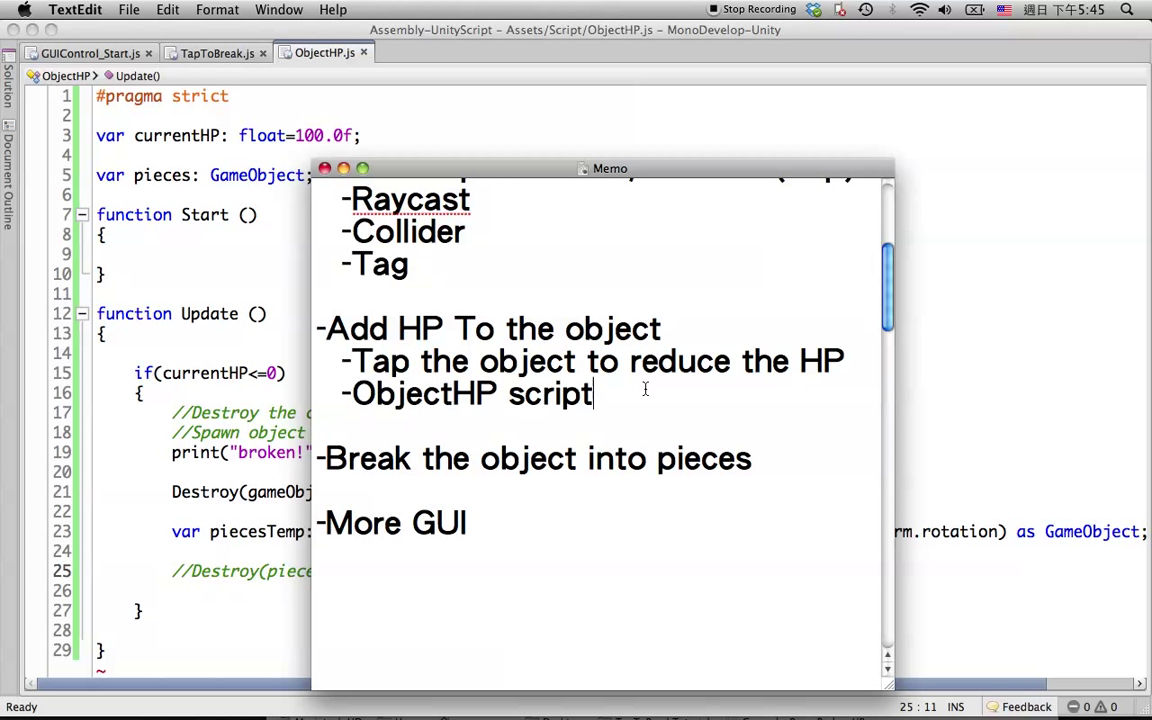
mouse_move(755, 476)
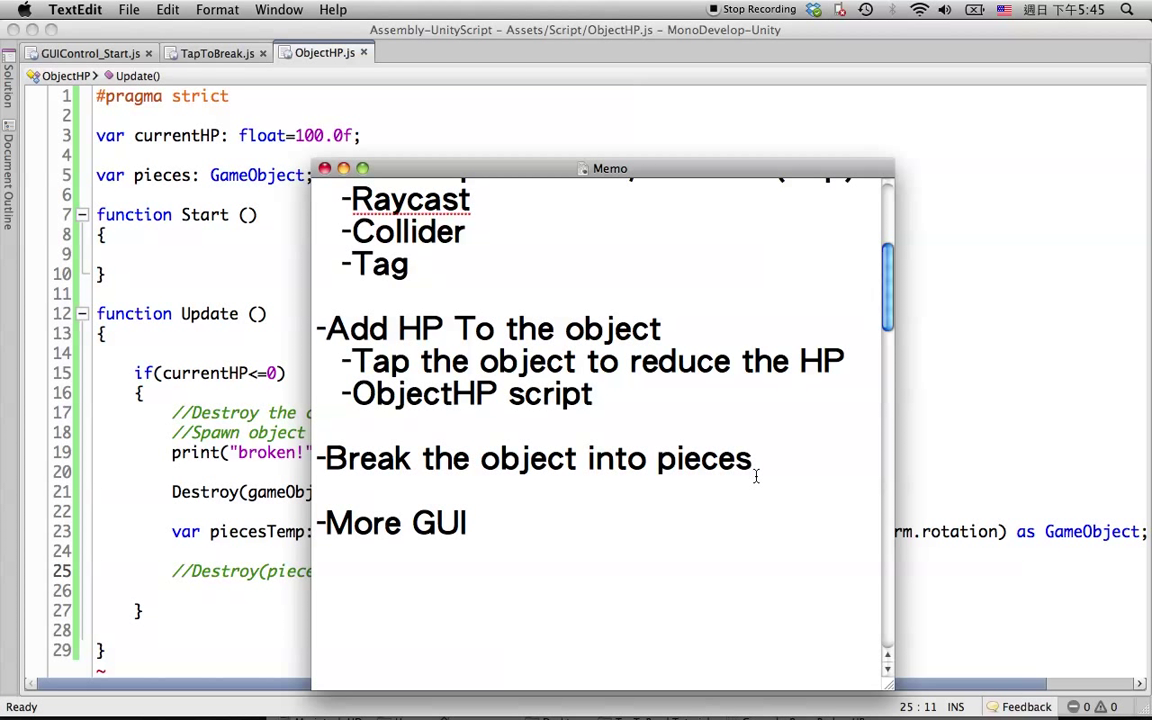